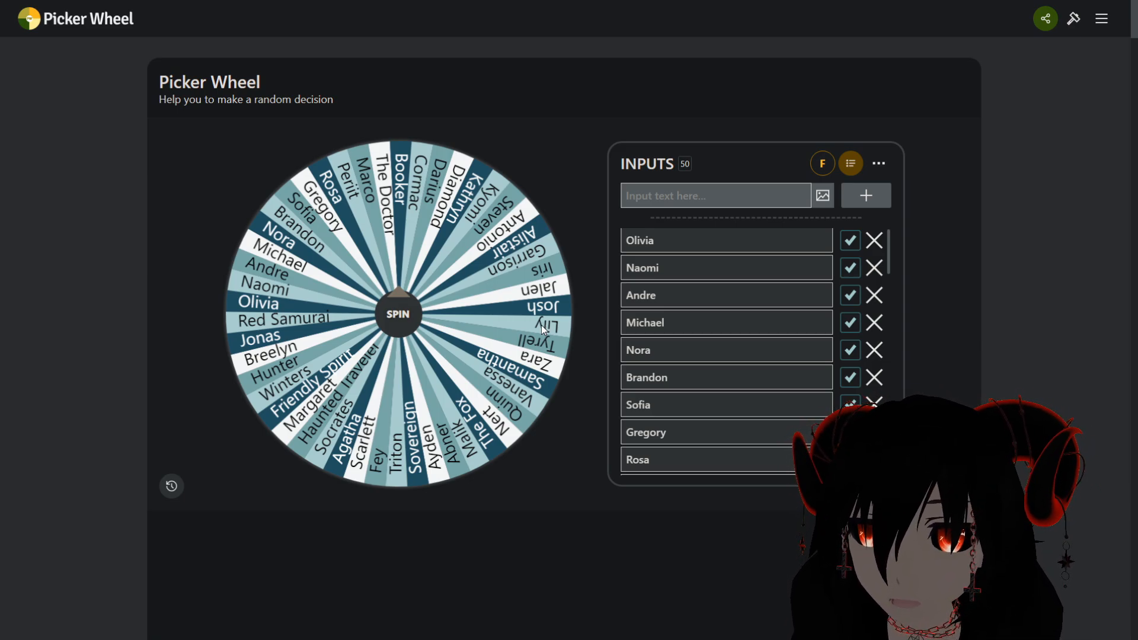
# - Uncheck the Cormac entry in the inputs list so the wheel excludes him
pyautogui.scroll(-3)
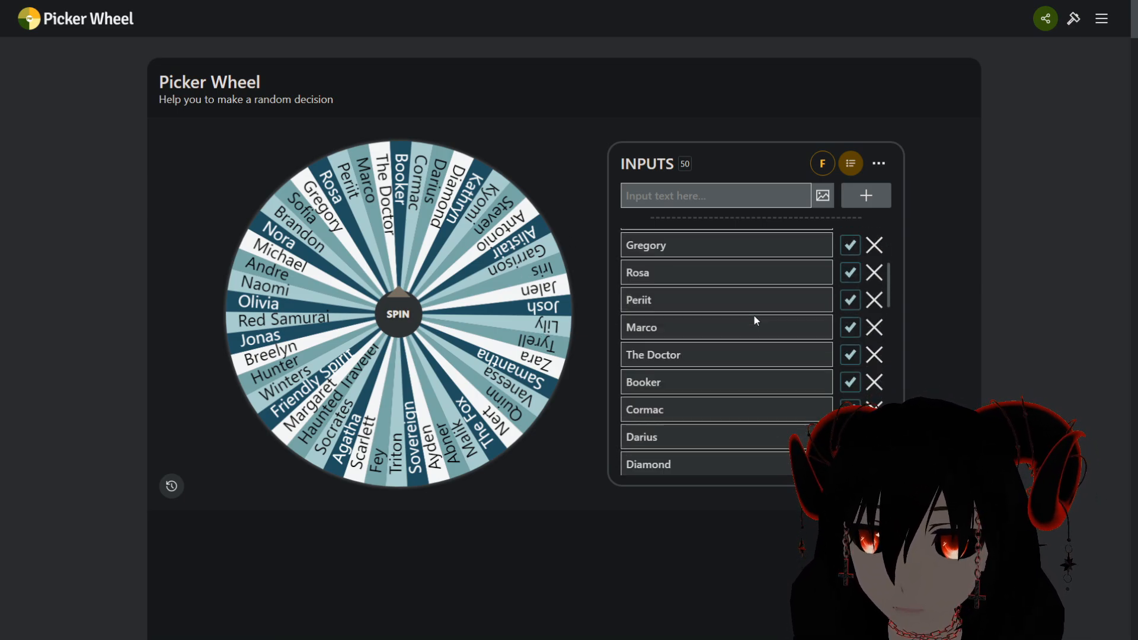
pyautogui.scroll(-3)
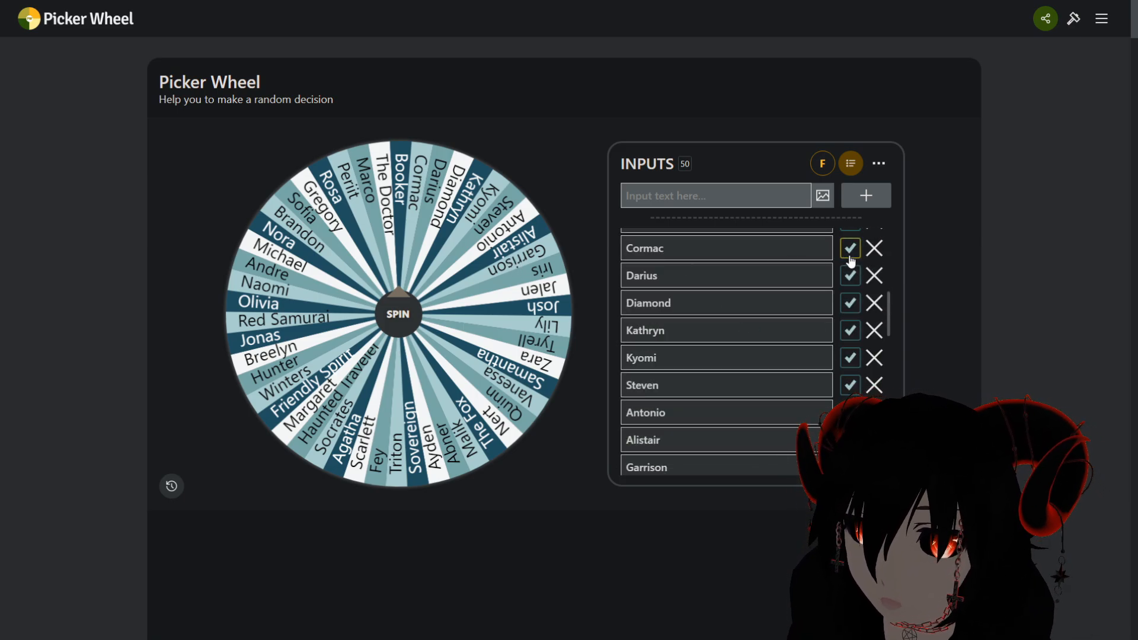
pyautogui.scroll(3)
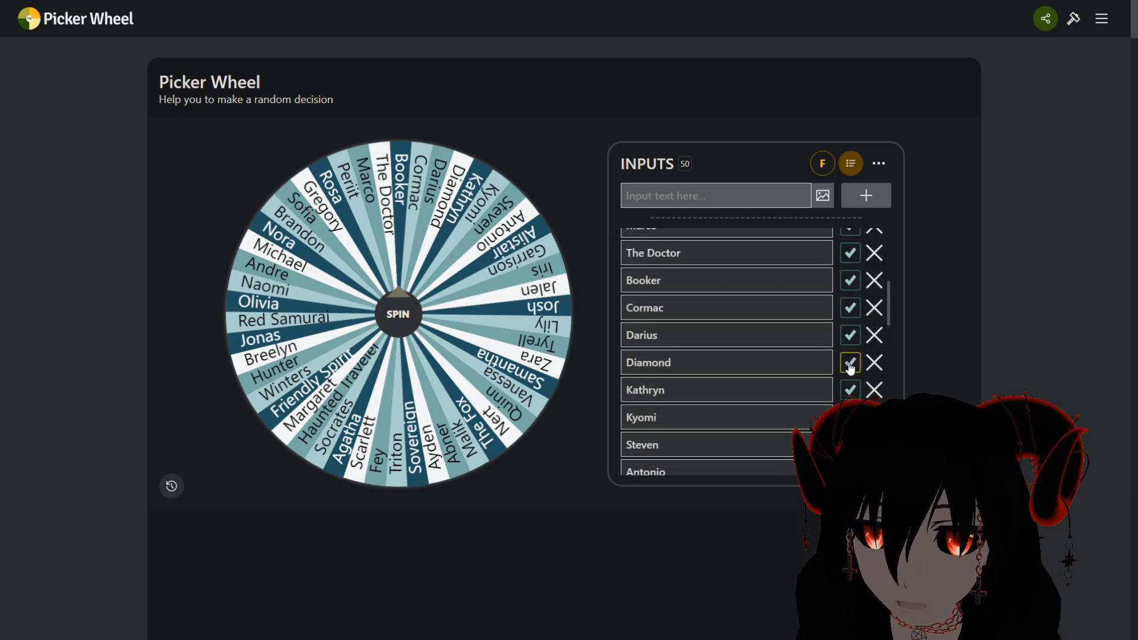
pyautogui.click(849, 307)
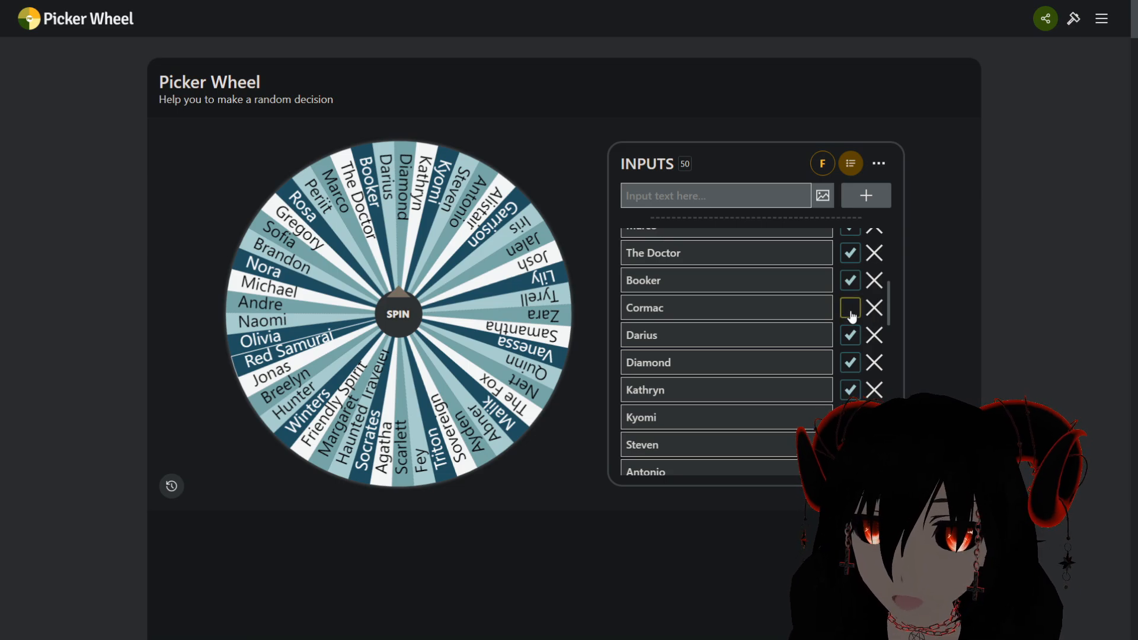
pyautogui.click(848, 308)
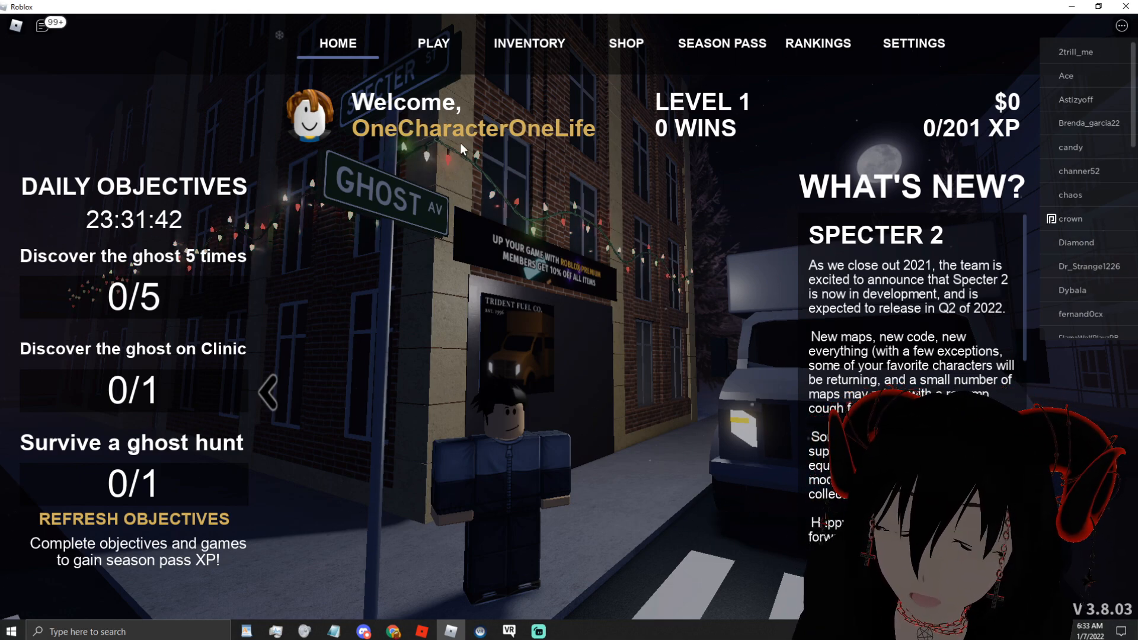
pyautogui.moveTo(493, 62)
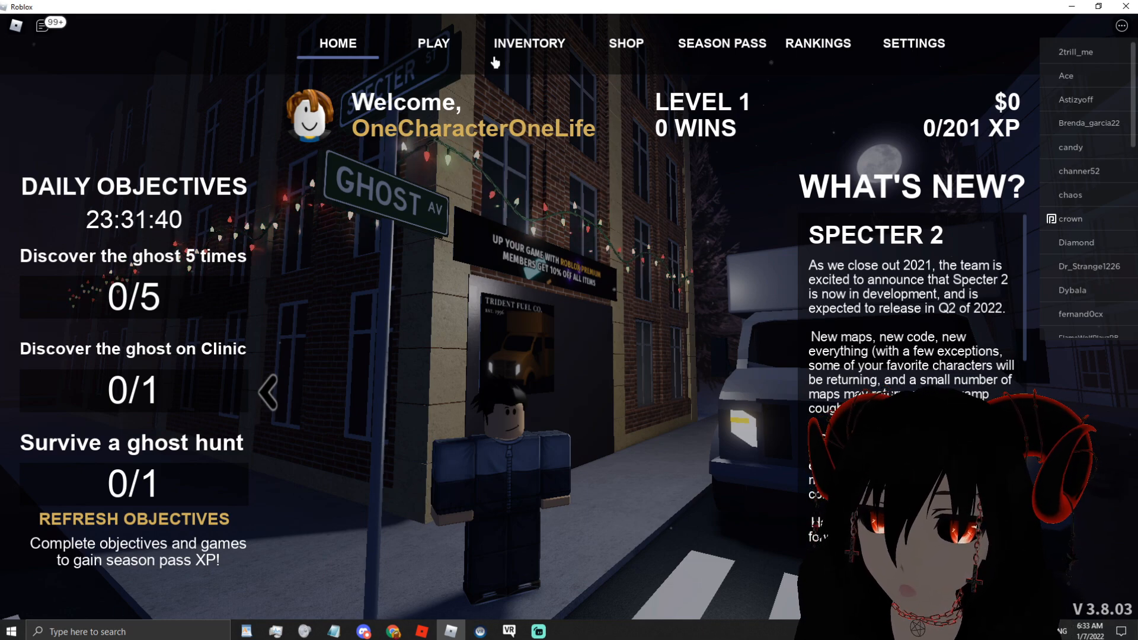
pyautogui.click(529, 42)
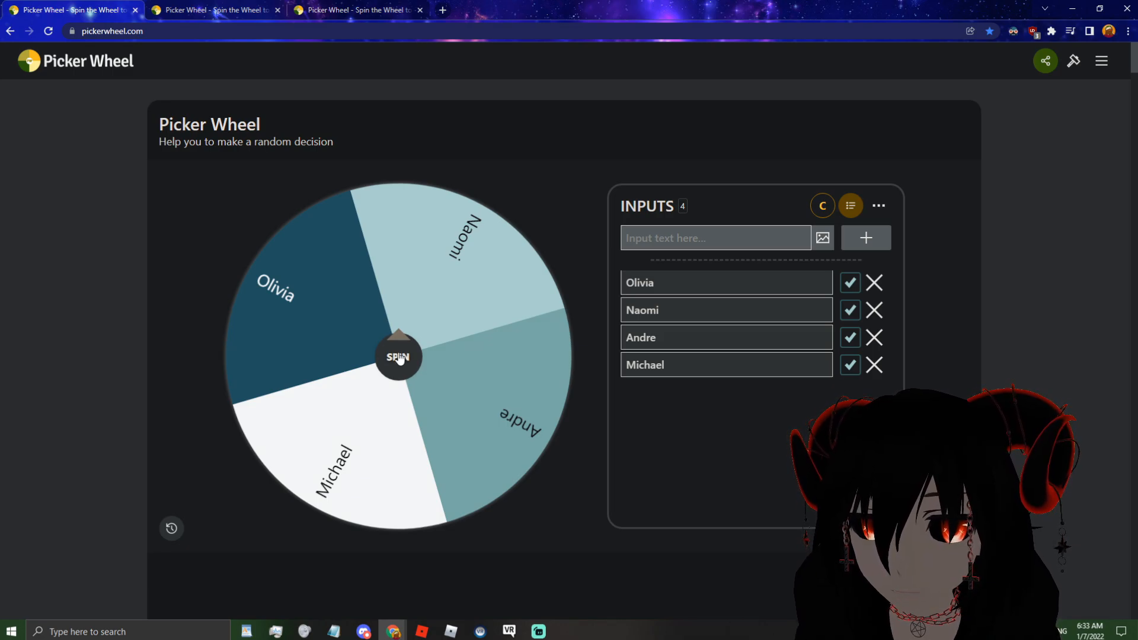
# - Spin the four-name character wheel, land on Andre, and dismiss the result
pyautogui.click(397, 357)
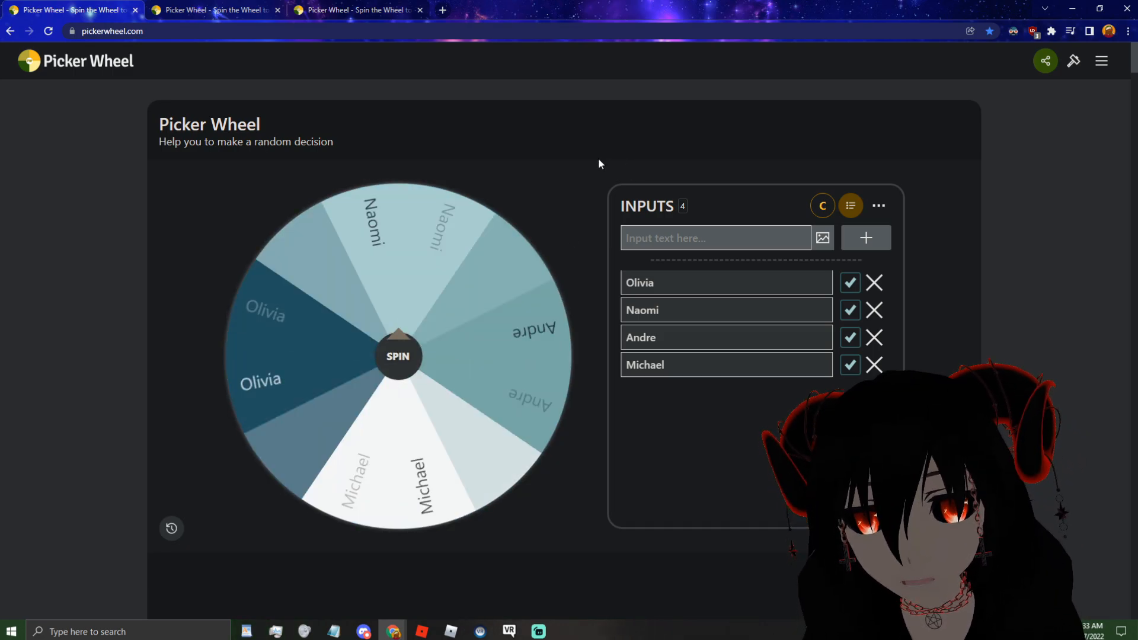
pyautogui.click(397, 356)
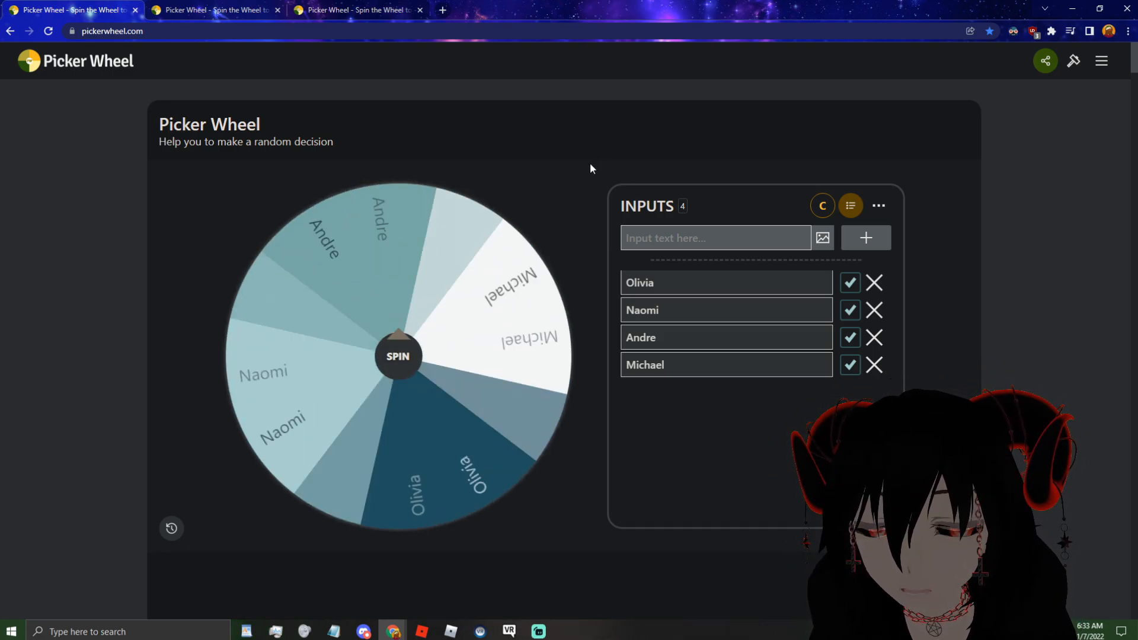
pyautogui.click(397, 355)
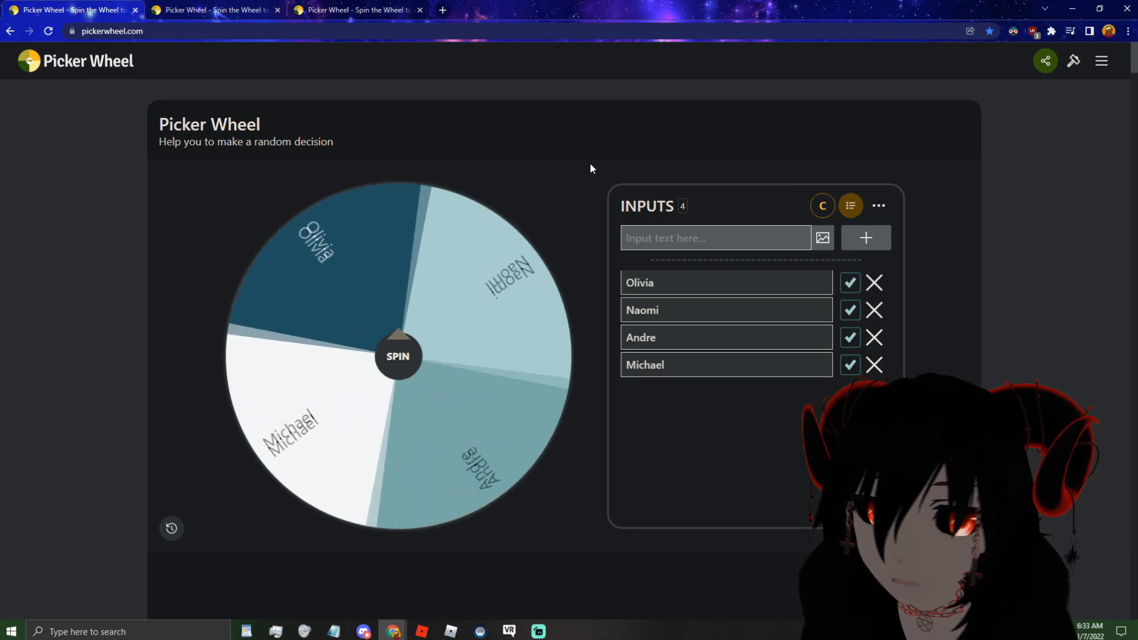
pyautogui.click(398, 355)
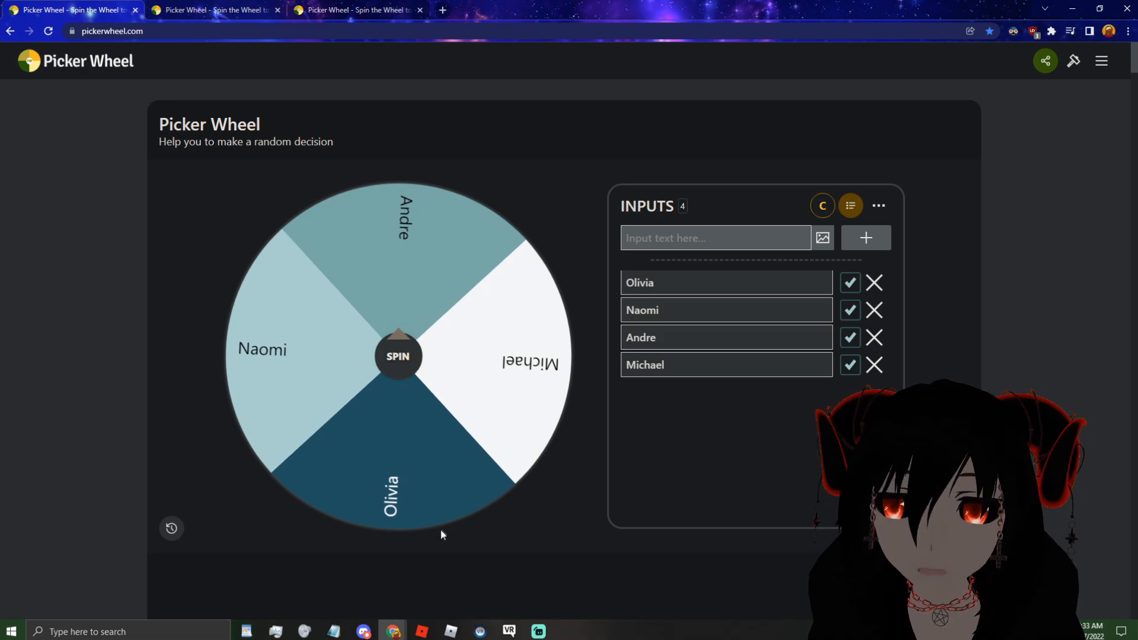
pyautogui.click(397, 356)
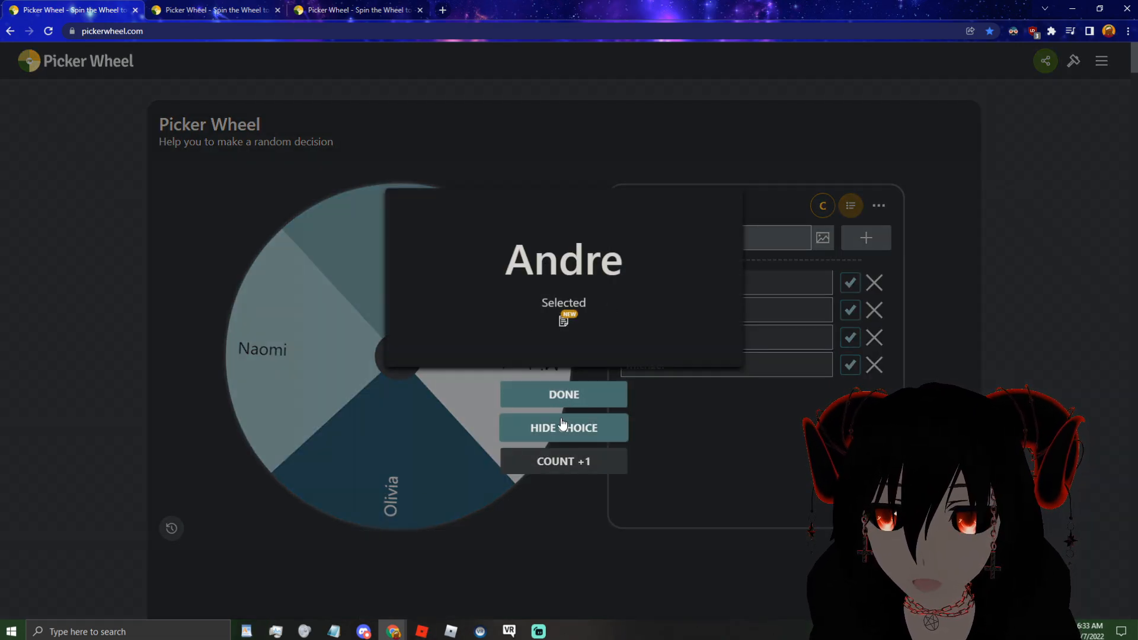
pyautogui.click(563, 394)
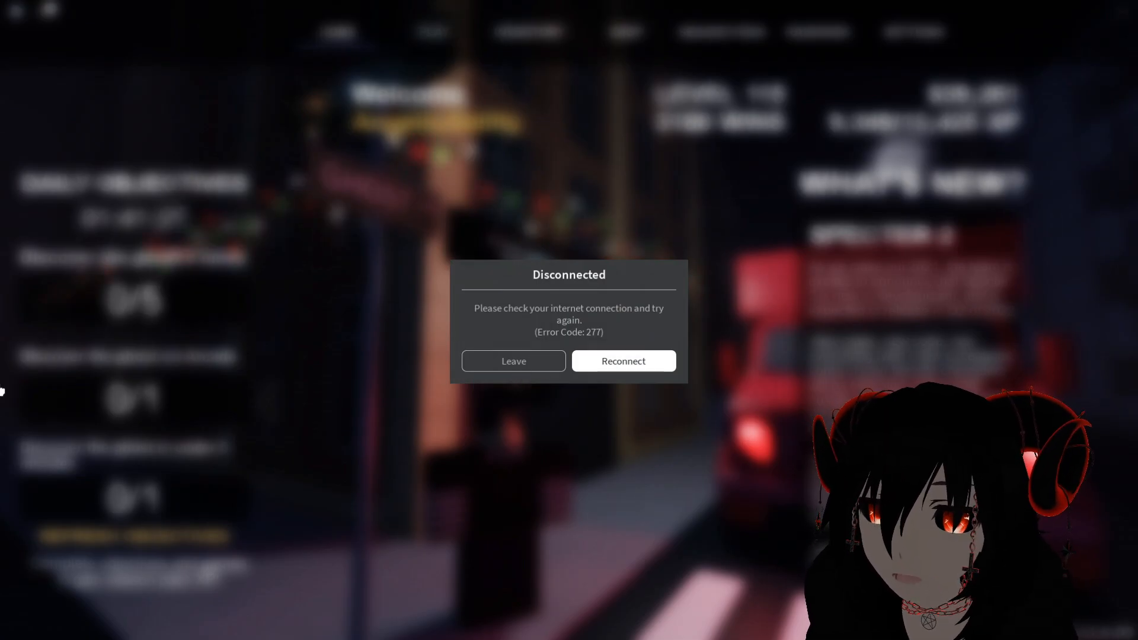
# - Reconnect to Specter, equip Andre from the Characters inventory, and return to the browser
pyautogui.click(623, 361)
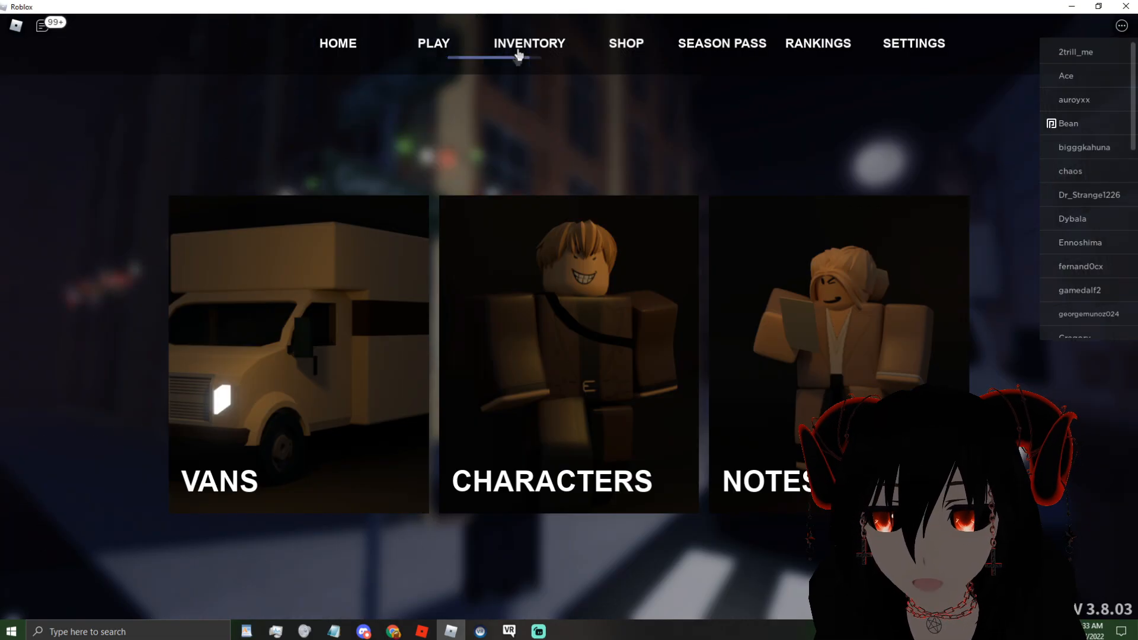
pyautogui.click(568, 356)
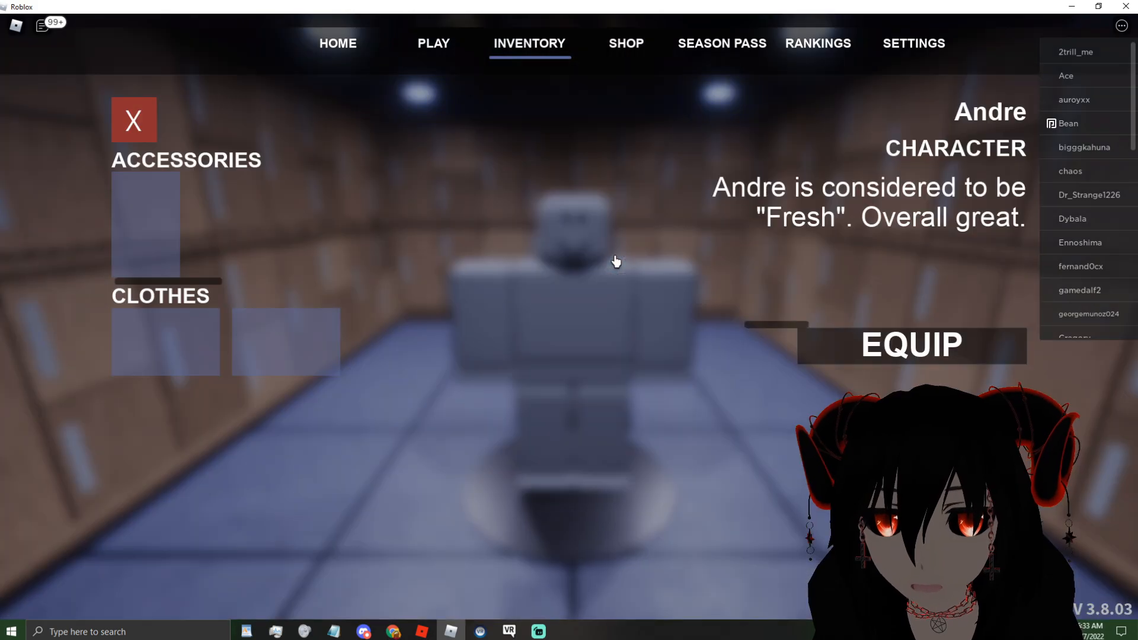
pyautogui.click(911, 345)
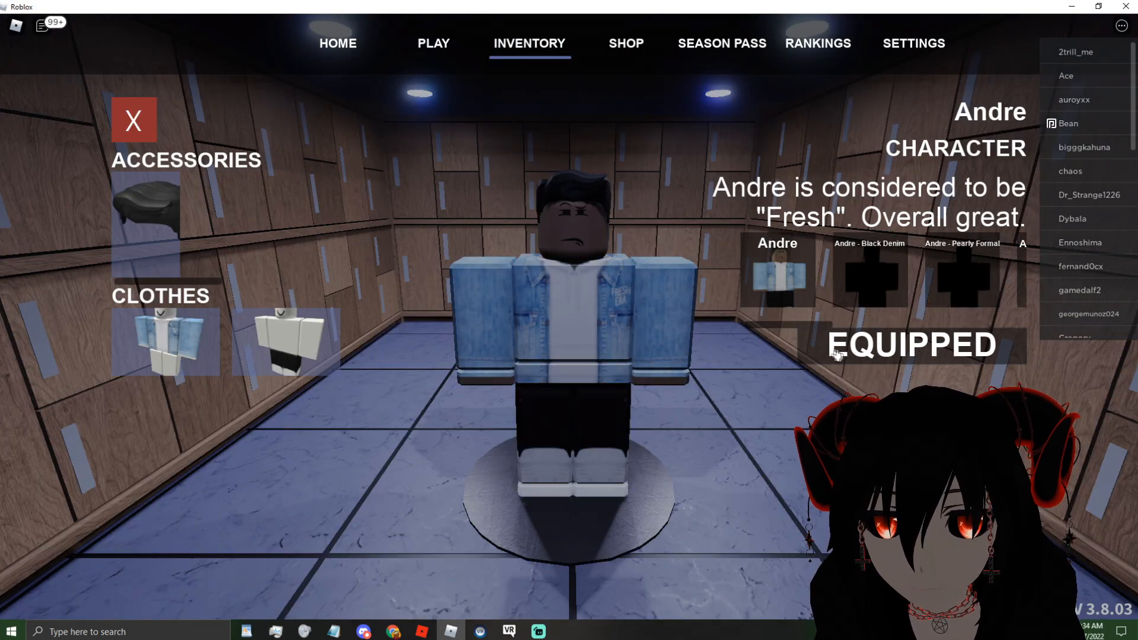
pyautogui.click(337, 42)
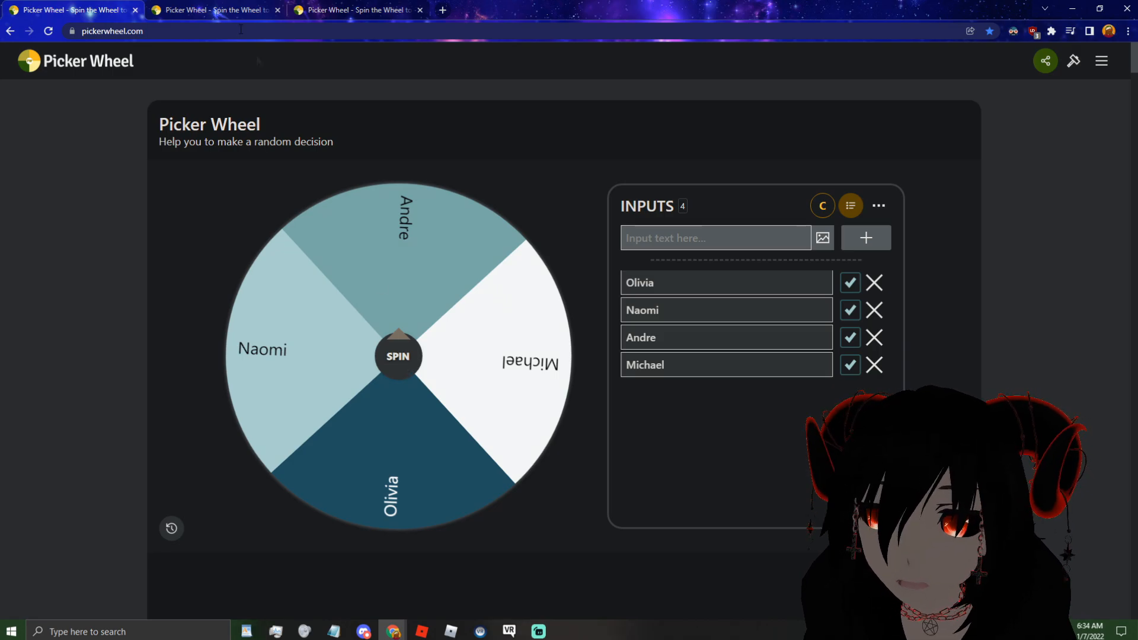
# - Spin the thirteen-map wheel, land on Factory, dismiss it, and move to the challenge wheel
pyautogui.click(214, 9)
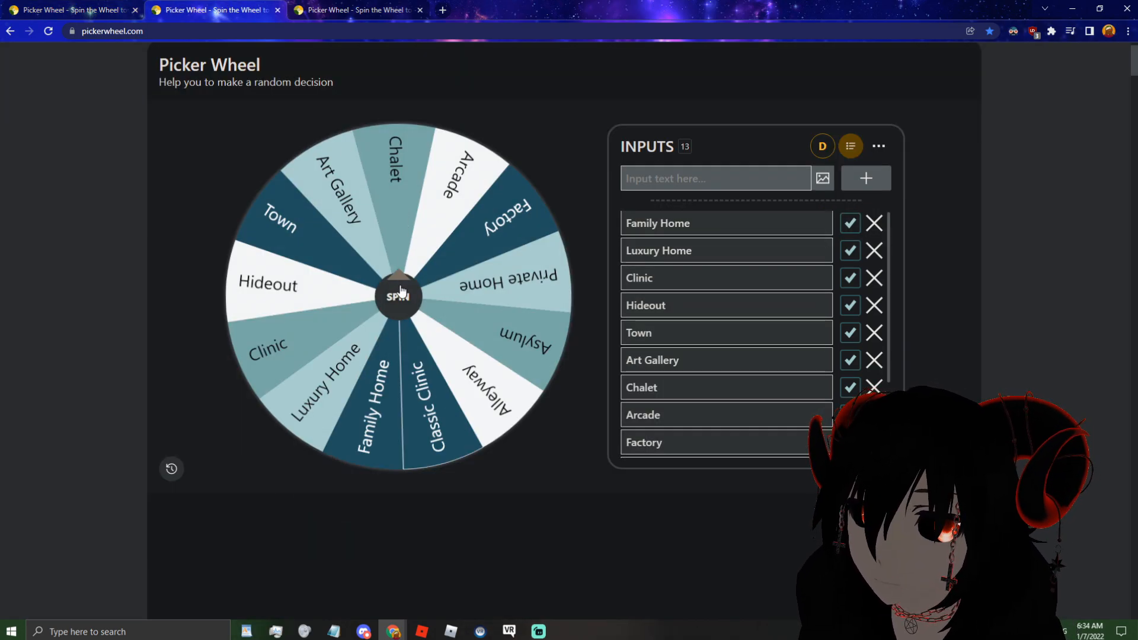
pyautogui.scroll(-3)
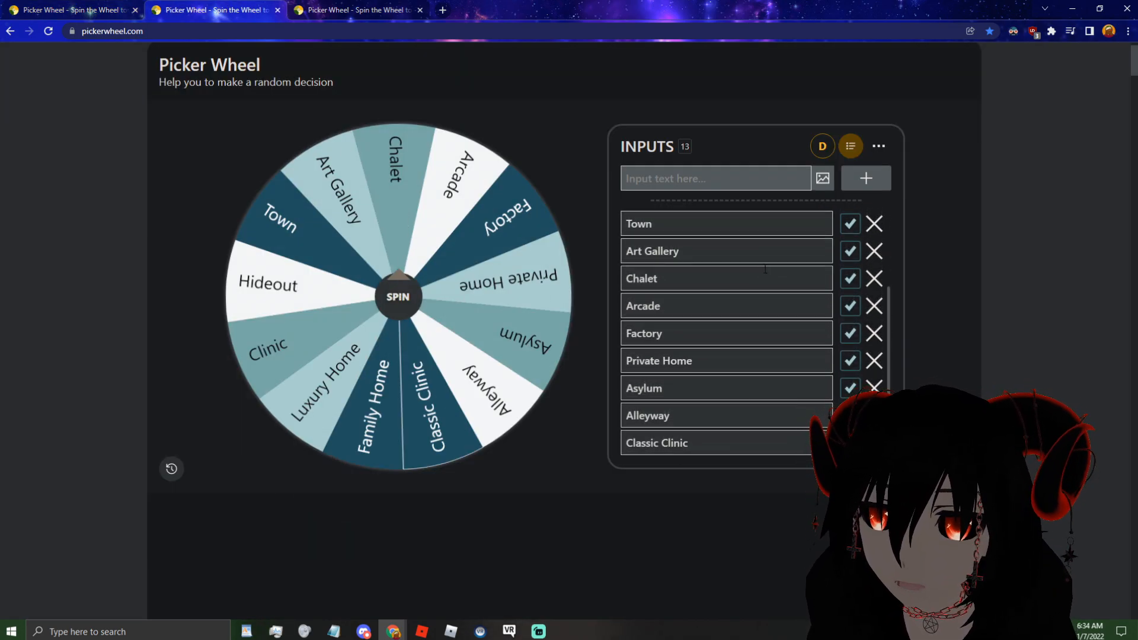
pyautogui.click(398, 296)
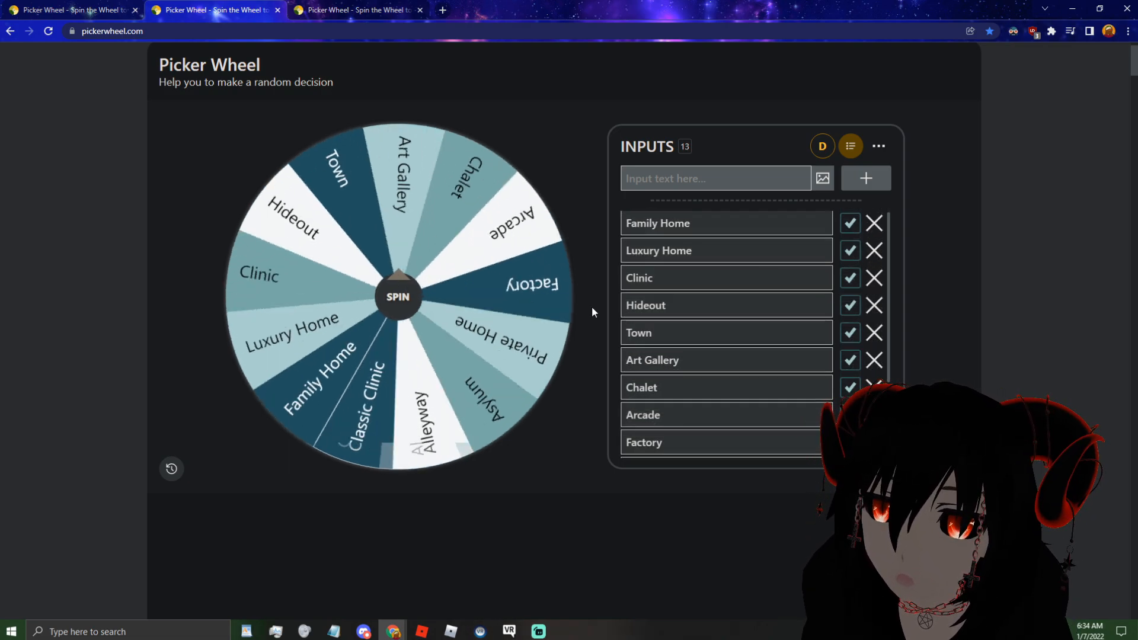
pyautogui.click(397, 297)
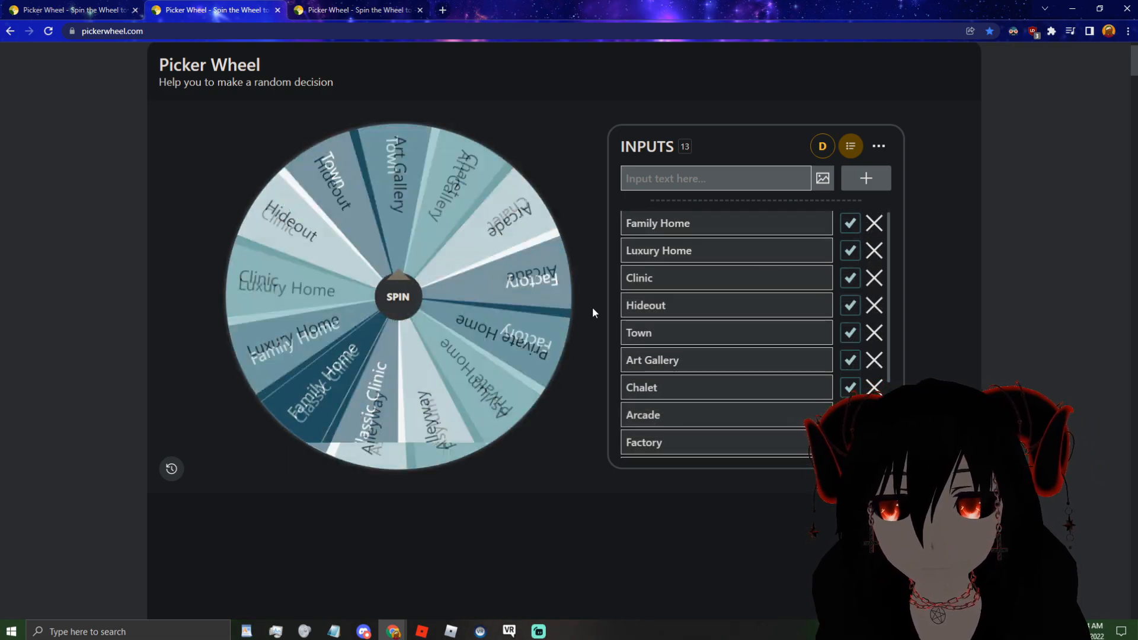
pyautogui.click(397, 296)
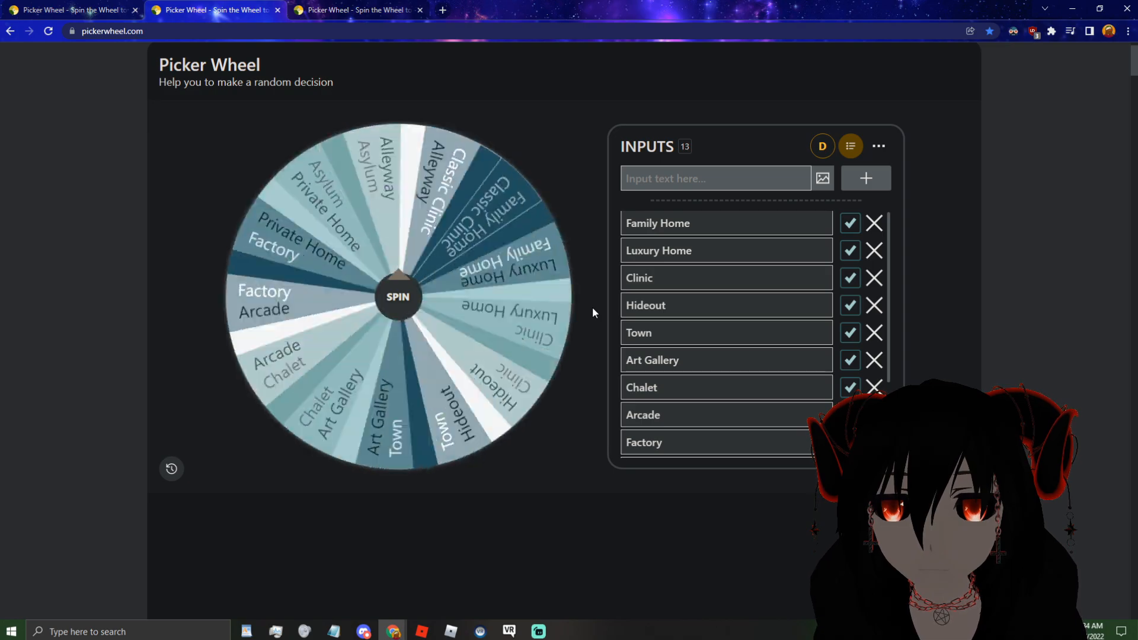
pyautogui.click(397, 296)
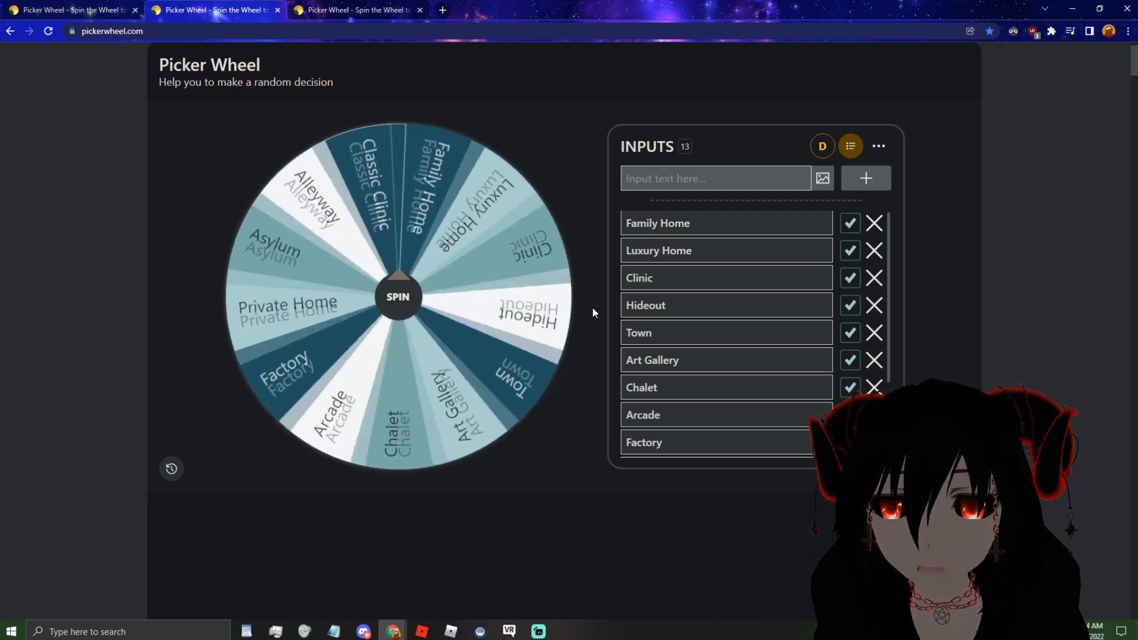
pyautogui.click(397, 297)
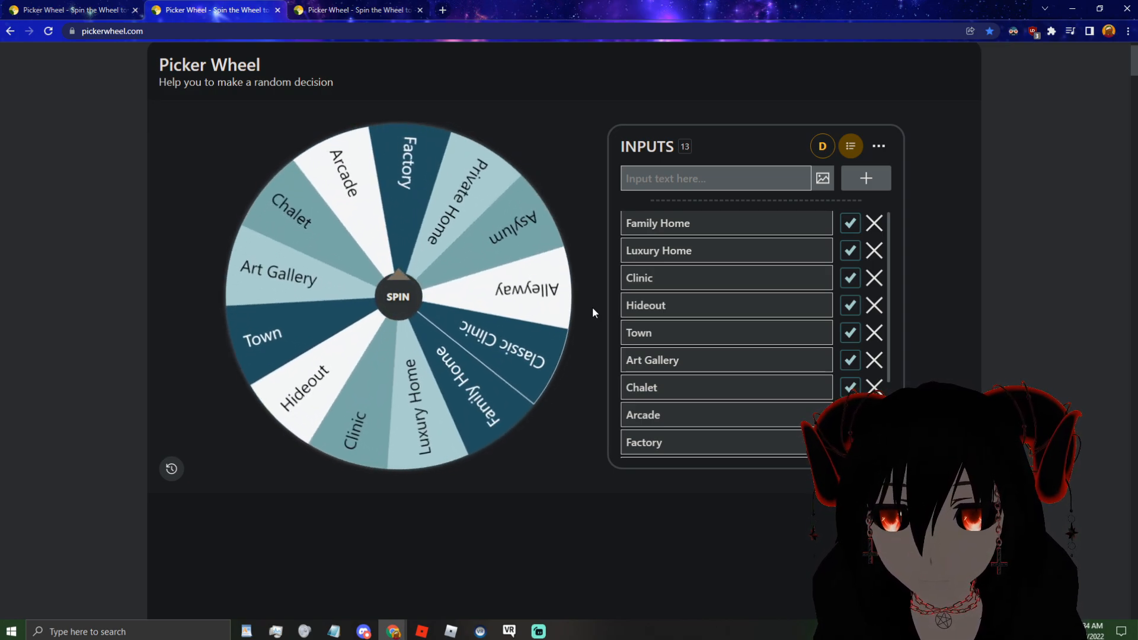
pyautogui.click(397, 296)
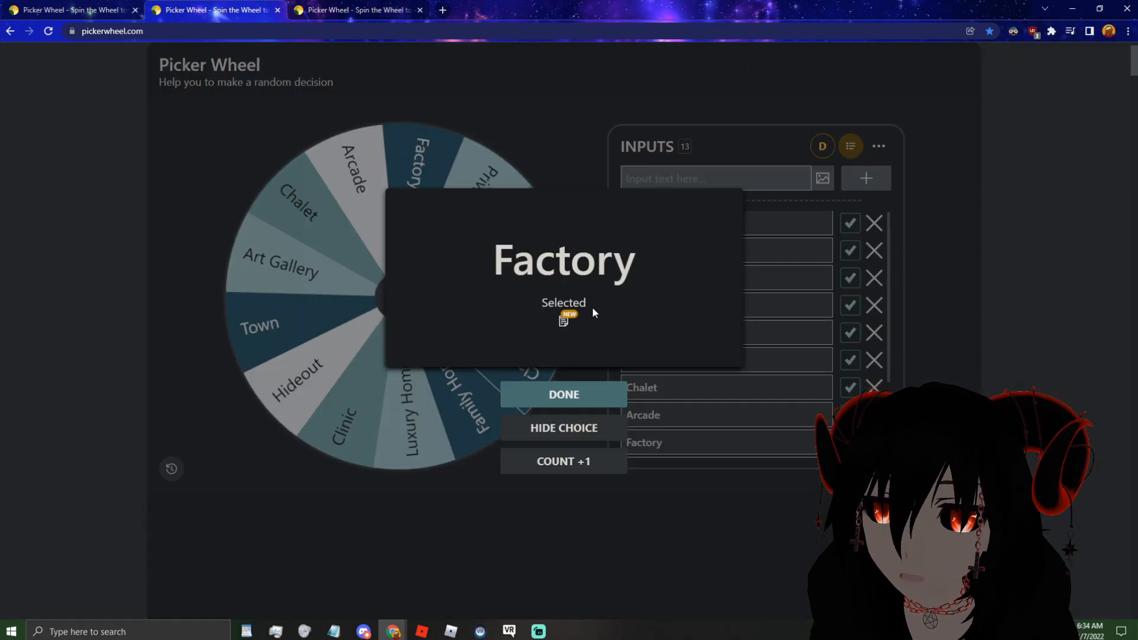
pyautogui.moveTo(591, 352)
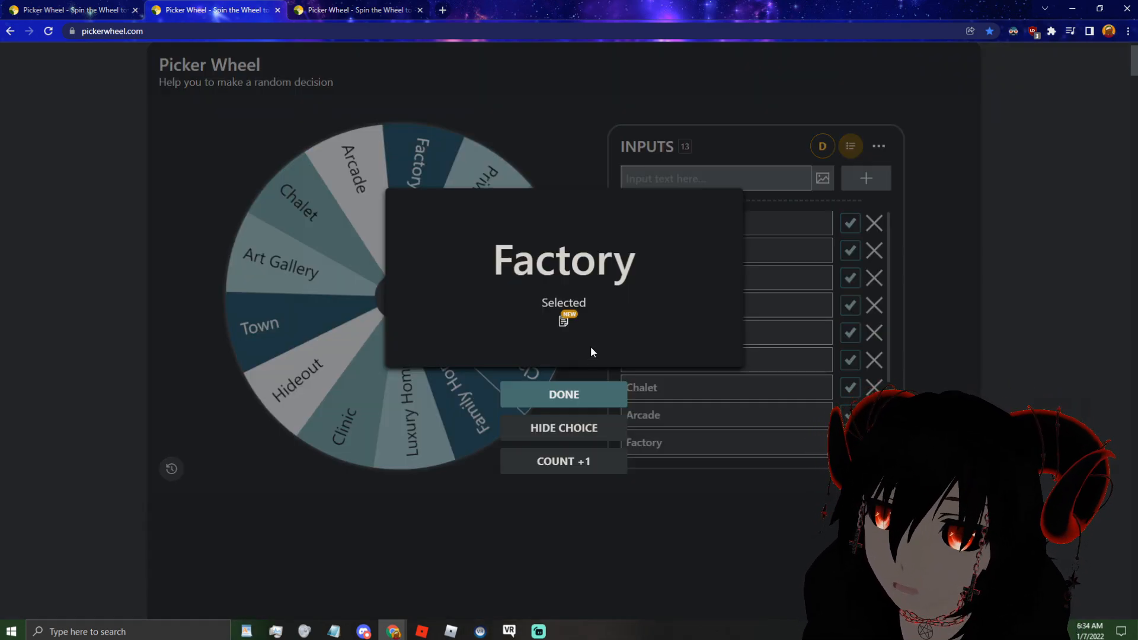
pyautogui.click(563, 393)
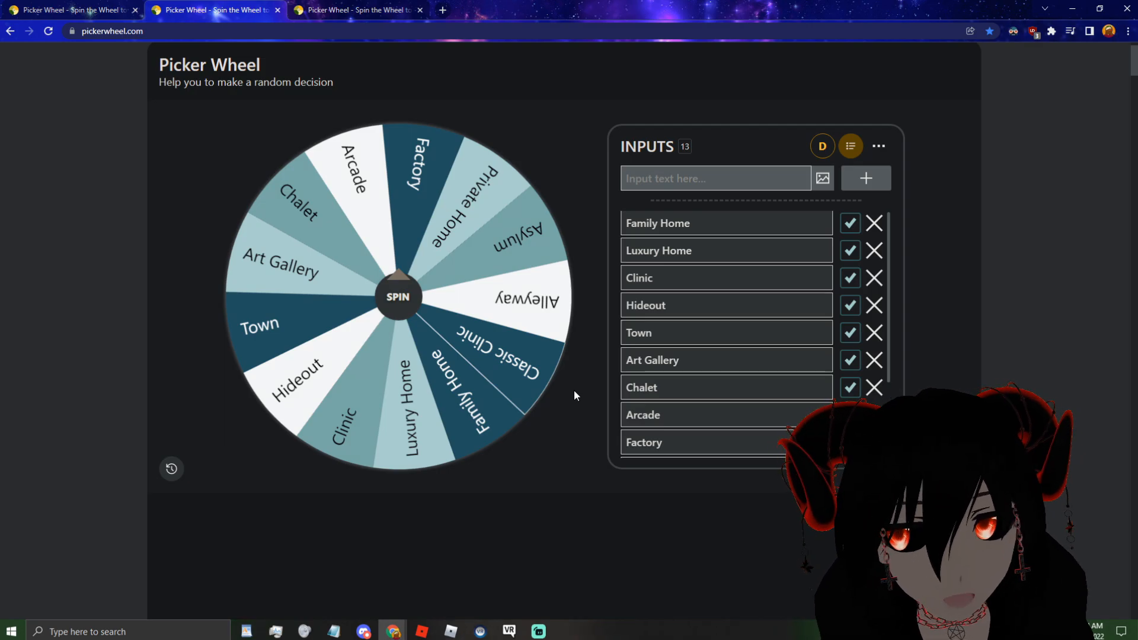
pyautogui.click(355, 9)
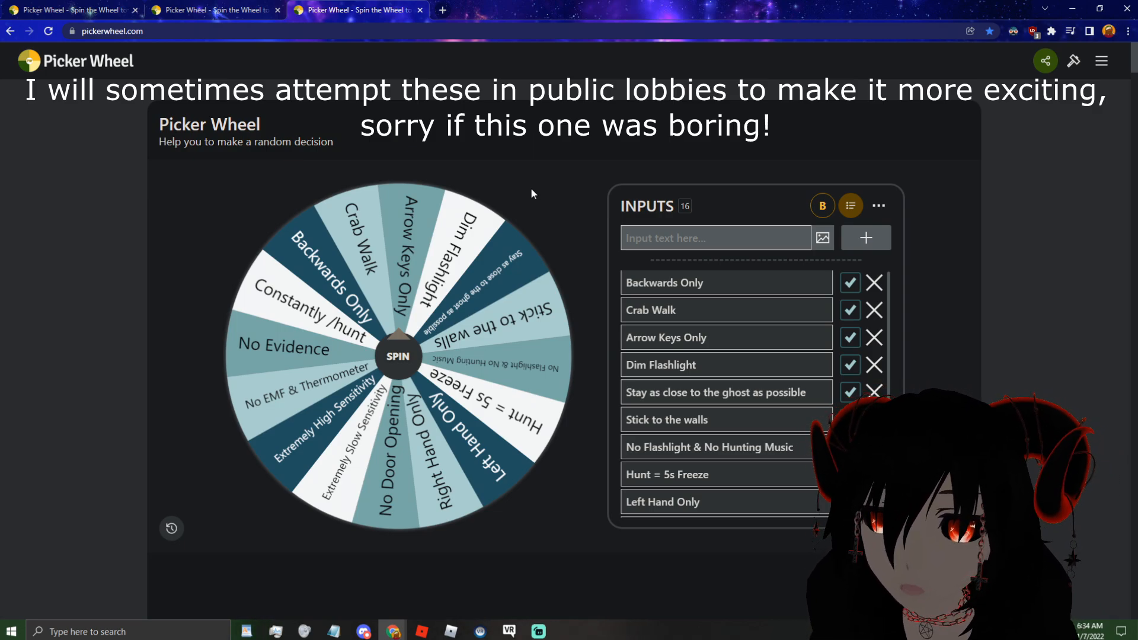
# - Spin the sixteen-entry challenge wheel and land on No Evidence as the round's rule
pyautogui.scroll(-3)
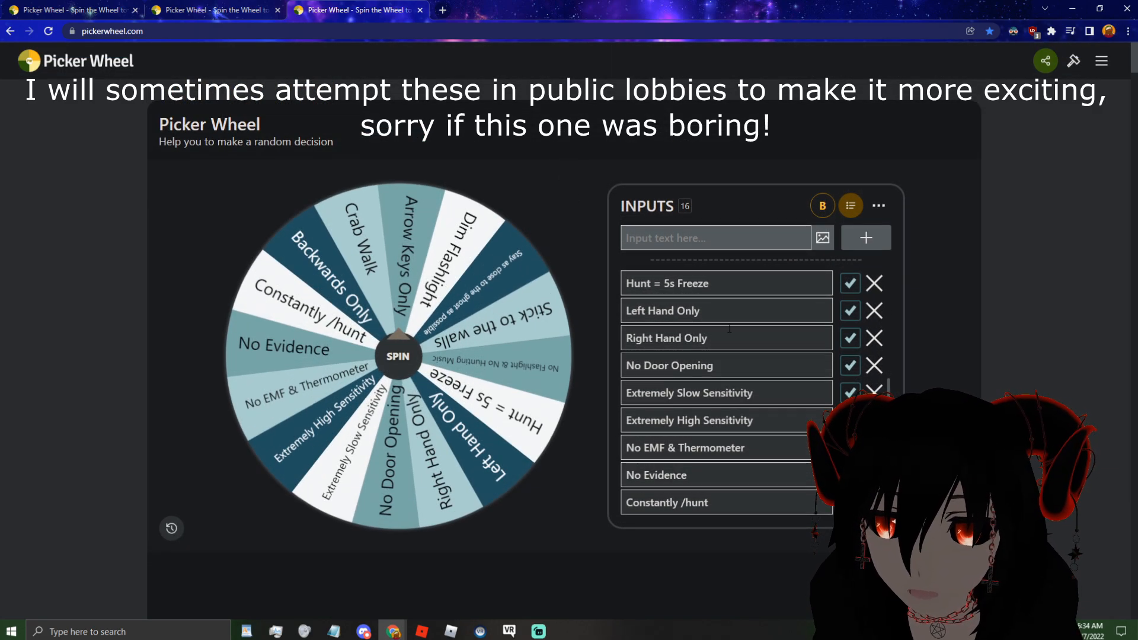
pyautogui.scroll(3)
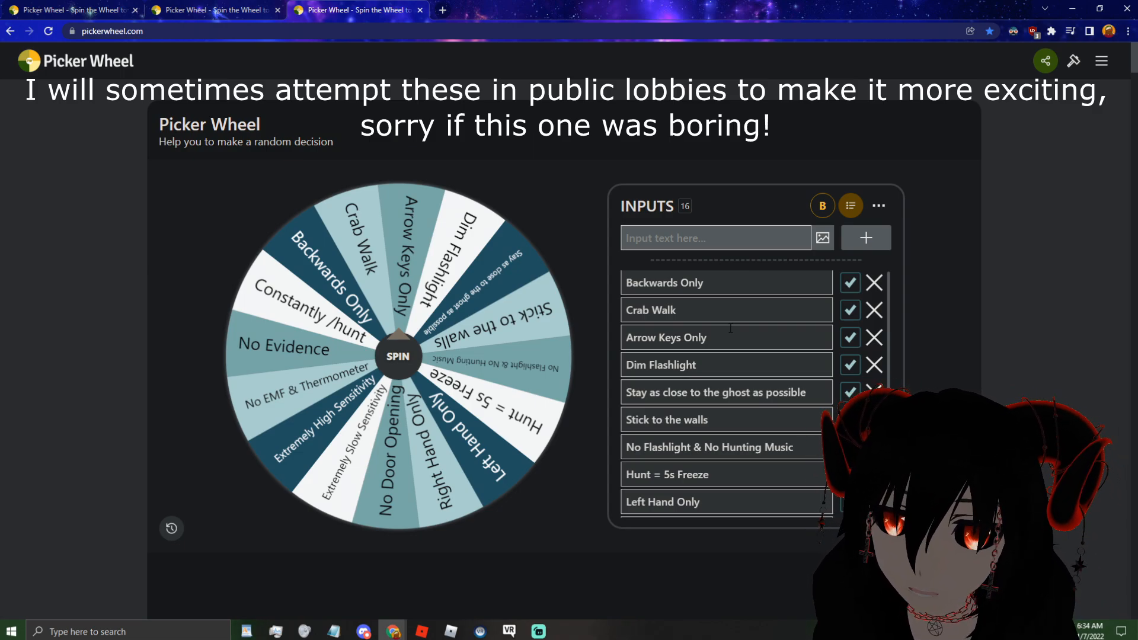
pyautogui.click(397, 355)
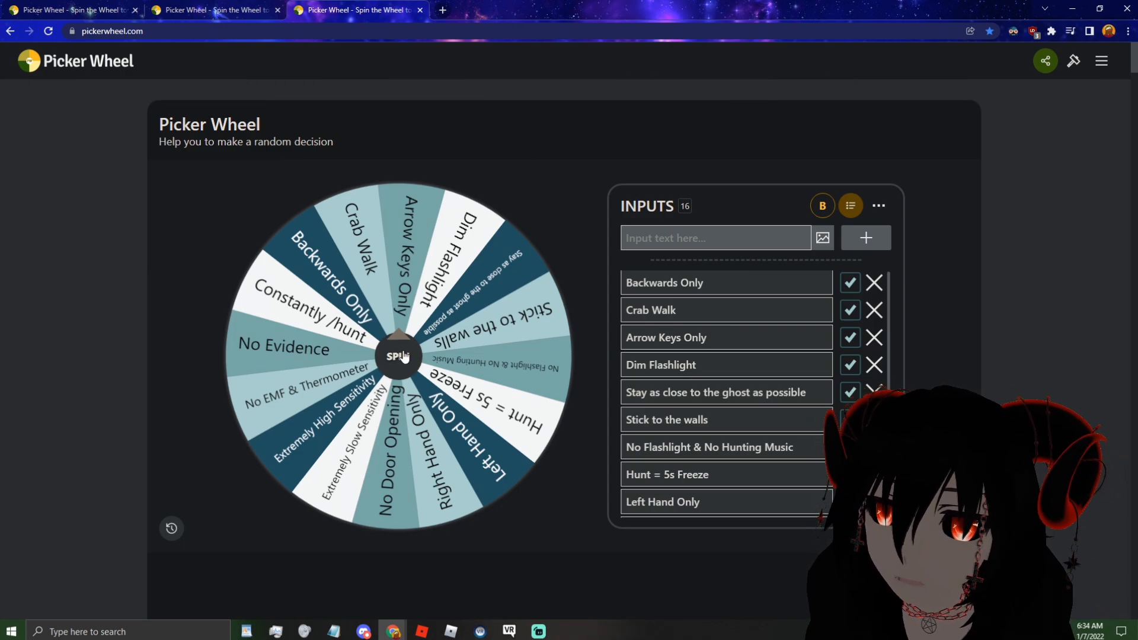
pyautogui.click(397, 356)
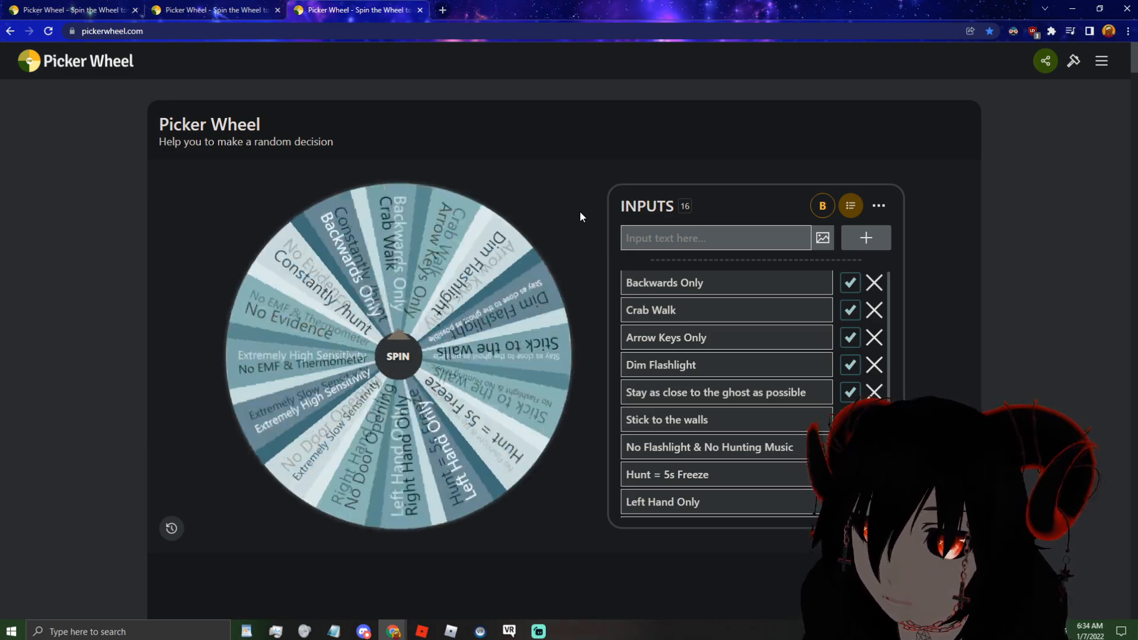
pyautogui.click(397, 357)
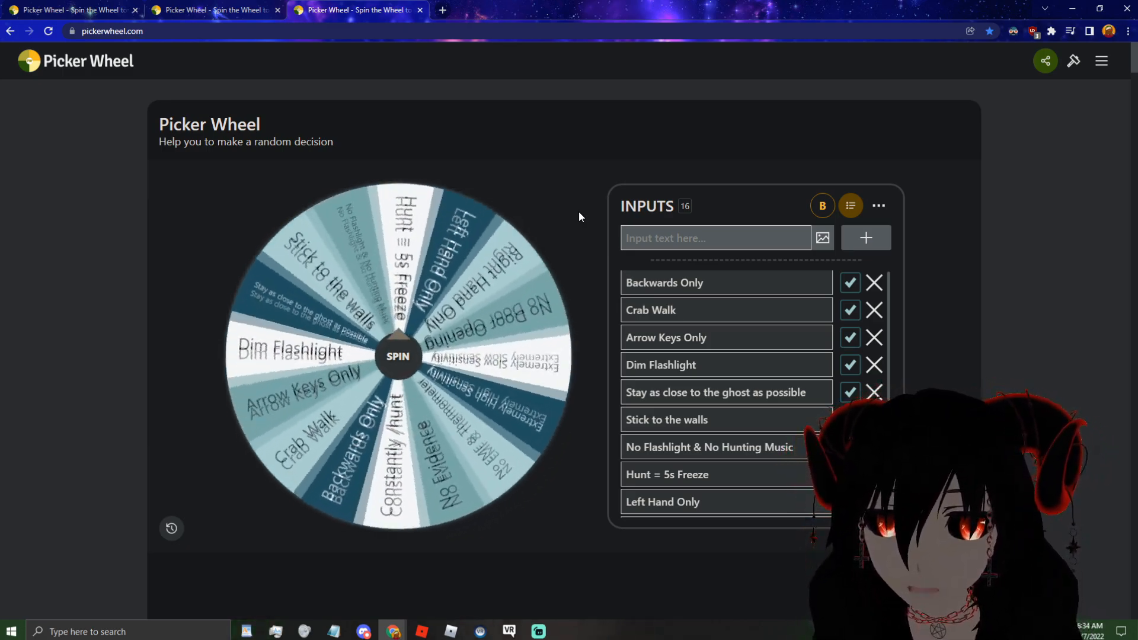
pyautogui.click(399, 356)
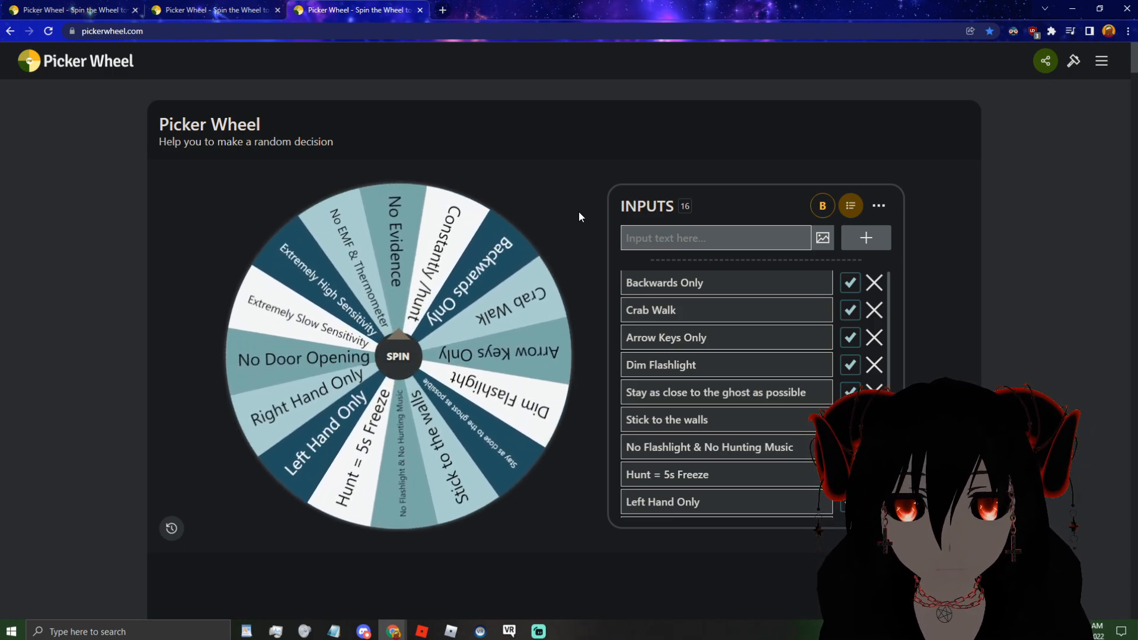
pyautogui.click(398, 357)
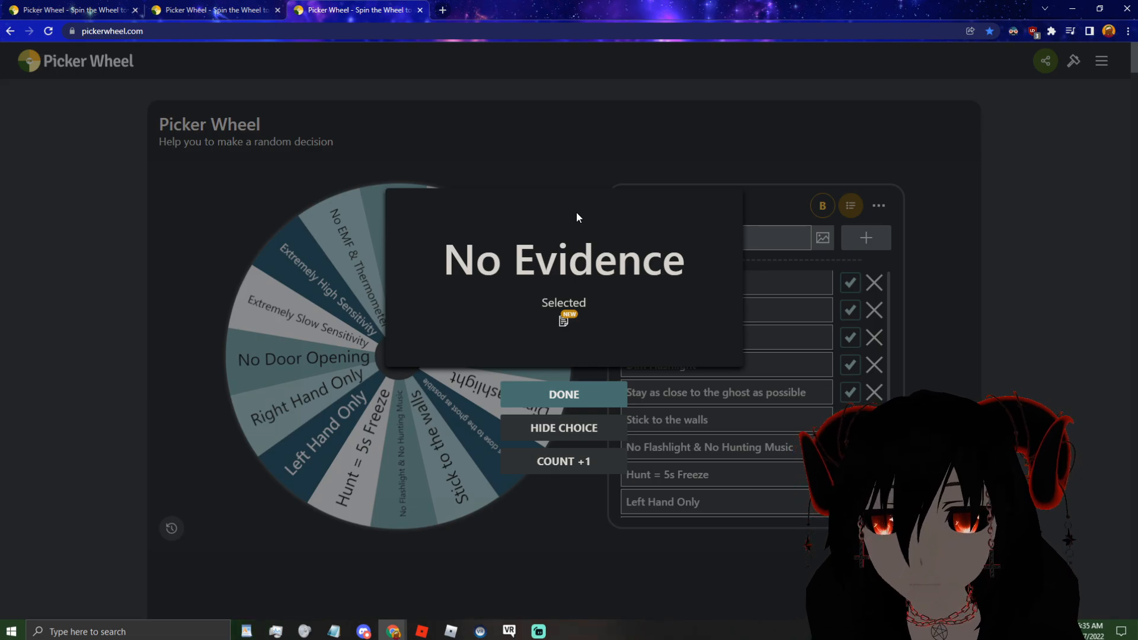
pyautogui.click(564, 394)
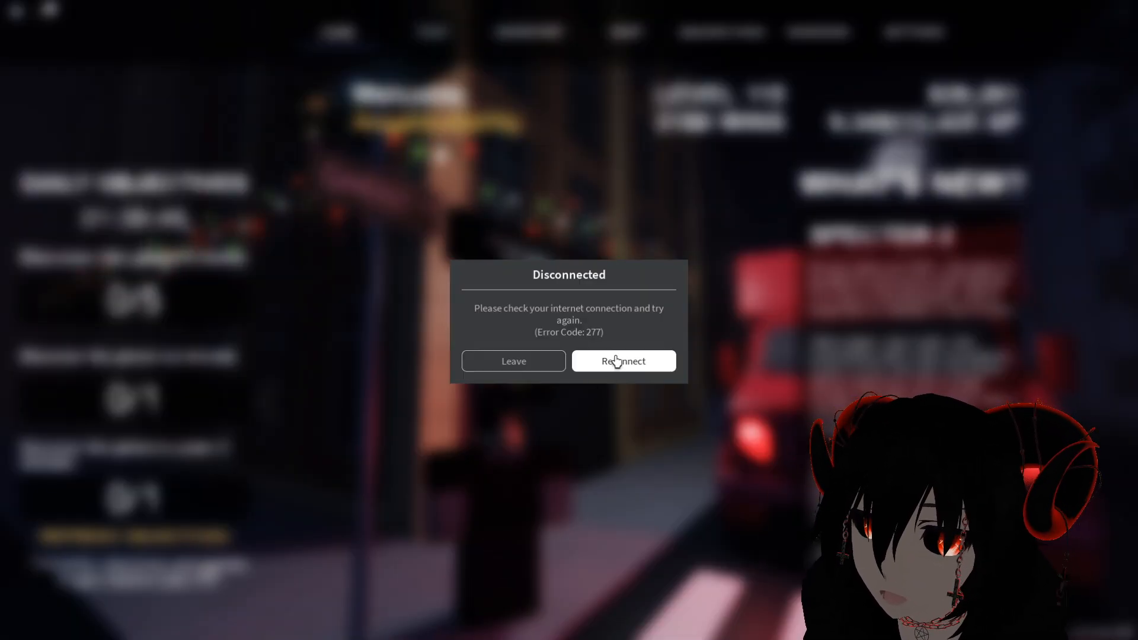
# - Reconnect from the Disconnected dialog so the Factory map starts loading
pyautogui.click(622, 361)
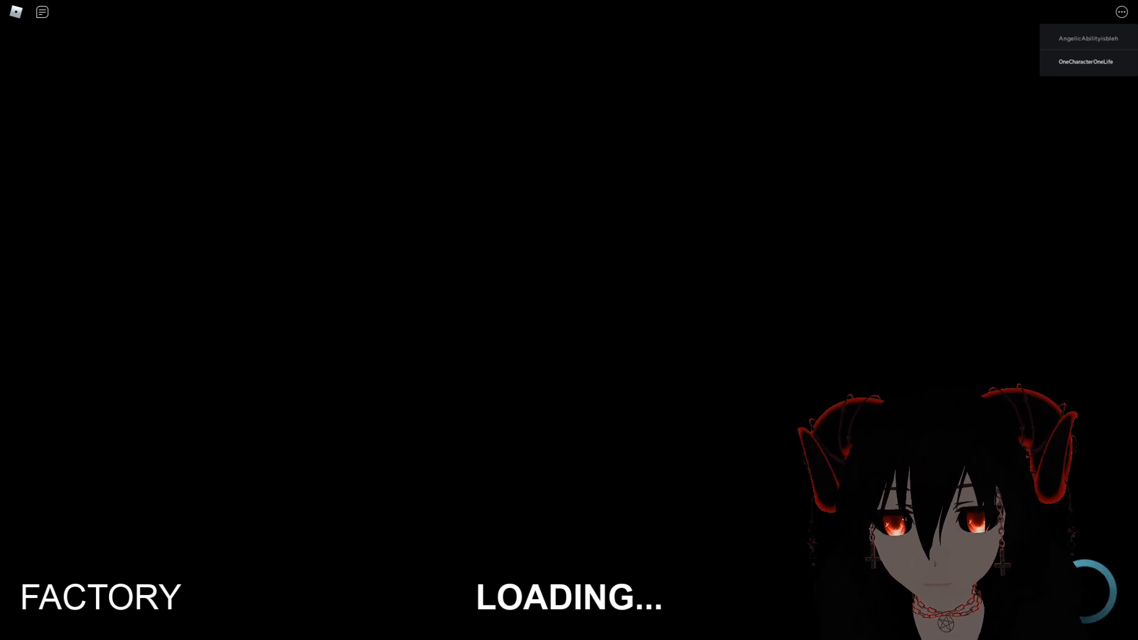
# - Block the other player from the player list, then immediately unblock them
pyautogui.click(1088, 38)
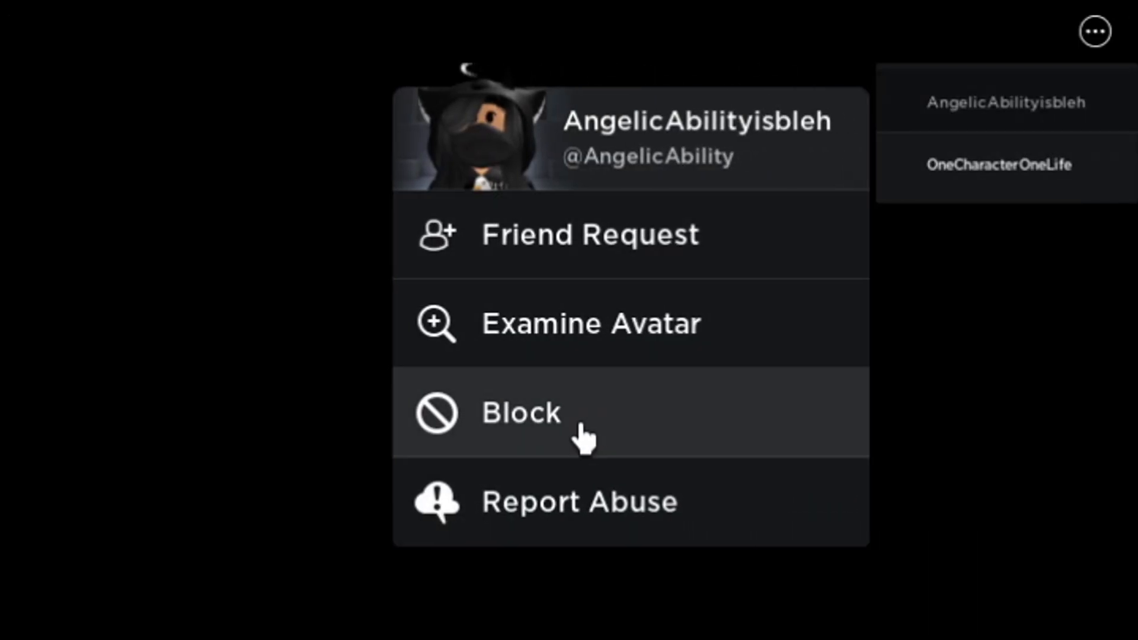
pyautogui.click(521, 413)
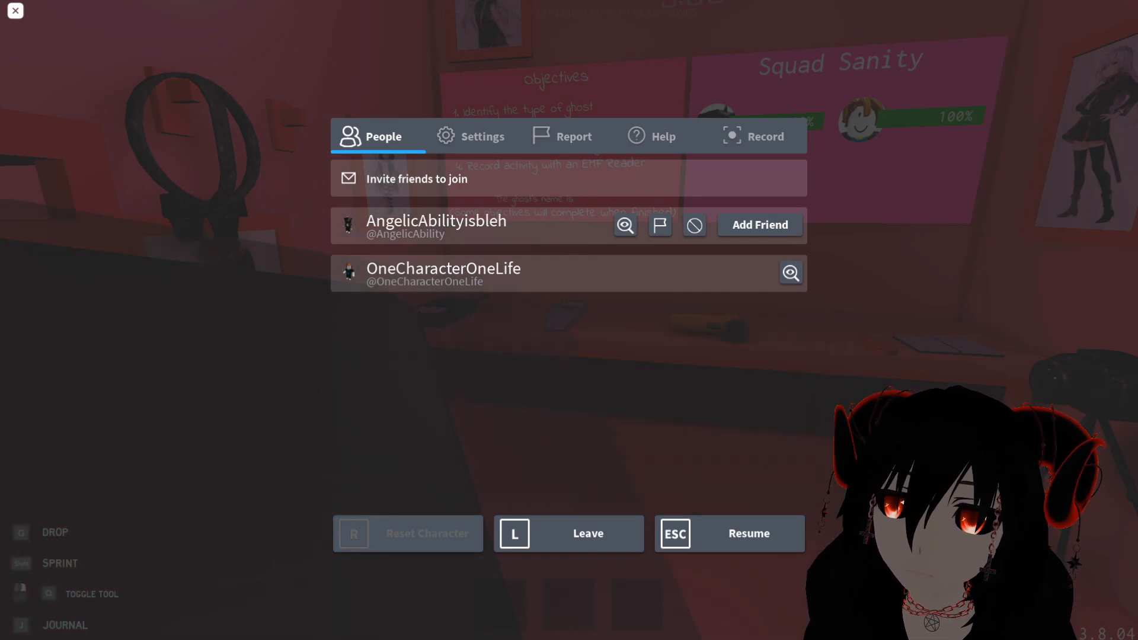
pyautogui.click(483, 135)
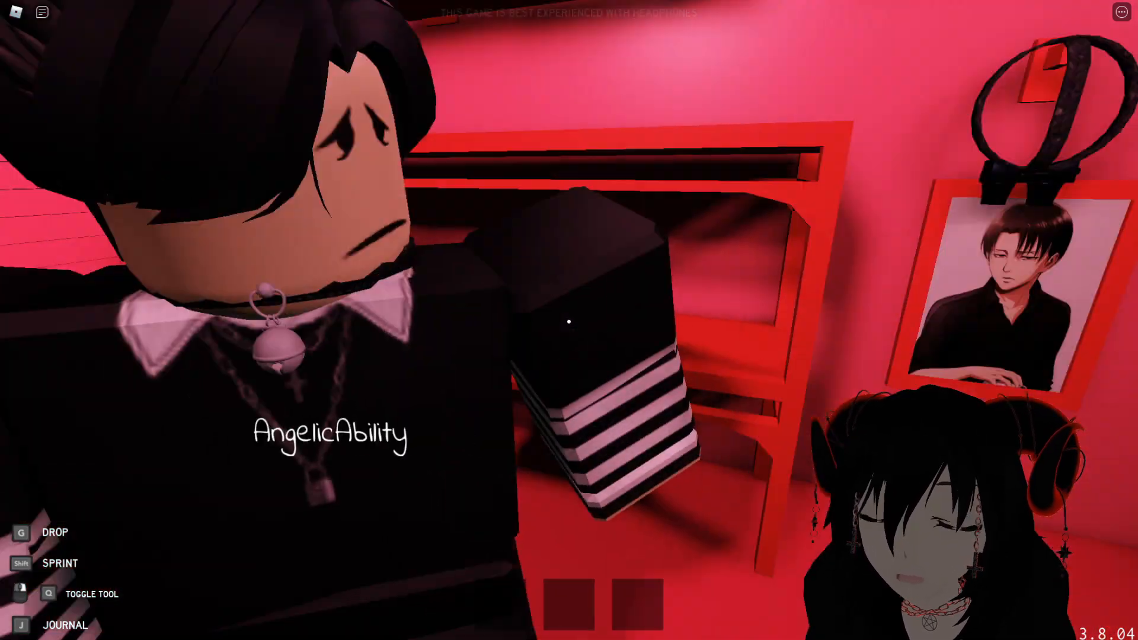
pyautogui.moveTo(569, 322)
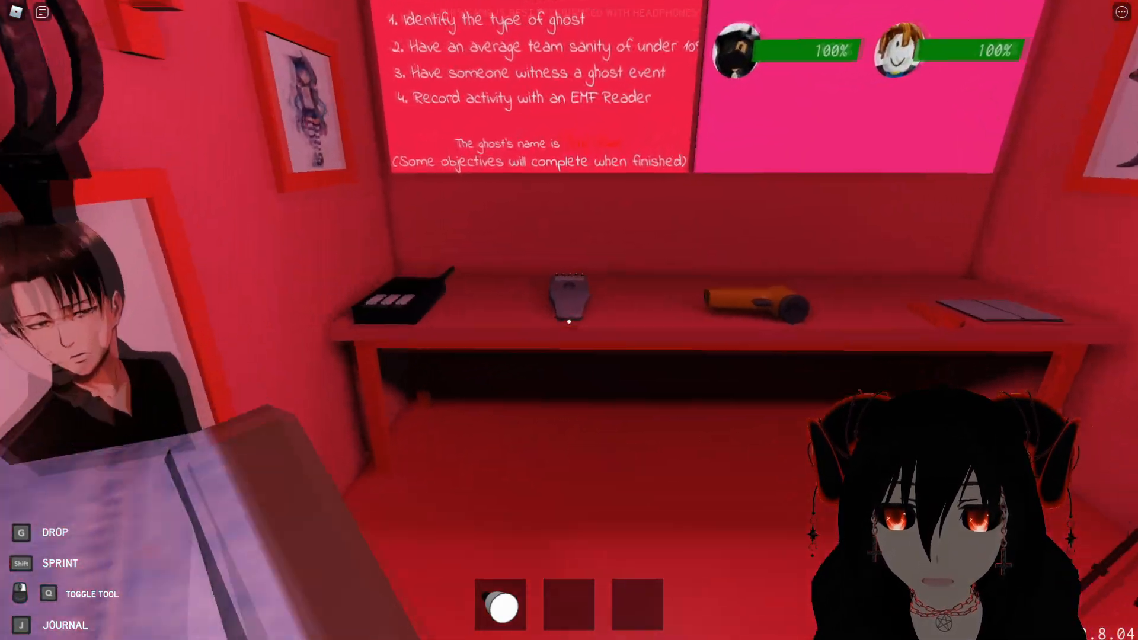
pyautogui.moveTo(569, 321)
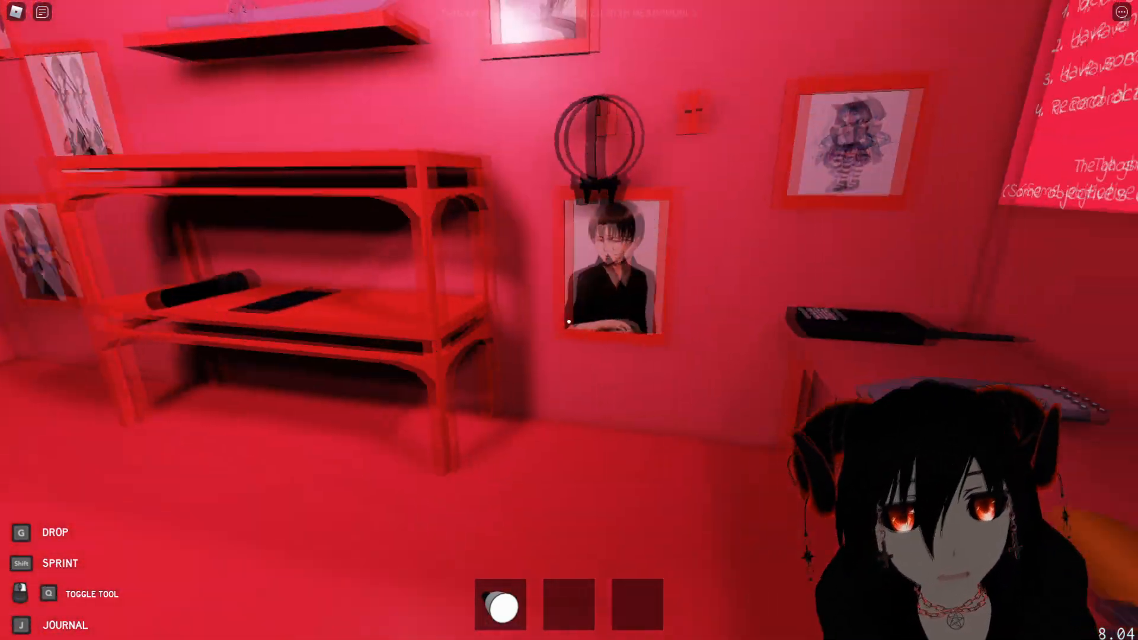
pyautogui.moveTo(569, 320)
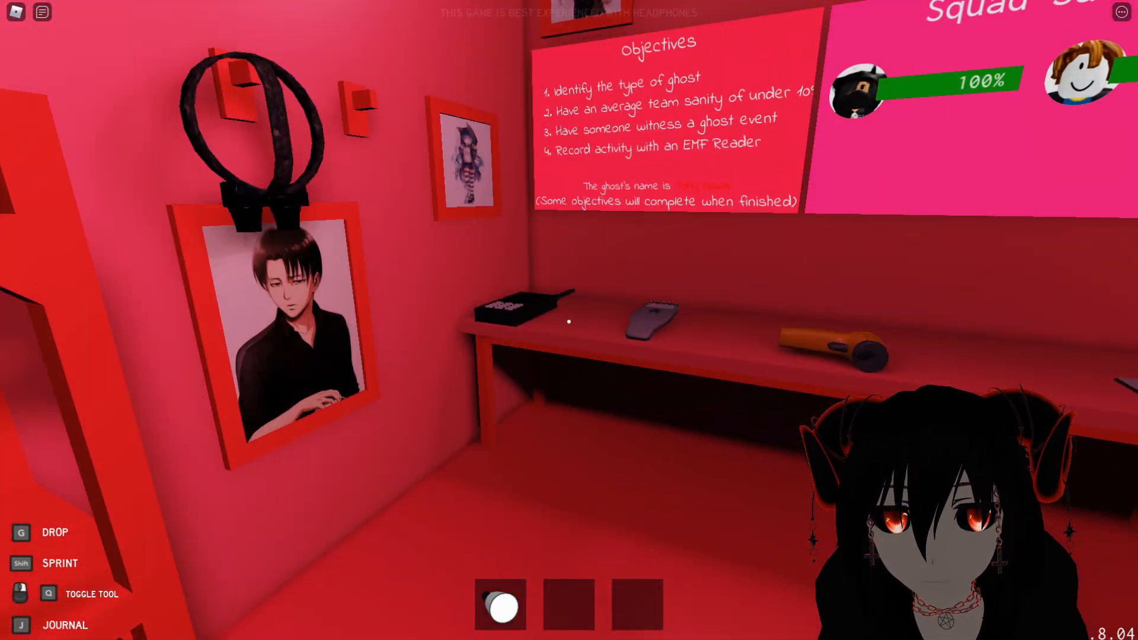
pyautogui.moveTo(569, 320)
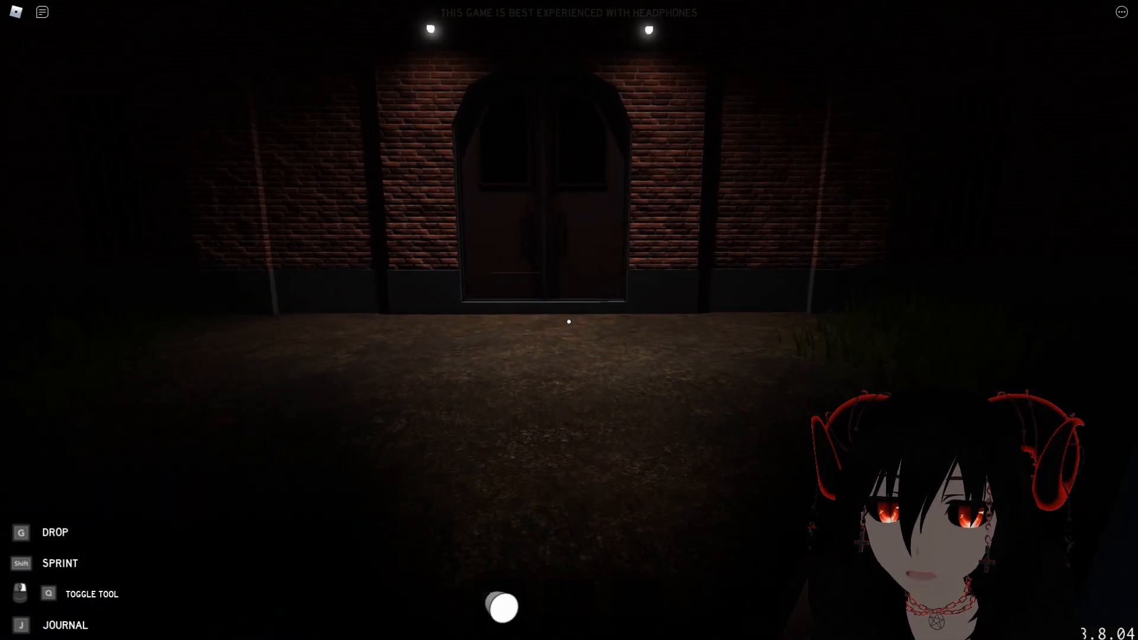
# - Toggle the journal with J while heading through the factory entrance
pyautogui.press('j')
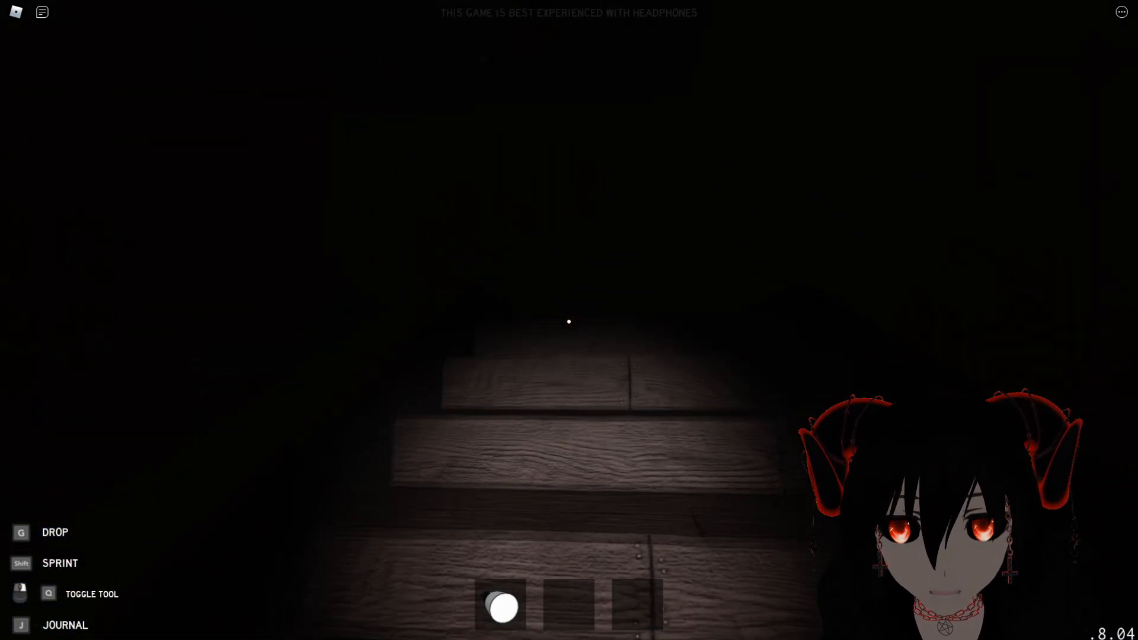
pyautogui.moveTo(569, 322)
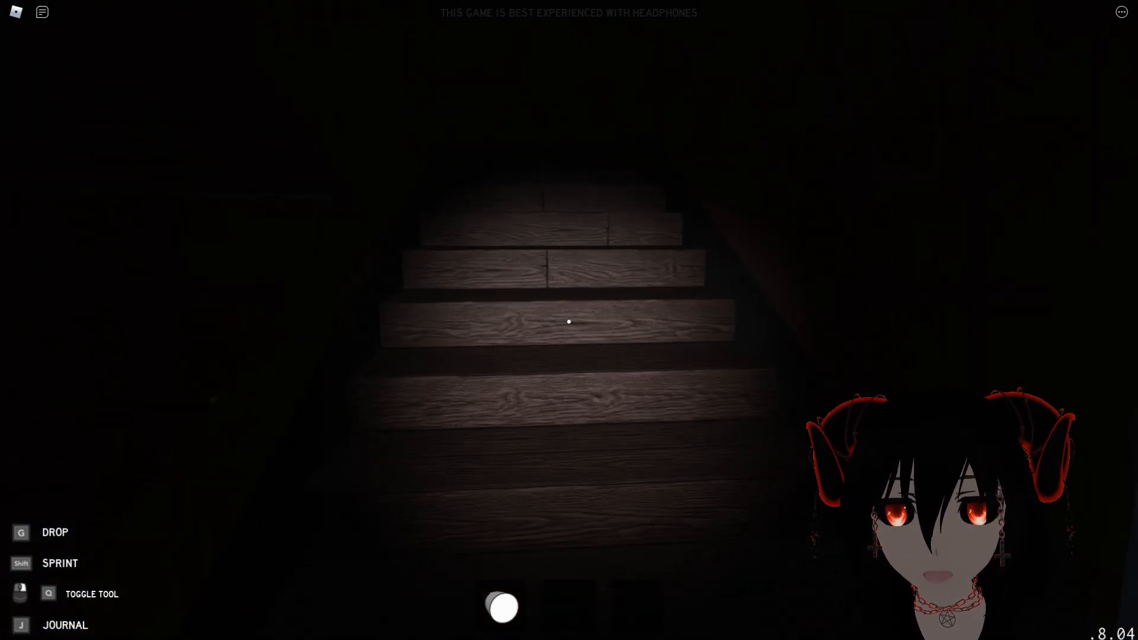
pyautogui.moveTo(569, 322)
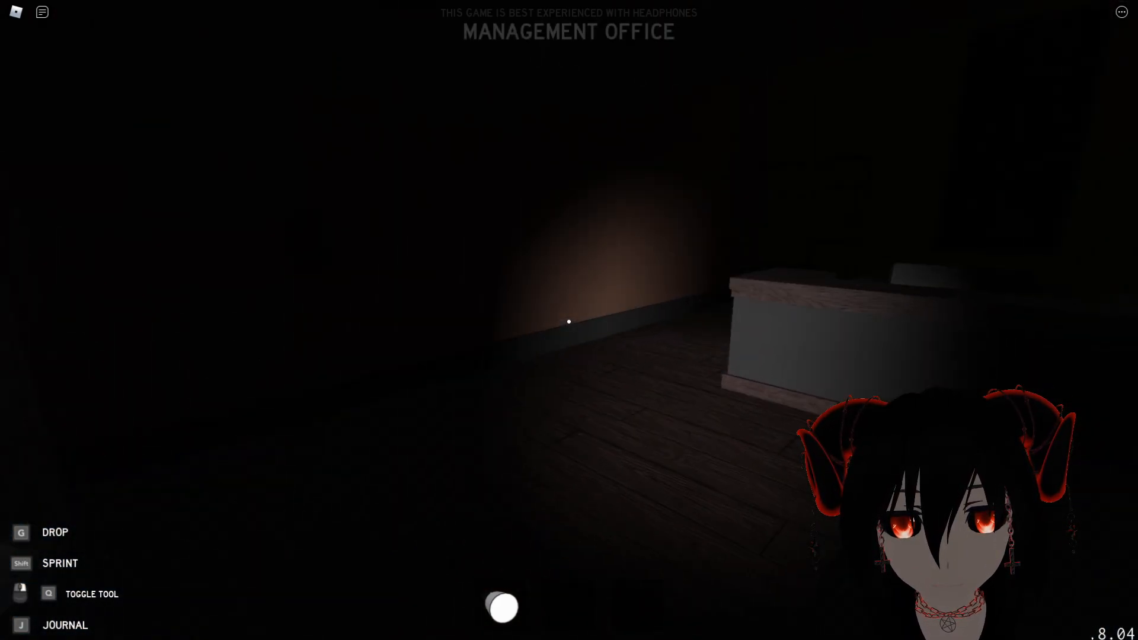
pyautogui.moveTo(569, 321)
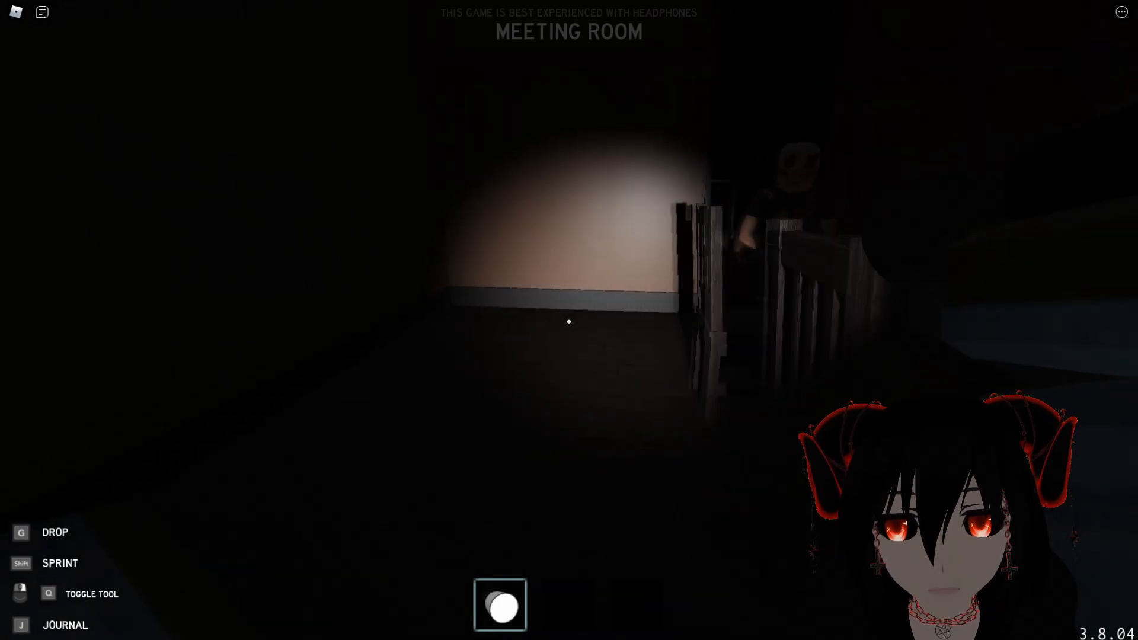
pyautogui.moveTo(569, 321)
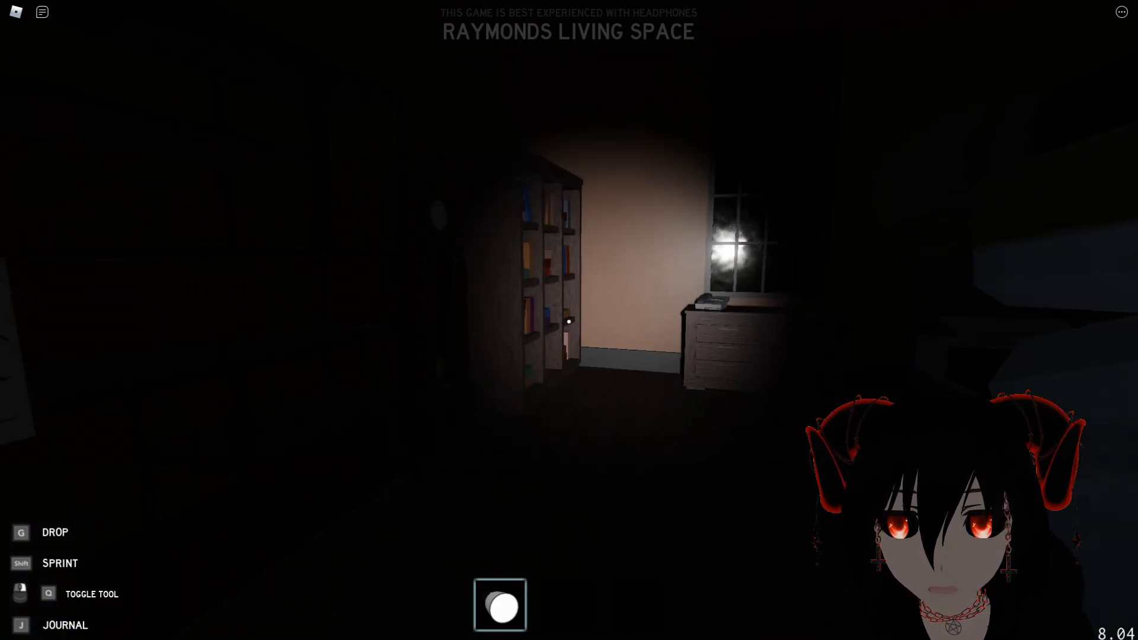
pyautogui.moveTo(569, 321)
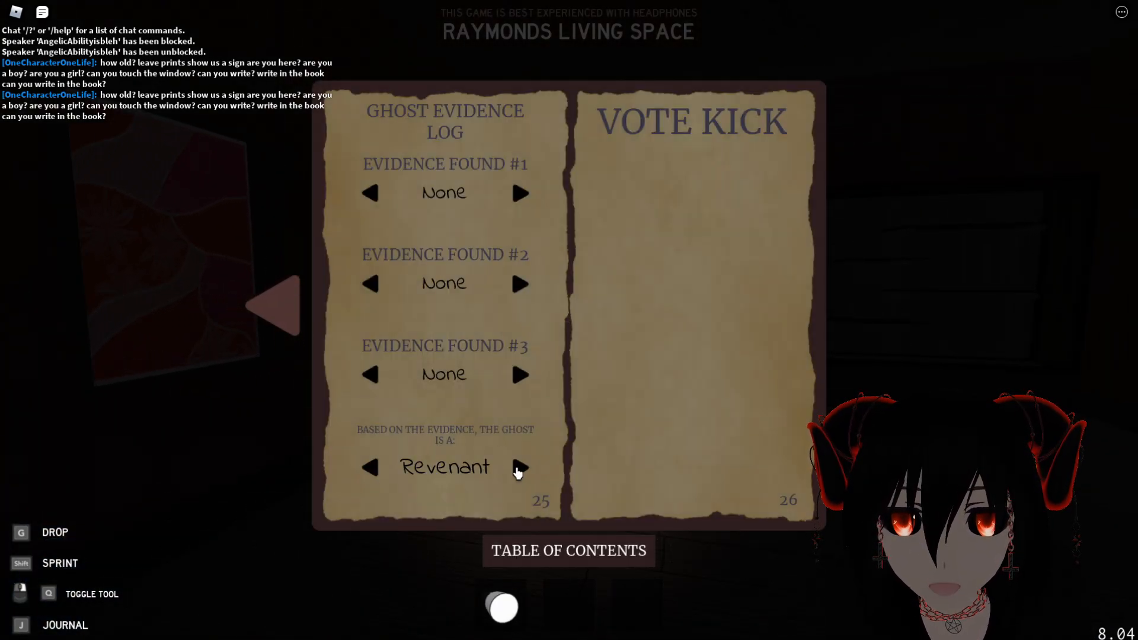
# - Cycle the journal's ghost-type guess to Revenant
pyautogui.click(519, 469)
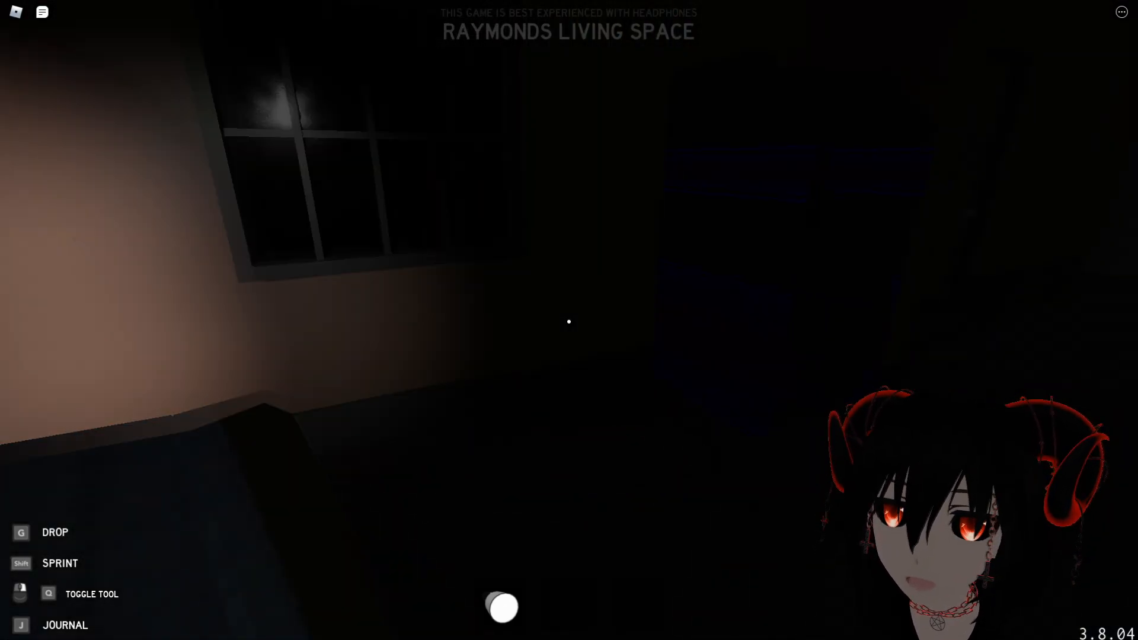
pyautogui.moveTo(569, 321)
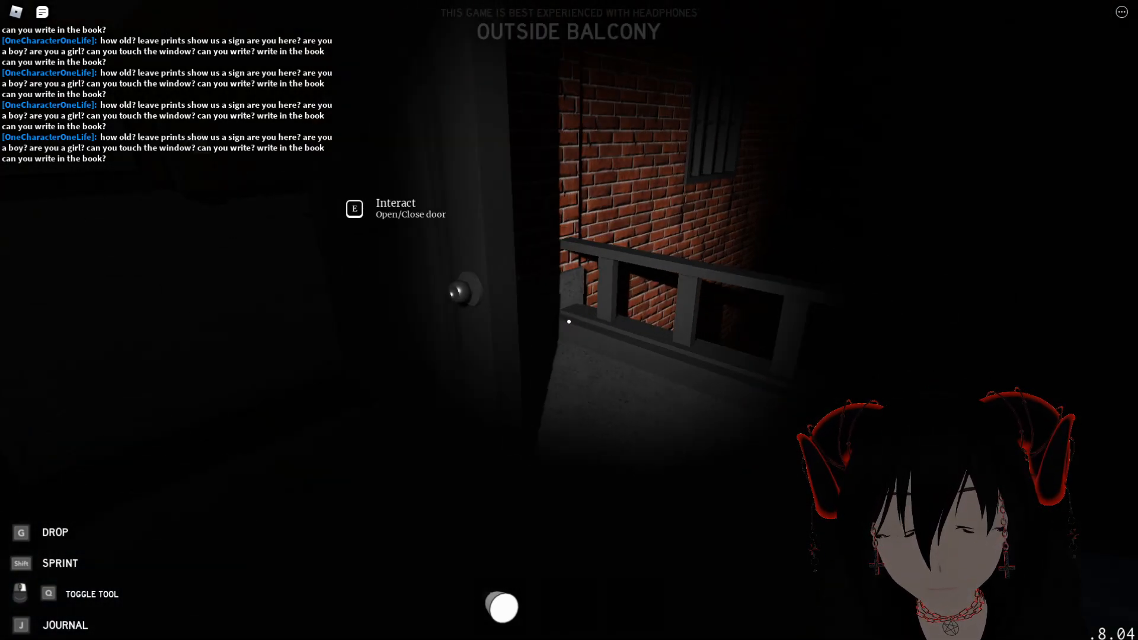
# - Open the balcony door with E to check outside
pyautogui.press('e')
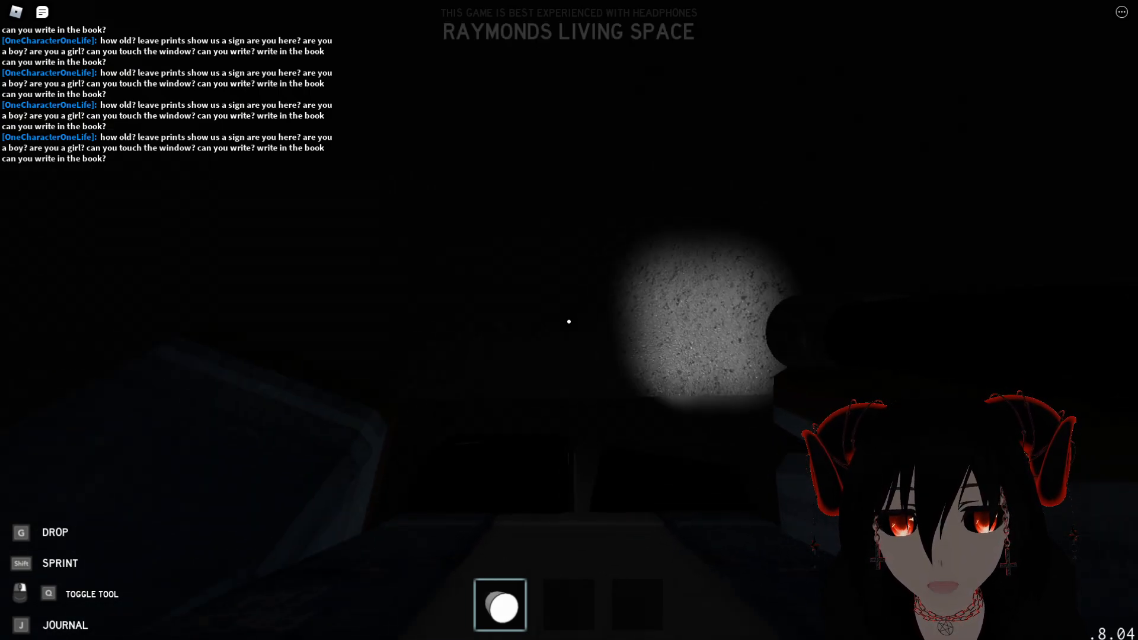
pyautogui.moveTo(569, 322)
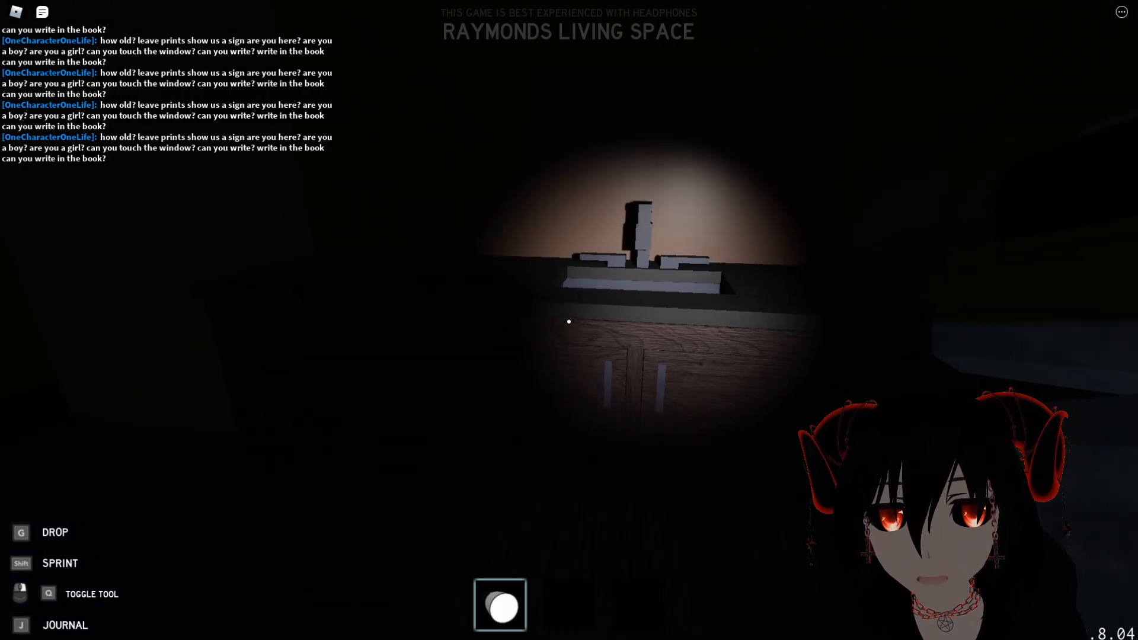
pyautogui.moveTo(569, 321)
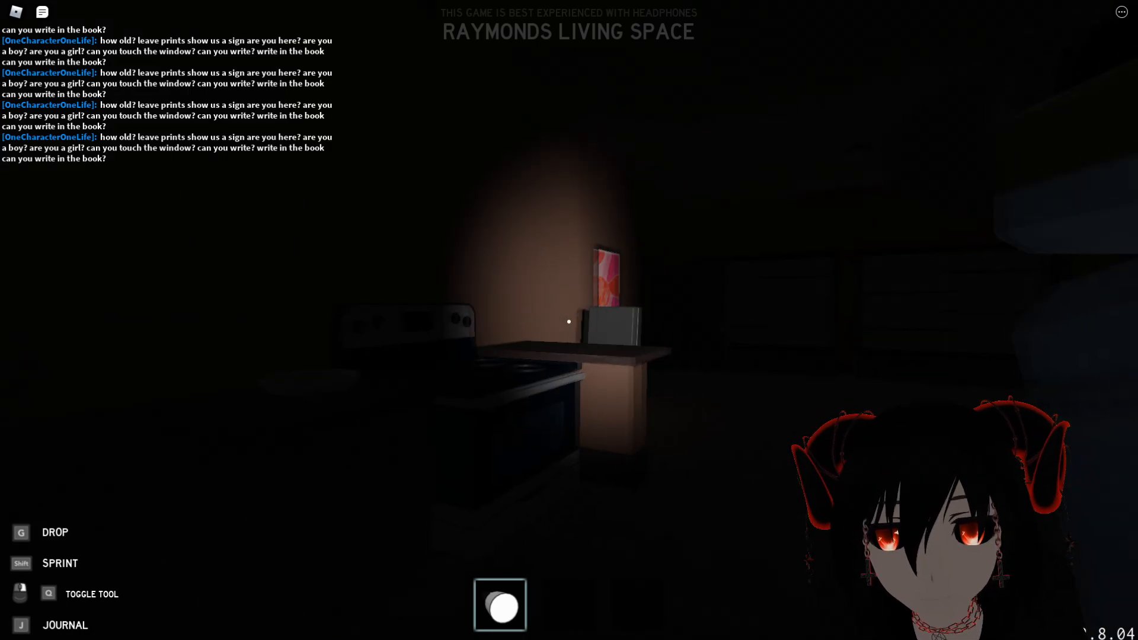
pyautogui.moveTo(569, 321)
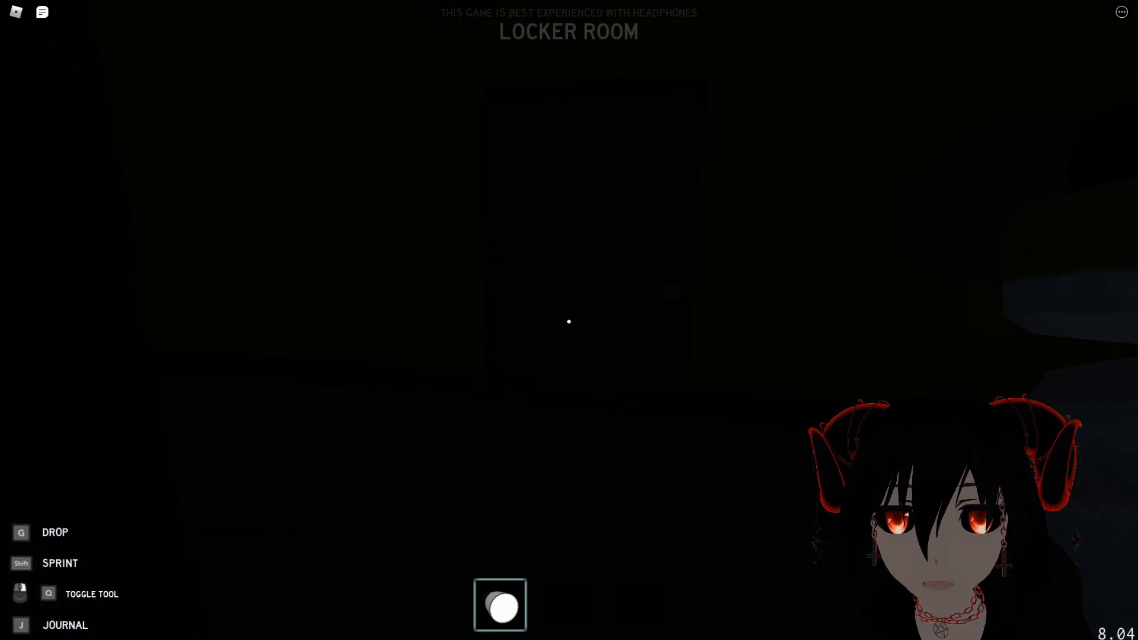
# - Walk forward out of the locker room toward the red-lit van outside
pyautogui.press('w')
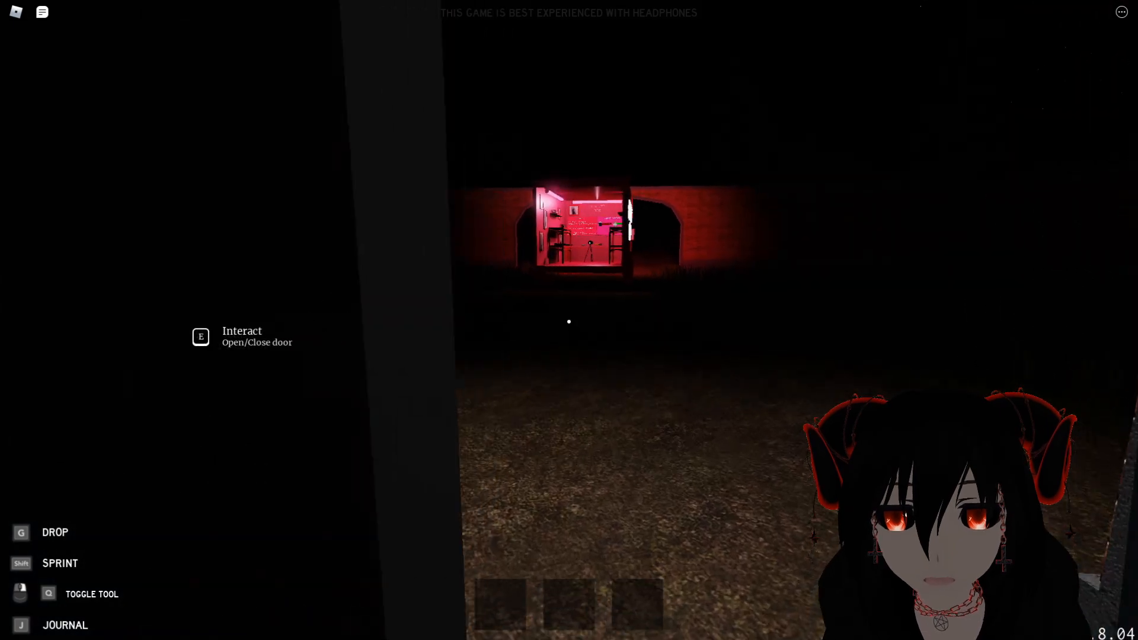
# - In the journal's Ghost Evidence Log, cycle the ghost guess with the arrows until it reads Yurei
pyautogui.press('j')
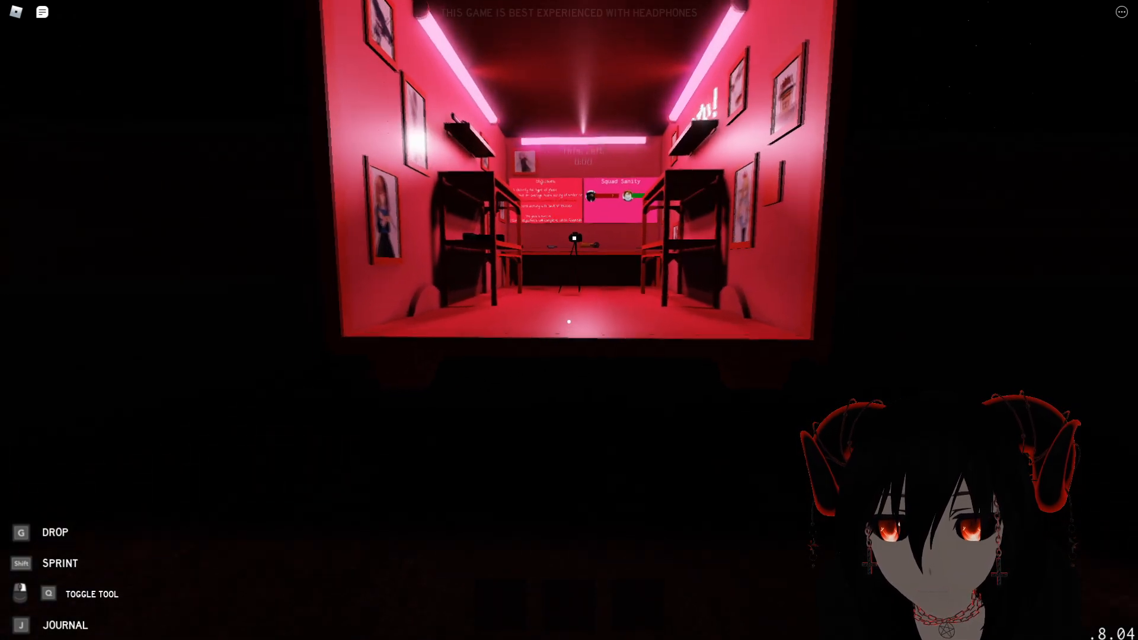
pyautogui.press('j')
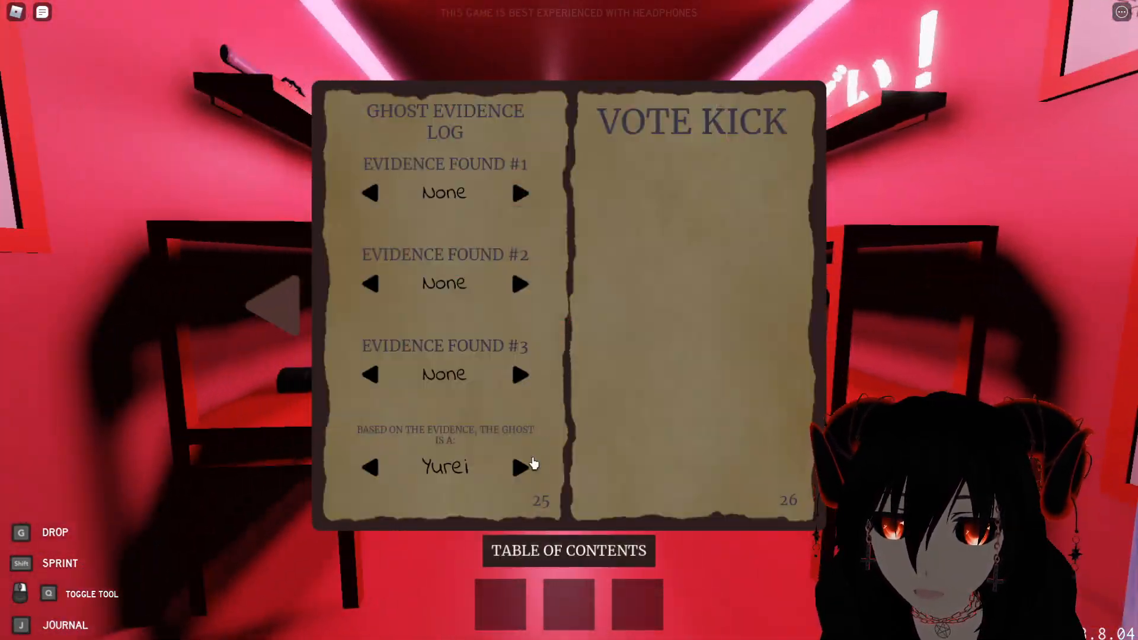
pyautogui.click(520, 467)
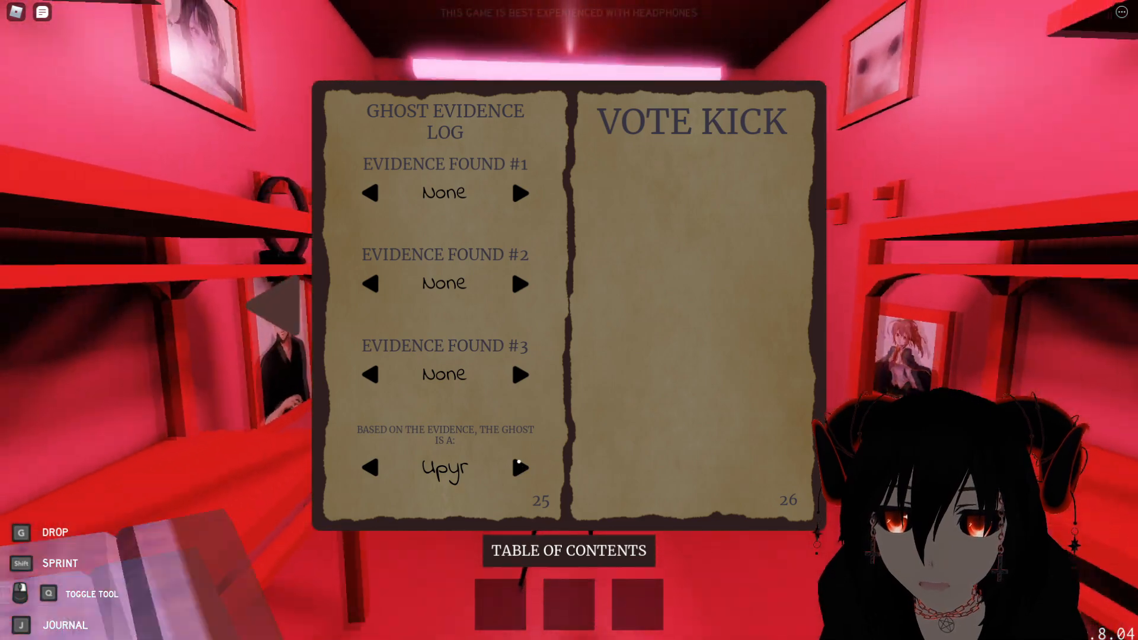
pyautogui.click(521, 468)
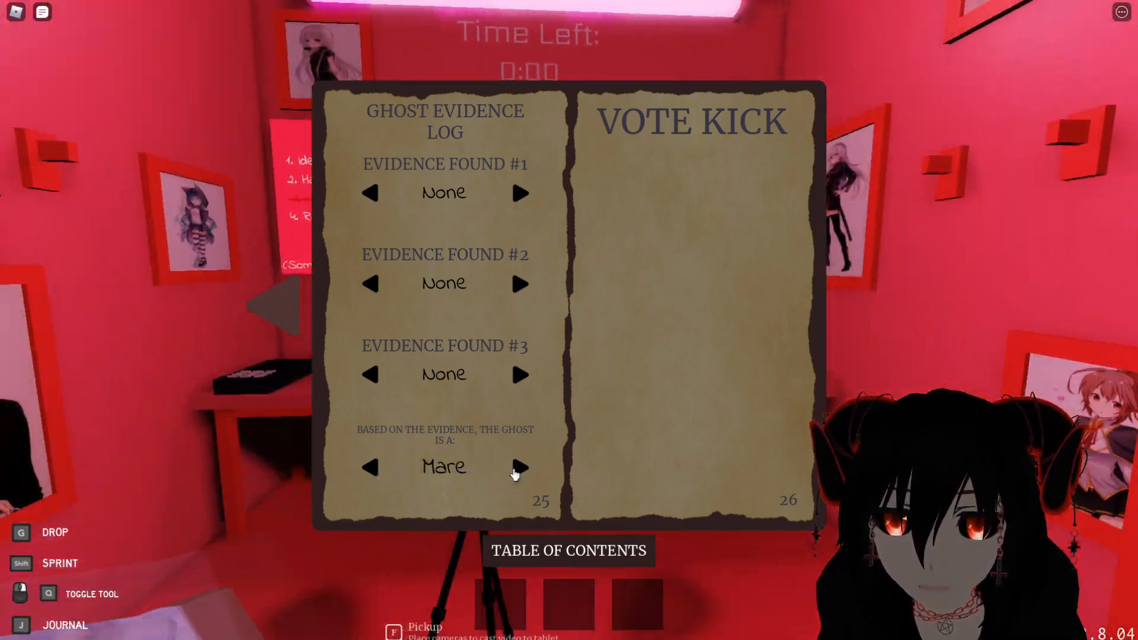
pyautogui.click(520, 468)
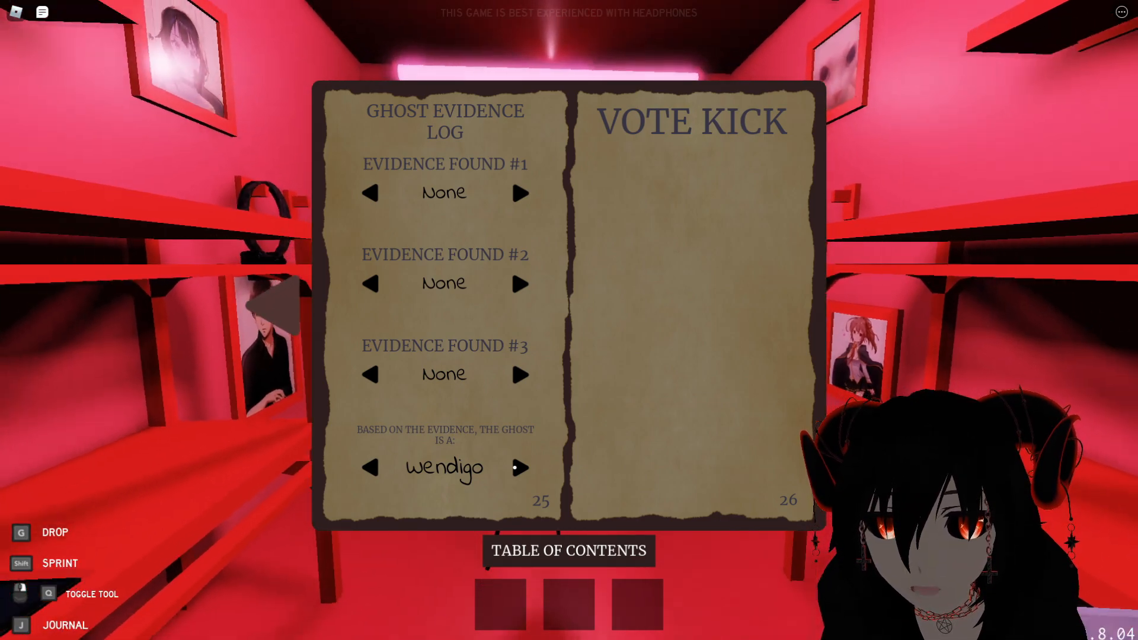
pyautogui.click(519, 469)
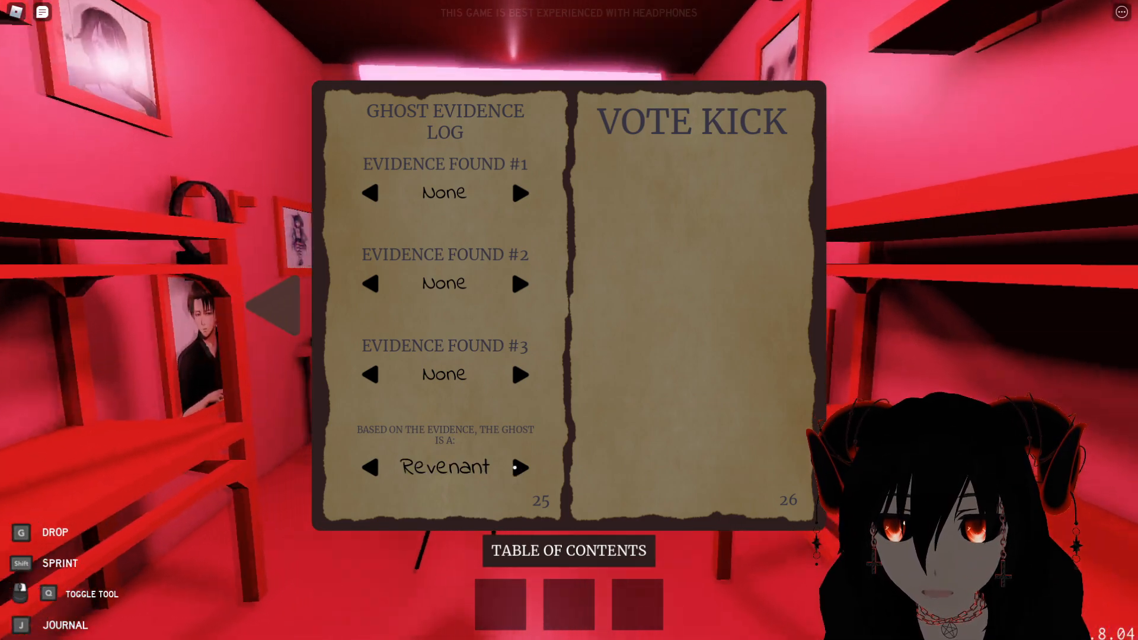
pyautogui.click(368, 467)
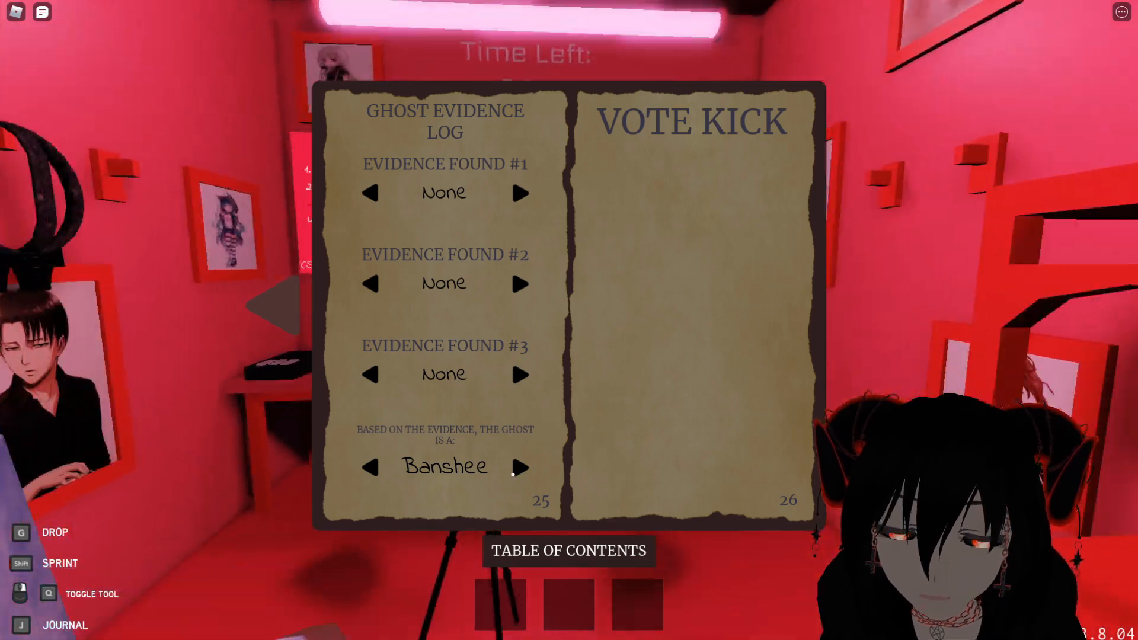
pyautogui.click(370, 468)
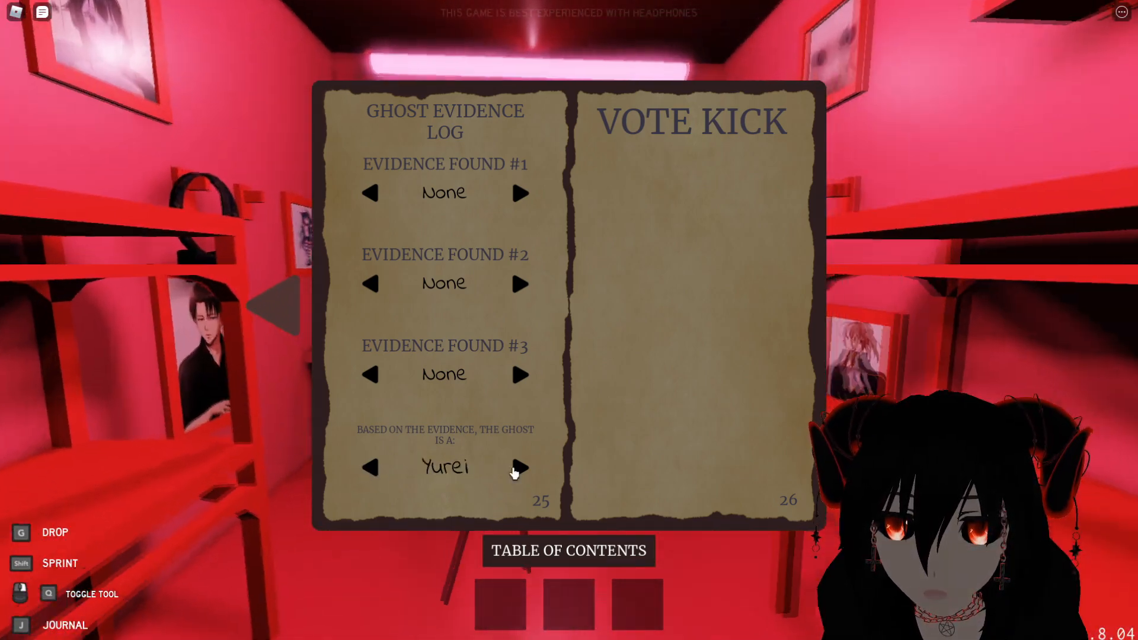
pyautogui.click(520, 467)
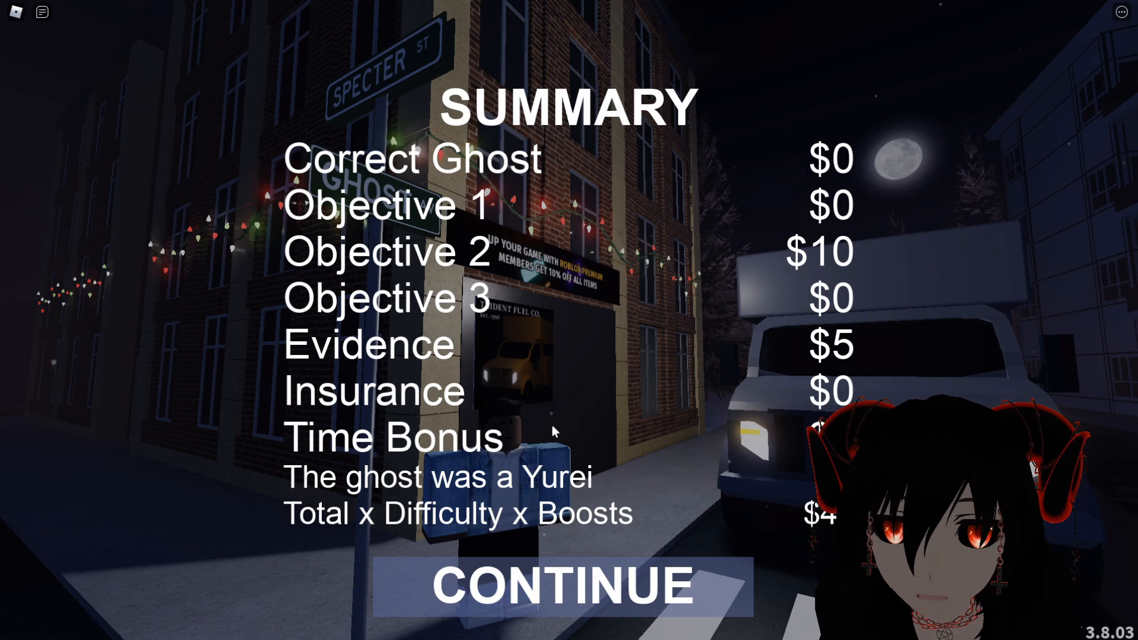
# - Continue past the earnings and XP summaries, then browse the lobby Inventory and Shop menus
pyautogui.click(561, 584)
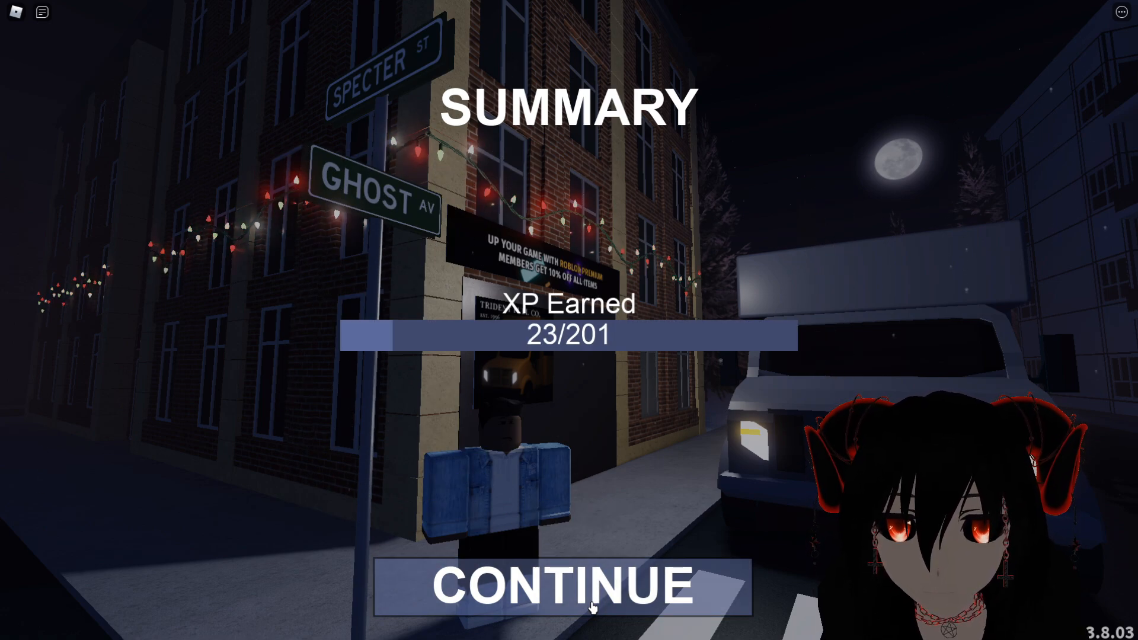
pyautogui.click(560, 584)
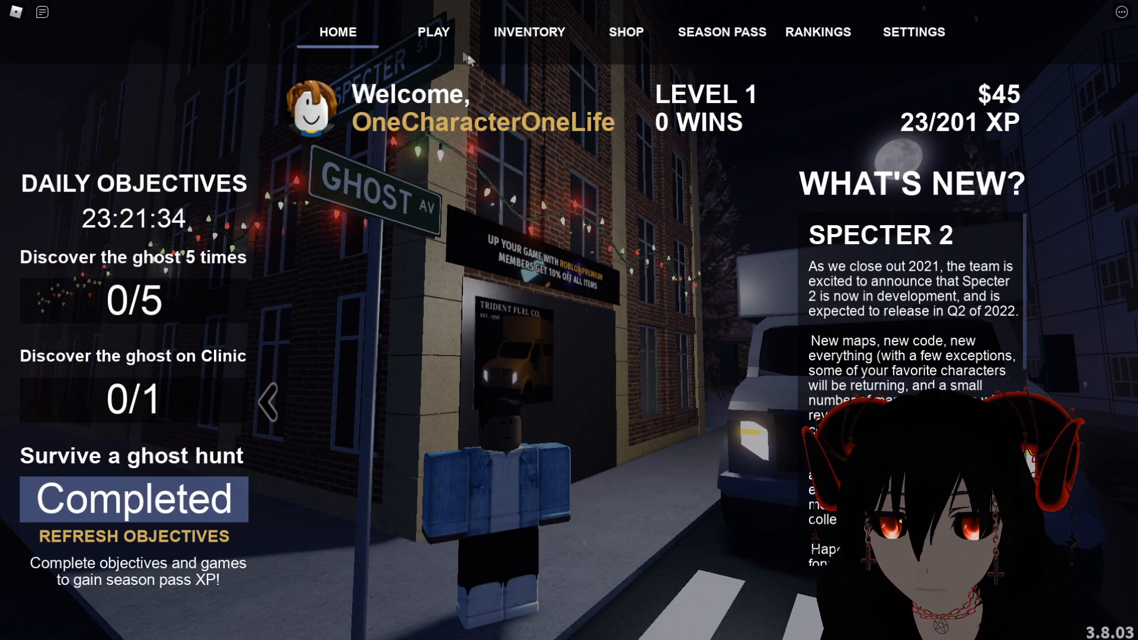
pyautogui.click(529, 32)
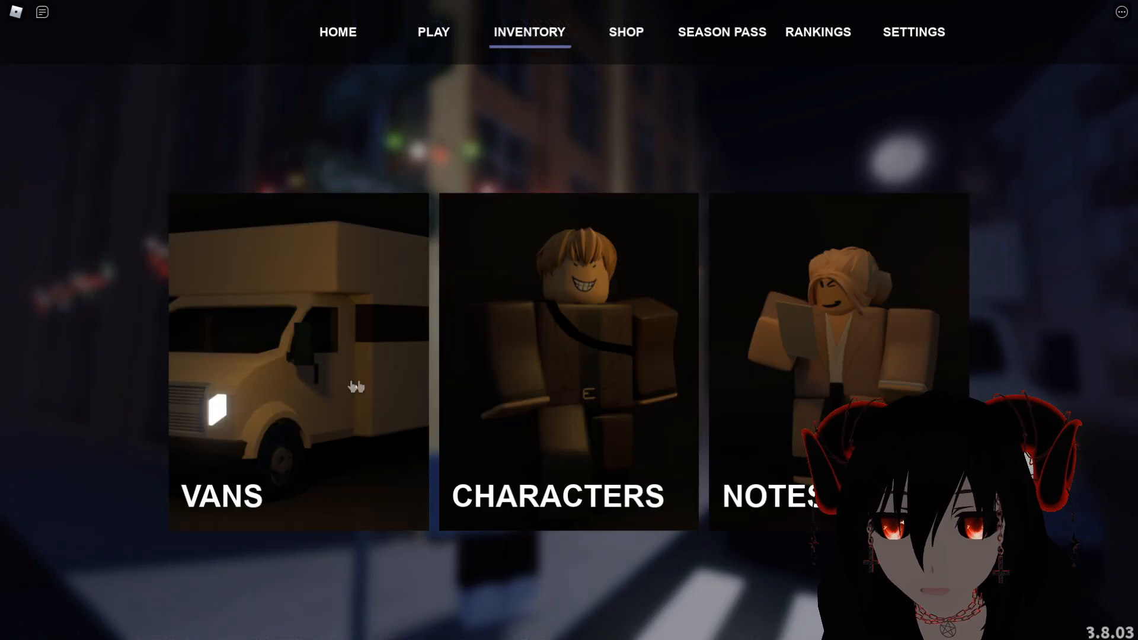
pyautogui.click(625, 32)
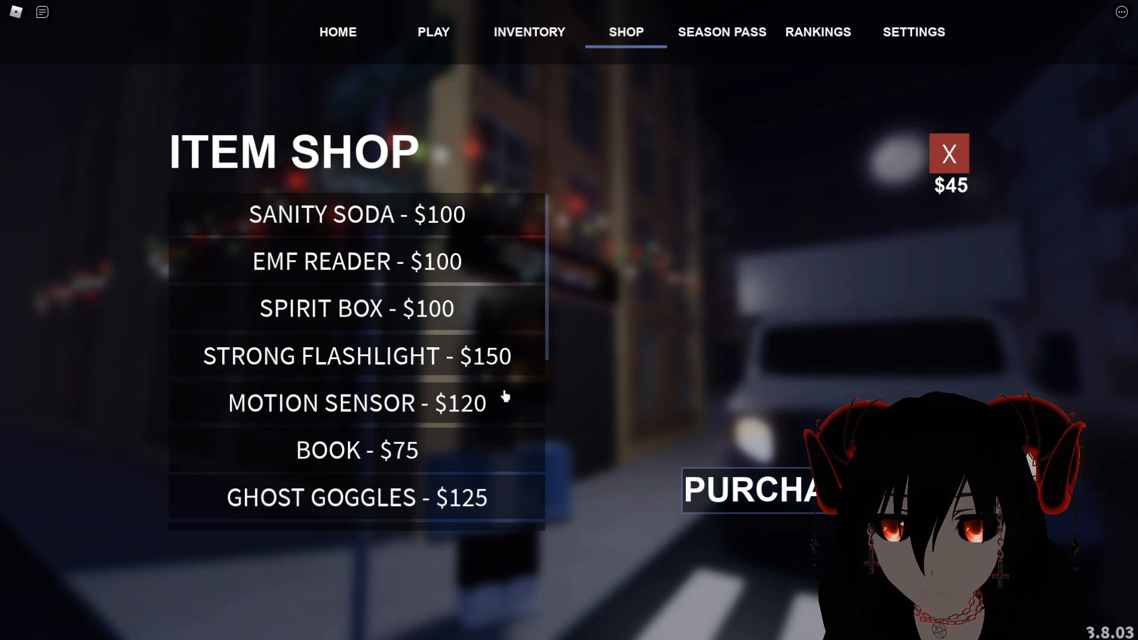
pyautogui.scroll(-3)
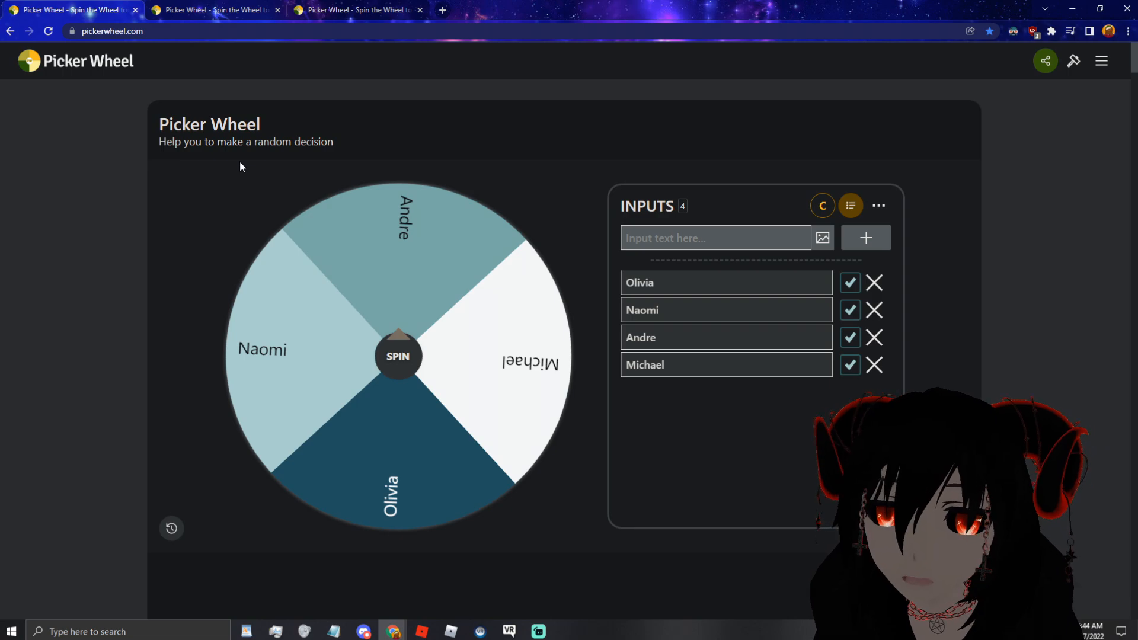
pyautogui.moveTo(464, 304)
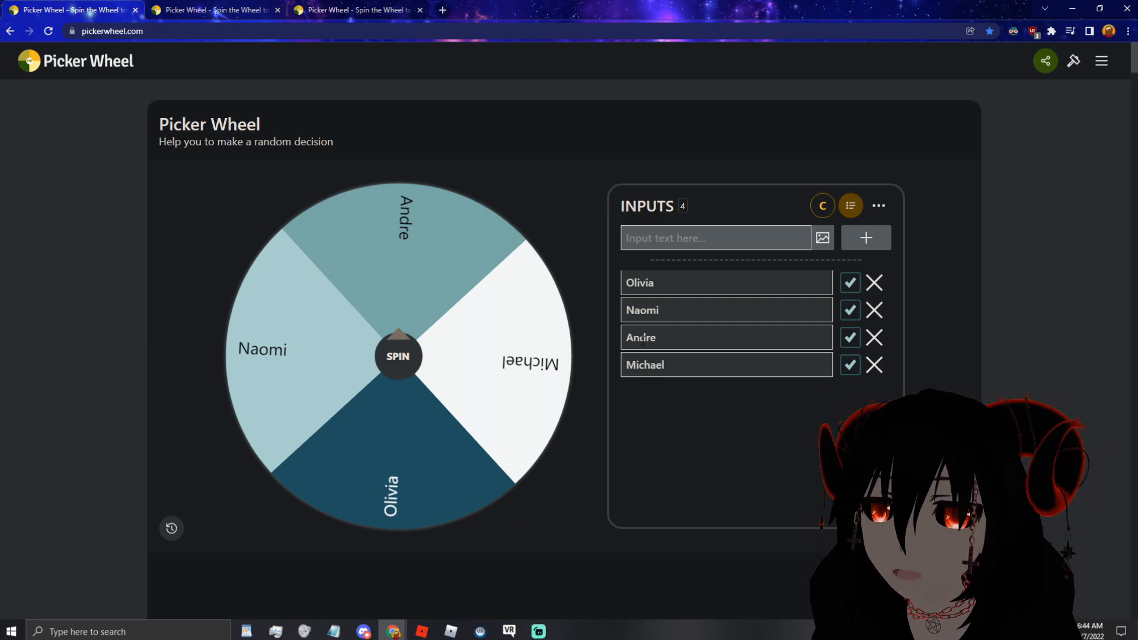
# - Start editing the Andre entry in the four-name wheel list
pyautogui.doubleClick(639, 336)
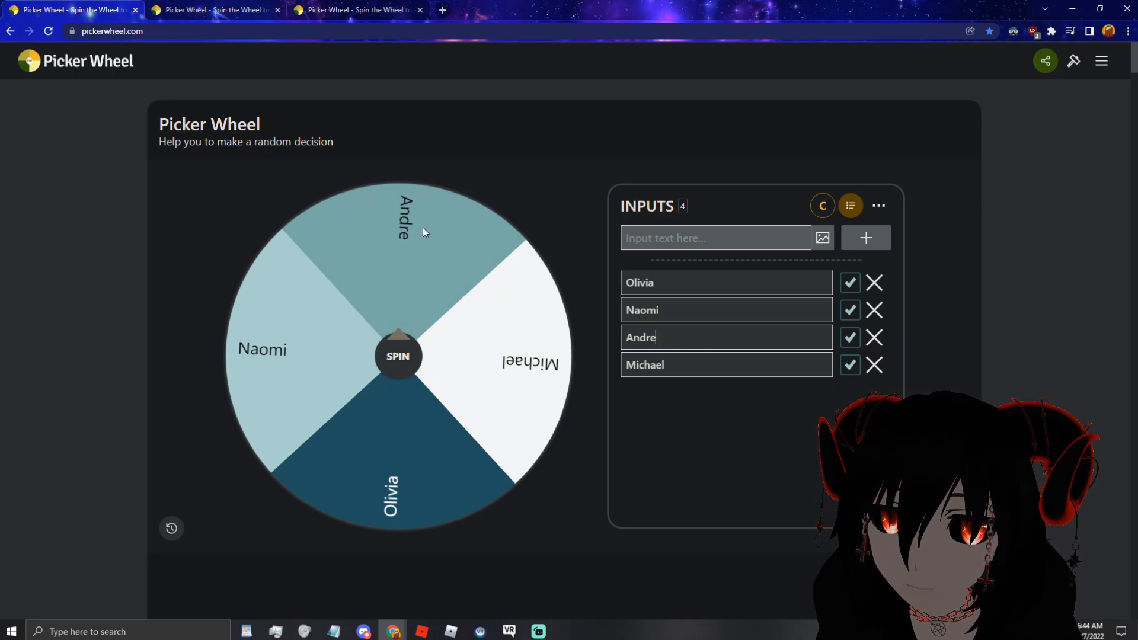
# - Spin the 13-map wheel repeatedly and accept Alleyway as the chosen map
pyautogui.click(216, 9)
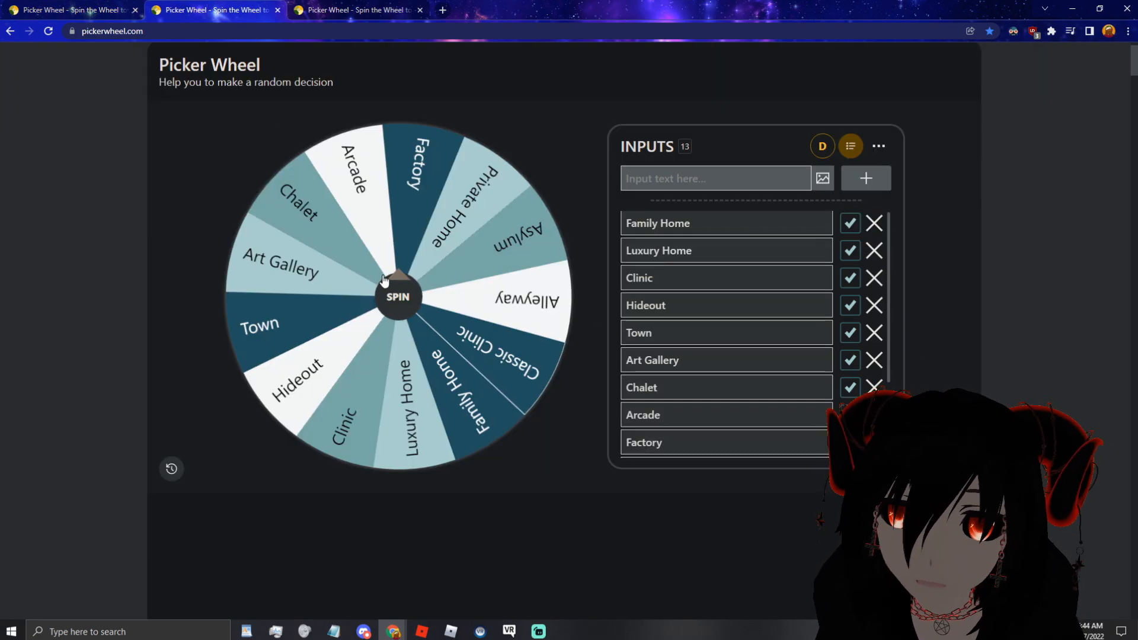
pyautogui.click(397, 297)
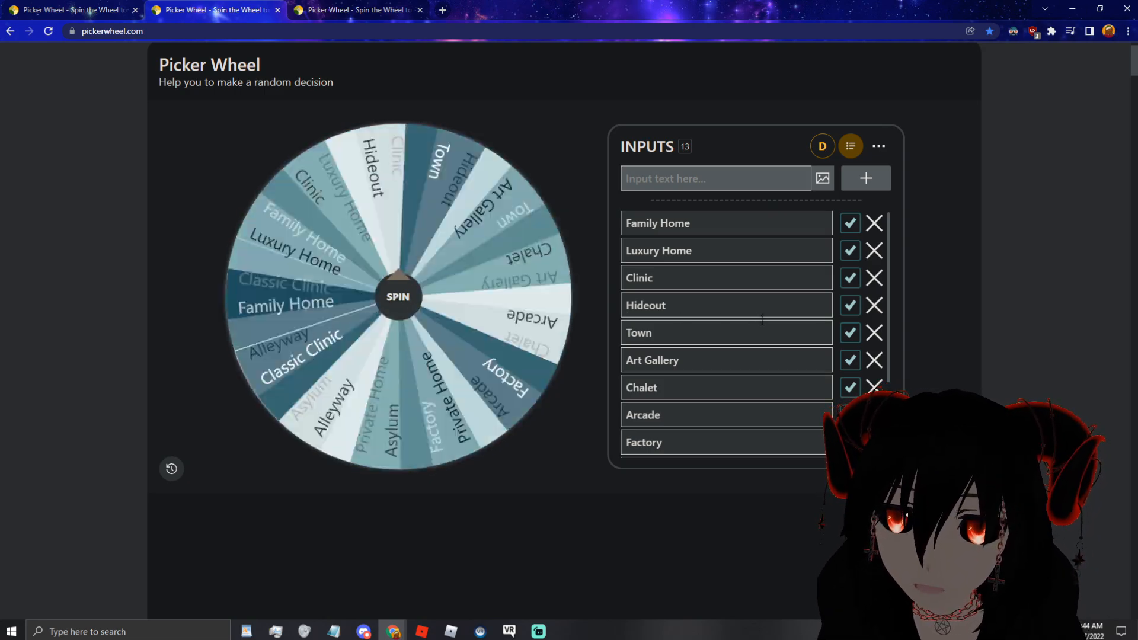
pyautogui.click(397, 296)
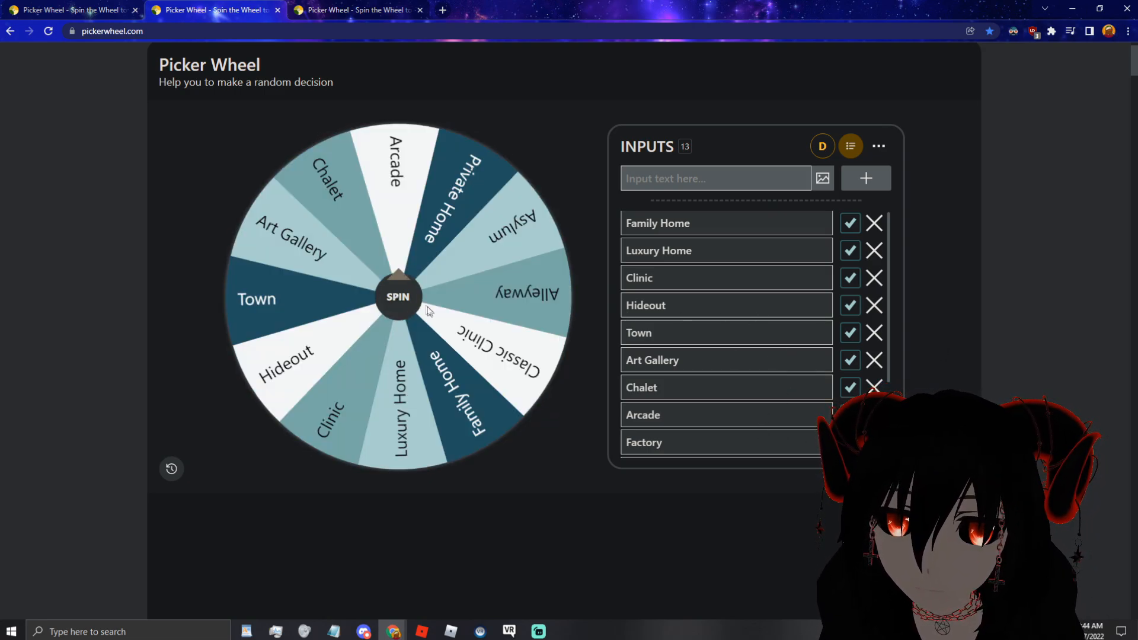
pyautogui.click(397, 296)
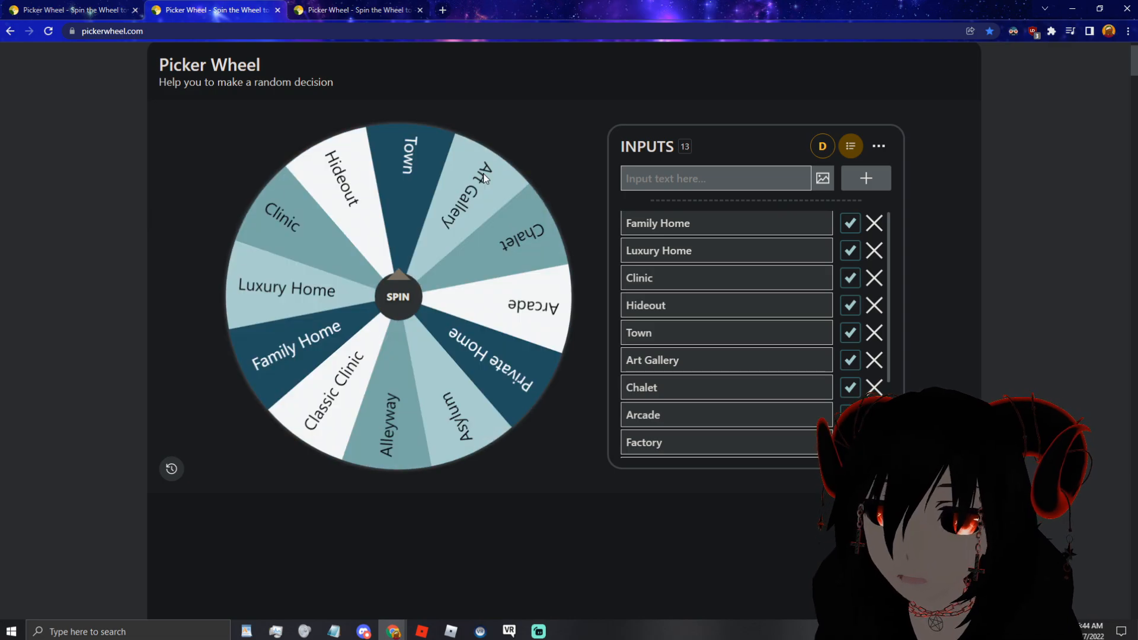
pyautogui.click(397, 296)
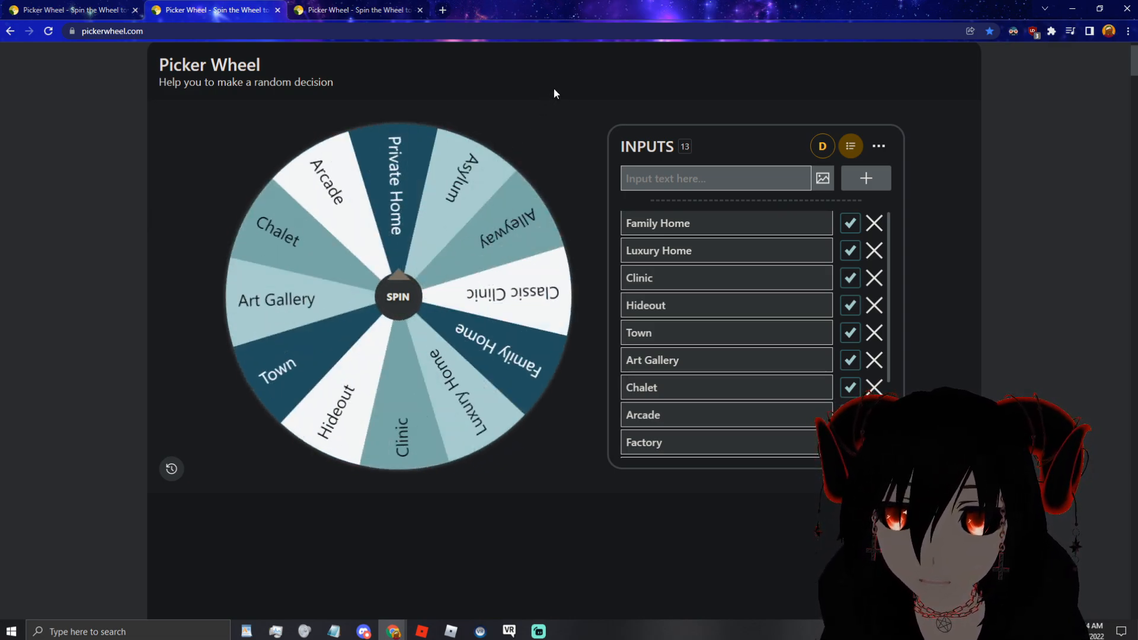
pyautogui.click(397, 297)
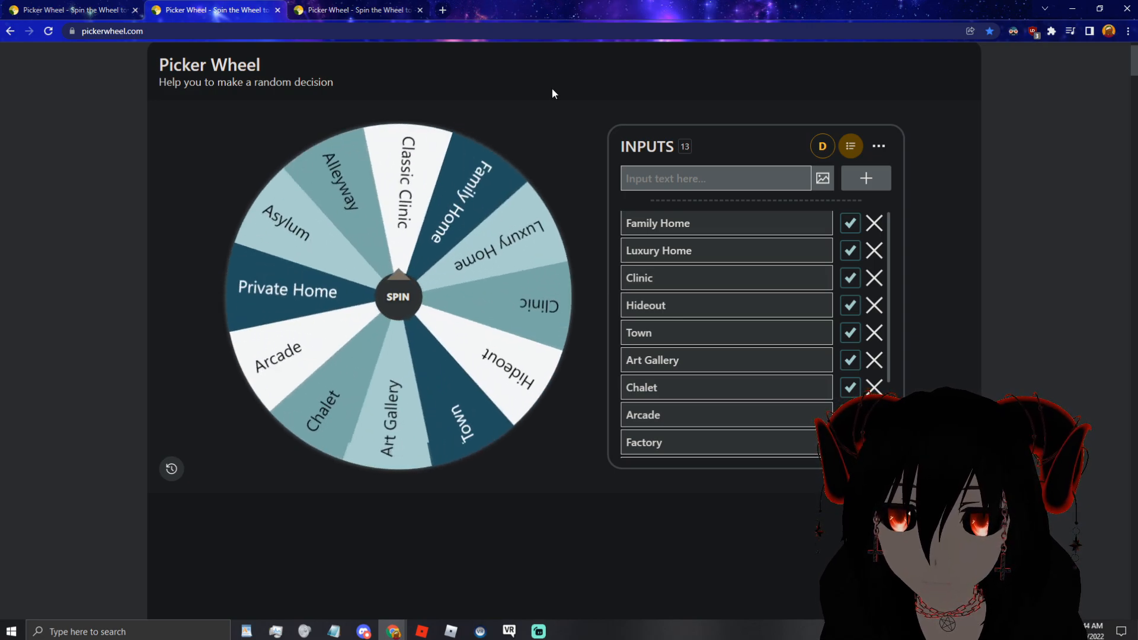
pyautogui.click(397, 296)
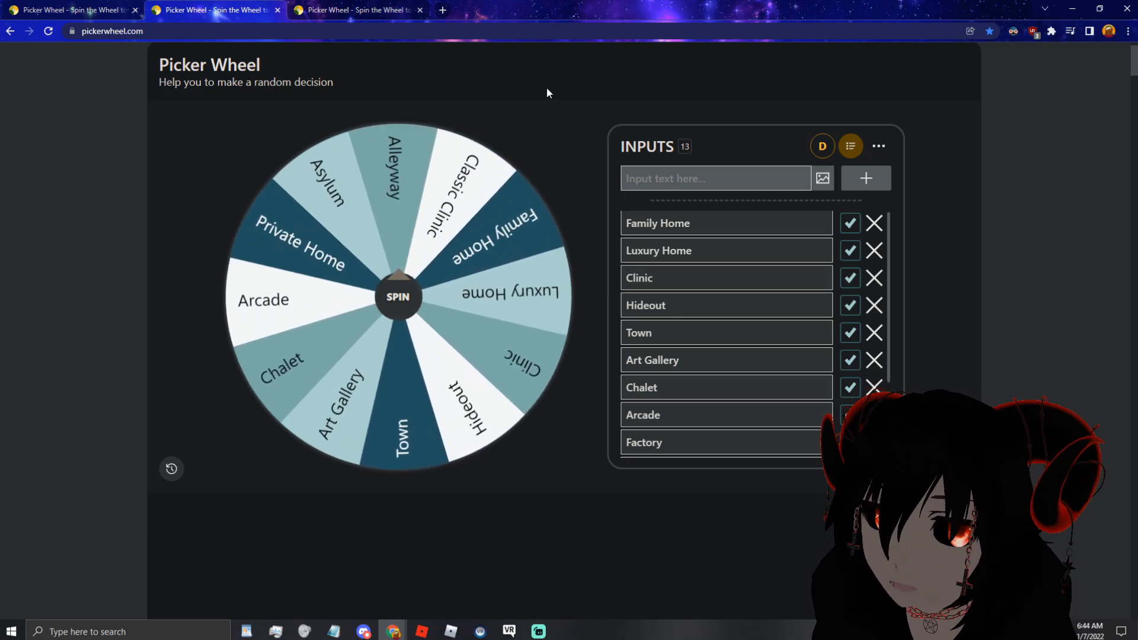
pyautogui.click(397, 296)
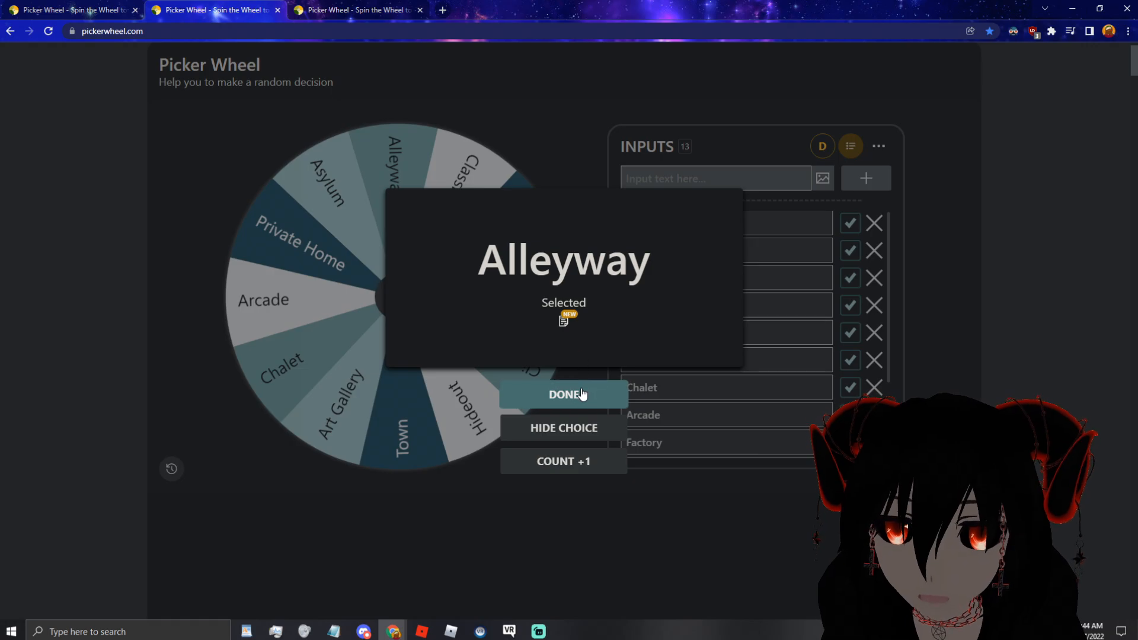
pyautogui.click(564, 394)
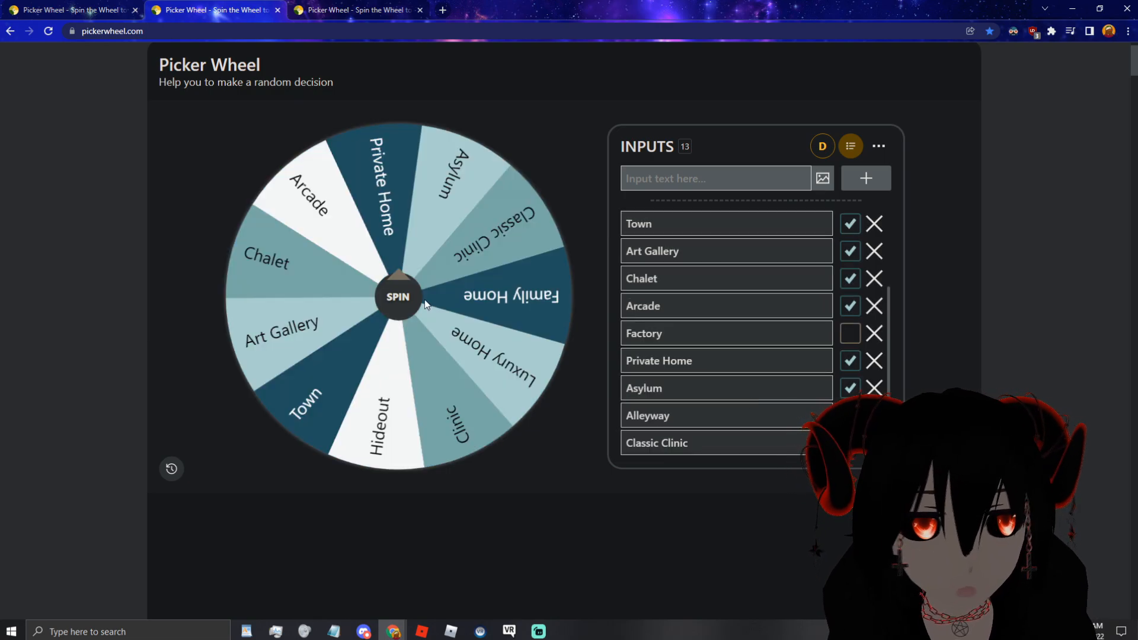
# - Spin the 16-challenge wheel, then uncheck the Left Hand Only result so it is left out
pyautogui.click(356, 9)
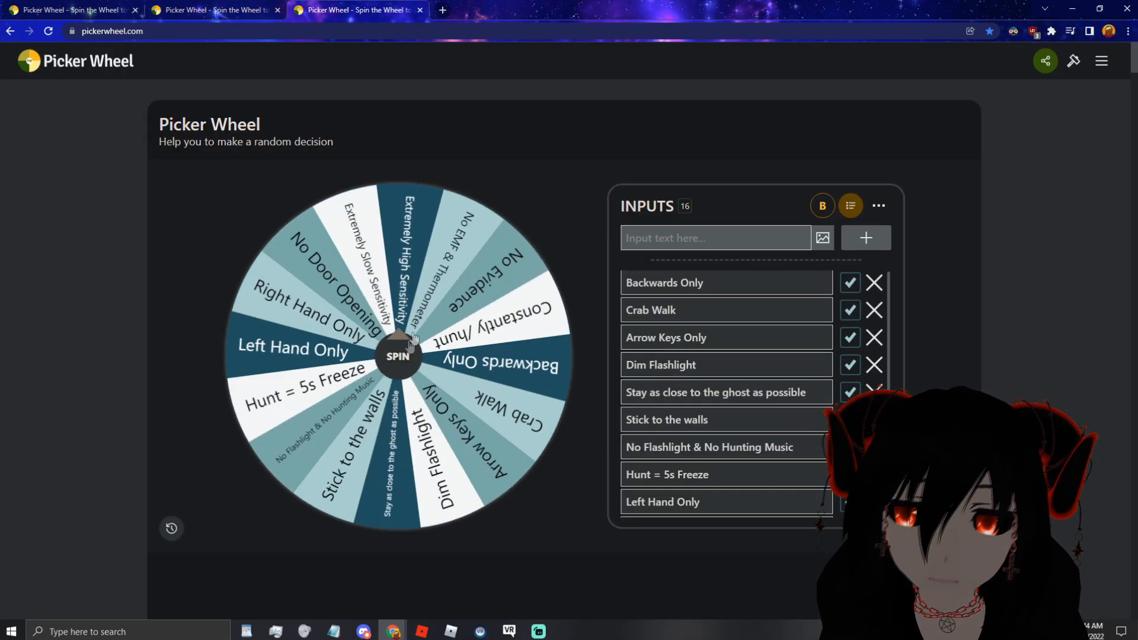
pyautogui.click(397, 355)
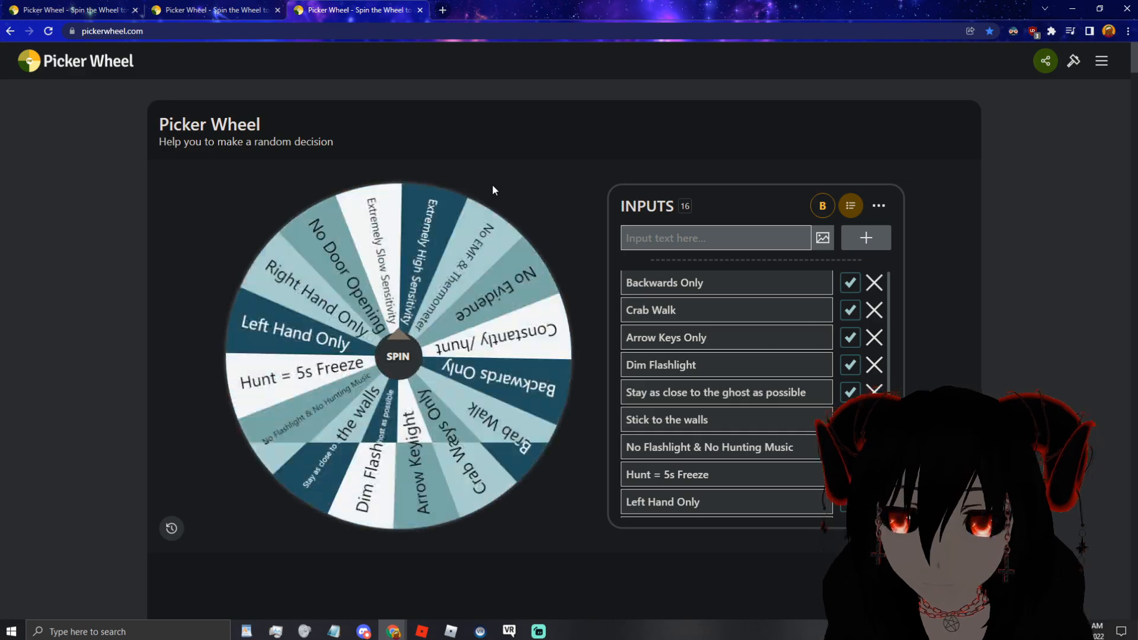
pyautogui.click(397, 356)
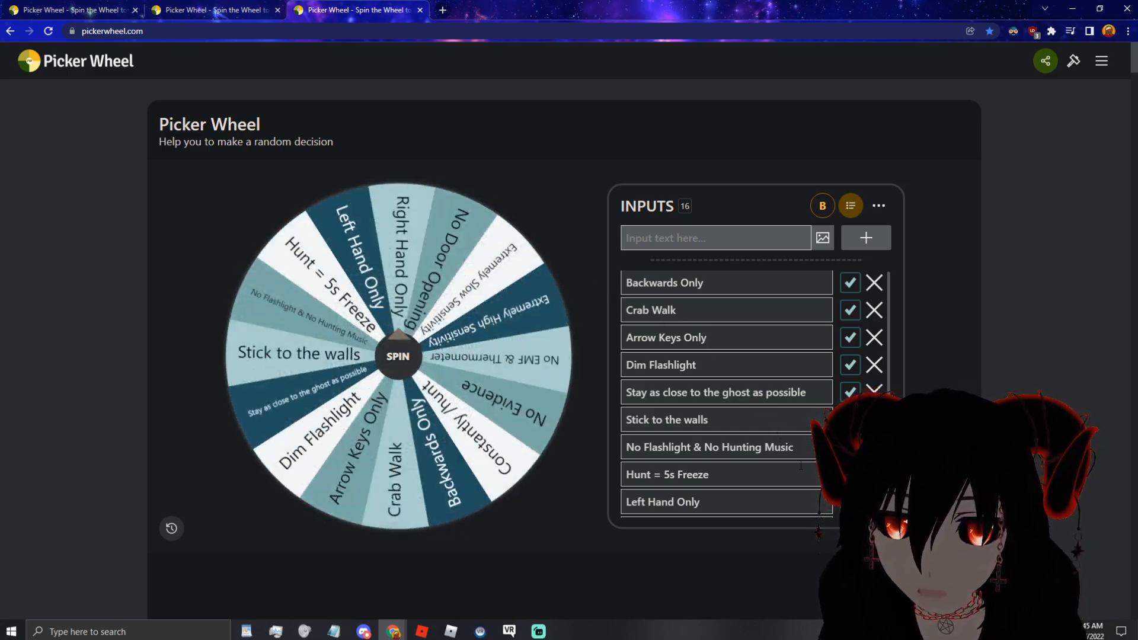
pyautogui.click(397, 356)
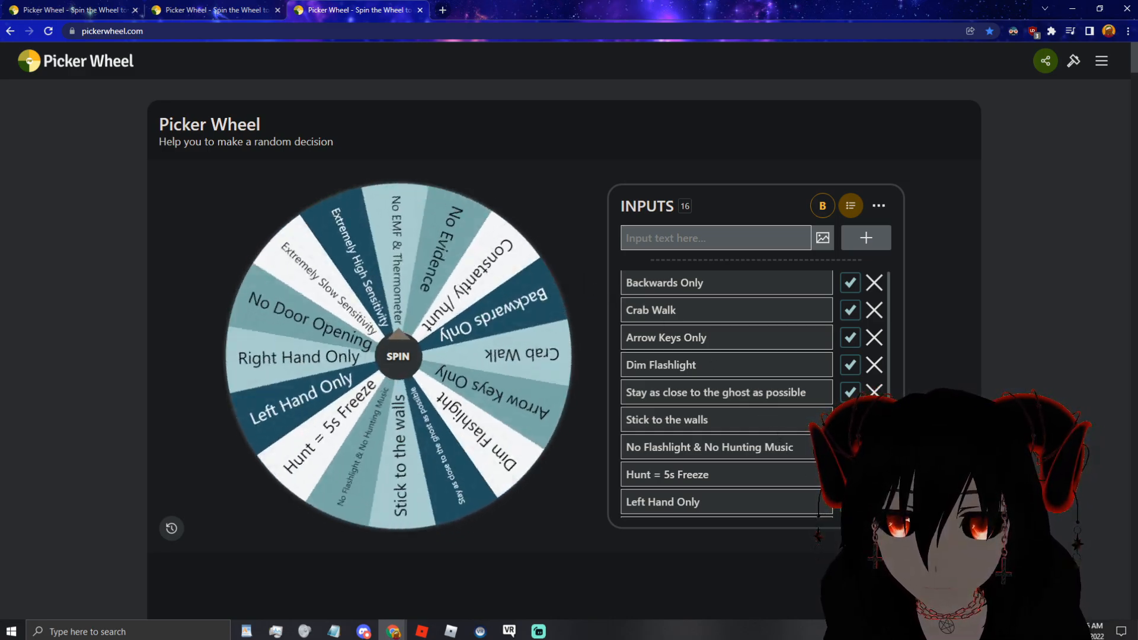
pyautogui.click(397, 356)
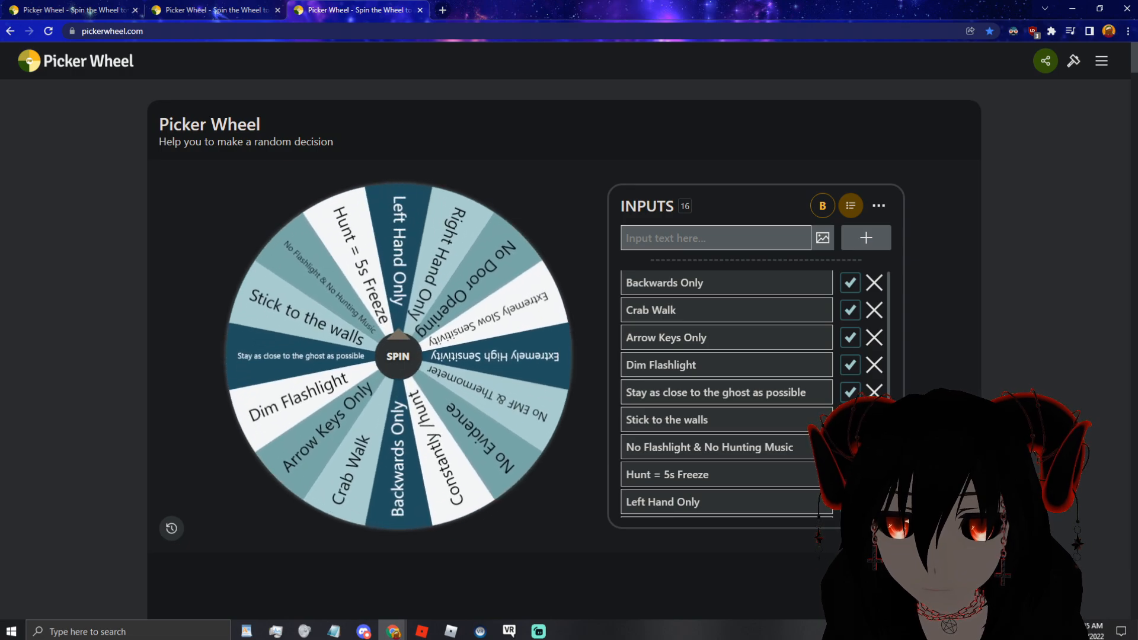
pyautogui.click(397, 355)
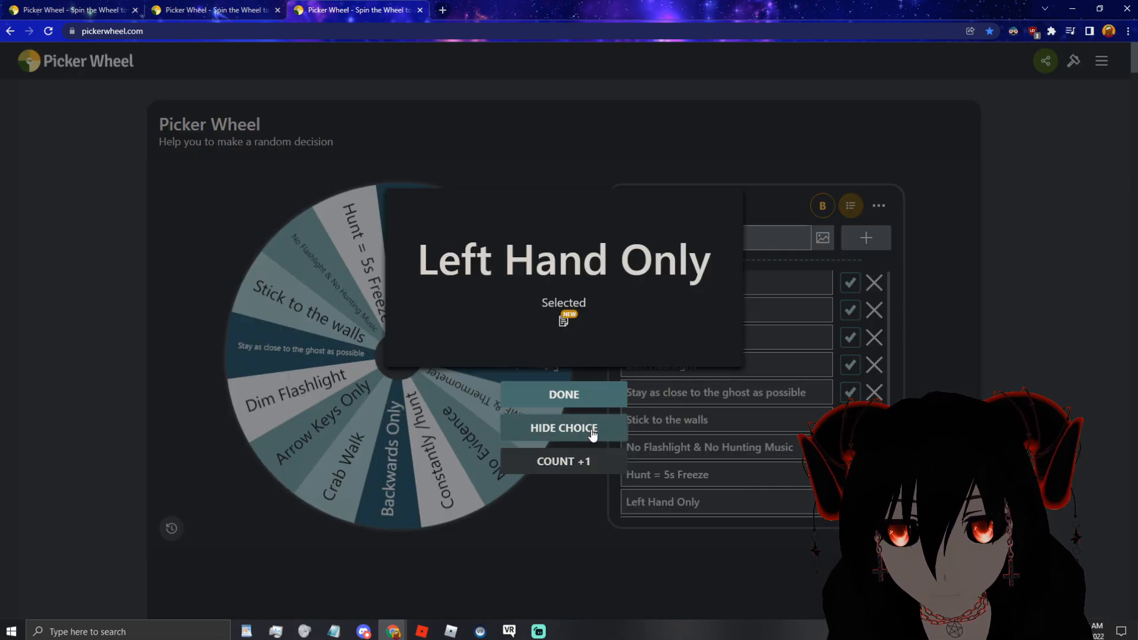
pyautogui.click(563, 393)
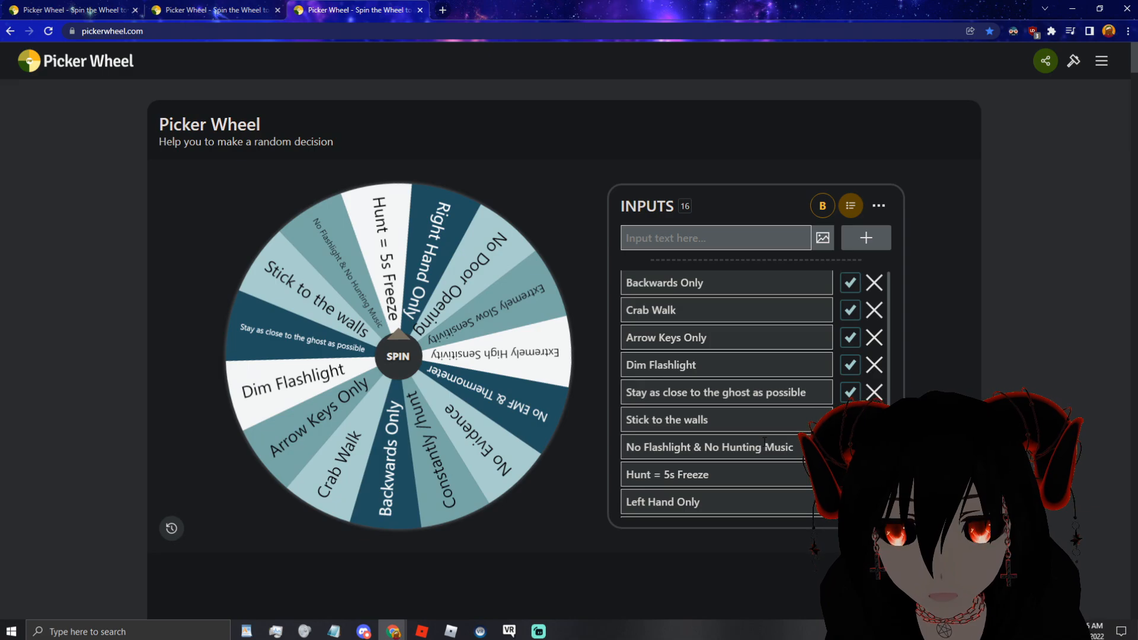
pyautogui.scroll(-3)
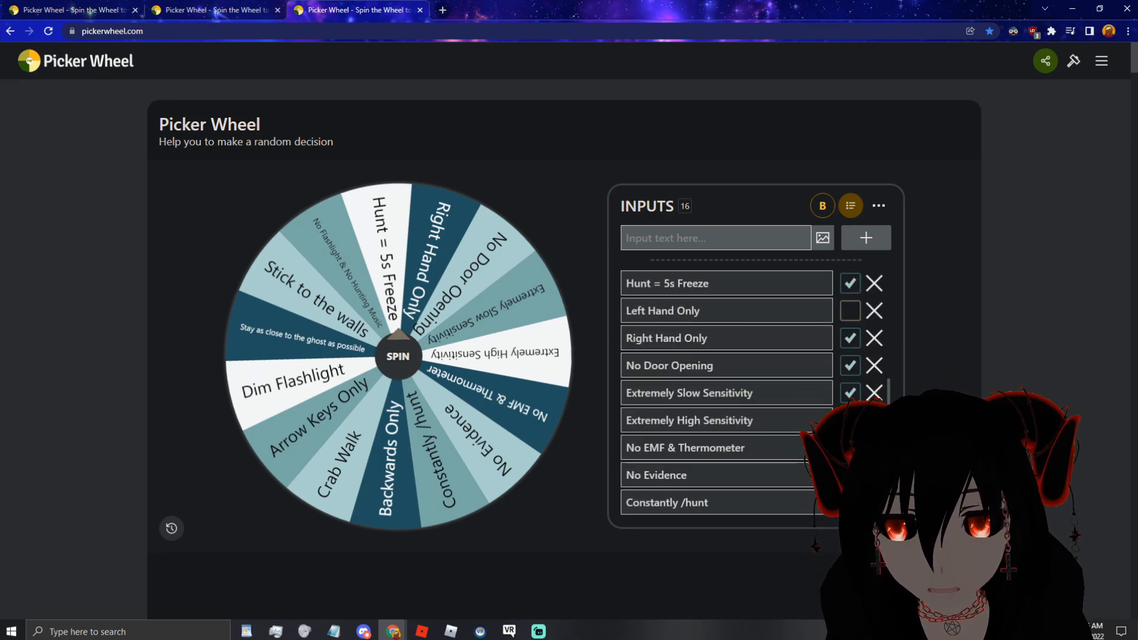
pyautogui.click(397, 356)
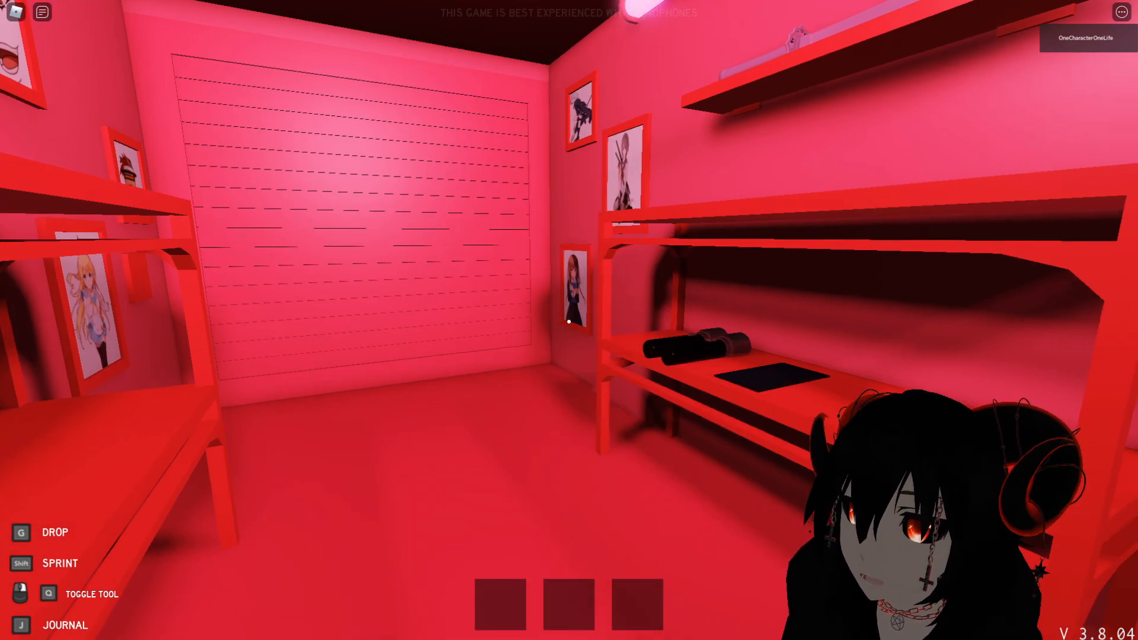
pyautogui.moveTo(569, 320)
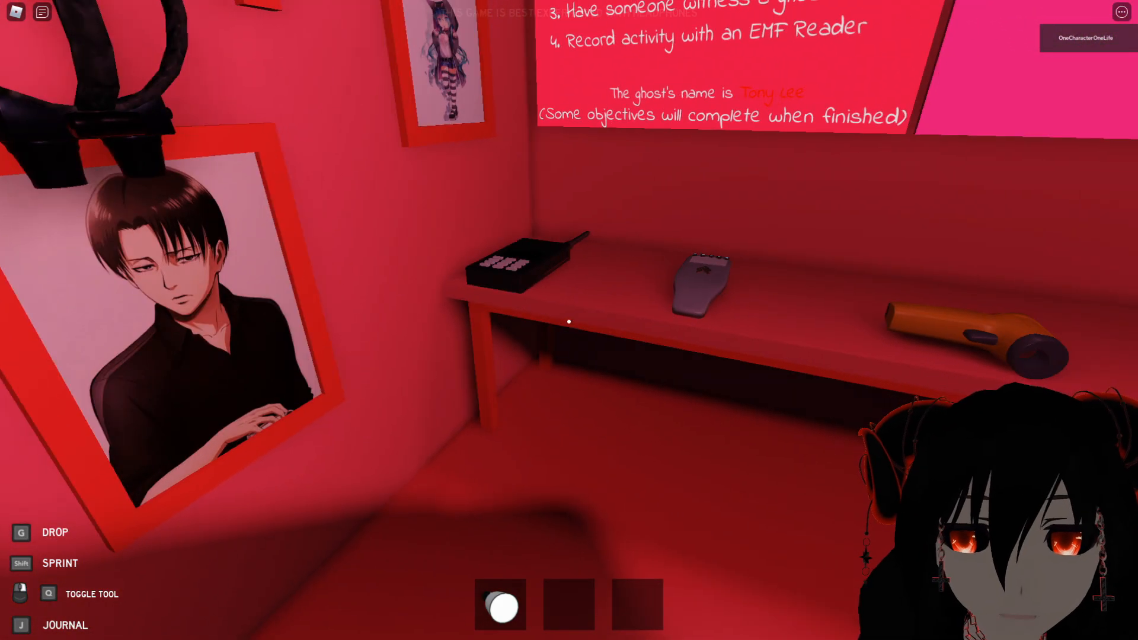
pyautogui.moveTo(569, 321)
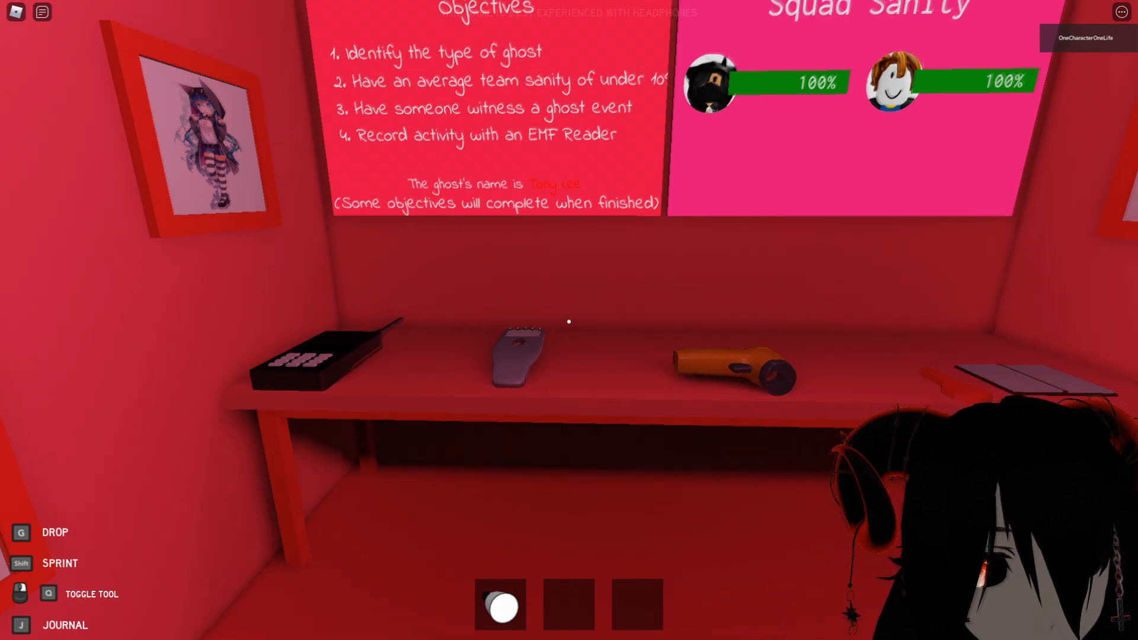
pyautogui.moveTo(569, 323)
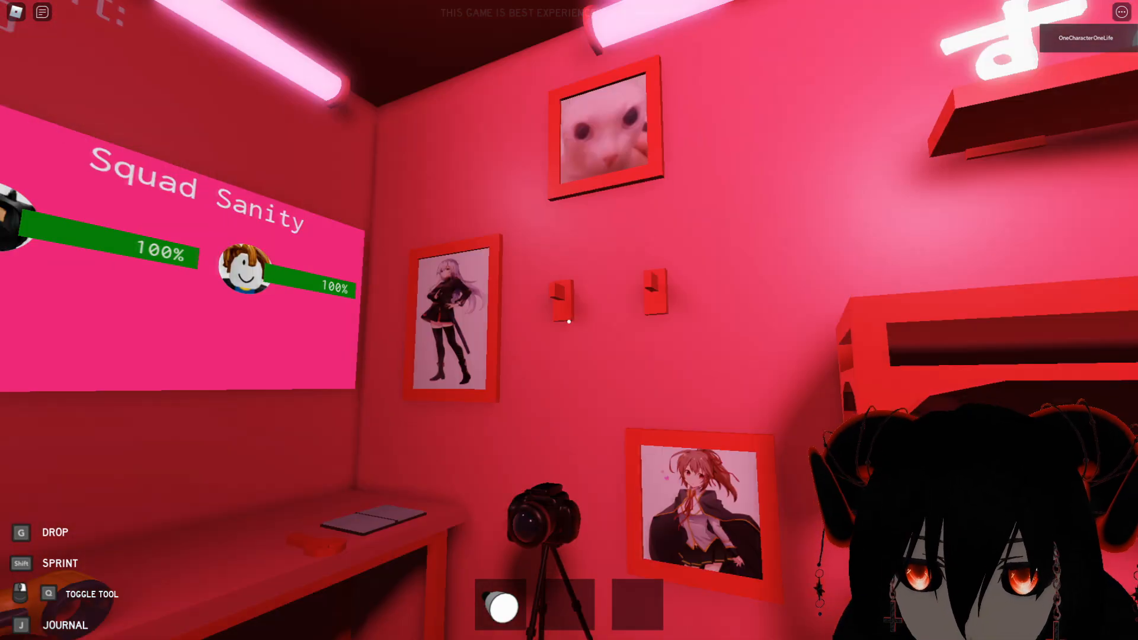
pyautogui.moveTo(569, 321)
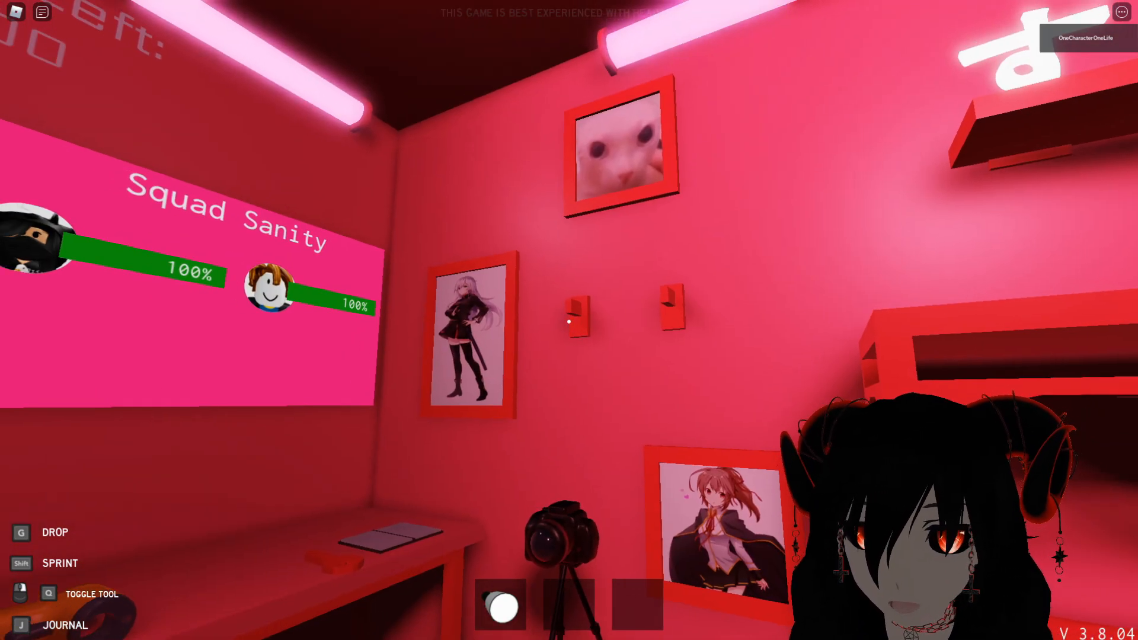
pyautogui.moveTo(569, 320)
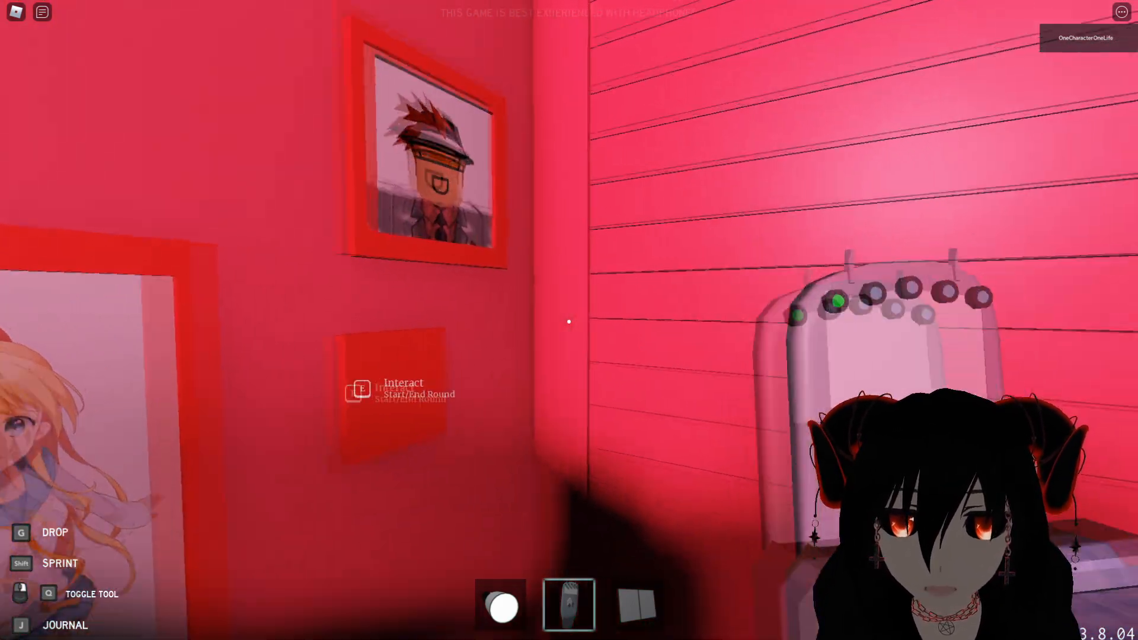
pyautogui.moveTo(569, 321)
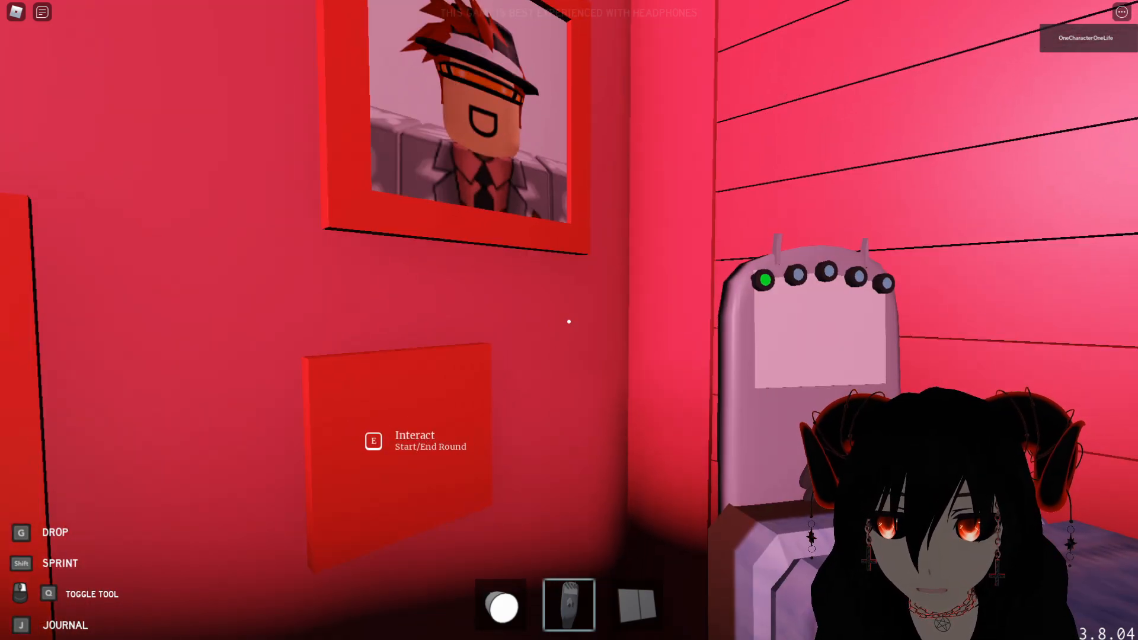
# - Use the Start/End Round panel in the van to begin the round
pyautogui.press('e')
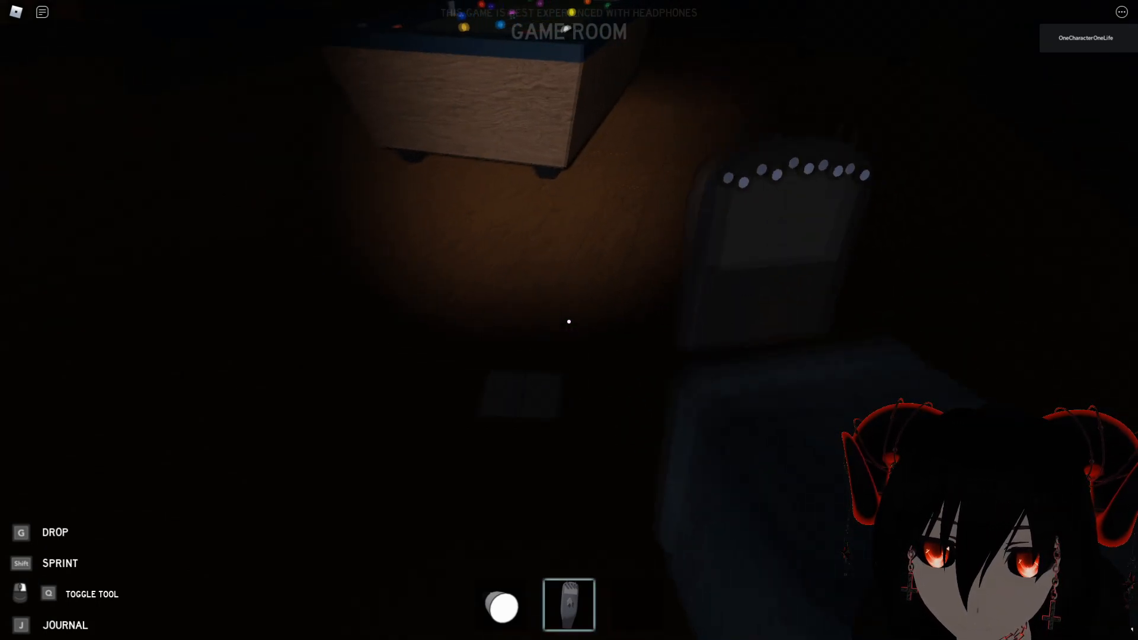
pyautogui.moveTo(569, 321)
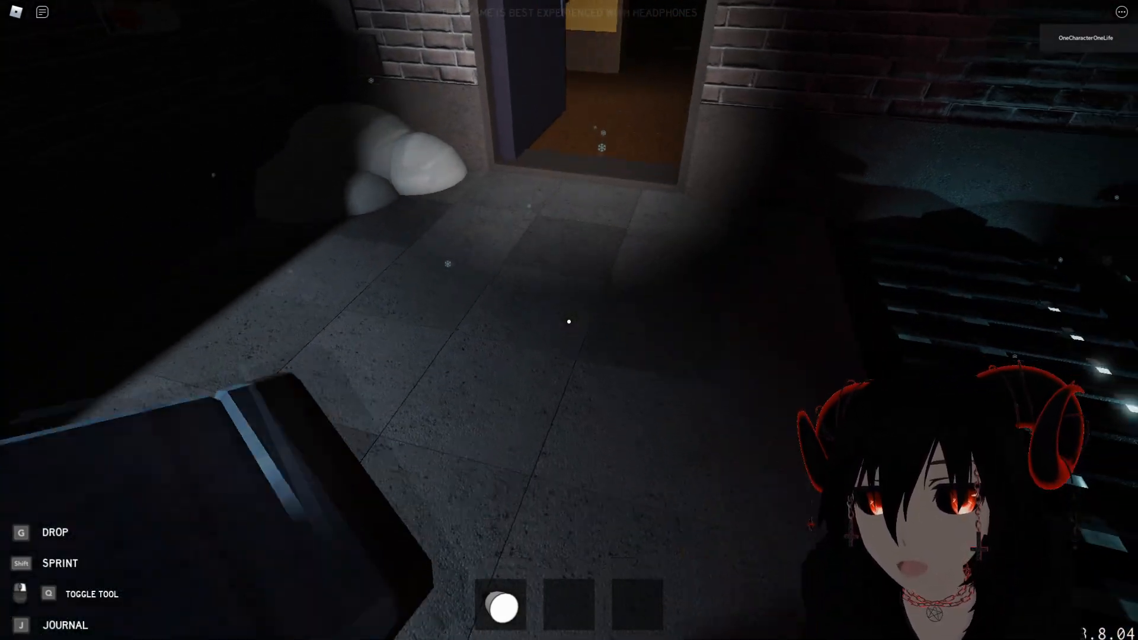
pyautogui.moveTo(569, 321)
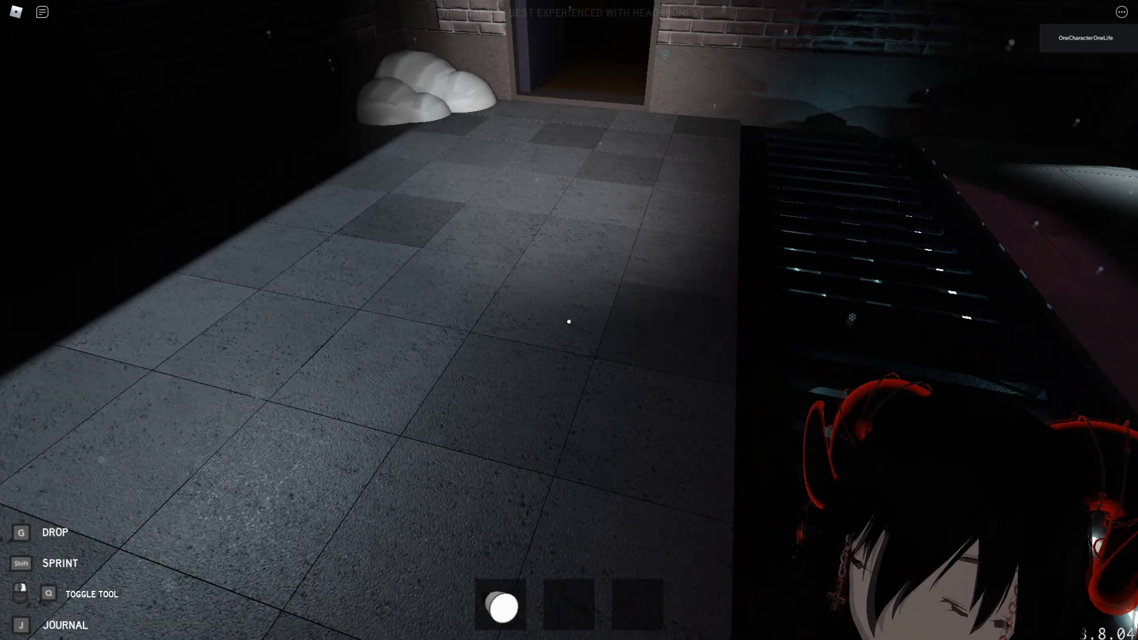
pyautogui.moveTo(570, 320)
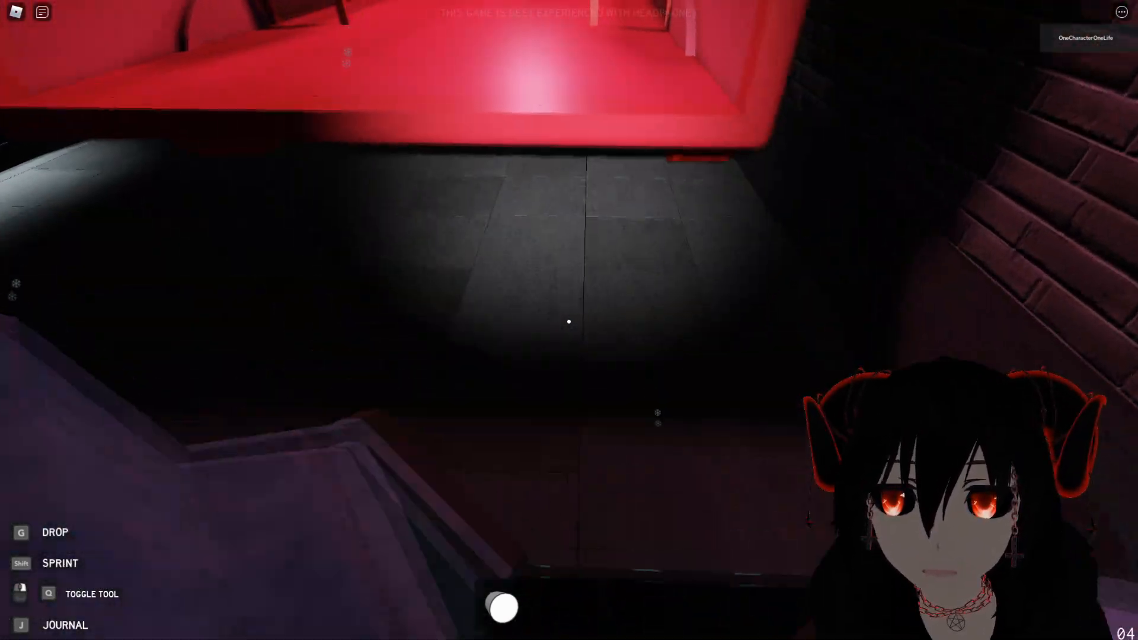
pyautogui.moveTo(569, 321)
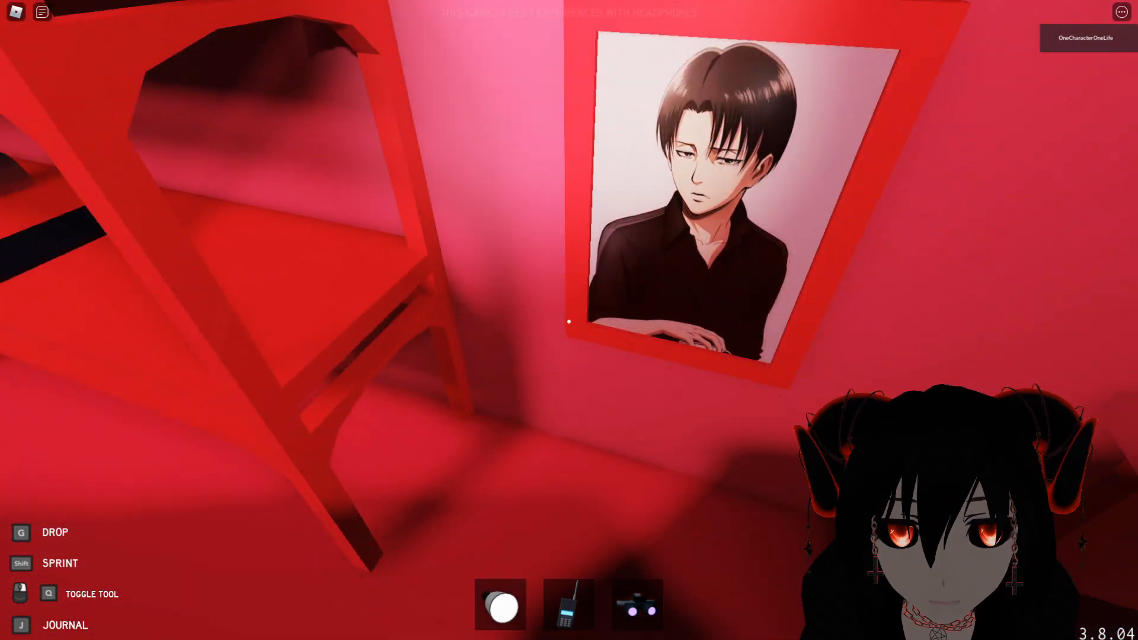
pyautogui.moveTo(569, 321)
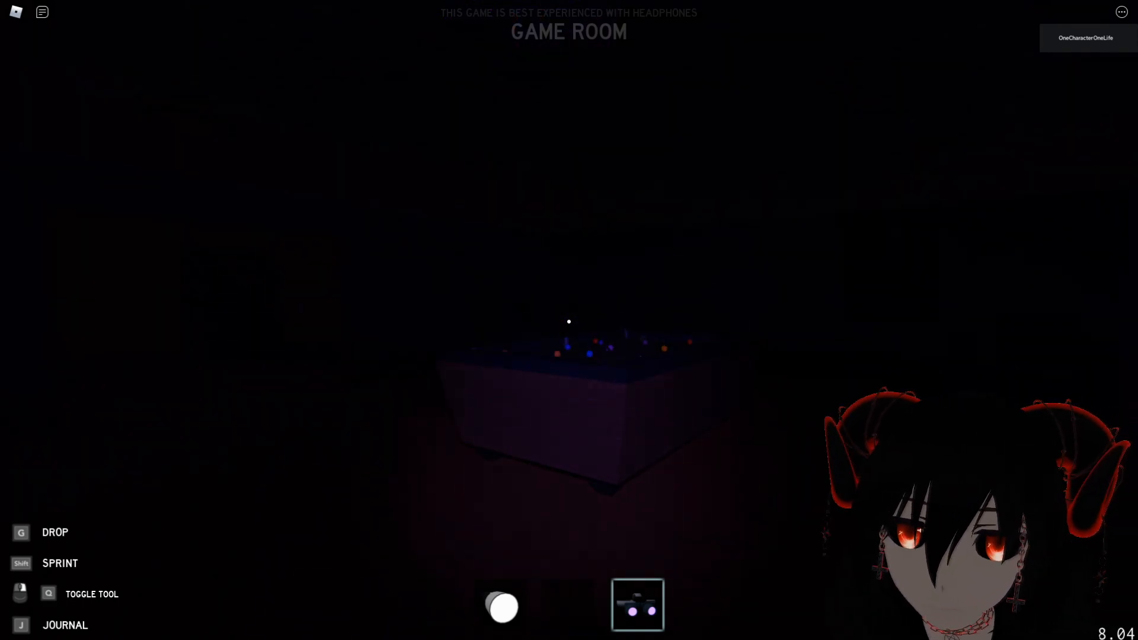
# - In the journal's Ghost Report, log EMF 5 and change the named ghost to Jinn
pyautogui.click(41, 12)
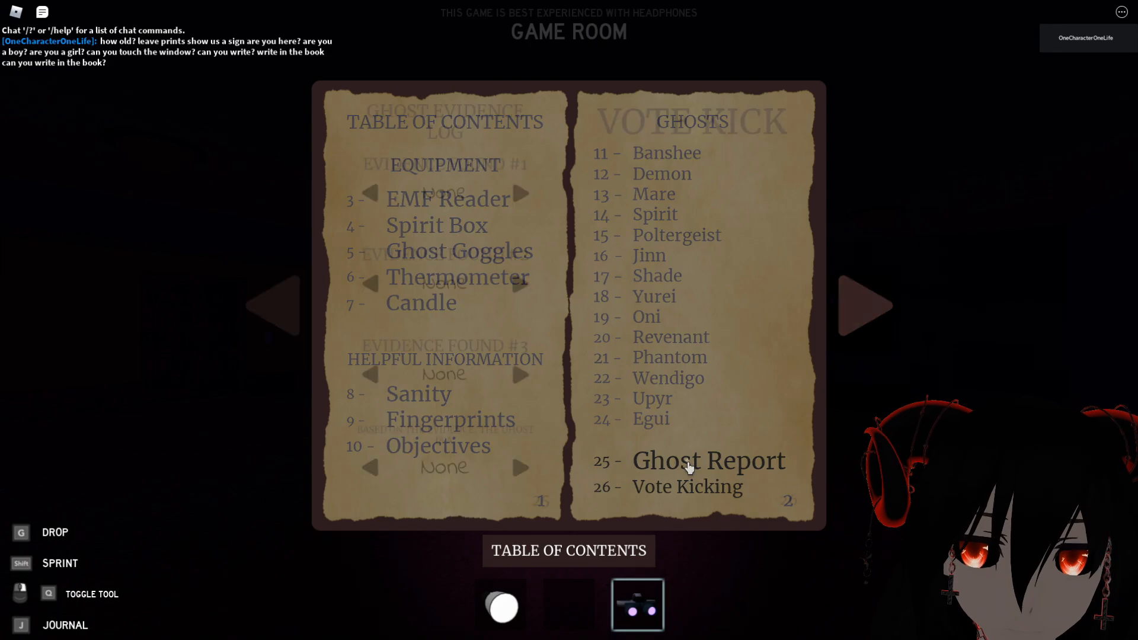
pyautogui.click(708, 460)
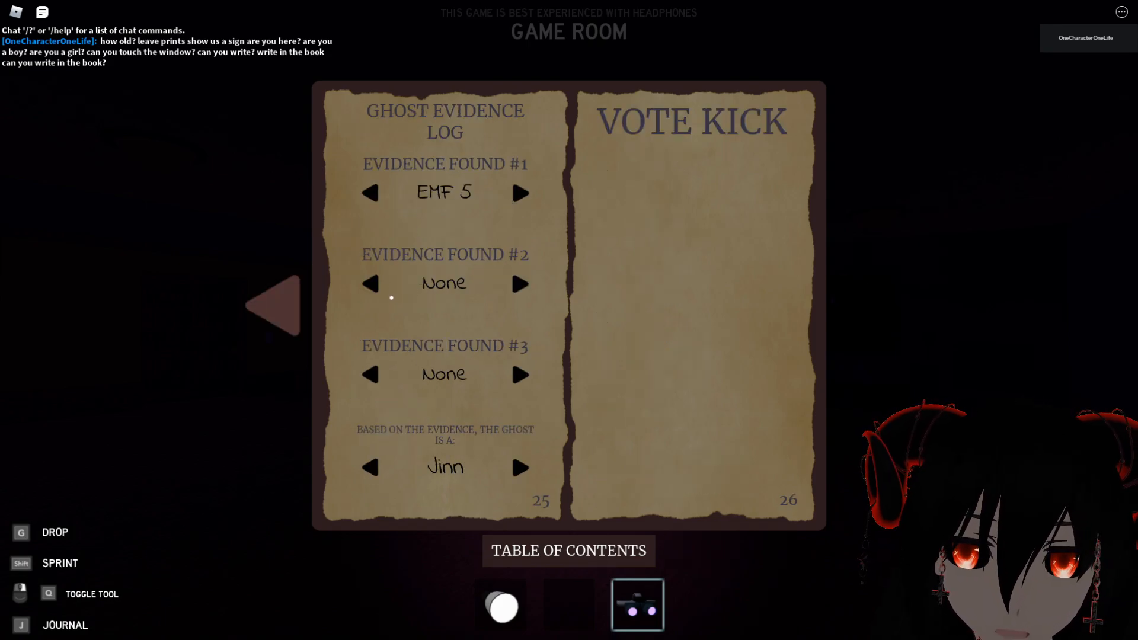
pyautogui.click(520, 283)
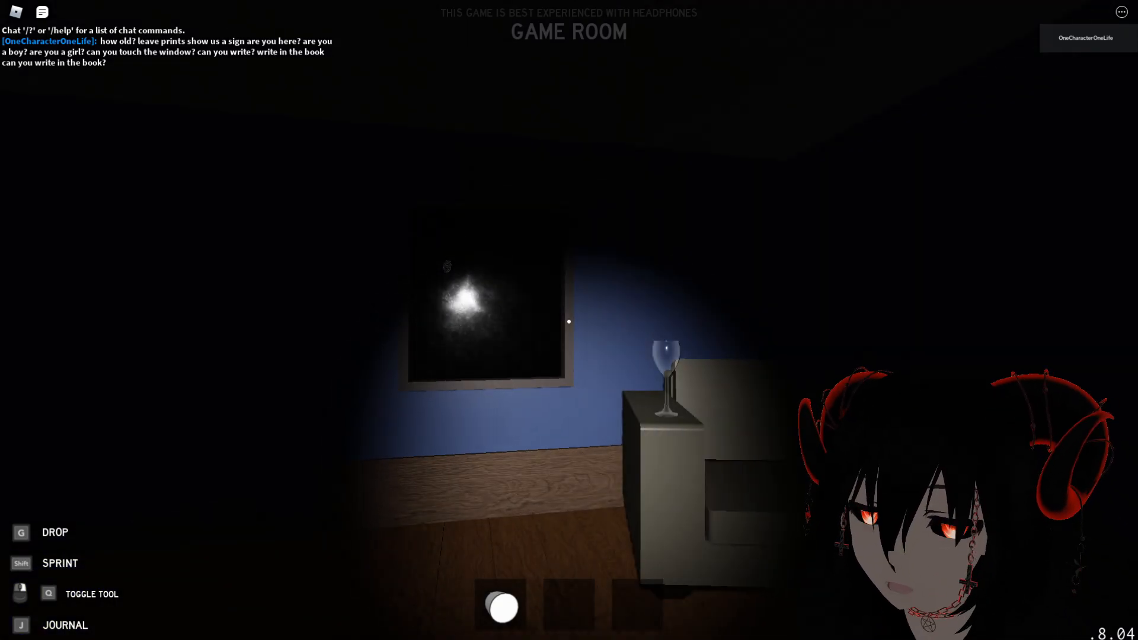
pyautogui.moveTo(570, 321)
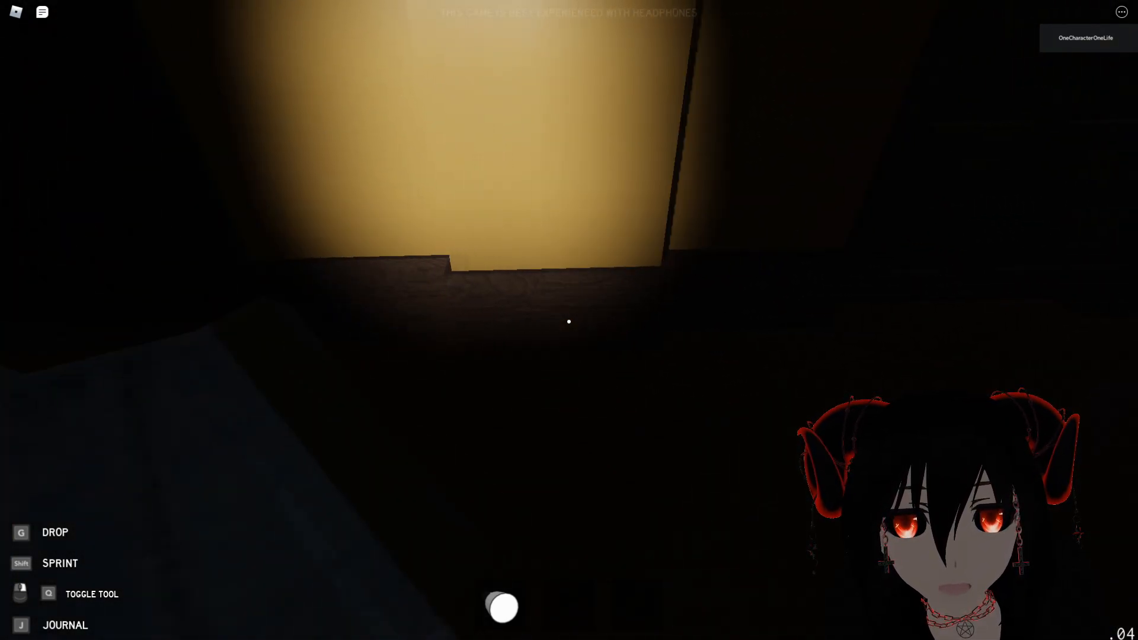
pyautogui.moveTo(569, 322)
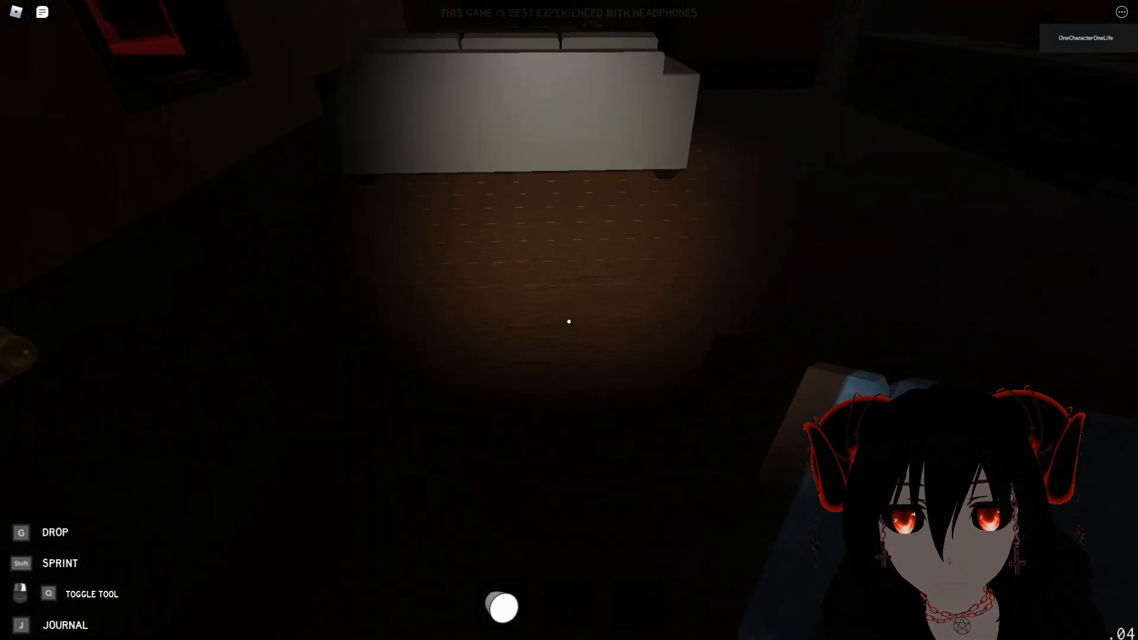
pyautogui.moveTo(567, 321)
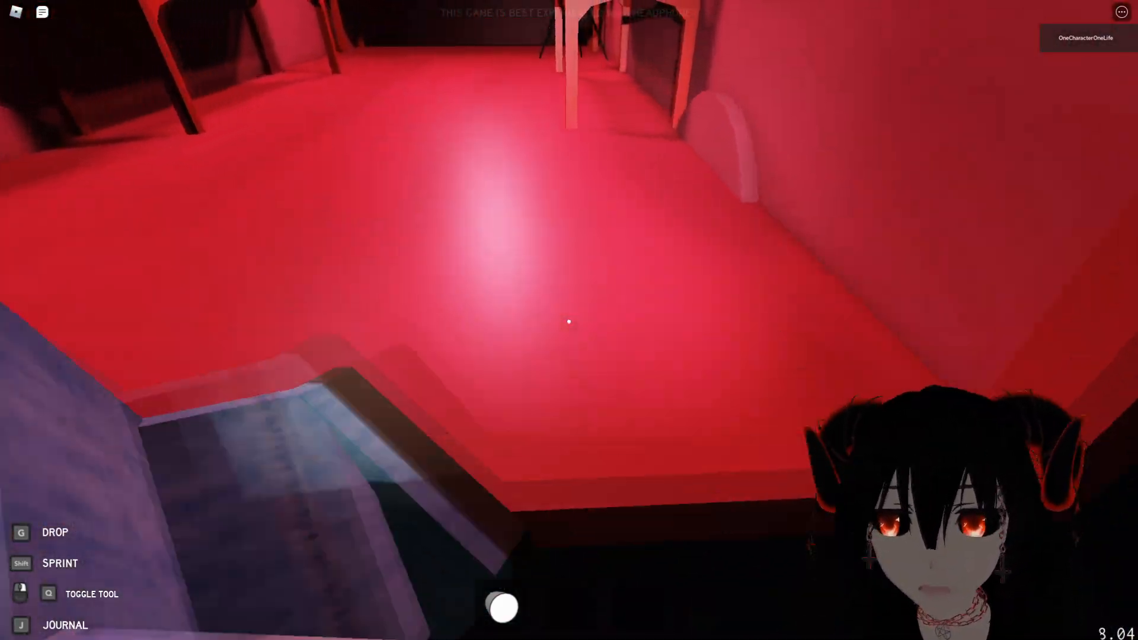
pyautogui.moveTo(569, 320)
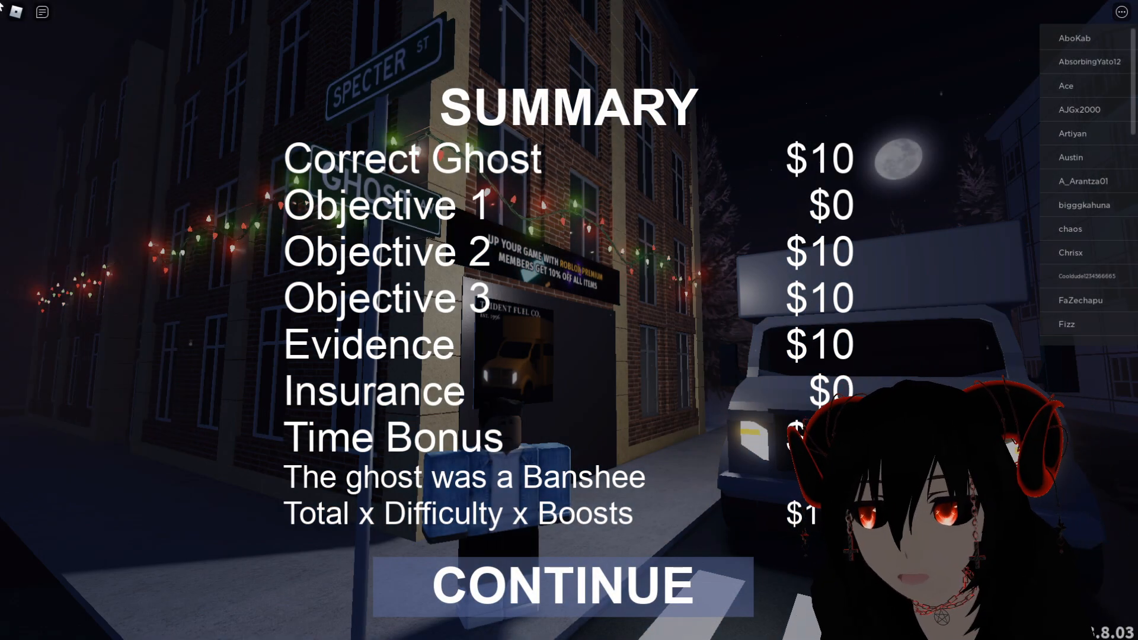
# - Continue past the round summary and bring up the lobby item shop
pyautogui.click(562, 586)
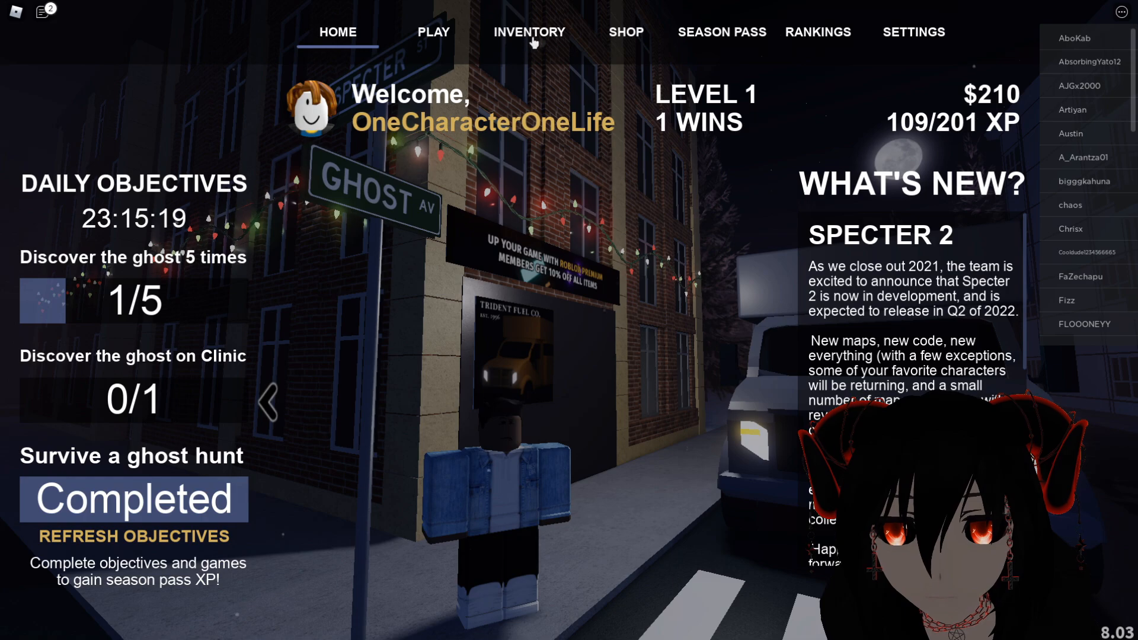
pyautogui.moveTo(625, 57)
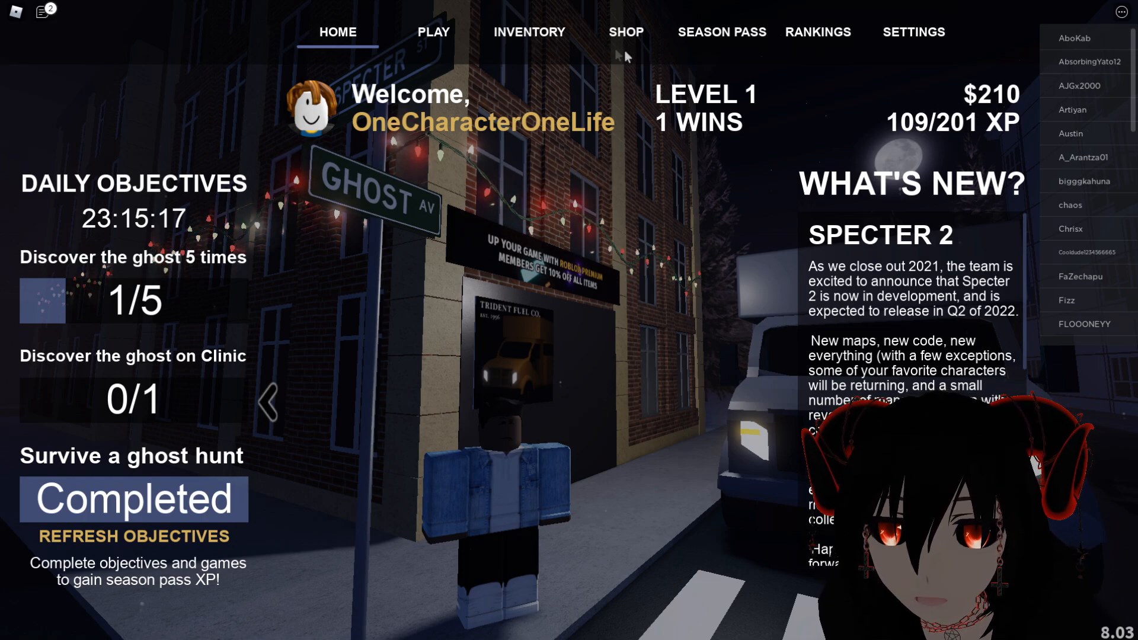
pyautogui.click(626, 32)
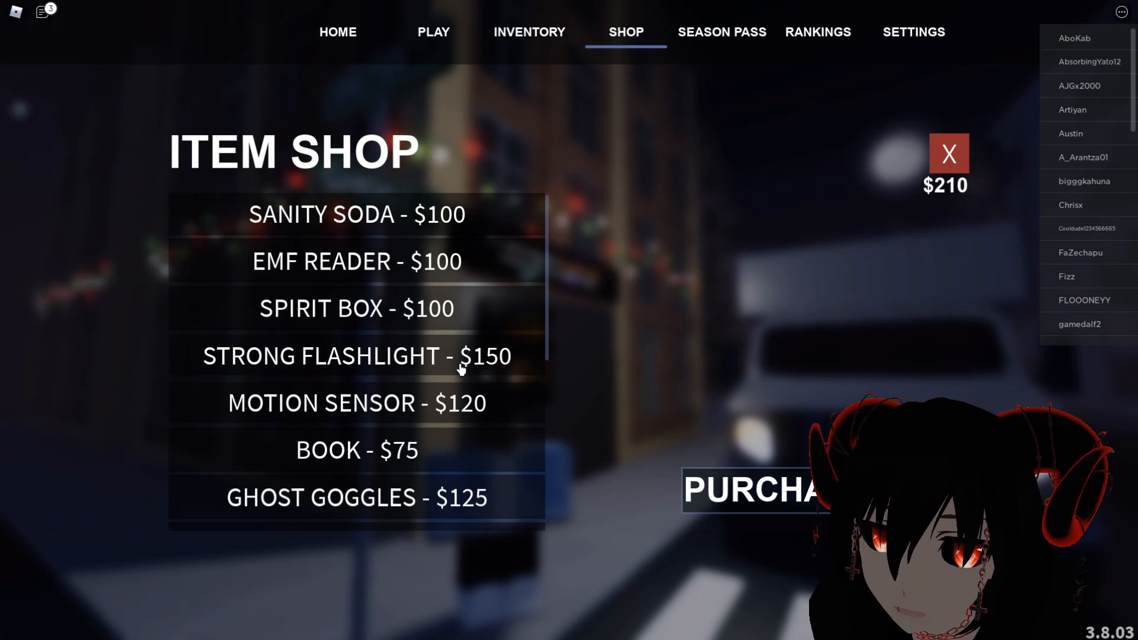
# - View the Strong Flashlight, then purchase the Crucifix for $100, leaving $110
pyautogui.click(356, 355)
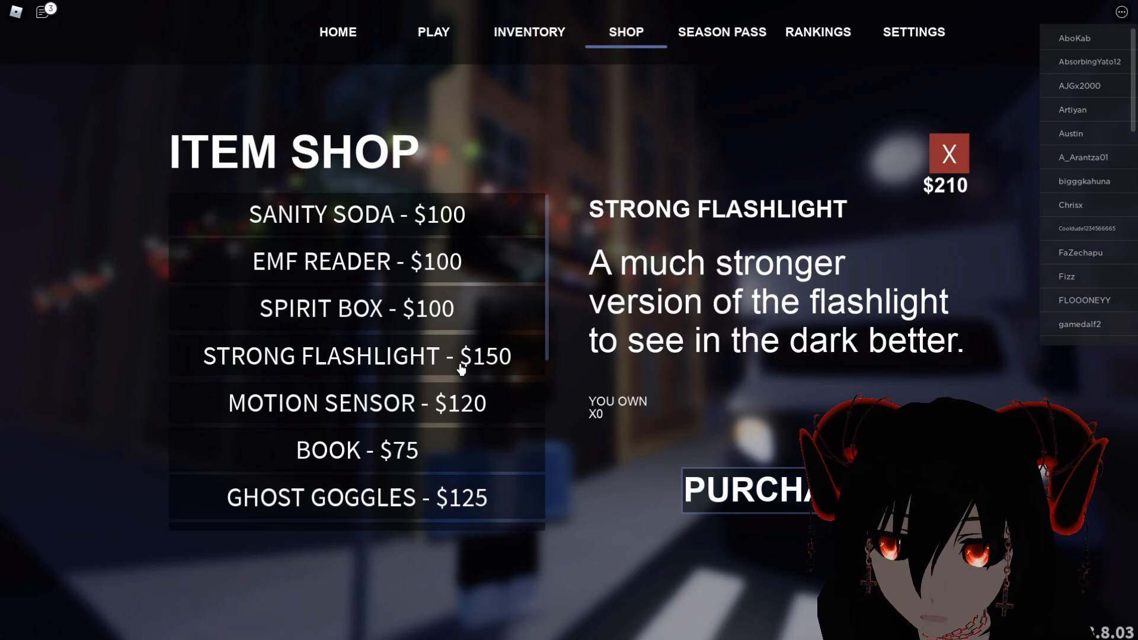
pyautogui.scroll(-3)
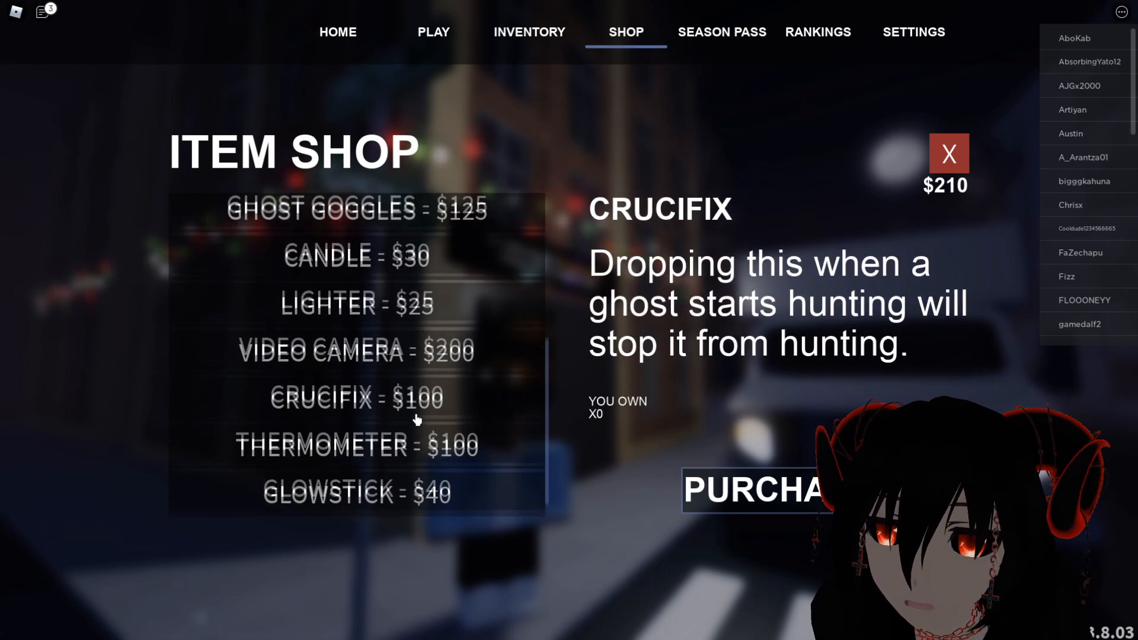
pyautogui.click(755, 490)
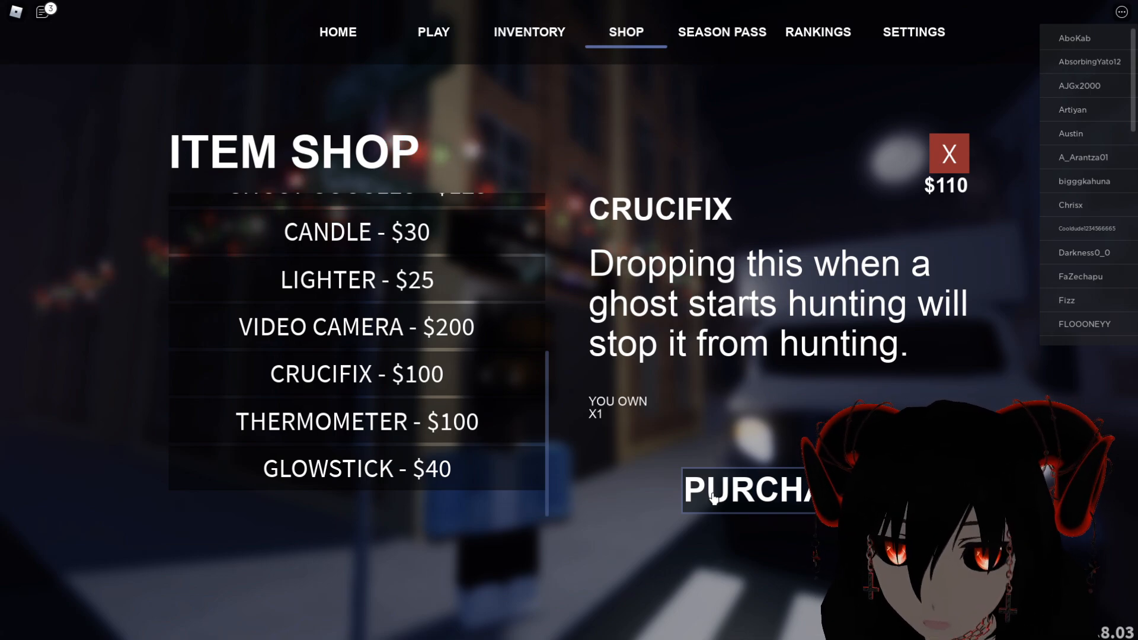
pyautogui.moveTo(674, 433)
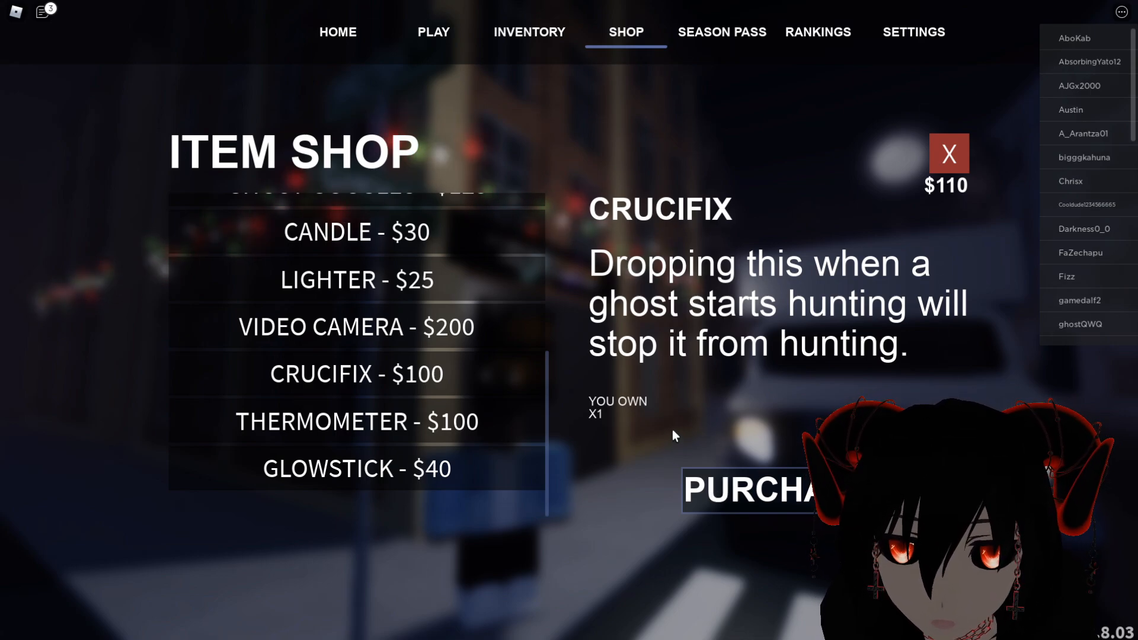
pyautogui.scroll(3)
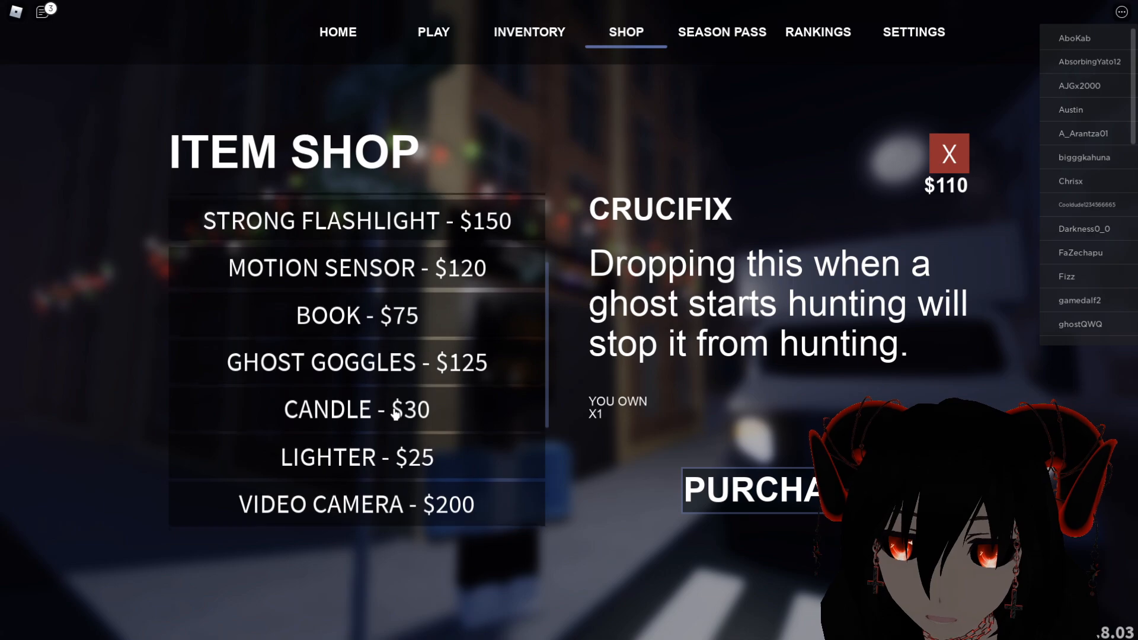
pyautogui.scroll(3)
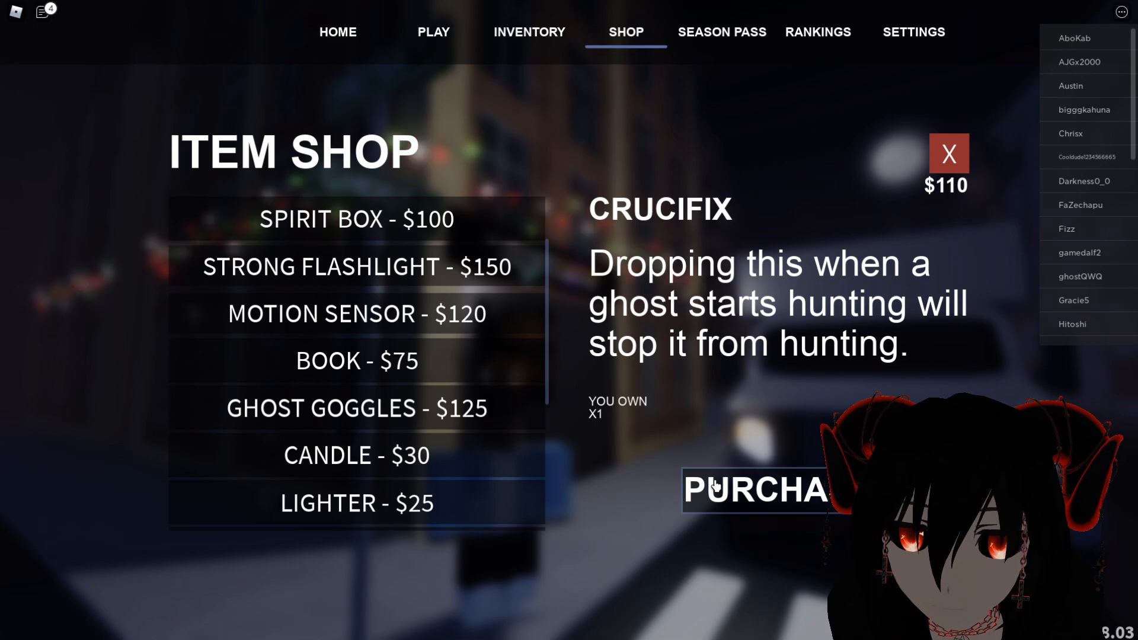
pyautogui.scroll(3)
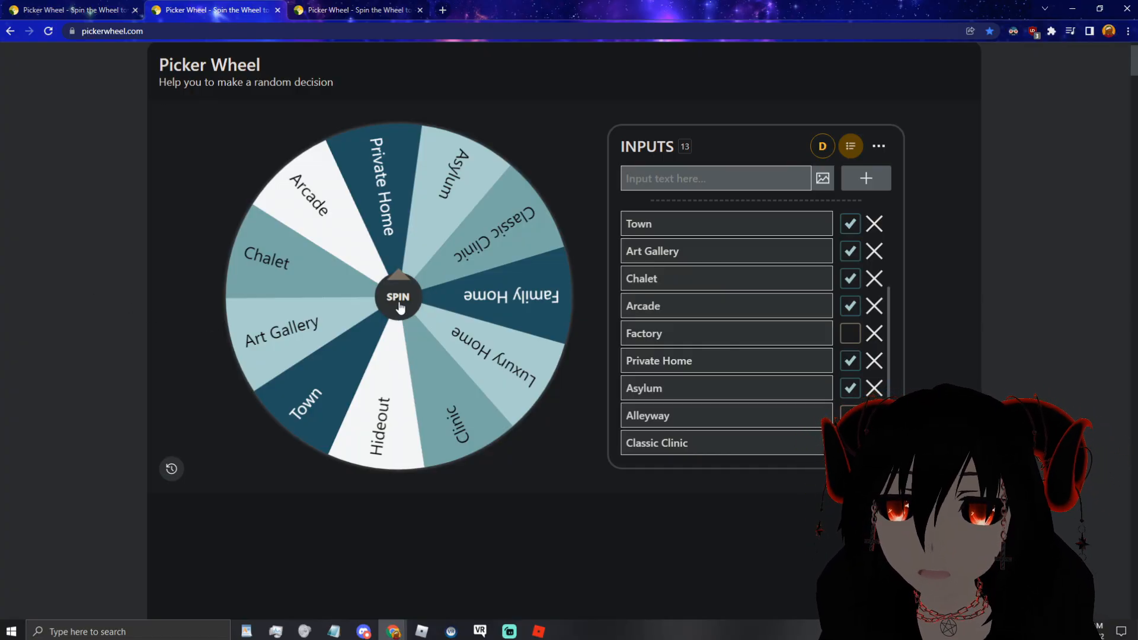
# - Spin the 13-map location wheel six times in a row to randomize the round's map
pyautogui.click(397, 296)
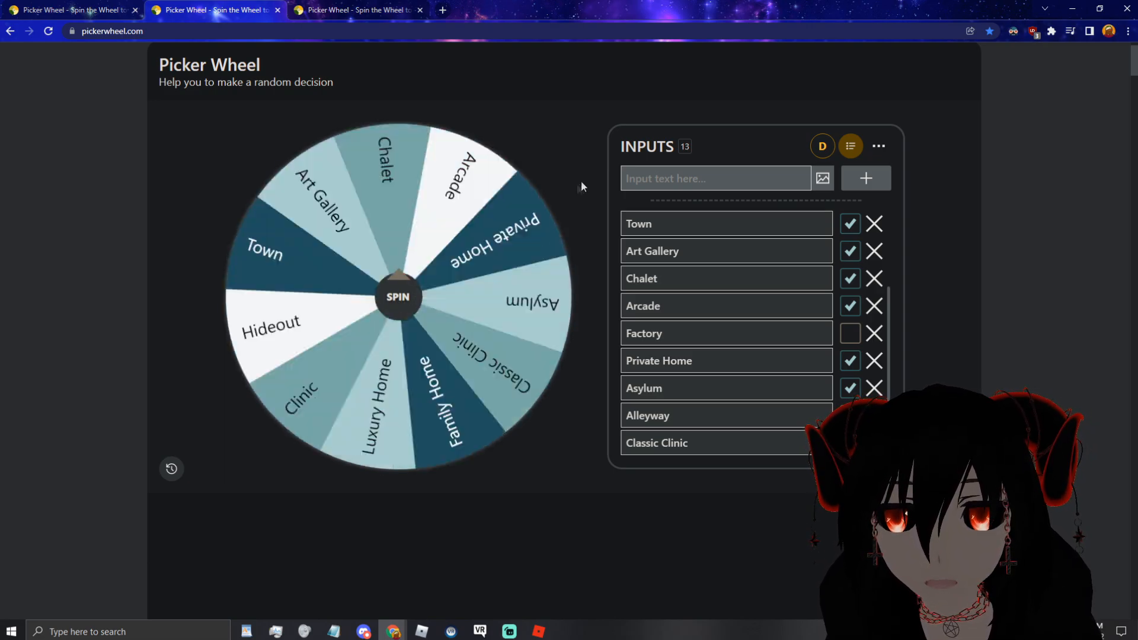
pyautogui.click(398, 297)
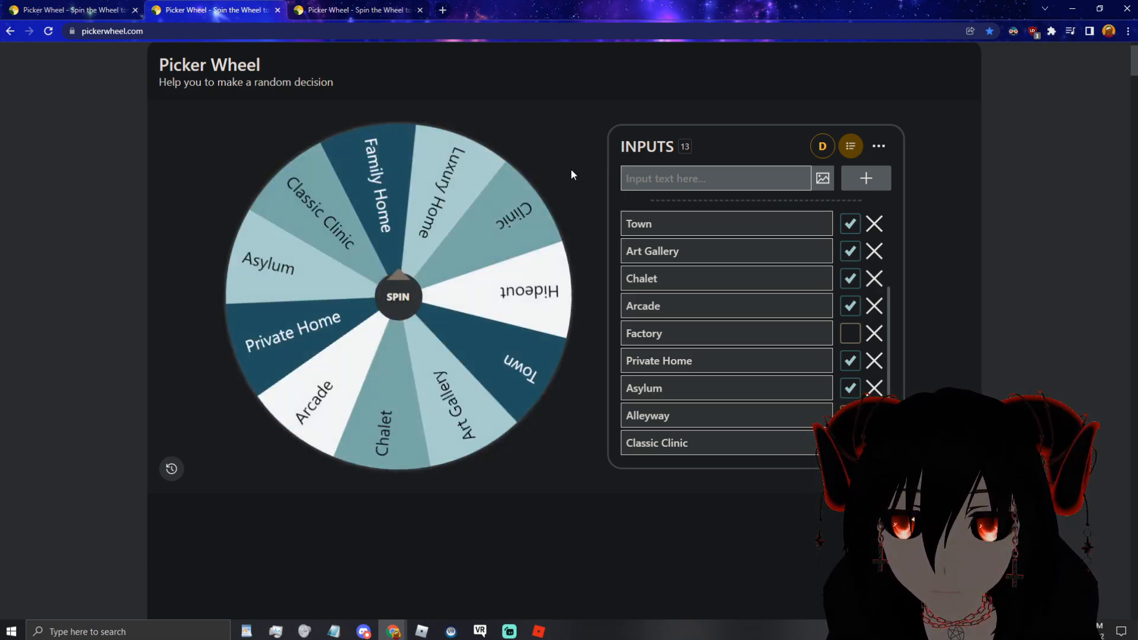
pyautogui.click(397, 297)
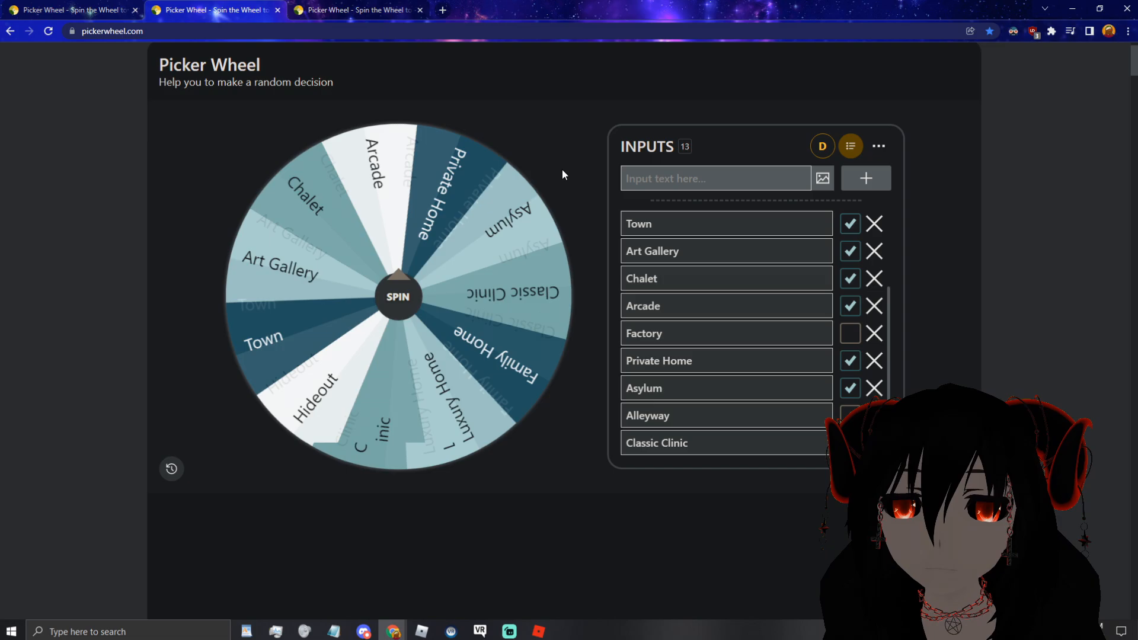
pyautogui.click(397, 297)
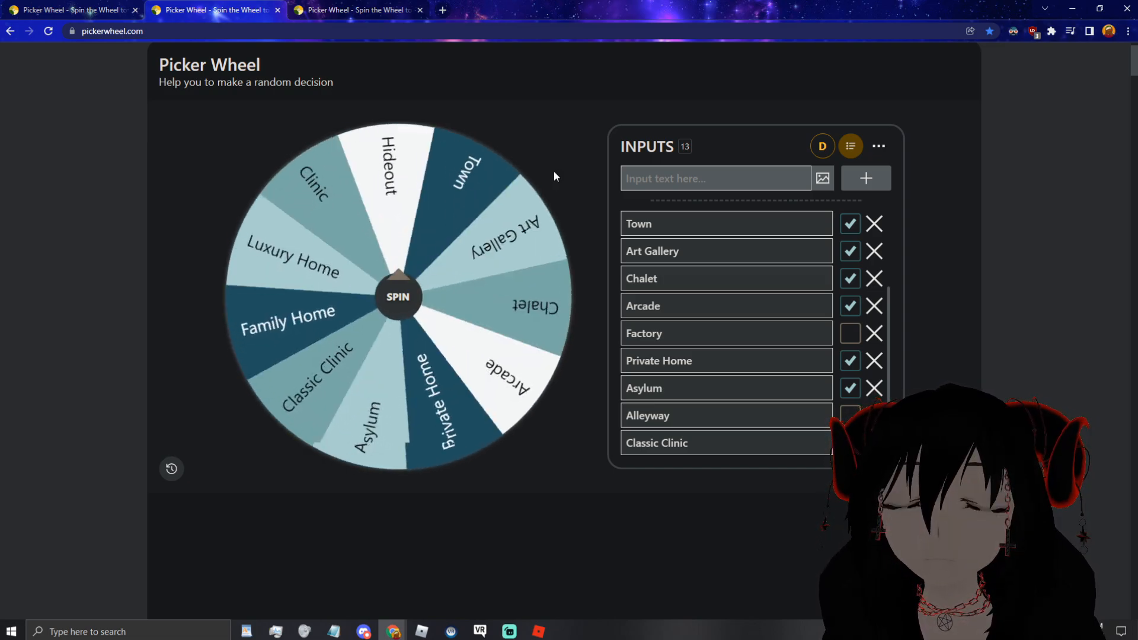
pyautogui.click(397, 296)
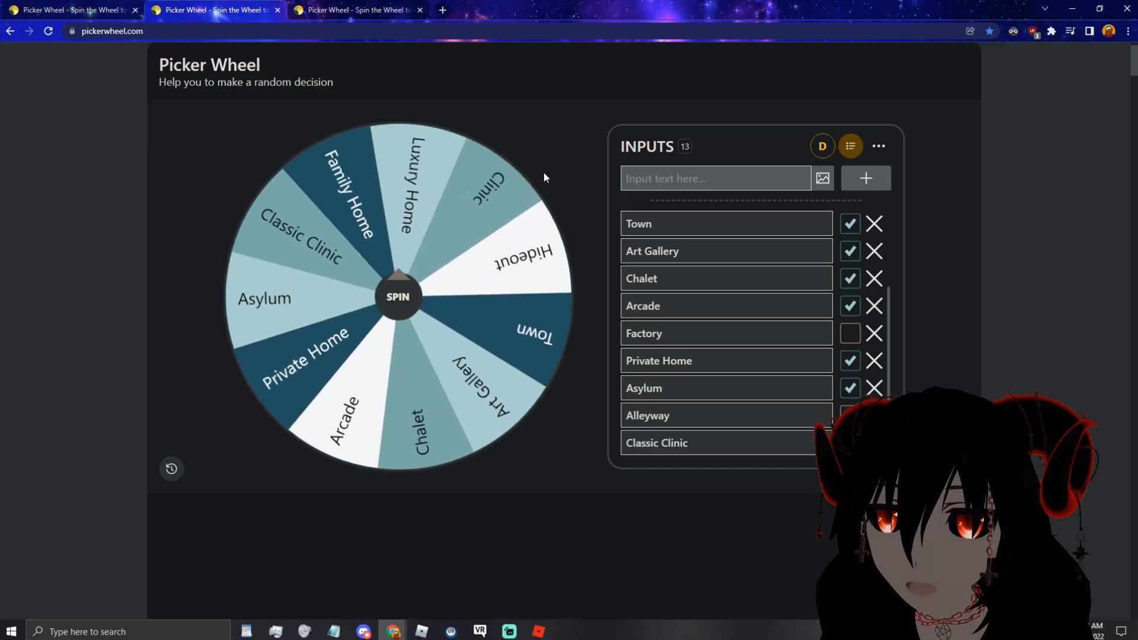
pyautogui.click(397, 297)
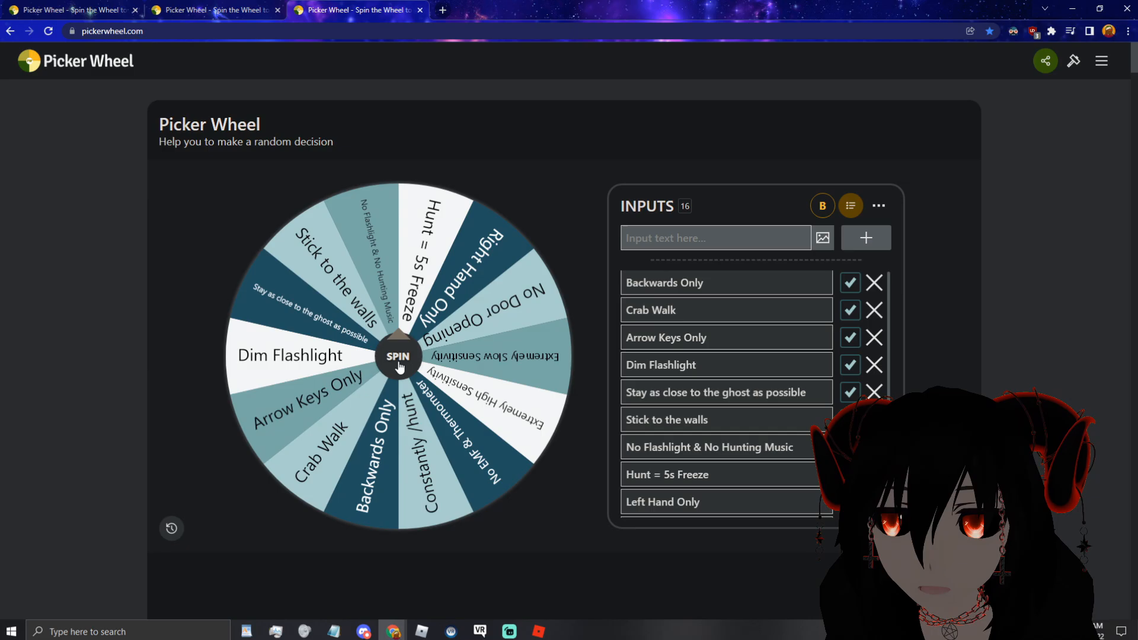
# - Spin the 16-entry challenge wheel five times, landing on Backwards Only as the rule
pyautogui.click(397, 357)
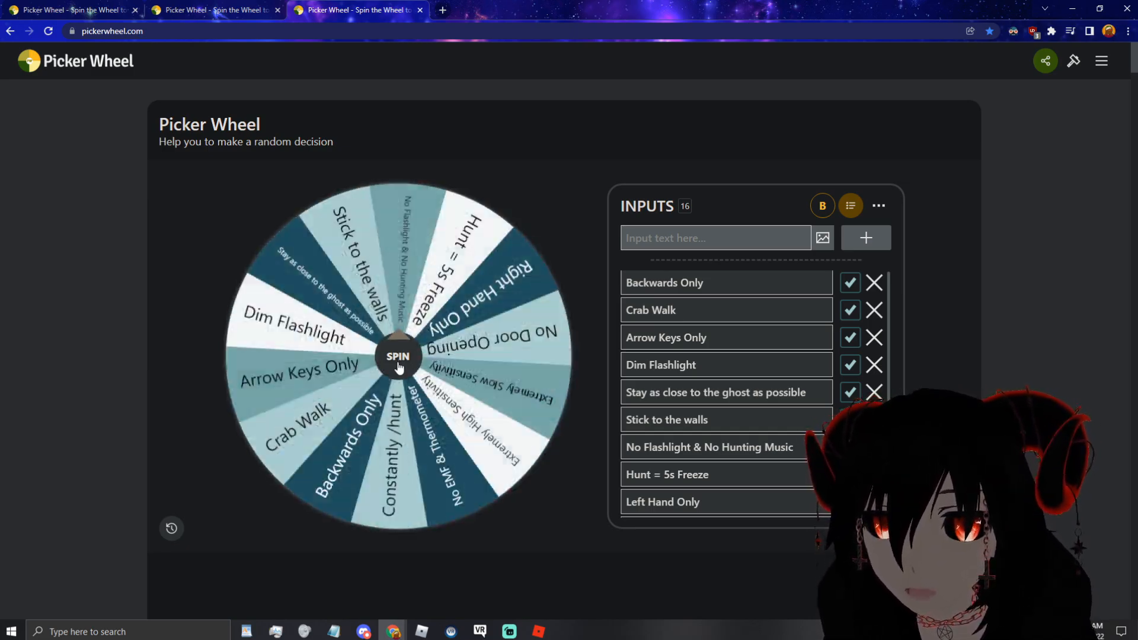
pyautogui.click(397, 355)
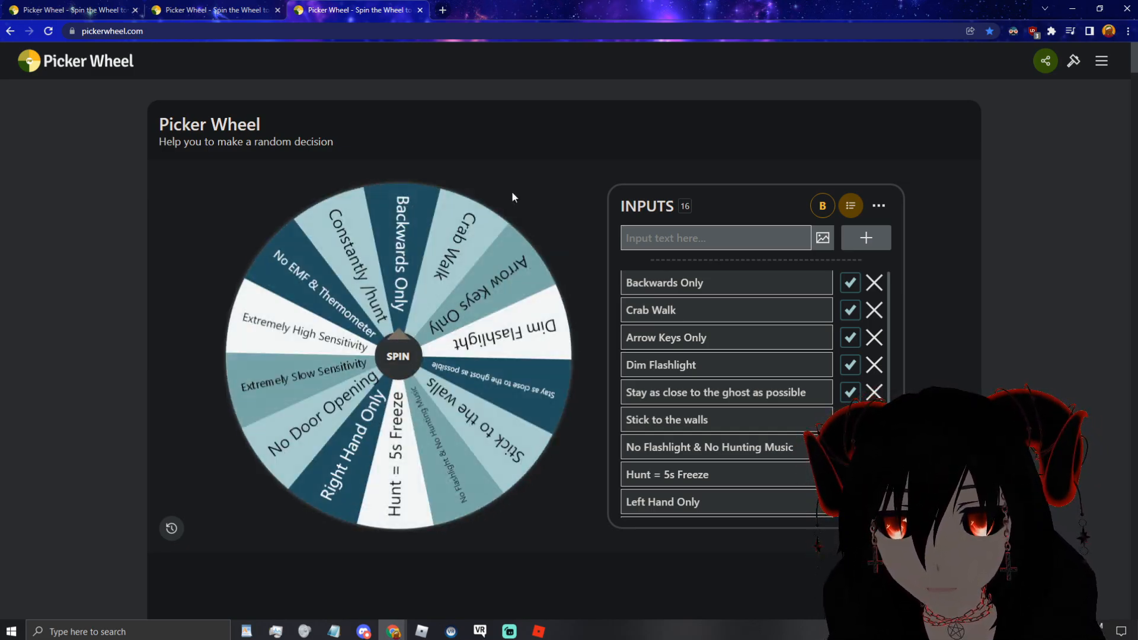
pyautogui.click(397, 356)
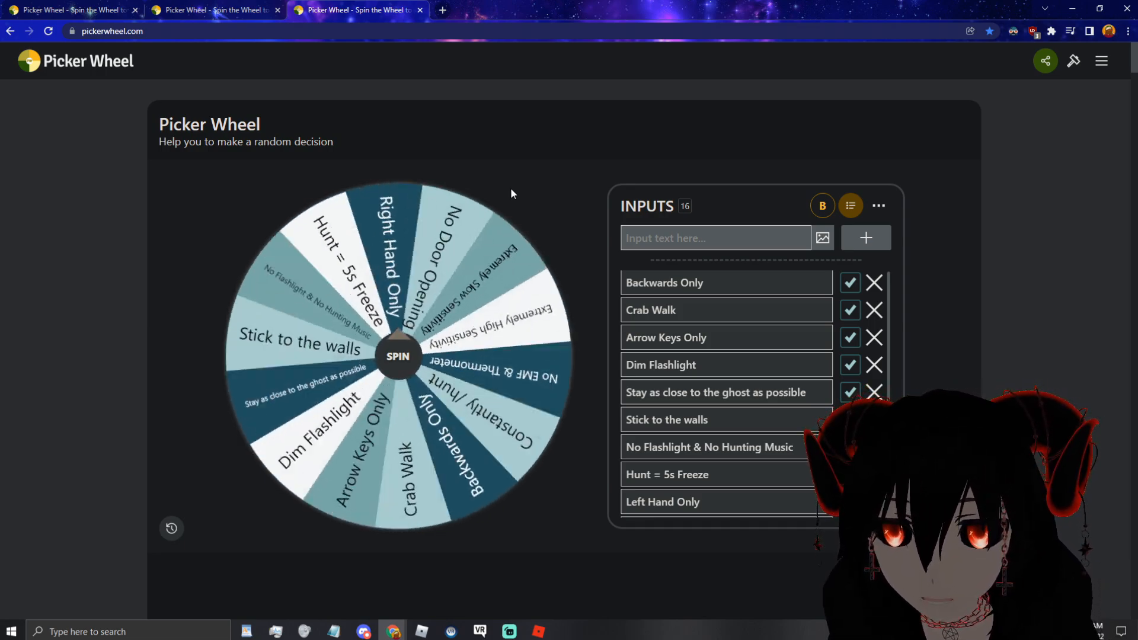
pyautogui.click(398, 356)
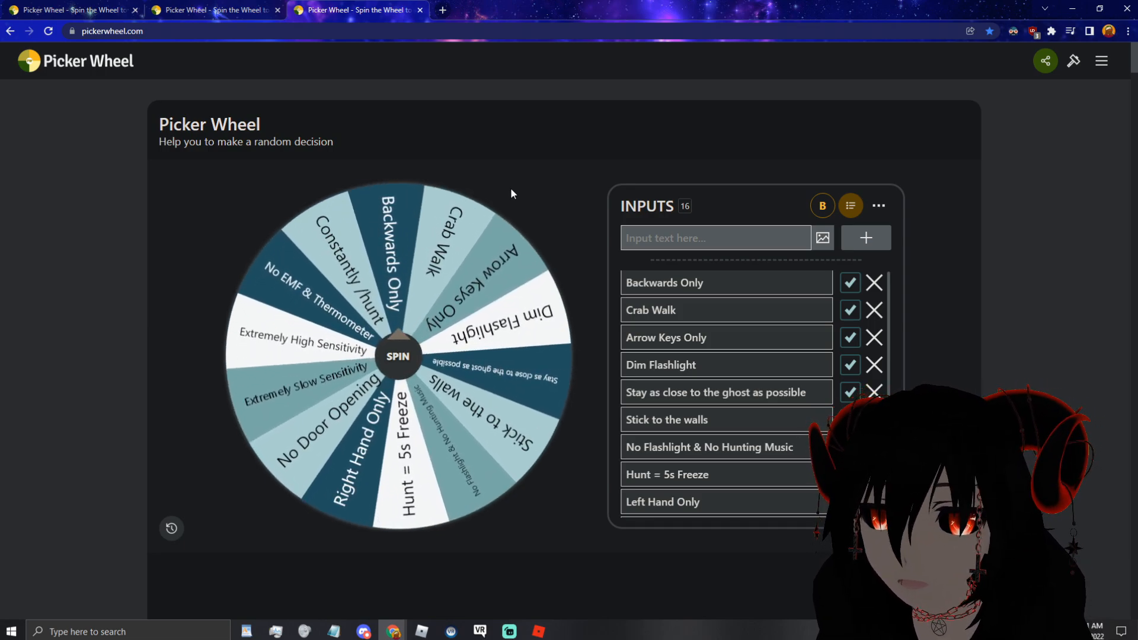
pyautogui.click(397, 355)
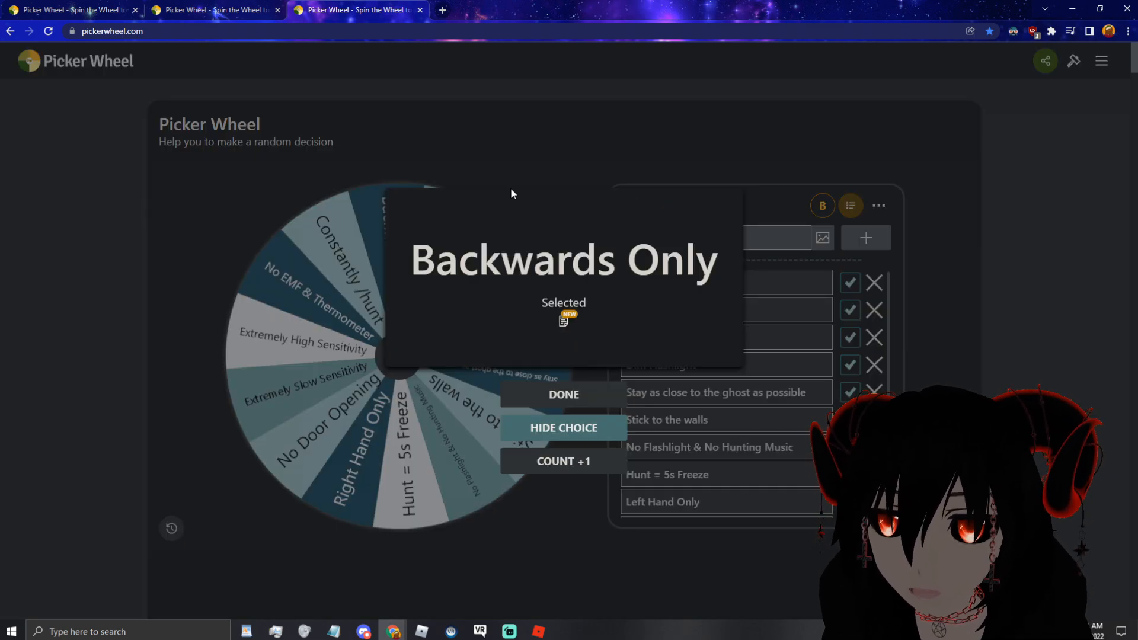
pyautogui.moveTo(509, 193)
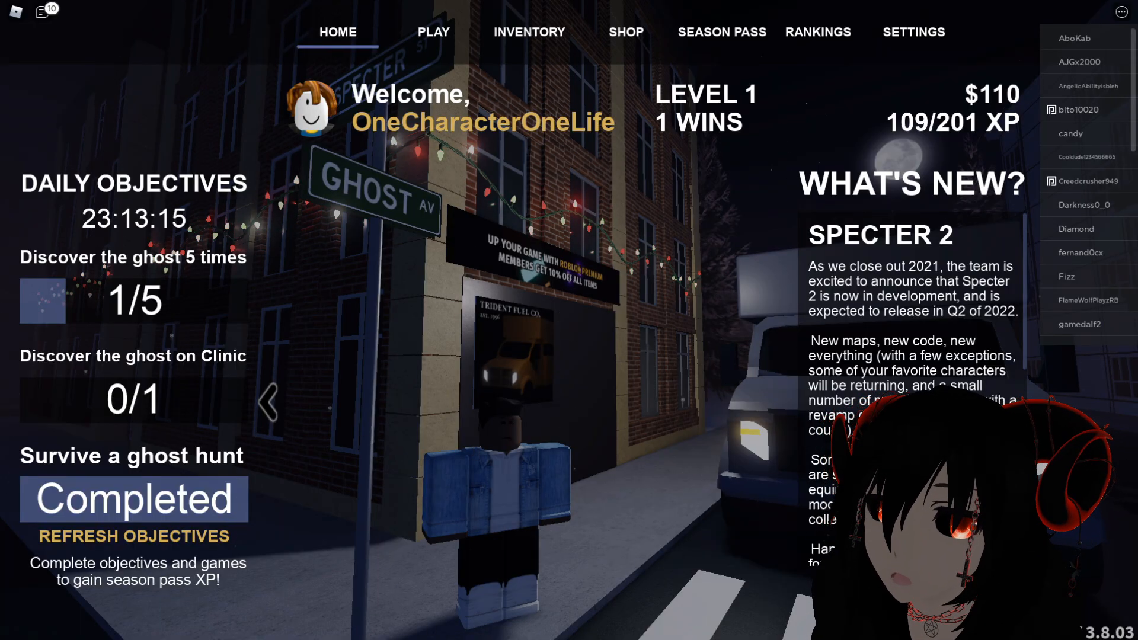
# - Join the private Specter lobby using server code 541854
pyautogui.click(433, 32)
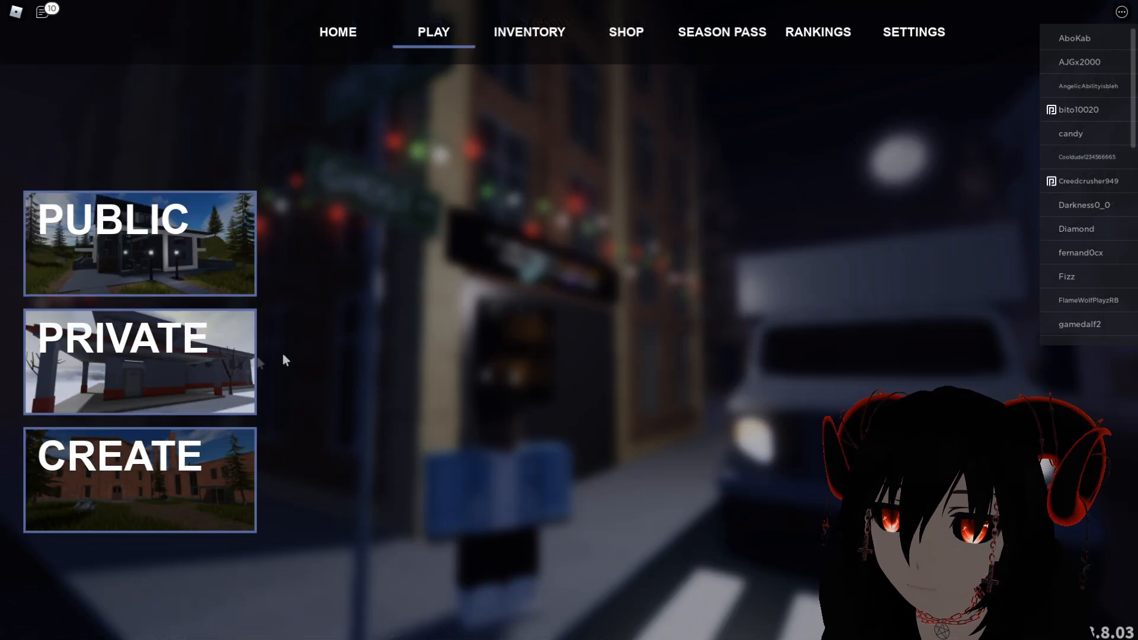
pyautogui.click(140, 360)
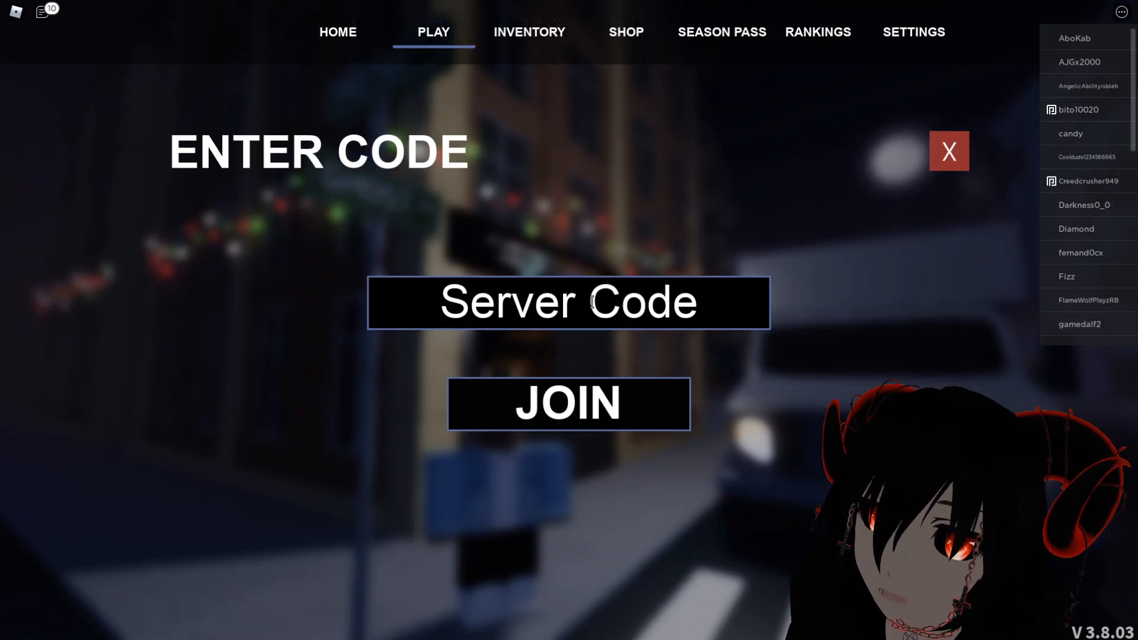
pyautogui.write('541854')
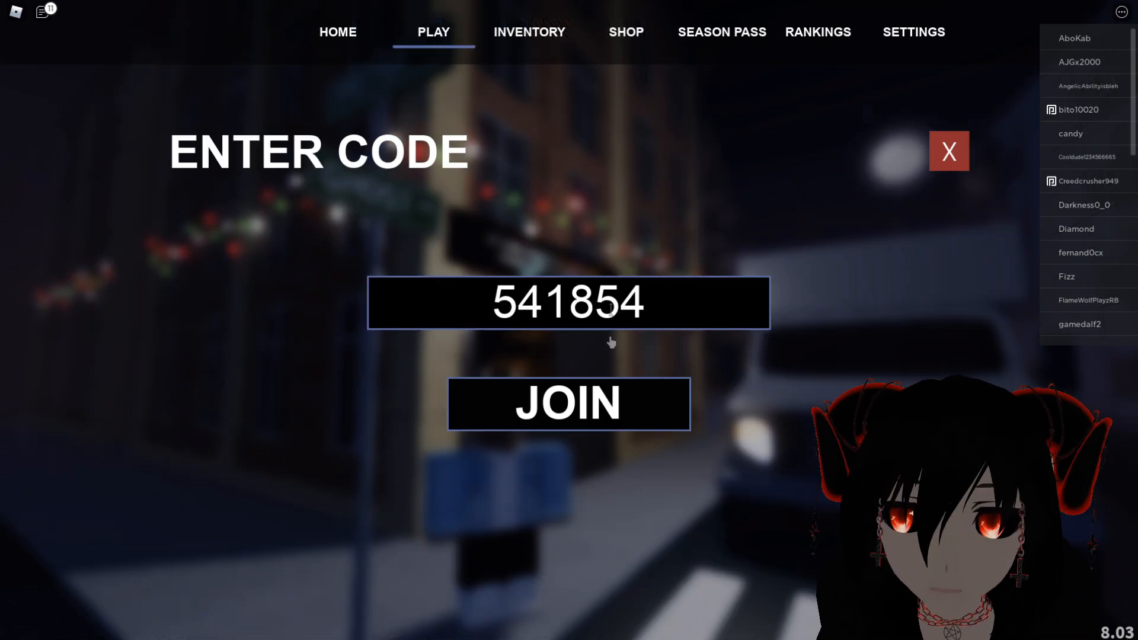
pyautogui.click(568, 403)
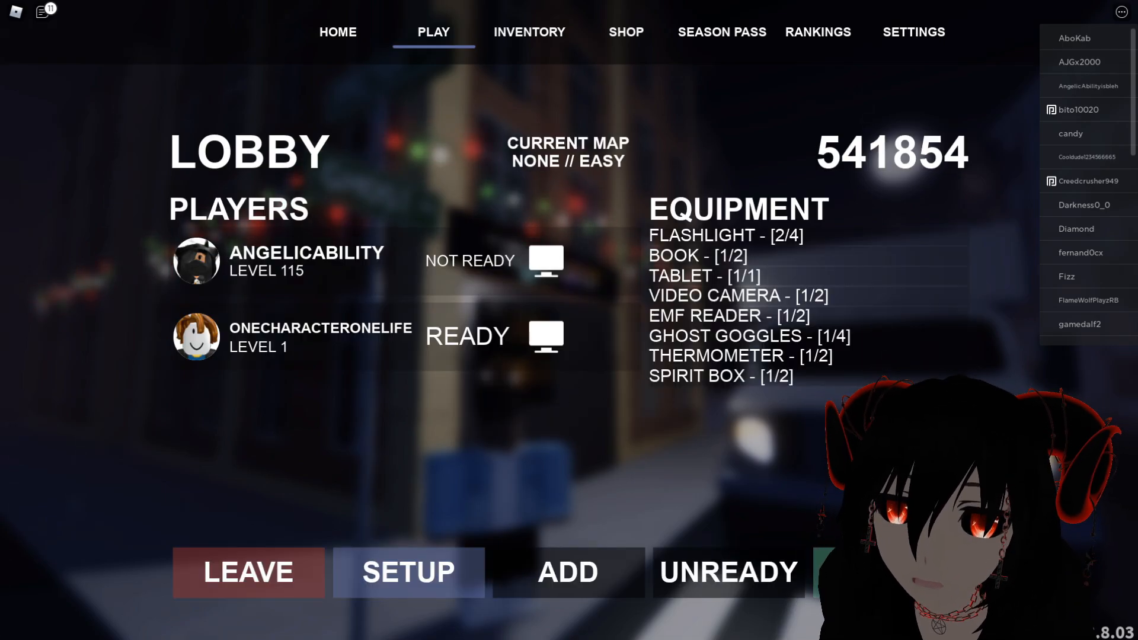
# - Bring up the lobby's equipment setup and spawn into the red-lit room
pyautogui.click(727, 572)
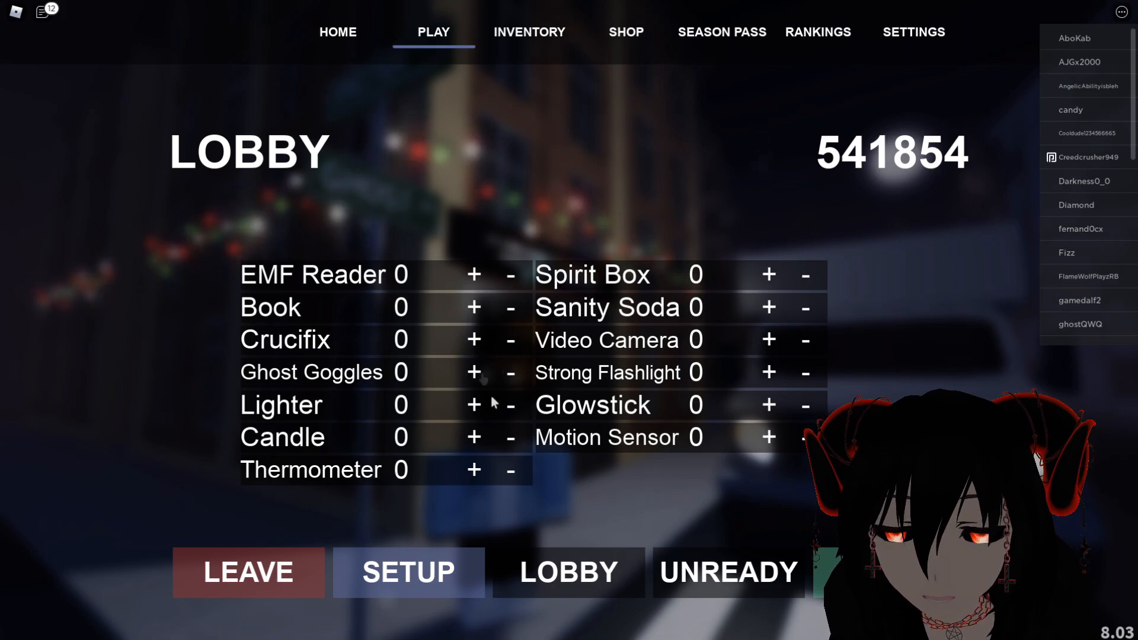
pyautogui.click(568, 572)
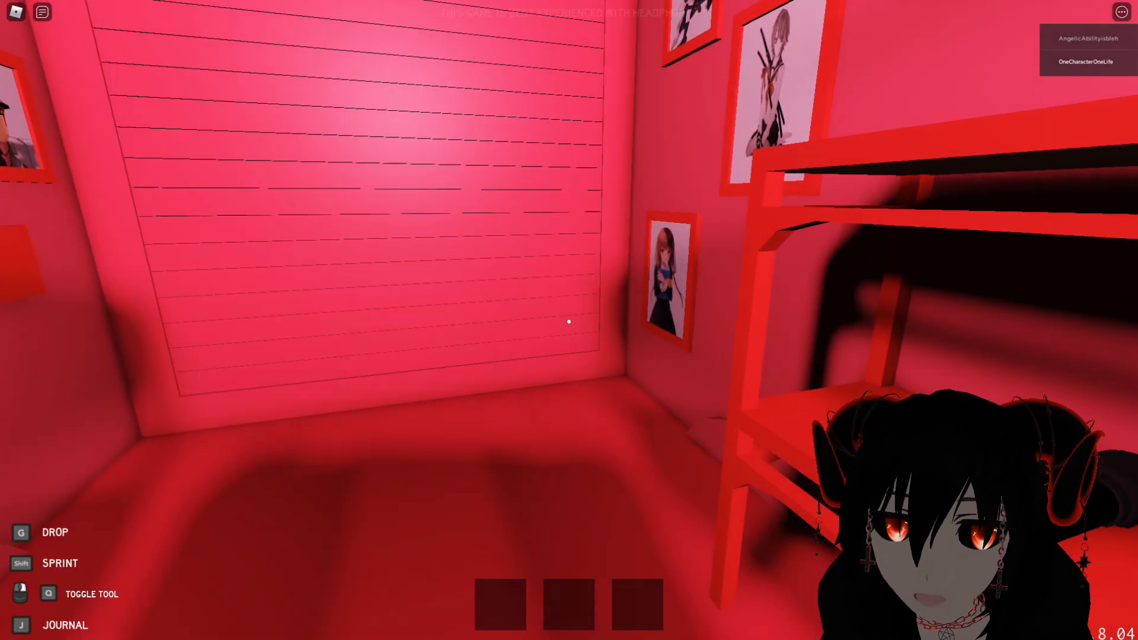
pyautogui.moveTo(569, 321)
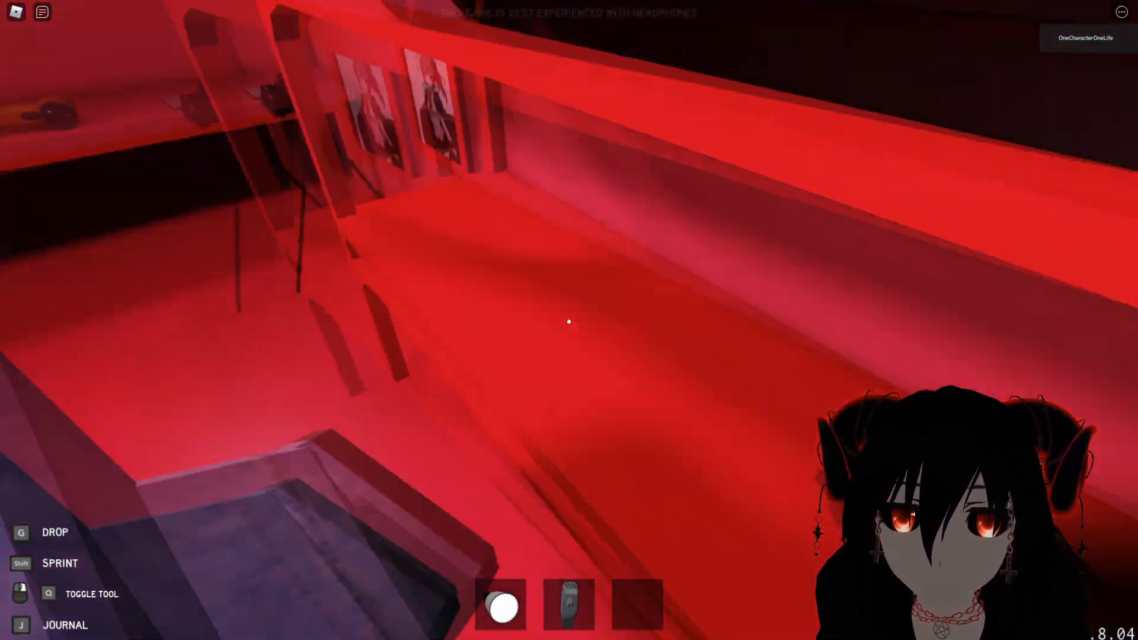
pyautogui.moveTo(569, 321)
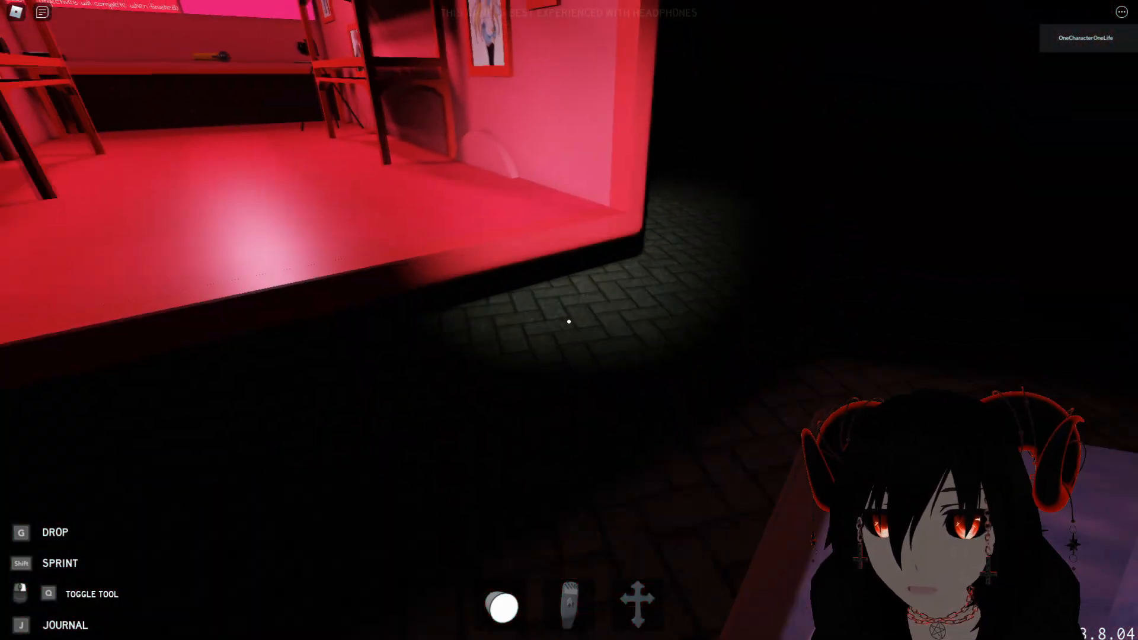
pyautogui.moveTo(569, 322)
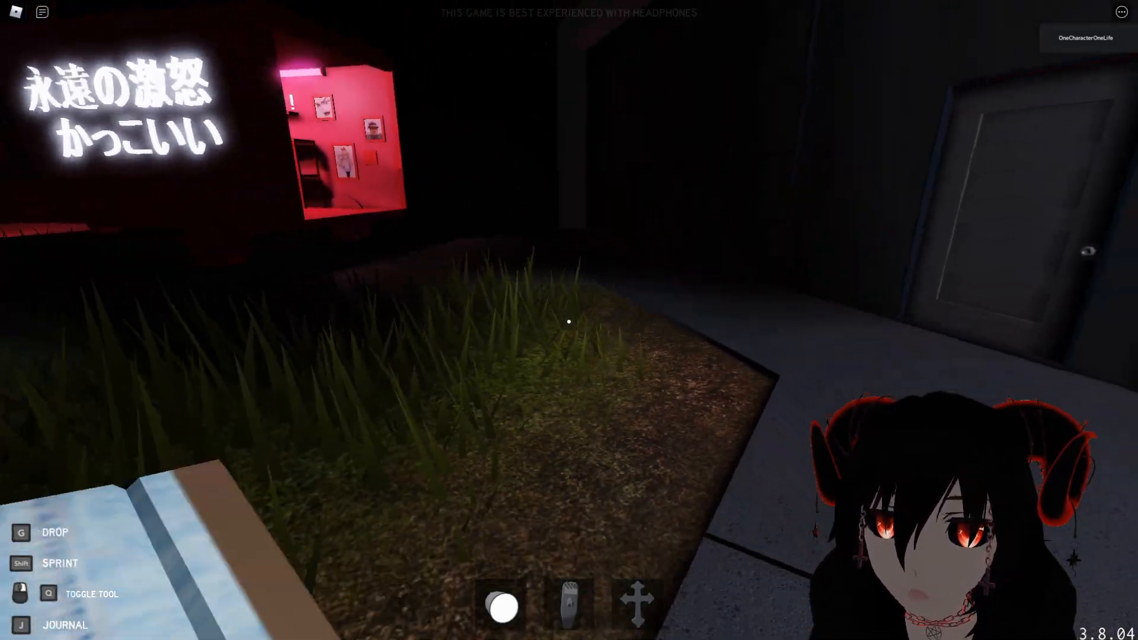
pyautogui.moveTo(569, 321)
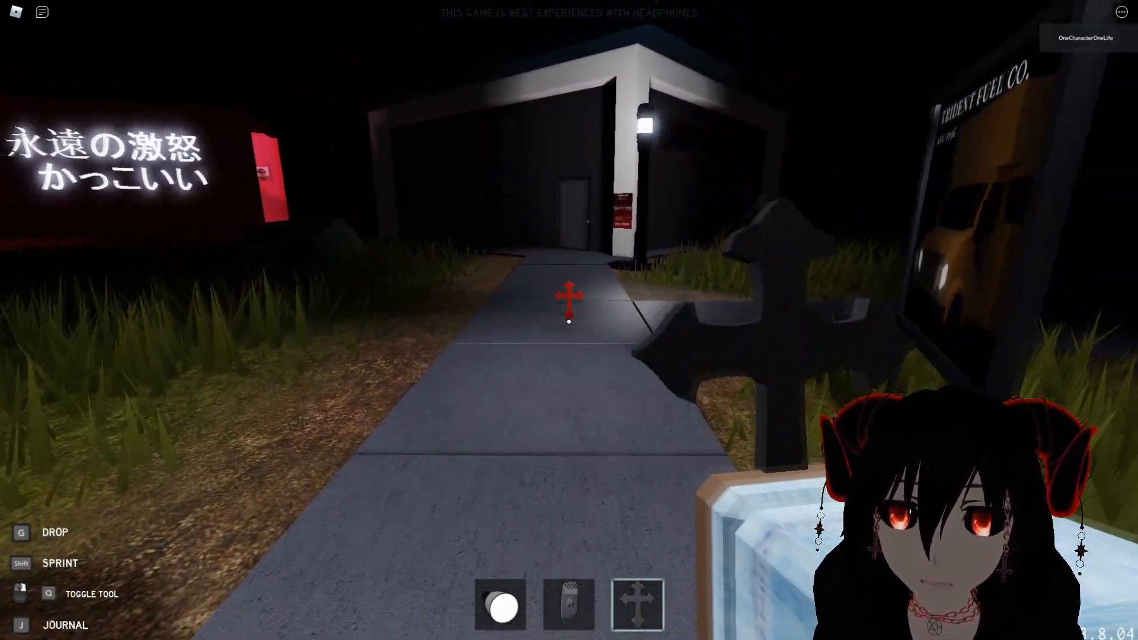
pyautogui.moveTo(569, 304)
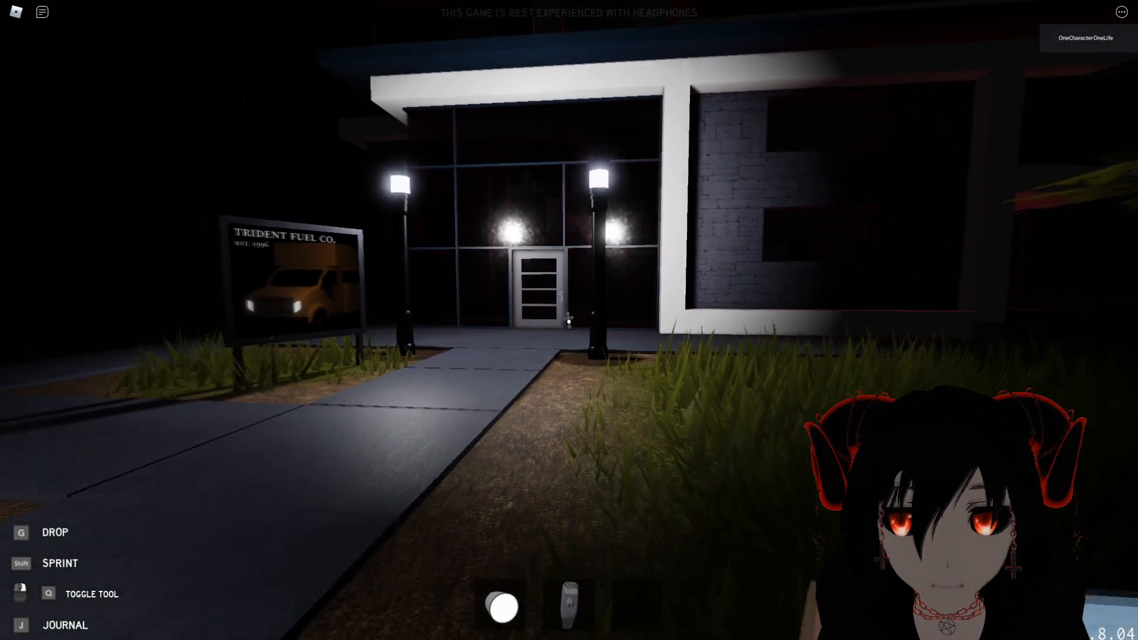
pyautogui.moveTo(290, 290)
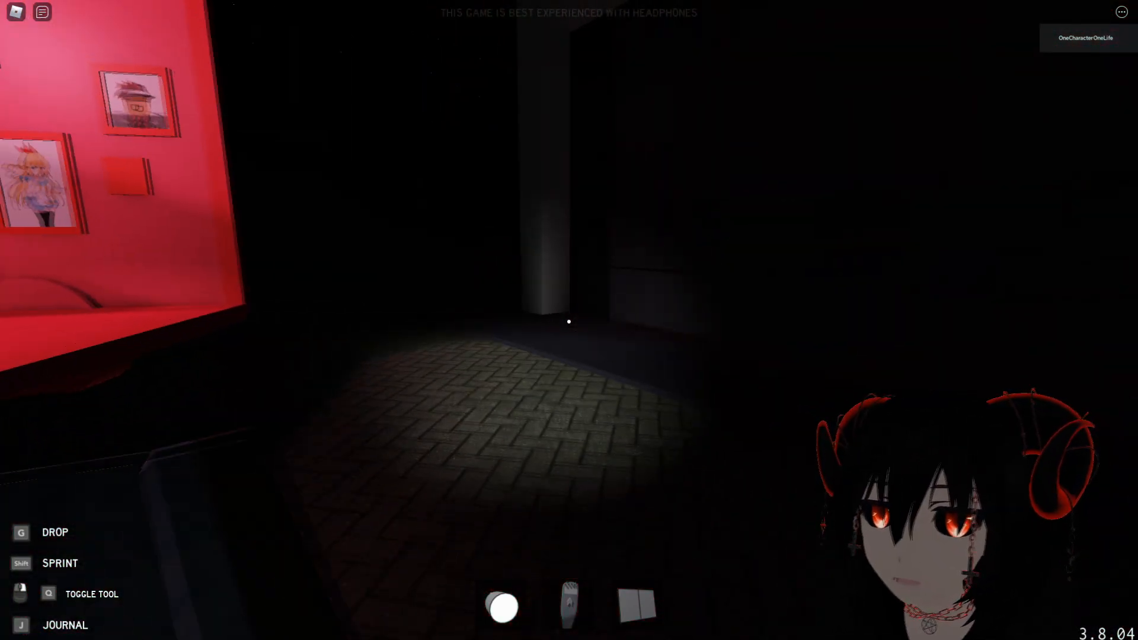
pyautogui.moveTo(569, 320)
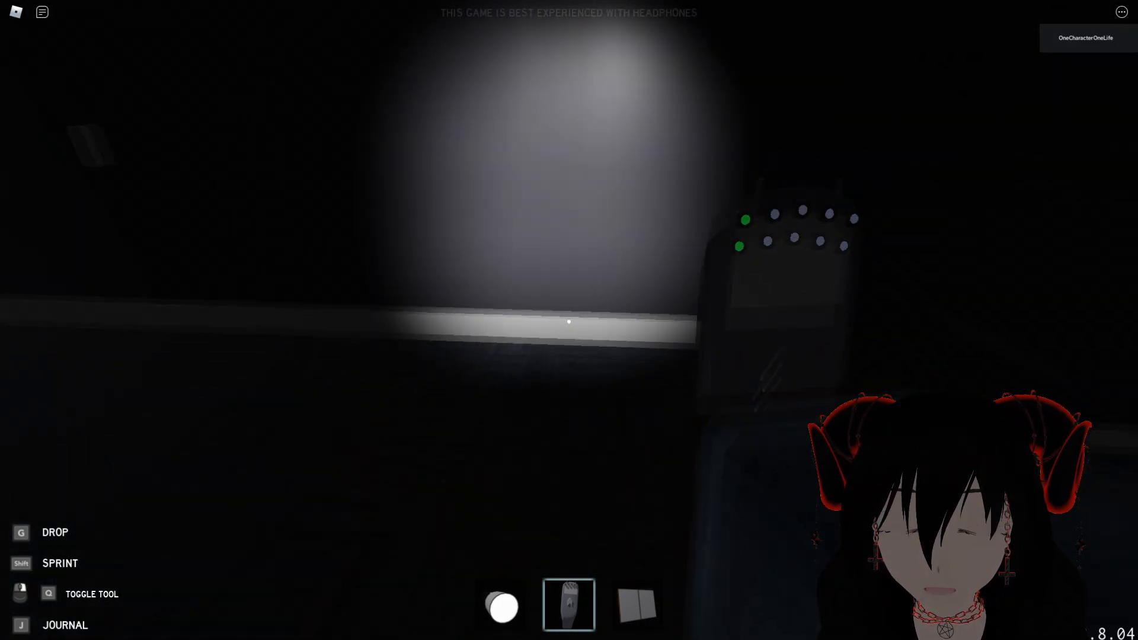
pyautogui.moveTo(570, 322)
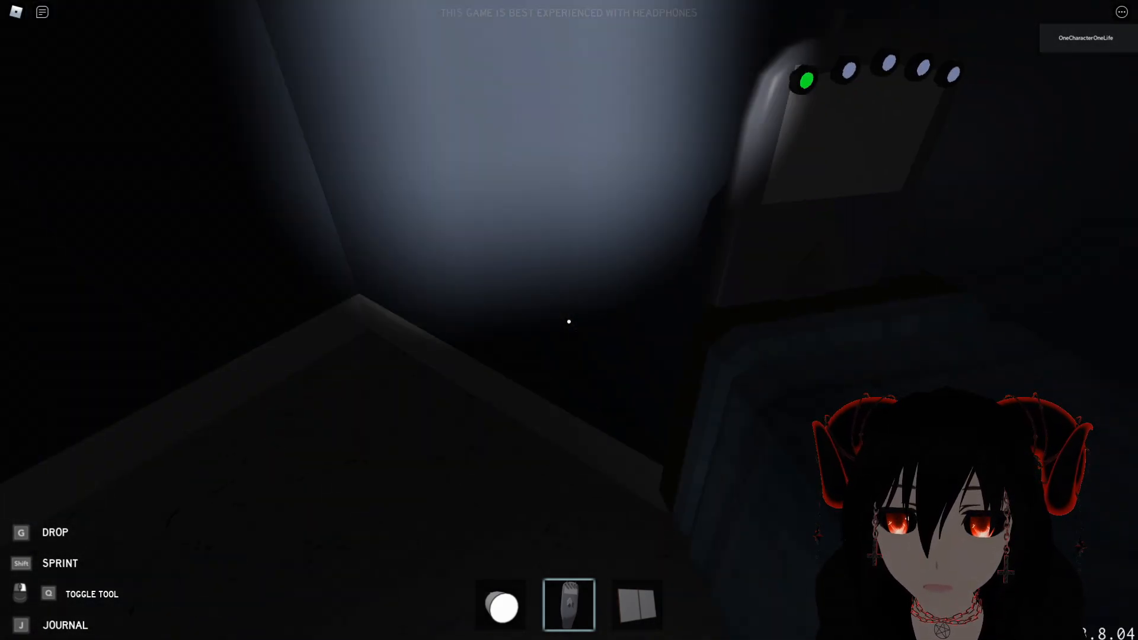
pyautogui.moveTo(569, 321)
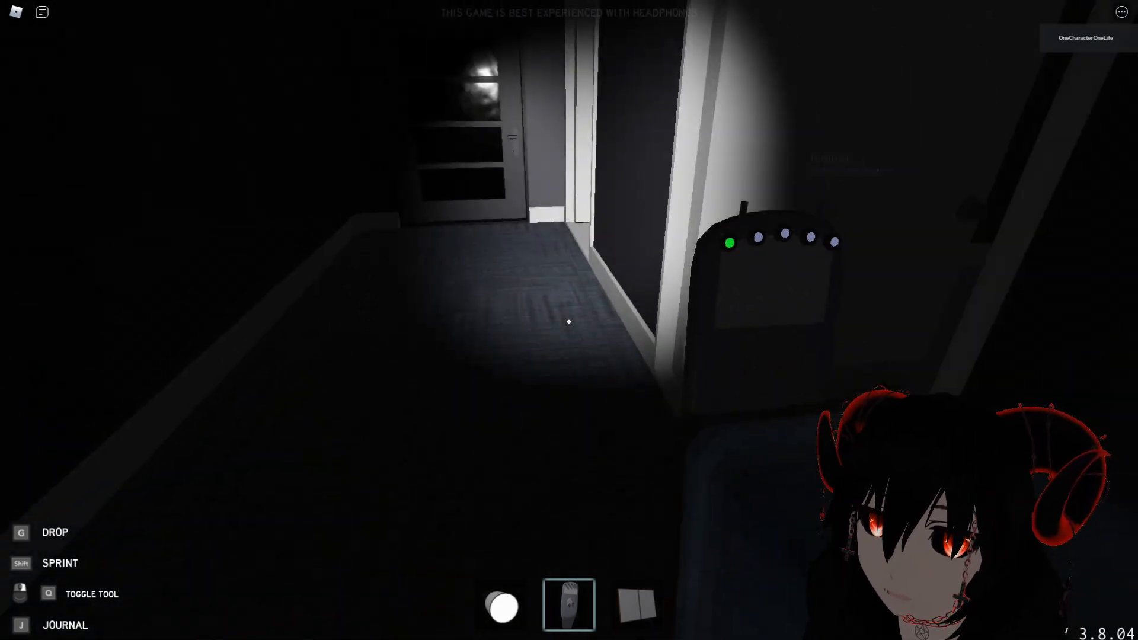
pyautogui.moveTo(569, 321)
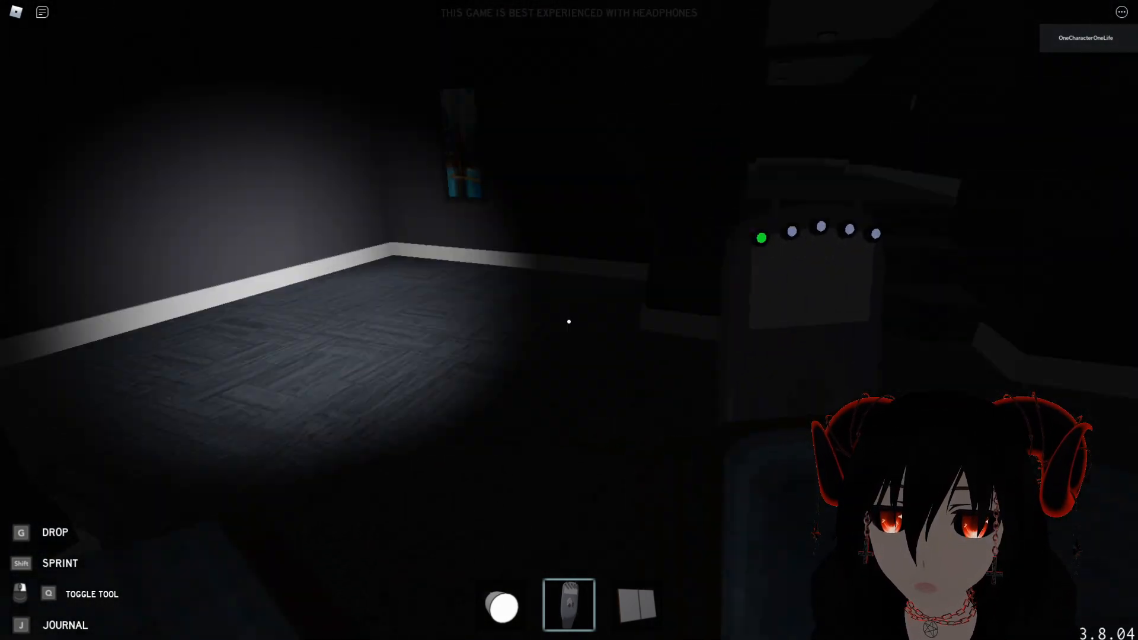
pyautogui.moveTo(569, 321)
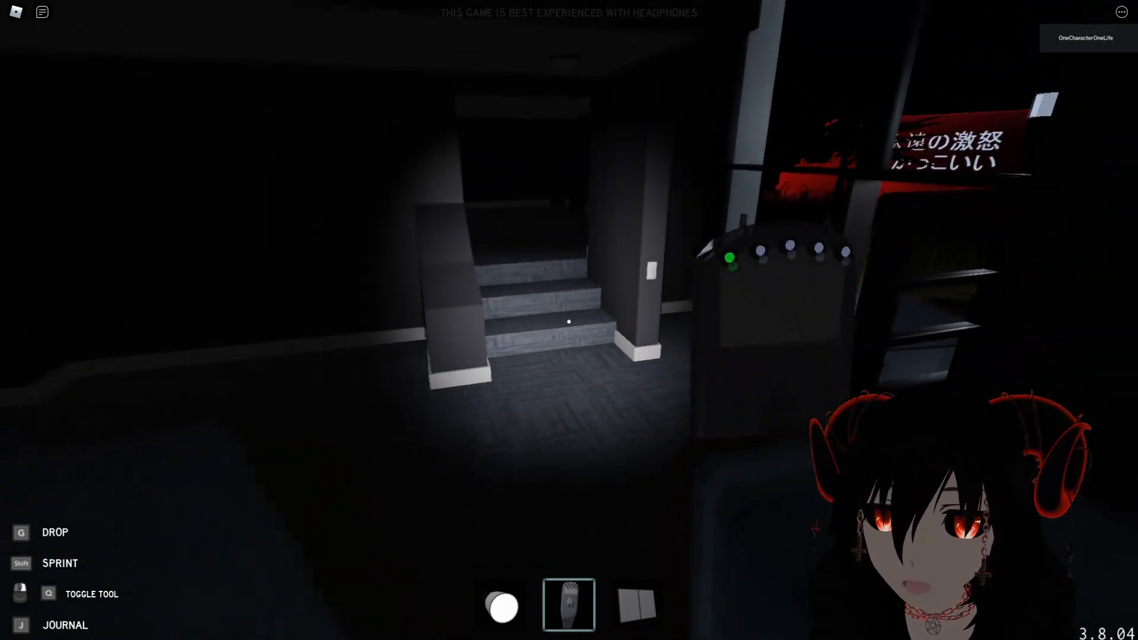
pyautogui.moveTo(569, 321)
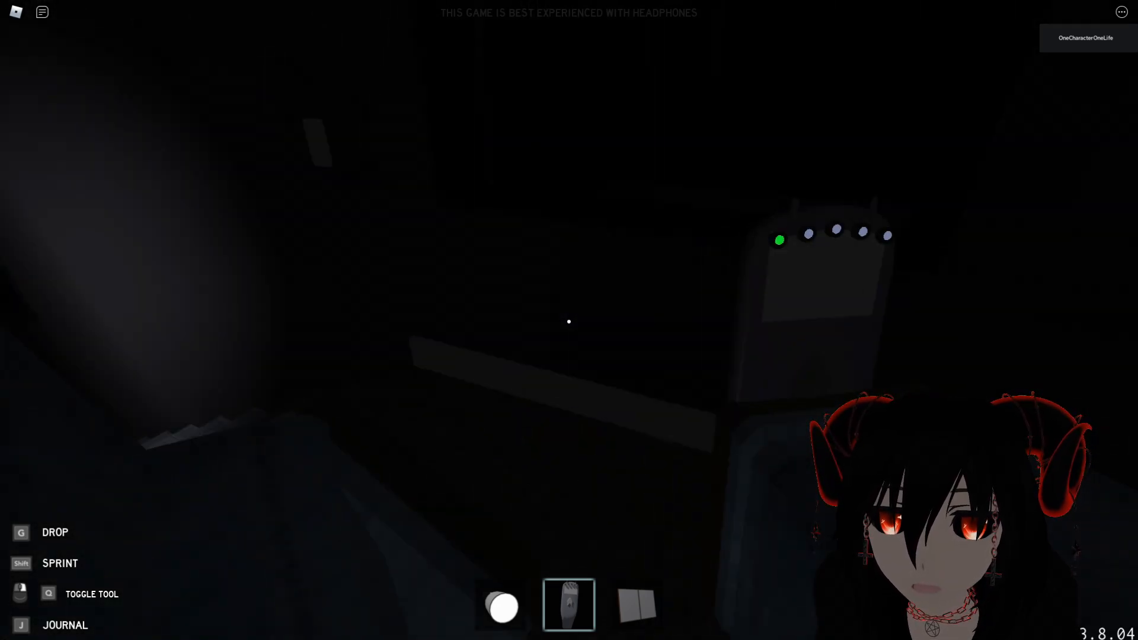
pyautogui.moveTo(569, 321)
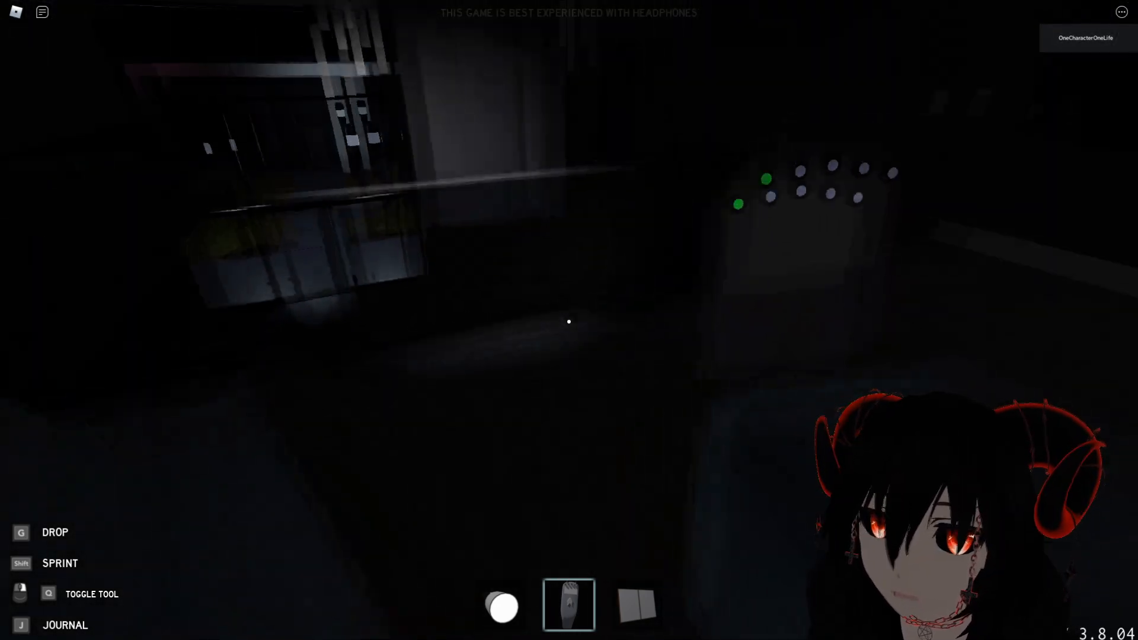
pyautogui.moveTo(569, 320)
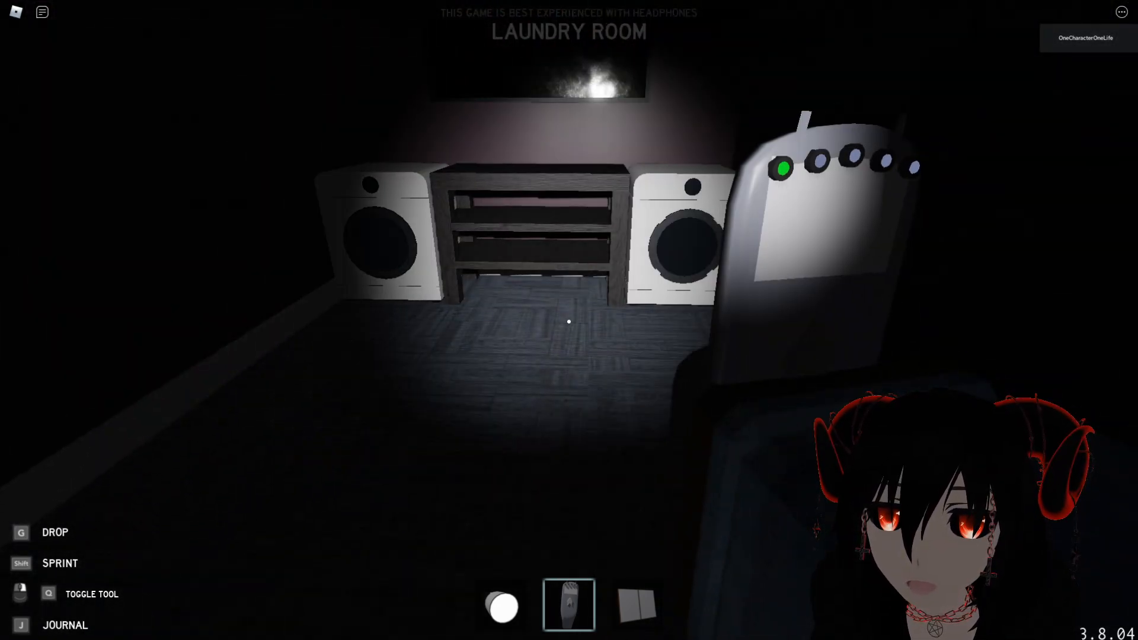
pyautogui.moveTo(569, 320)
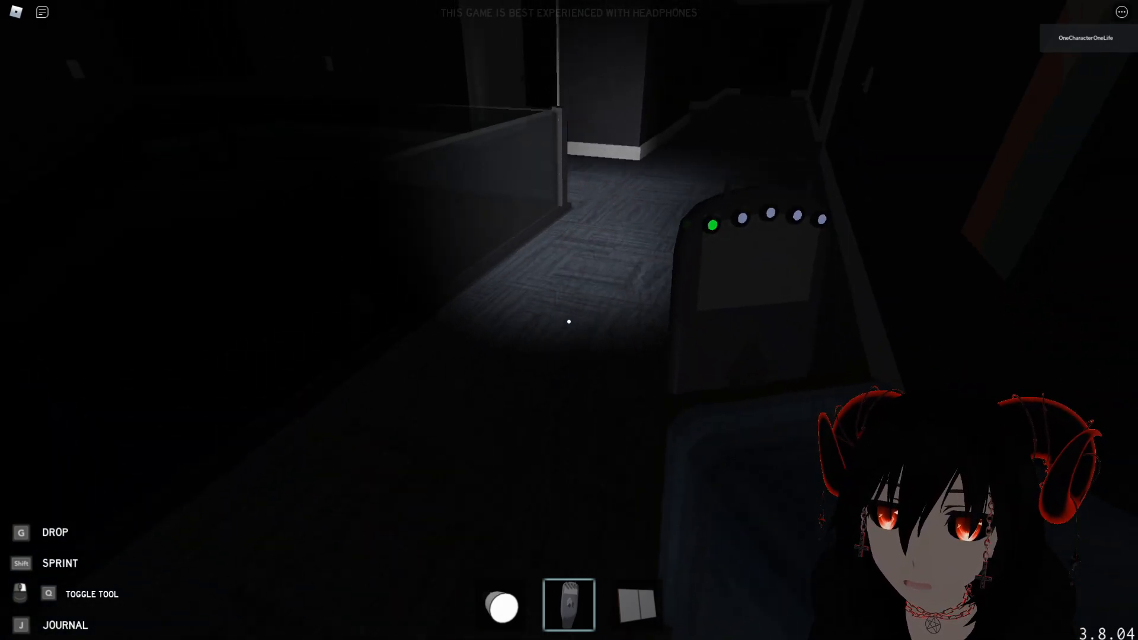
pyautogui.moveTo(570, 320)
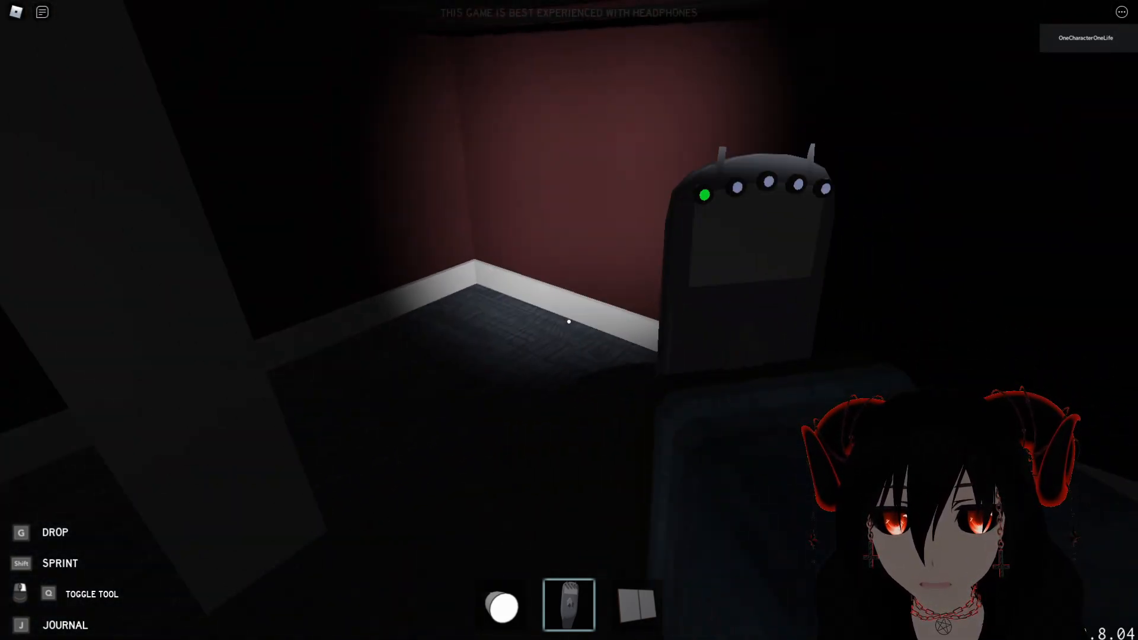
pyautogui.moveTo(569, 321)
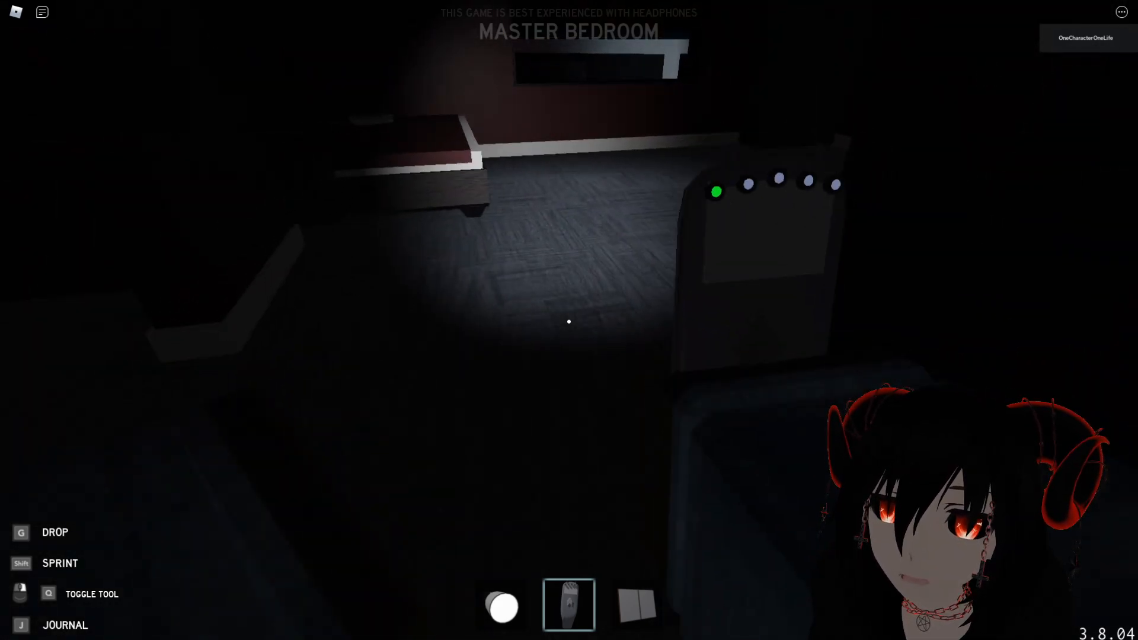
pyautogui.moveTo(569, 320)
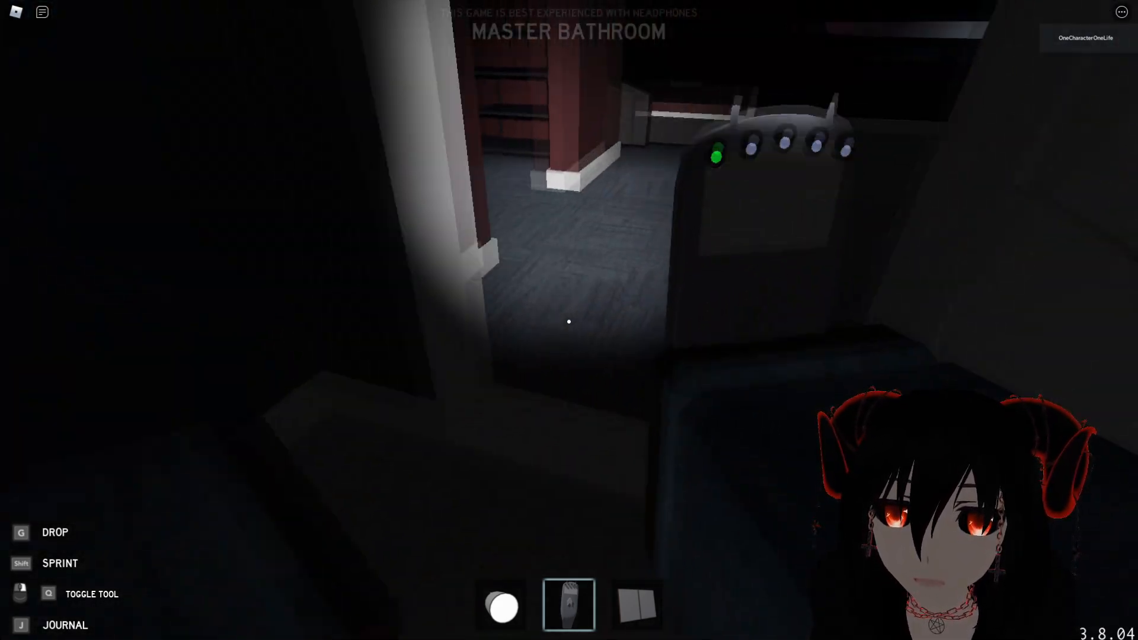
pyautogui.moveTo(570, 321)
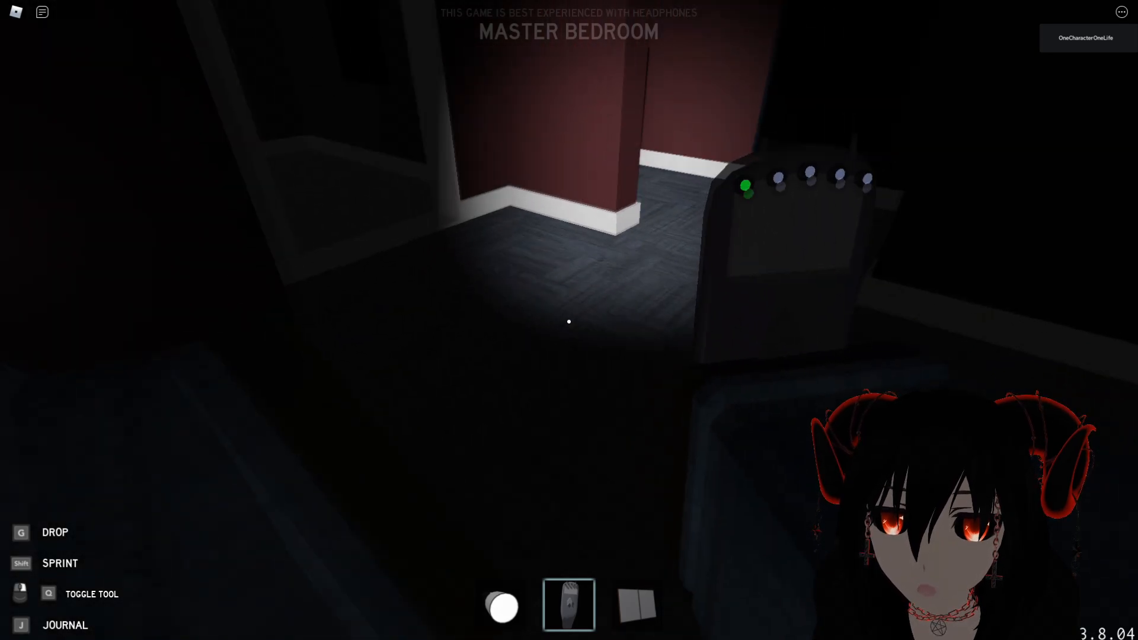
pyautogui.moveTo(569, 322)
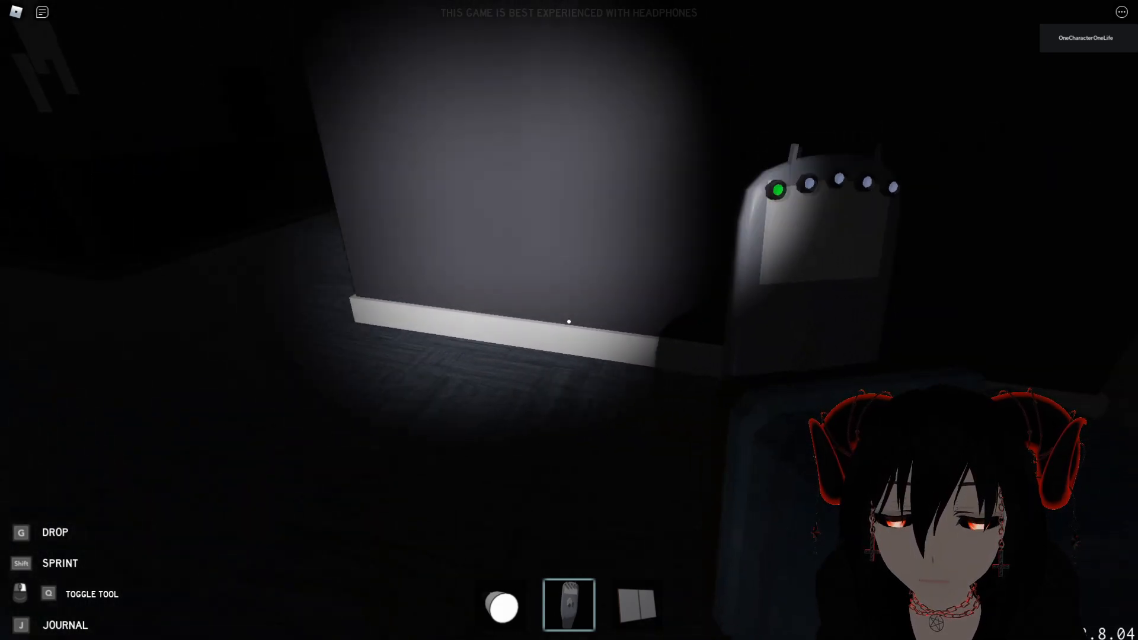
pyautogui.moveTo(569, 320)
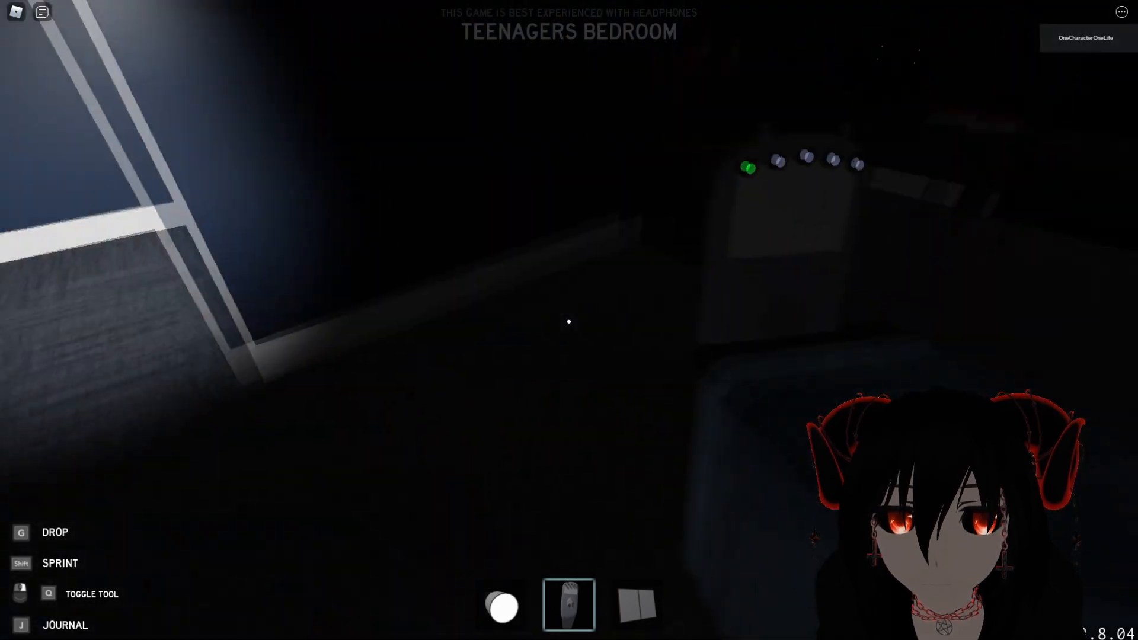
pyautogui.moveTo(569, 321)
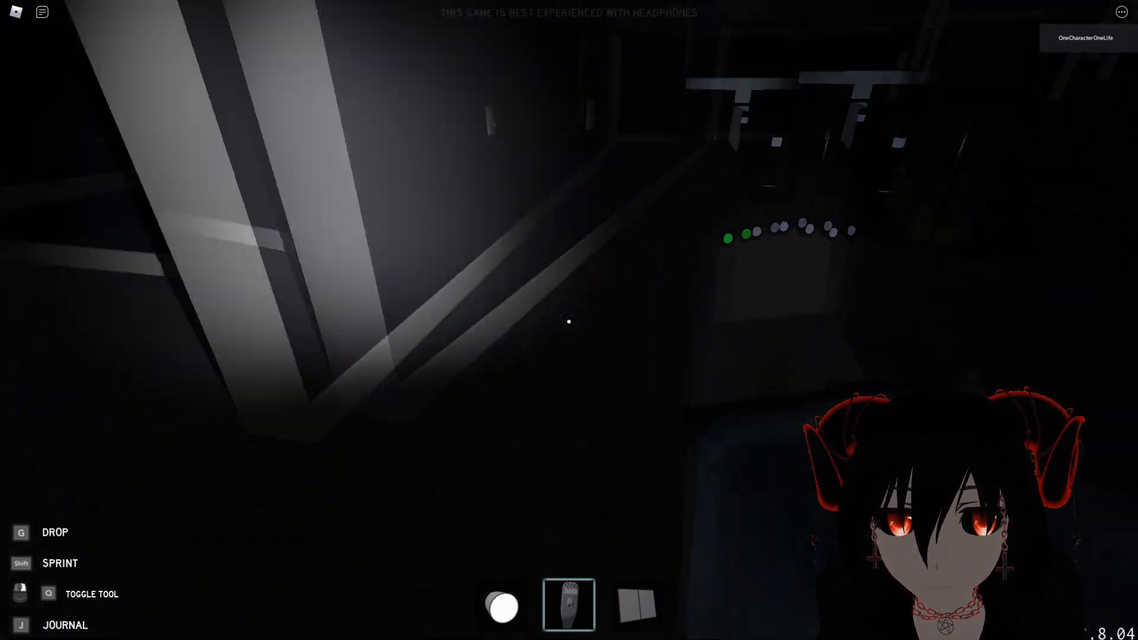
pyautogui.moveTo(569, 320)
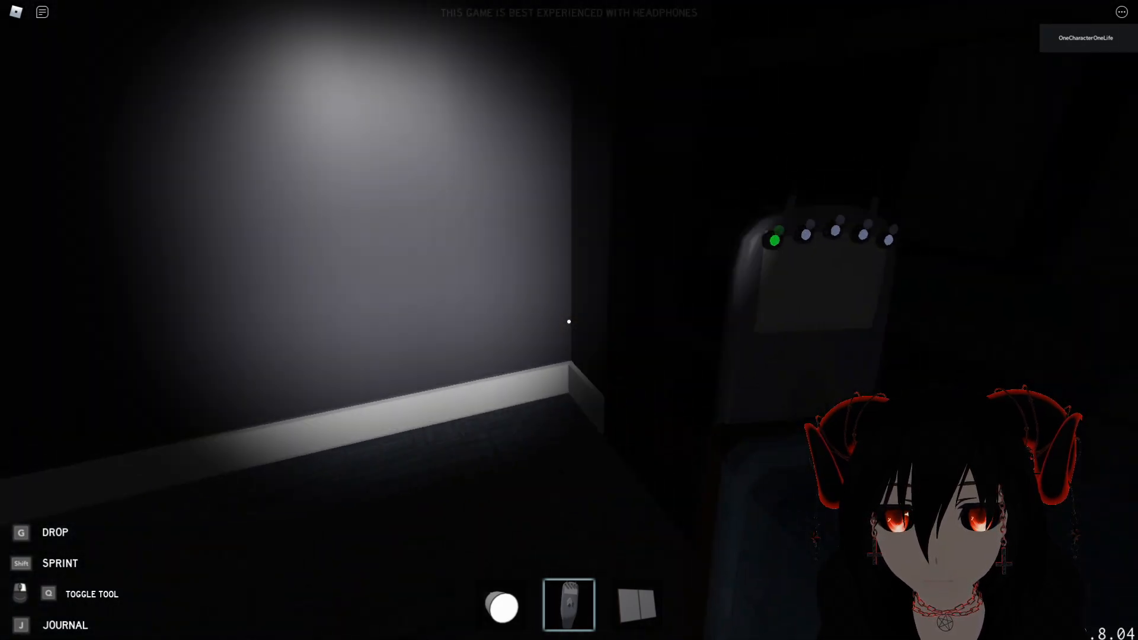
pyautogui.moveTo(569, 322)
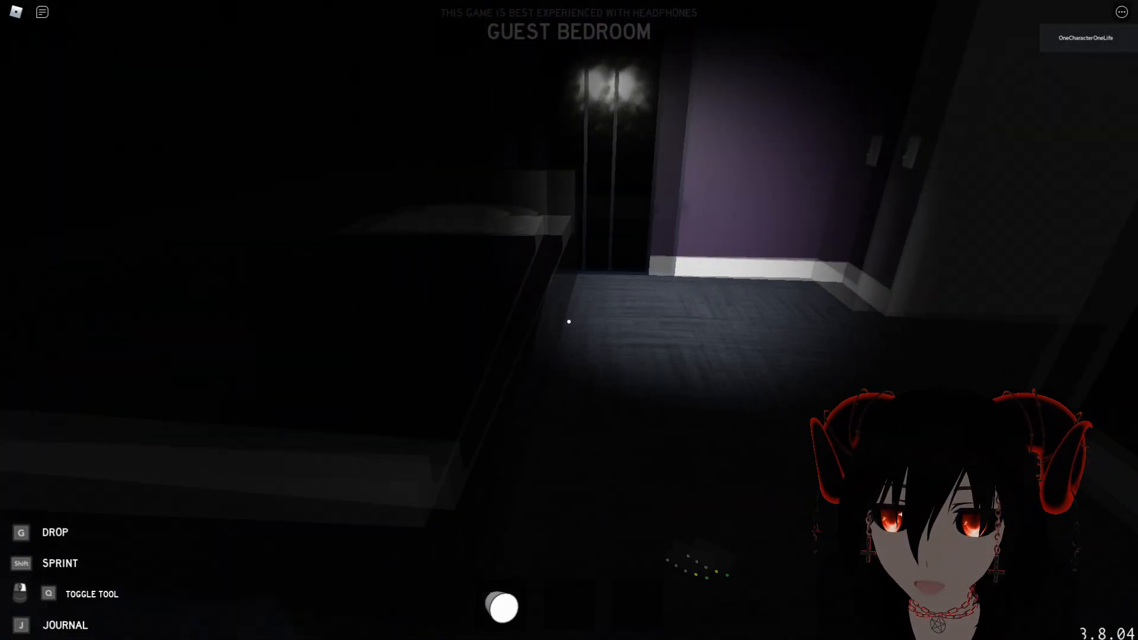
pyautogui.moveTo(569, 321)
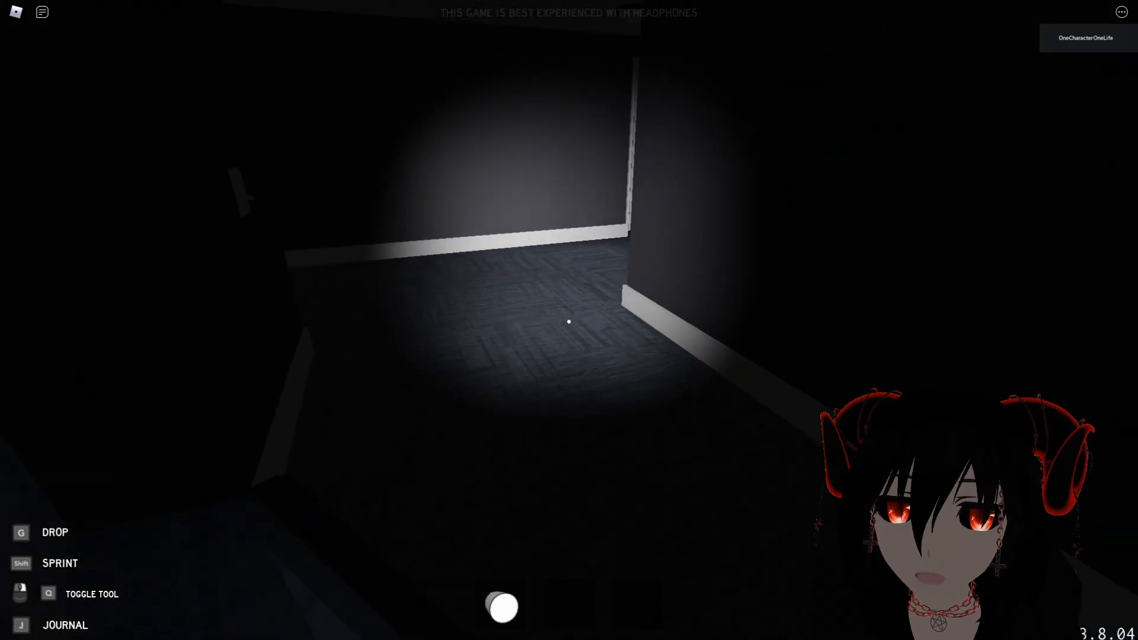
pyautogui.moveTo(569, 320)
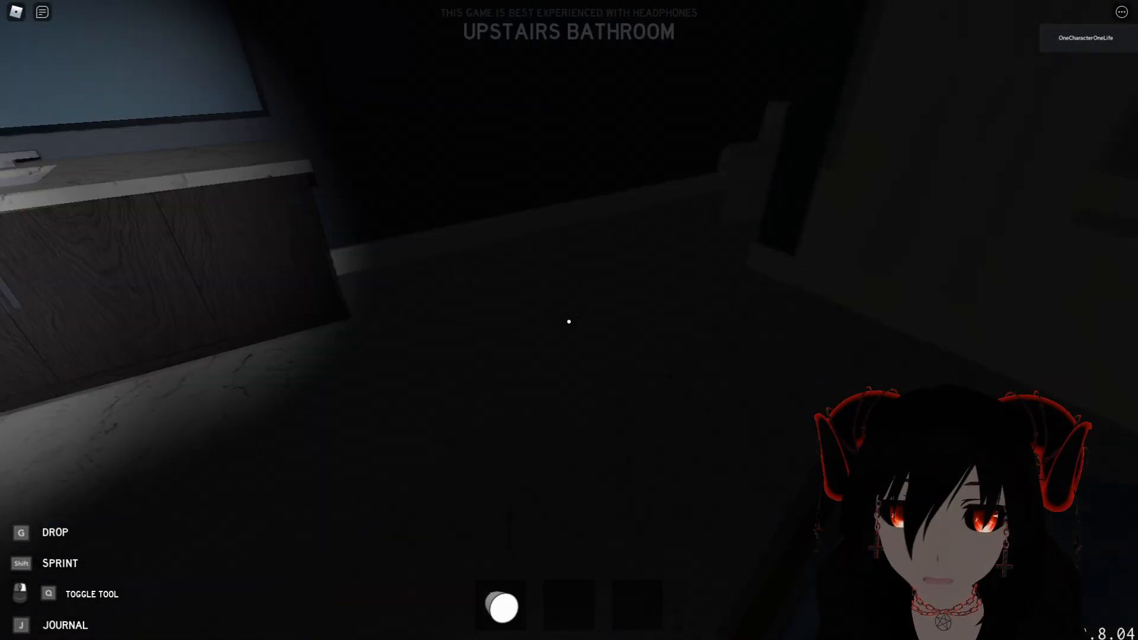
pyautogui.moveTo(569, 322)
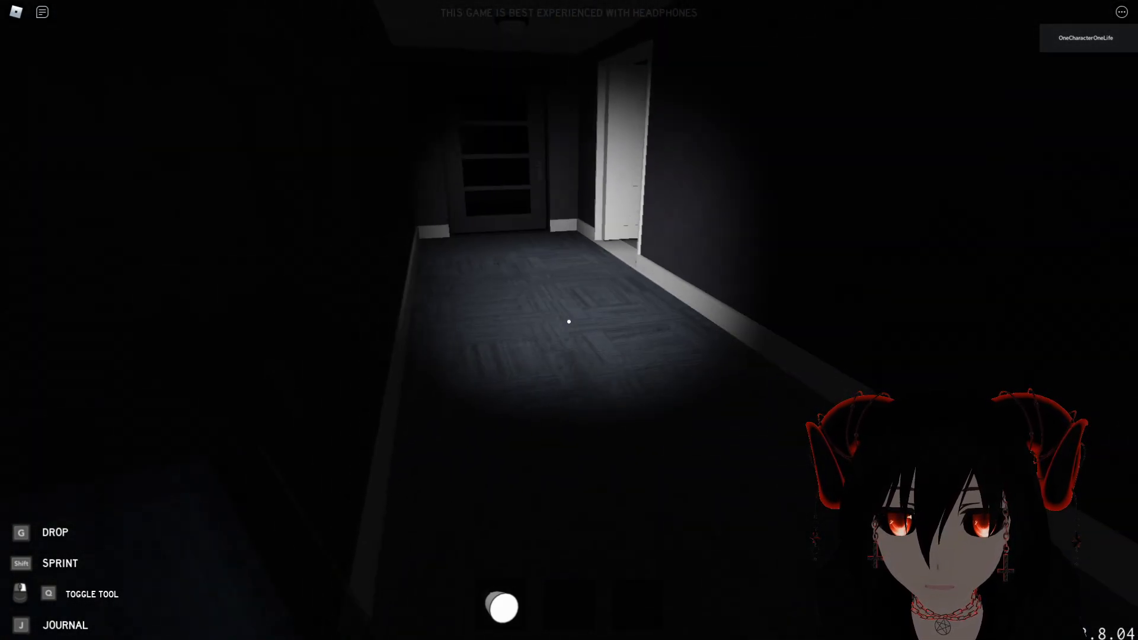
pyautogui.moveTo(569, 321)
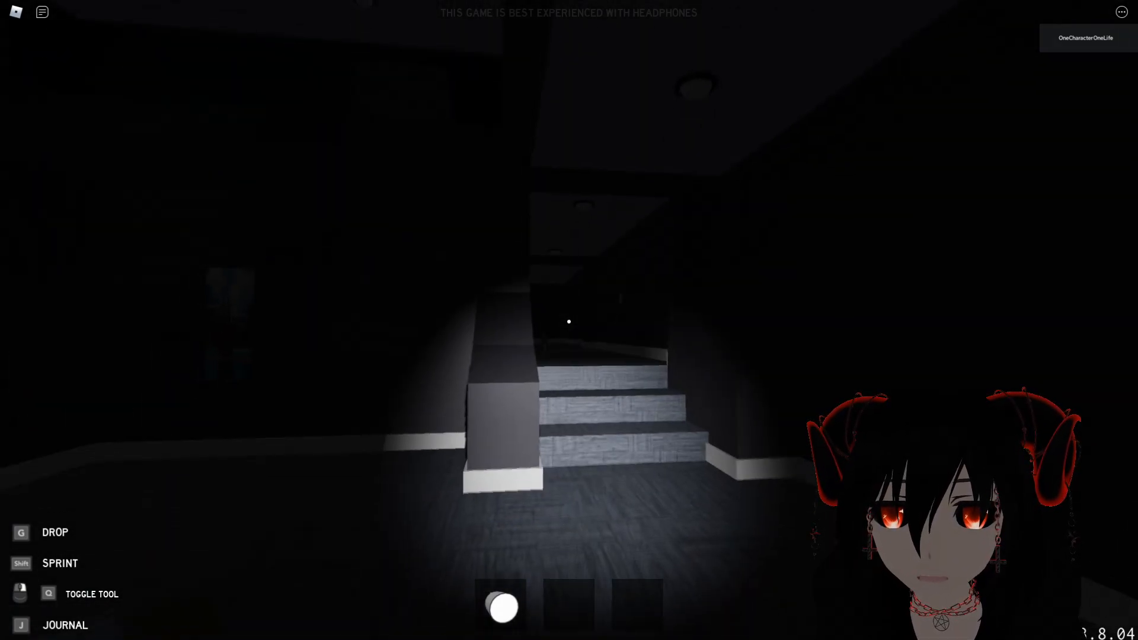
pyautogui.moveTo(569, 321)
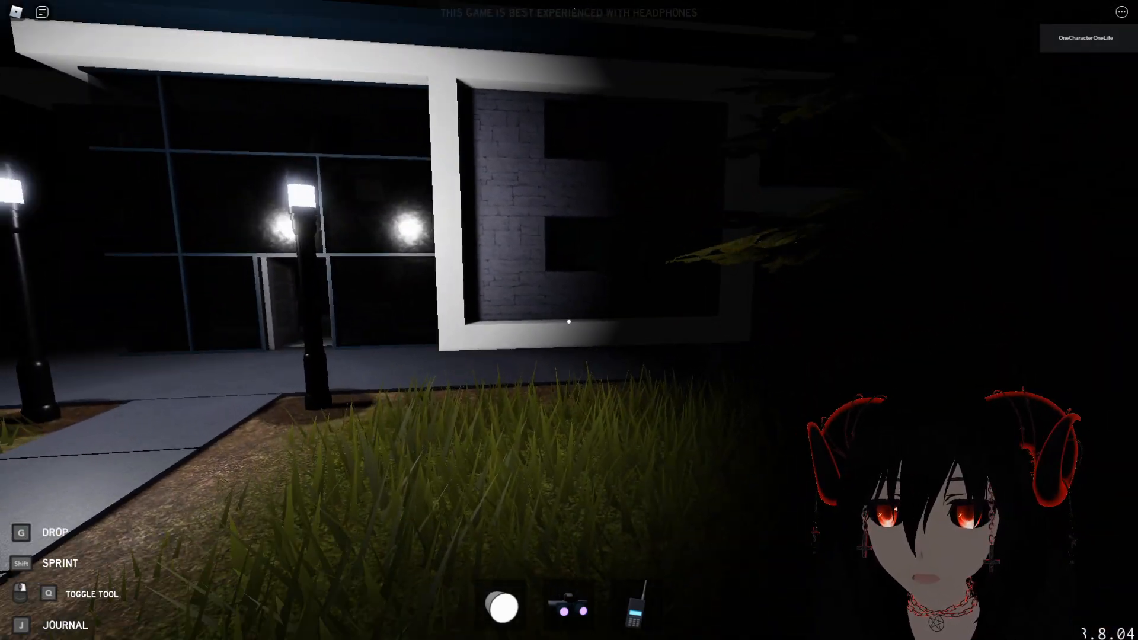
pyautogui.moveTo(569, 320)
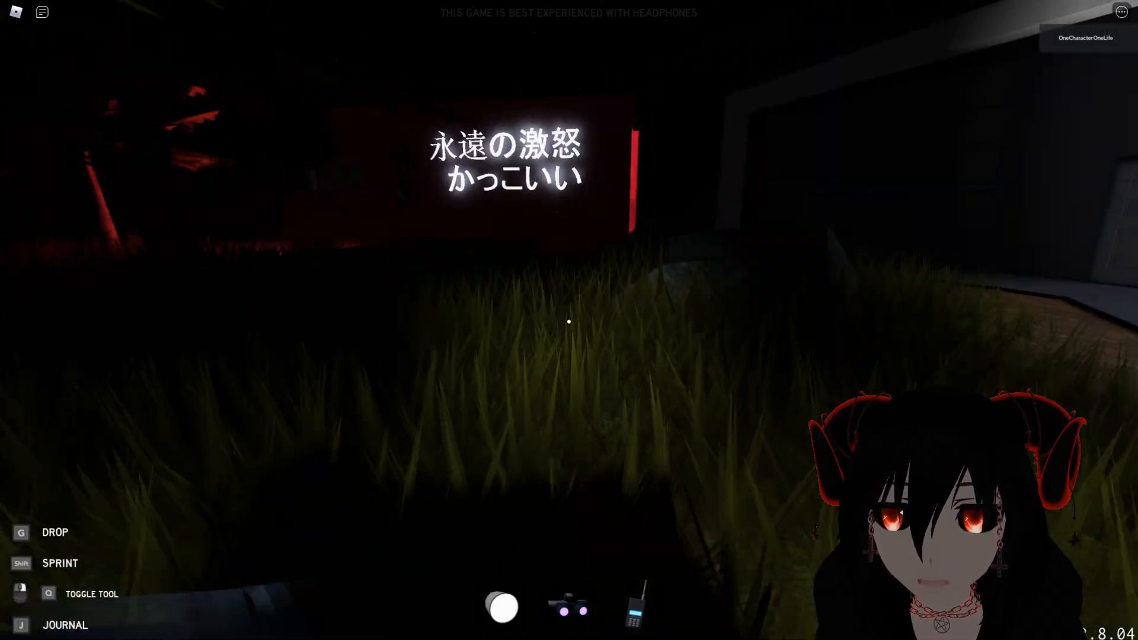
pyautogui.moveTo(569, 320)
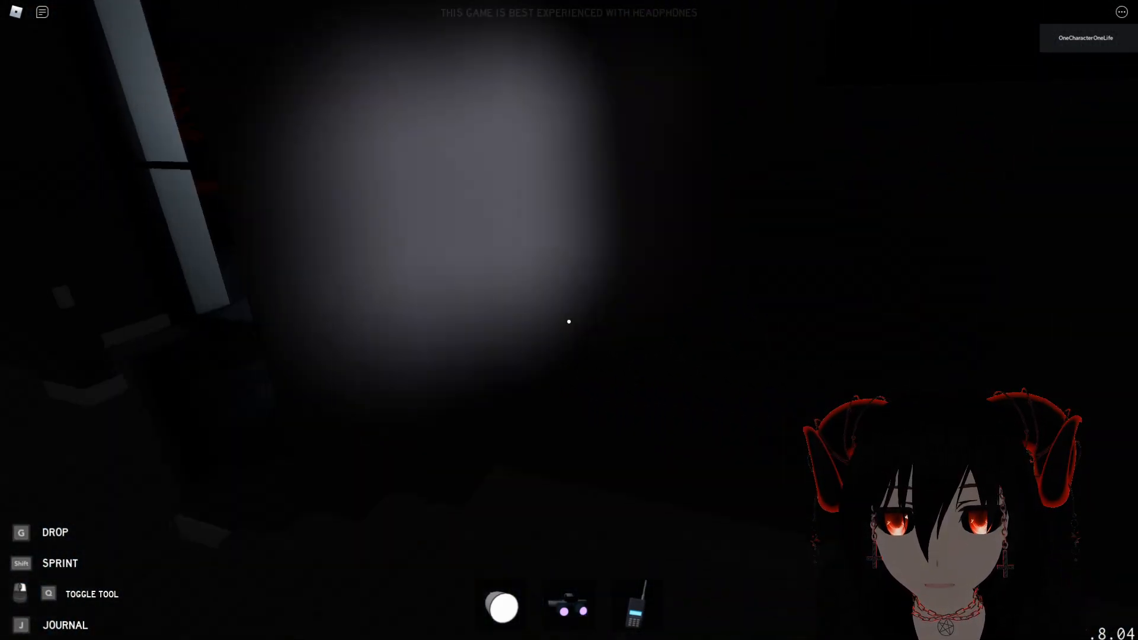
pyautogui.moveTo(569, 321)
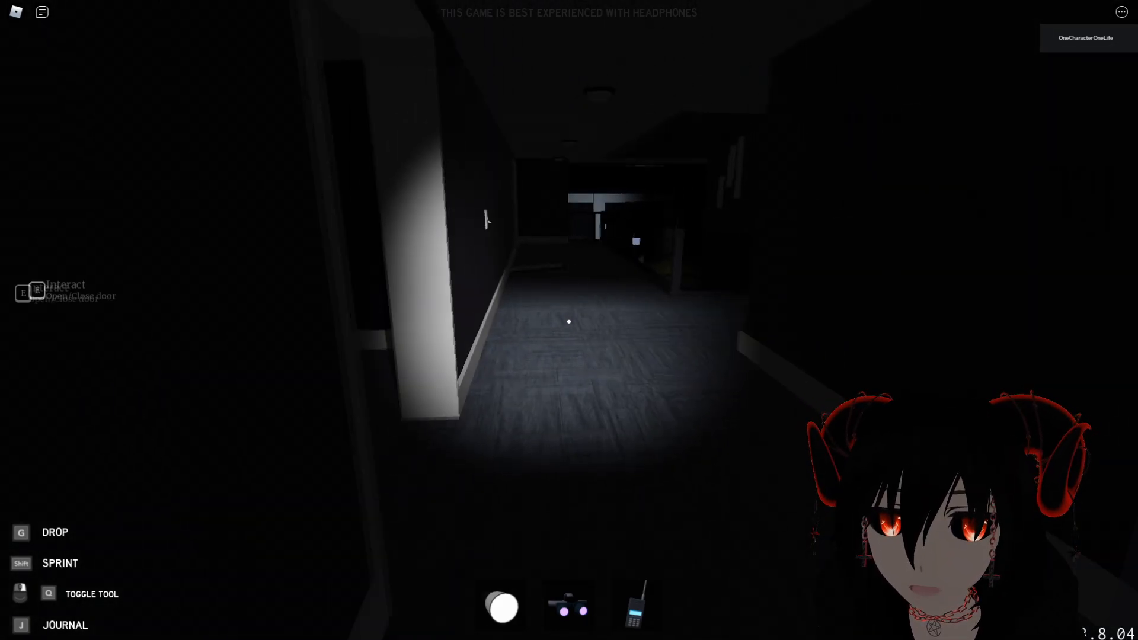
pyautogui.moveTo(569, 321)
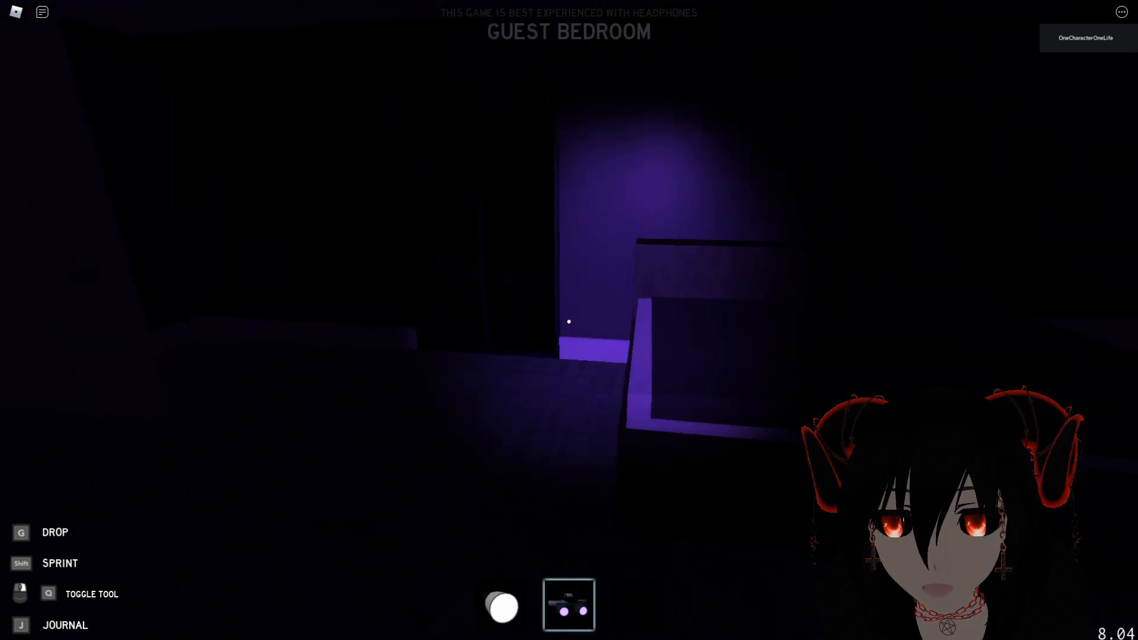
# - Show the in-game chat to read the posted ghost questions
pyautogui.click(42, 12)
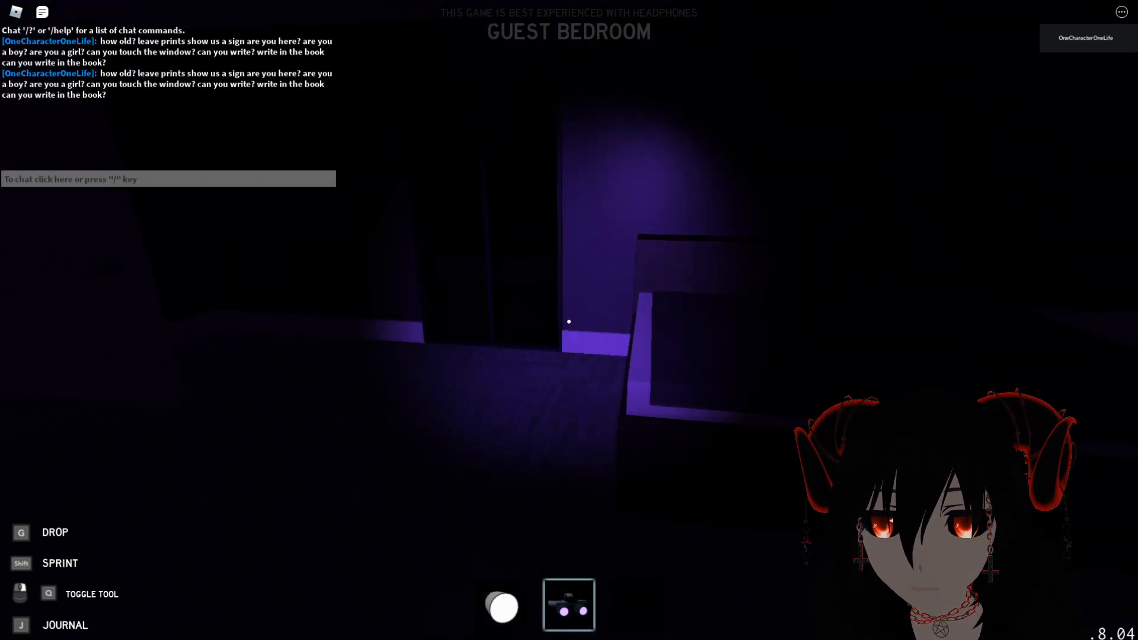
pyautogui.moveTo(569, 322)
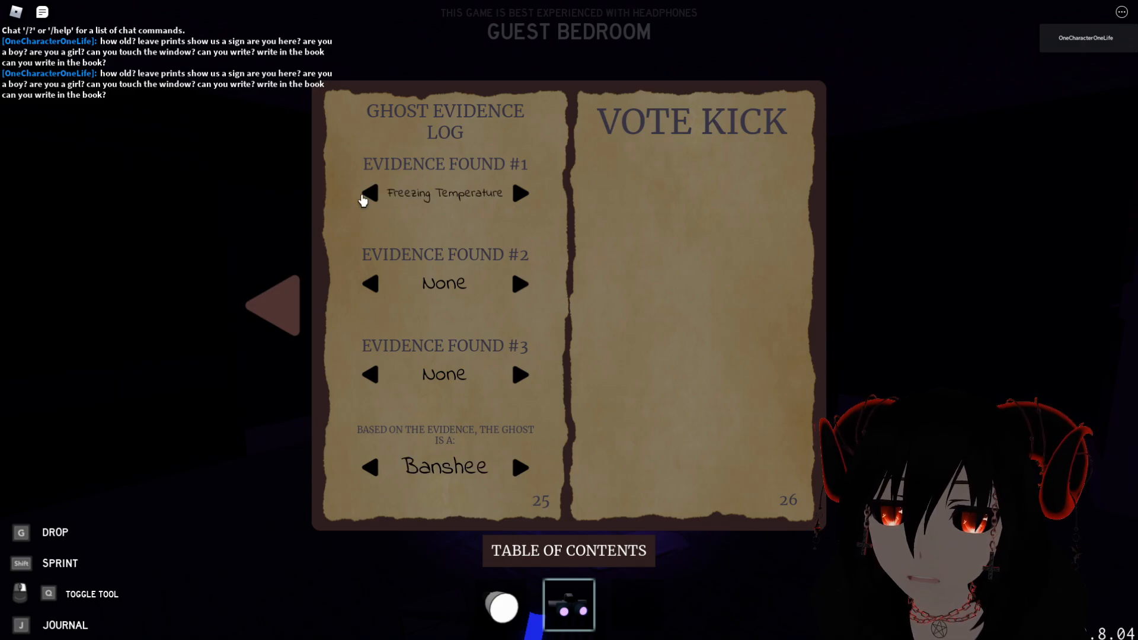
# - Close the journal after reviewing Freezing Temperature evidence and the Banshee guess
pyautogui.click(370, 283)
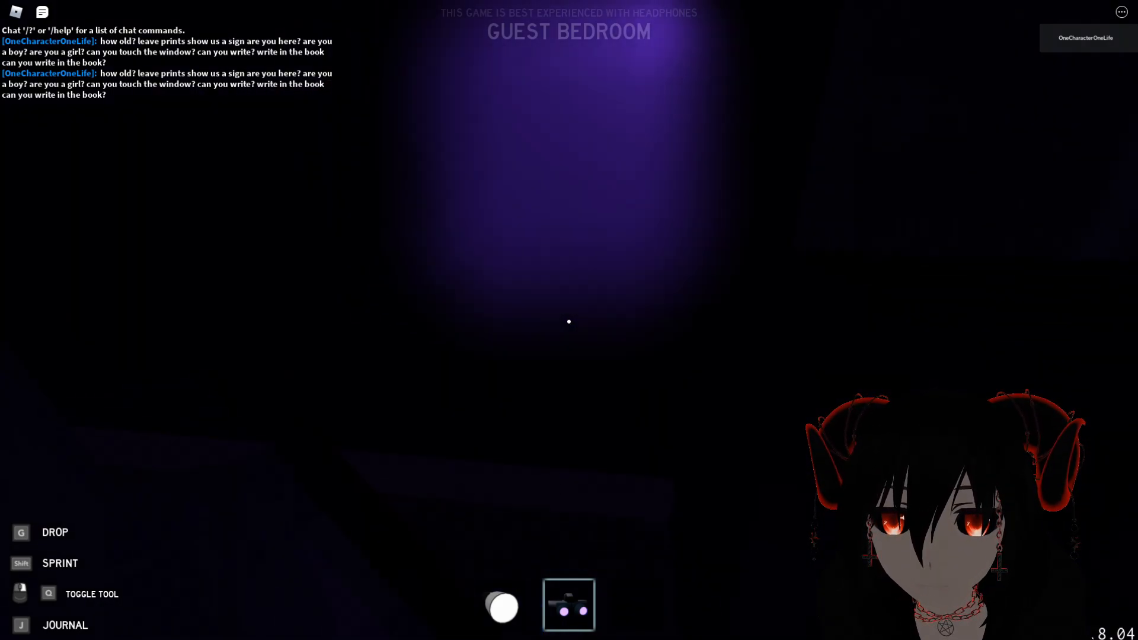
pyautogui.moveTo(569, 321)
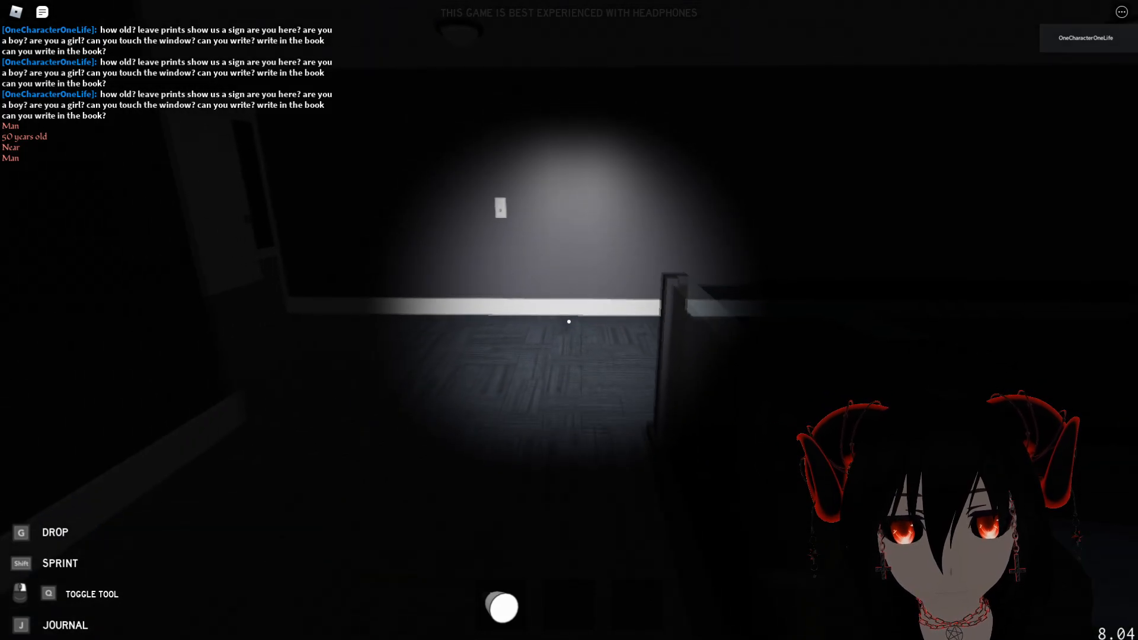
pyautogui.moveTo(570, 321)
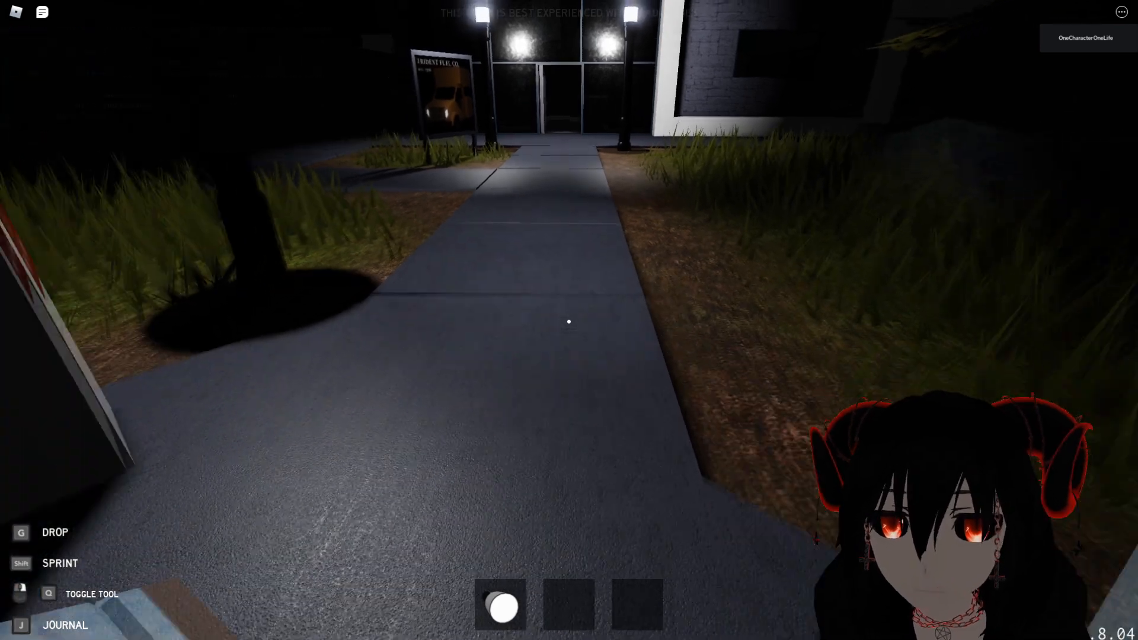
pyautogui.moveTo(569, 321)
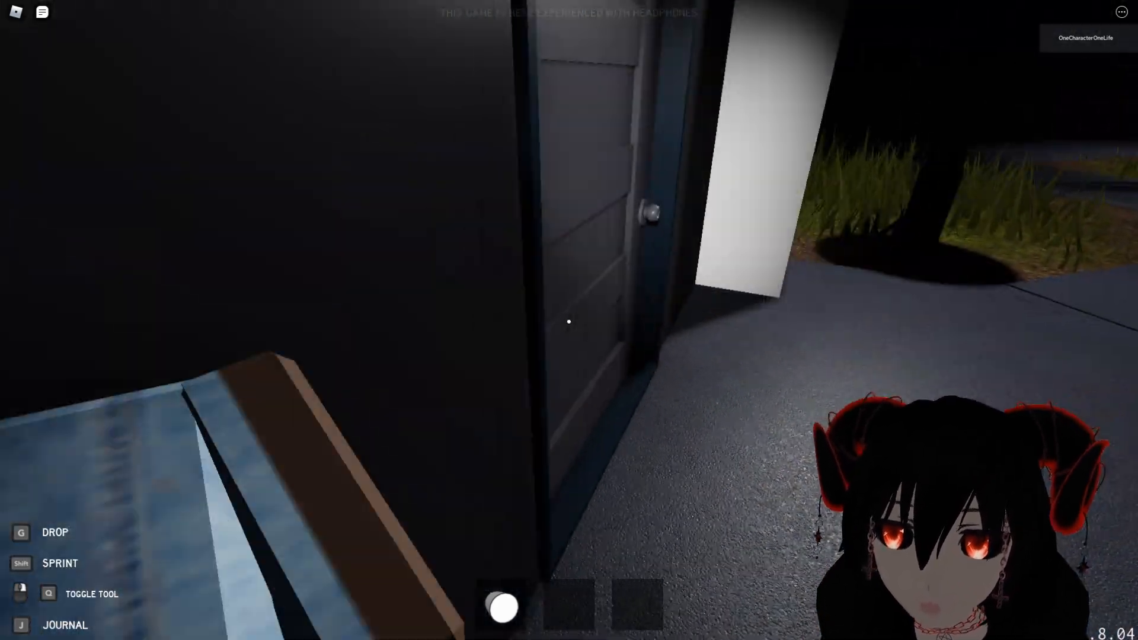
pyautogui.moveTo(569, 320)
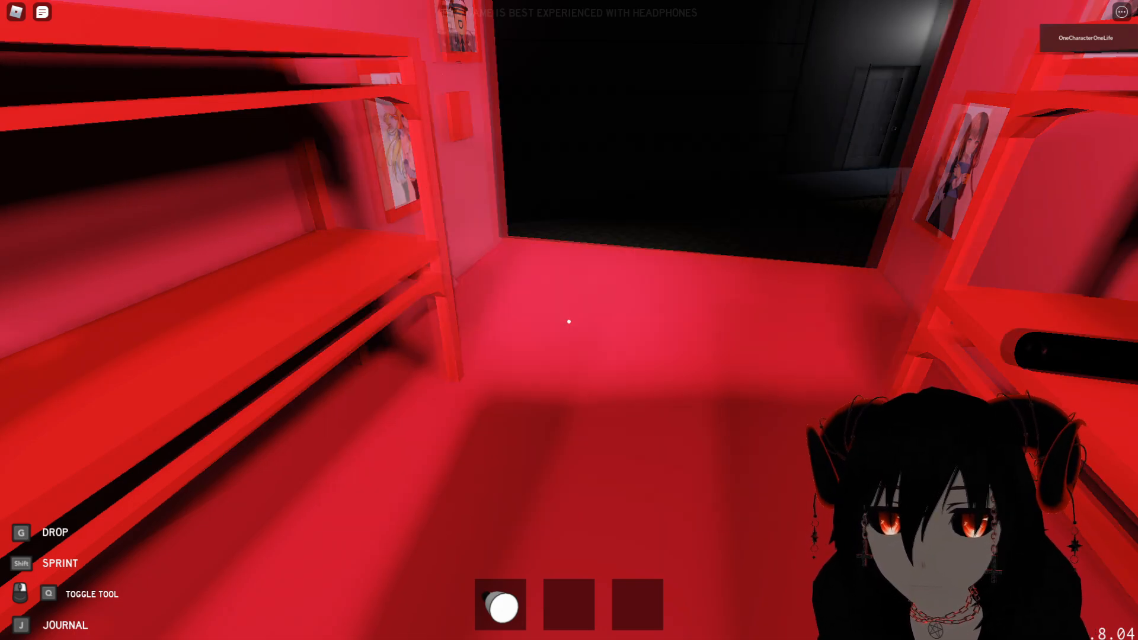
pyautogui.moveTo(569, 320)
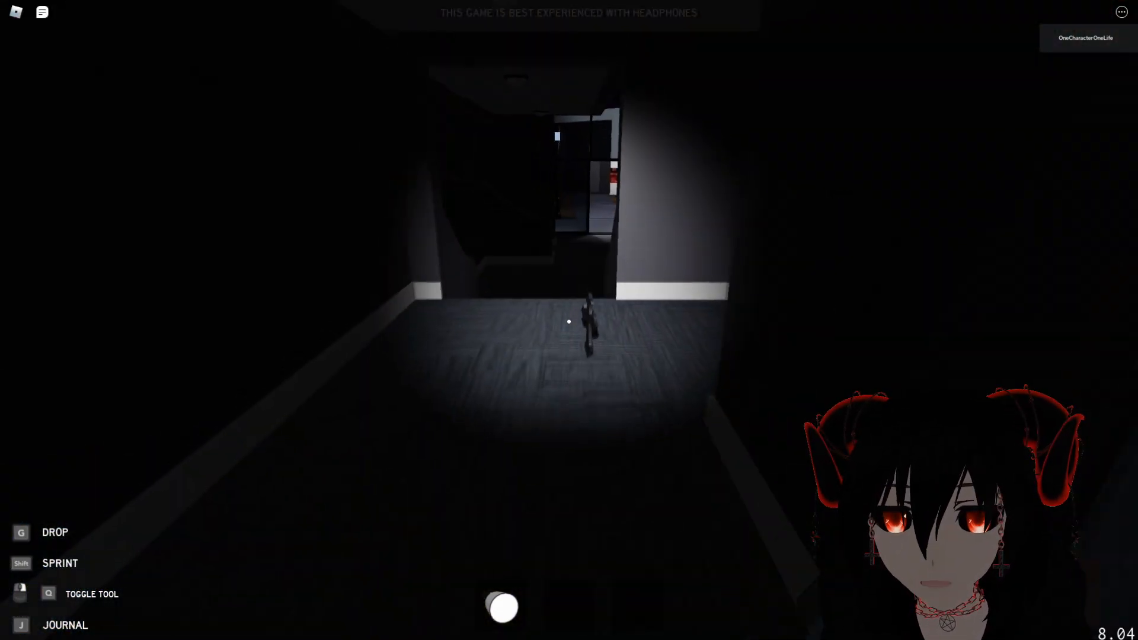
pyautogui.moveTo(569, 322)
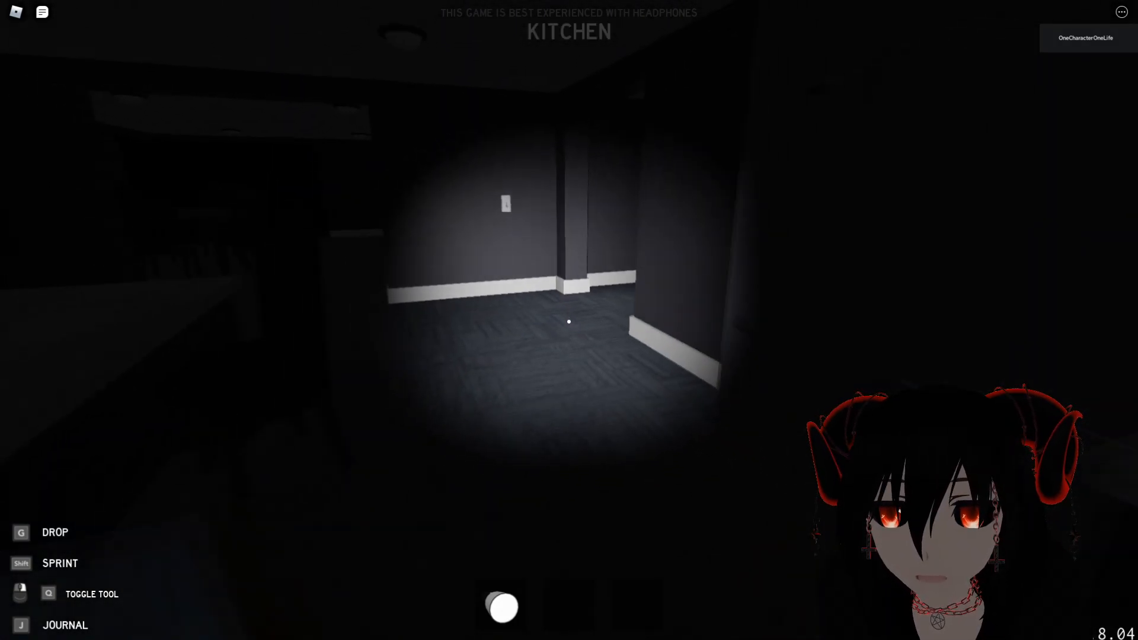
pyautogui.moveTo(569, 320)
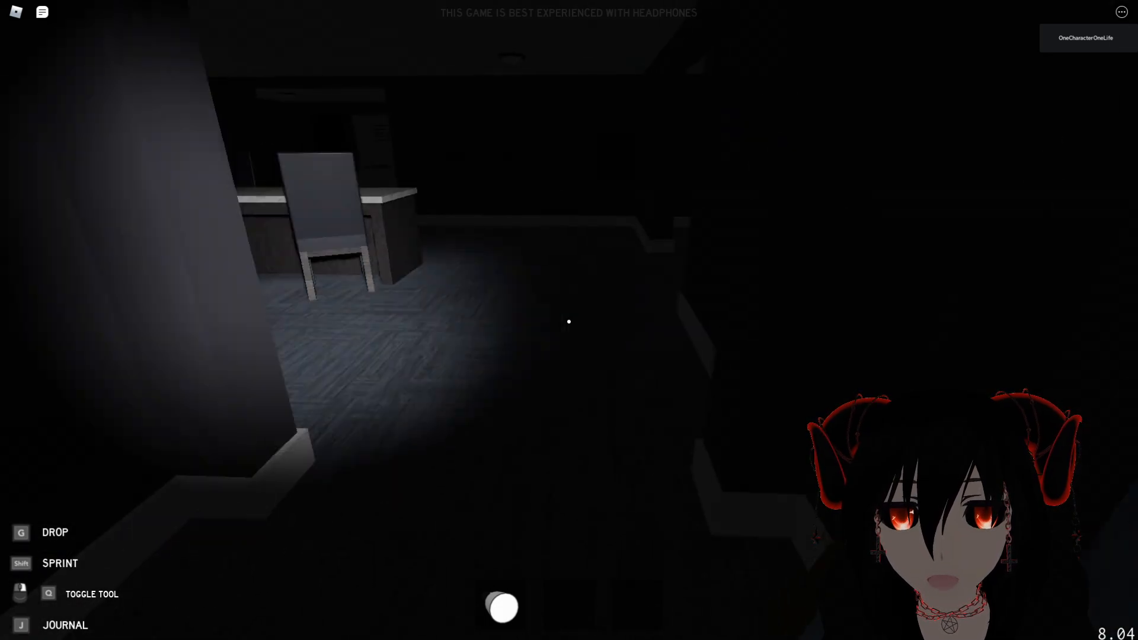
pyautogui.moveTo(569, 321)
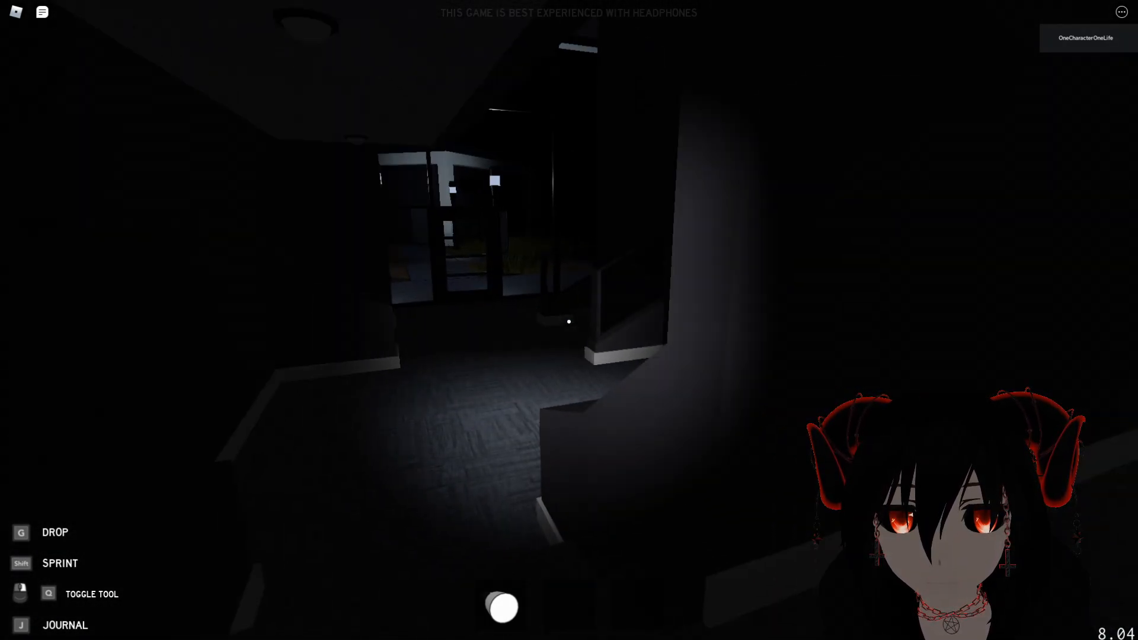
pyautogui.moveTo(569, 321)
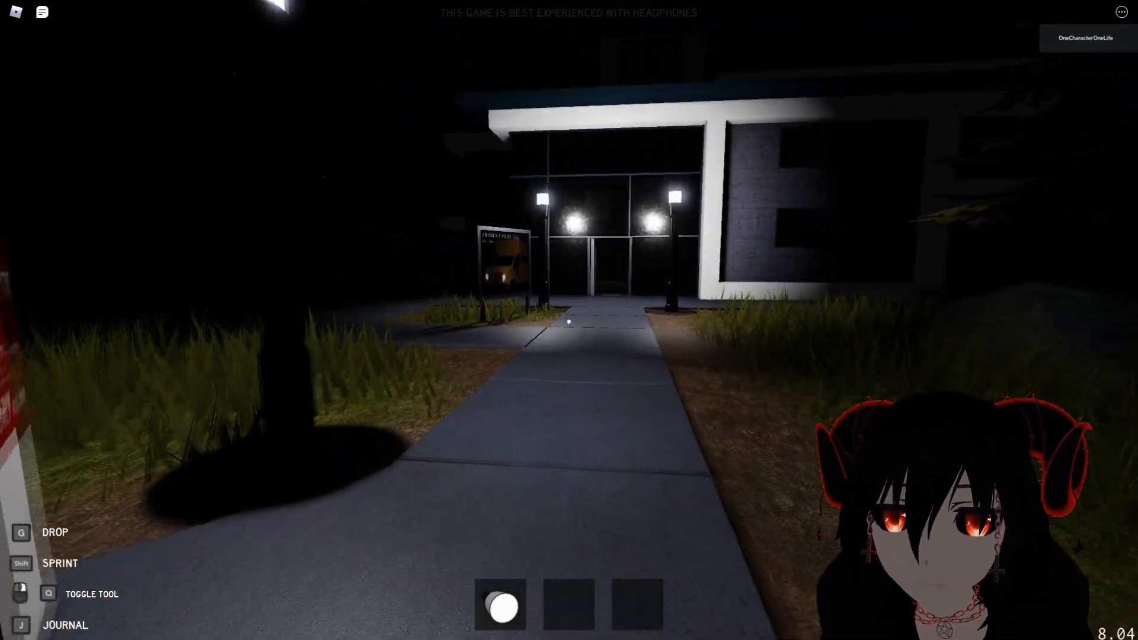
pyautogui.moveTo(569, 322)
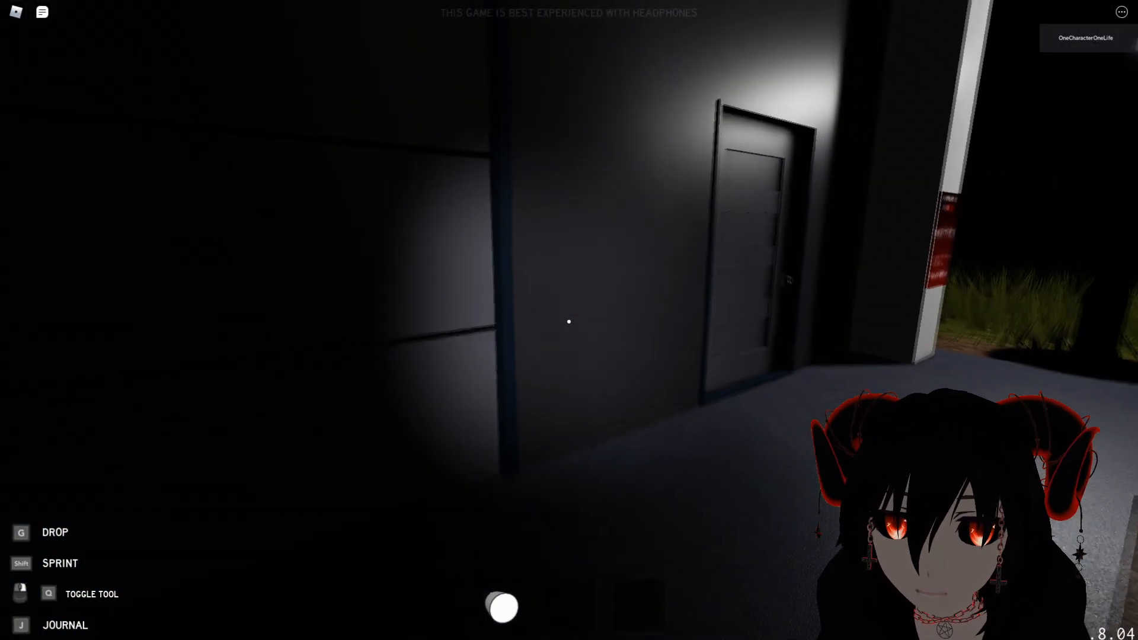
pyautogui.moveTo(569, 322)
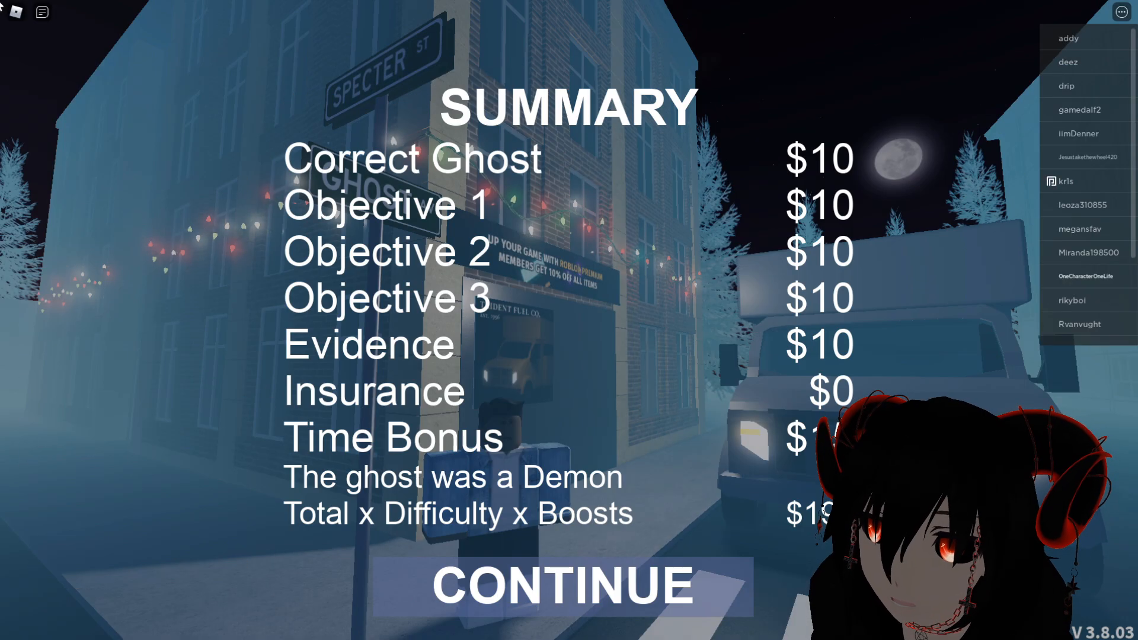
# - Continue past the earnings and XP summary screens back to the lobby home
pyautogui.click(564, 586)
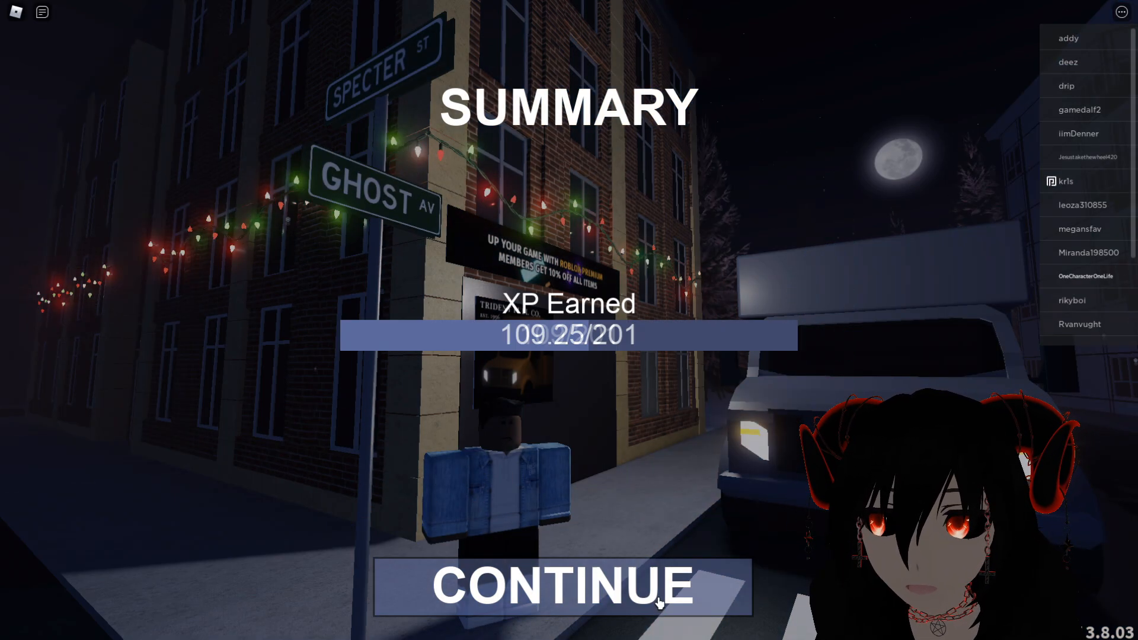
pyautogui.click(562, 584)
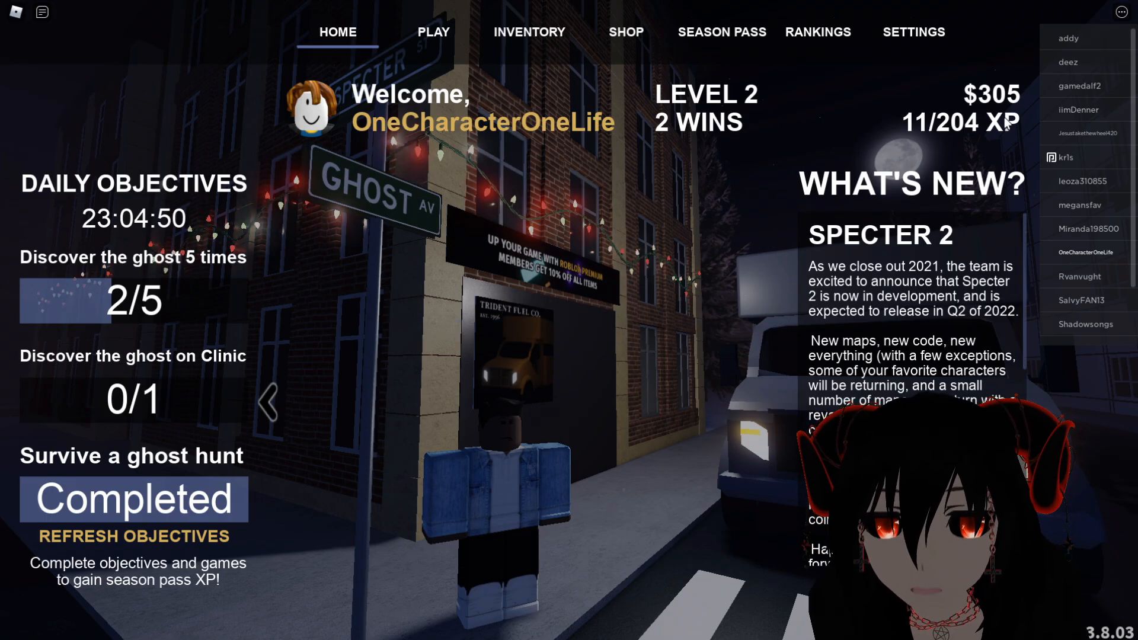
pyautogui.moveTo(536, 38)
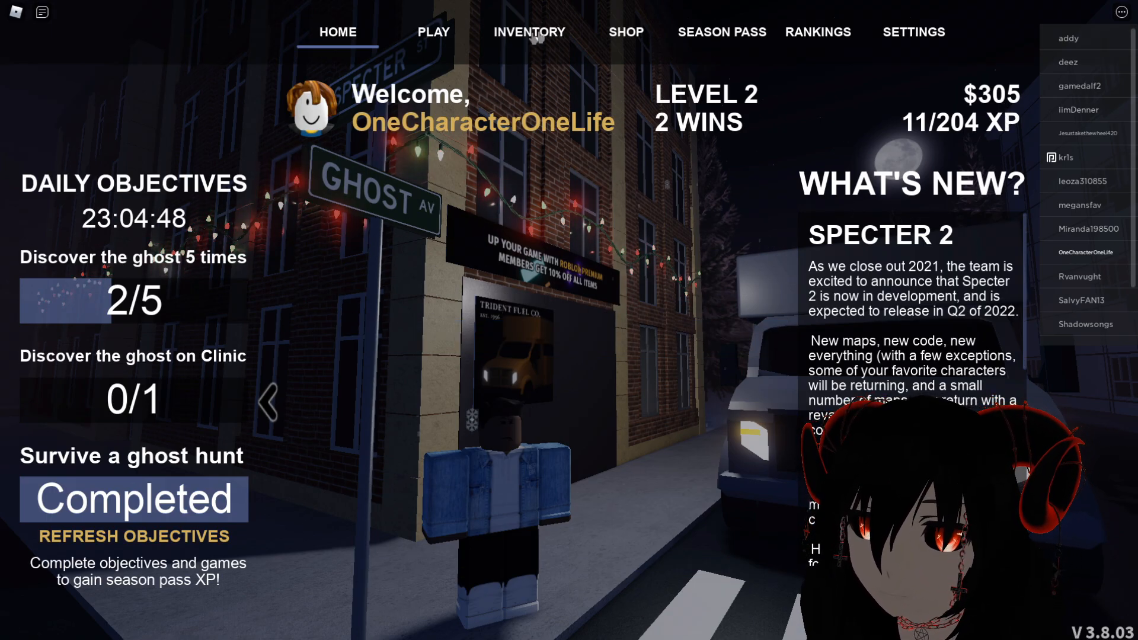
# - Browse the owned characters list, then move on to the item shop
pyautogui.click(529, 31)
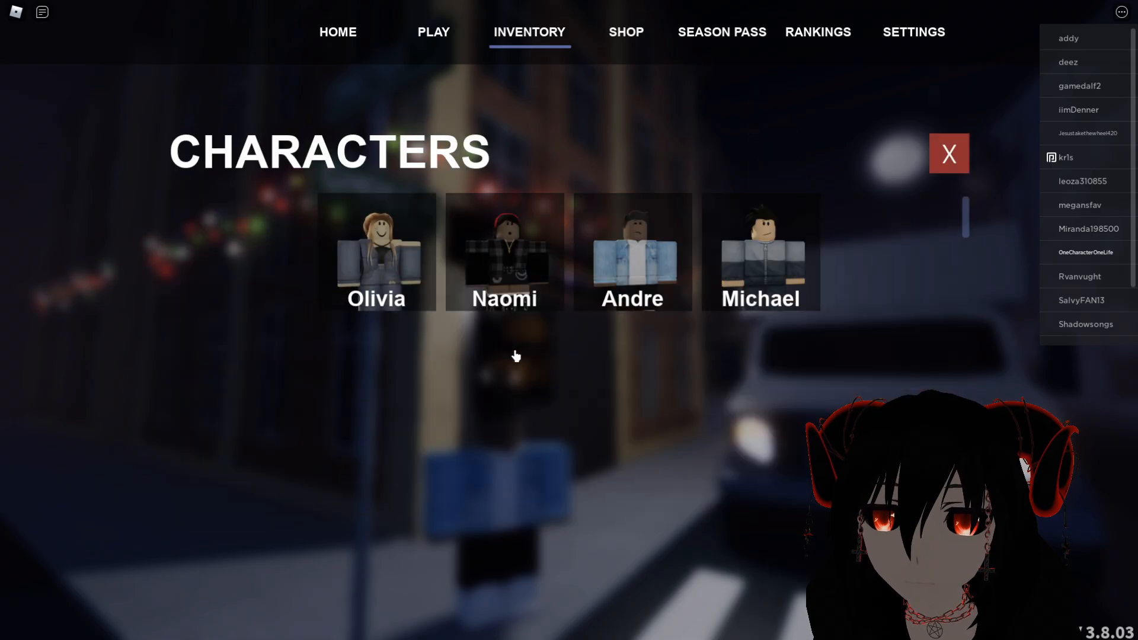
pyautogui.click(948, 153)
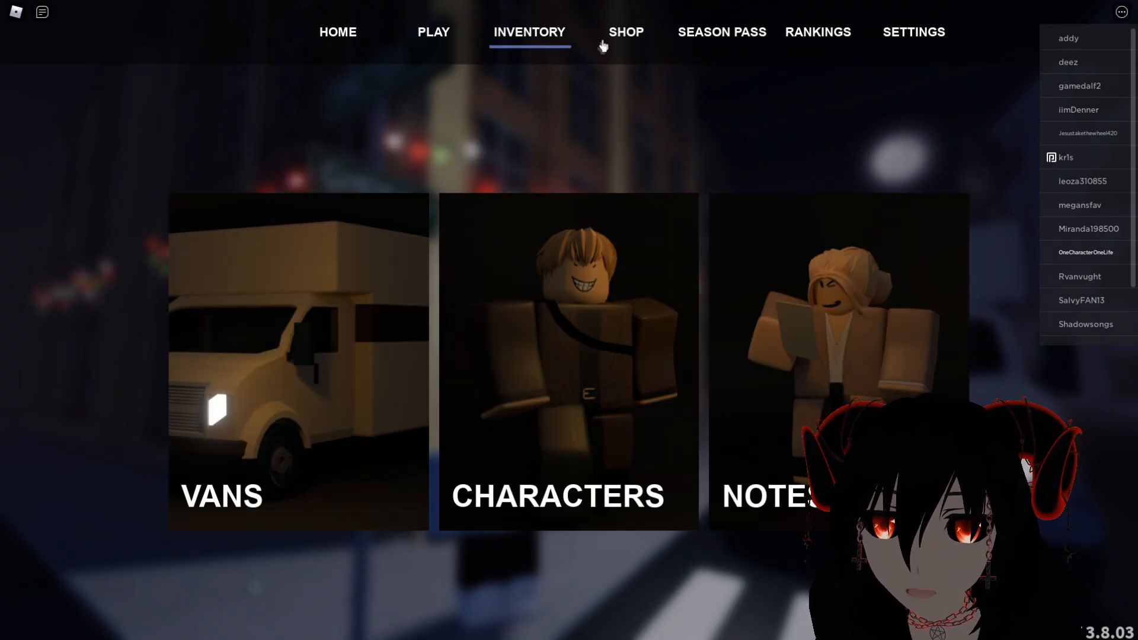
pyautogui.click(625, 32)
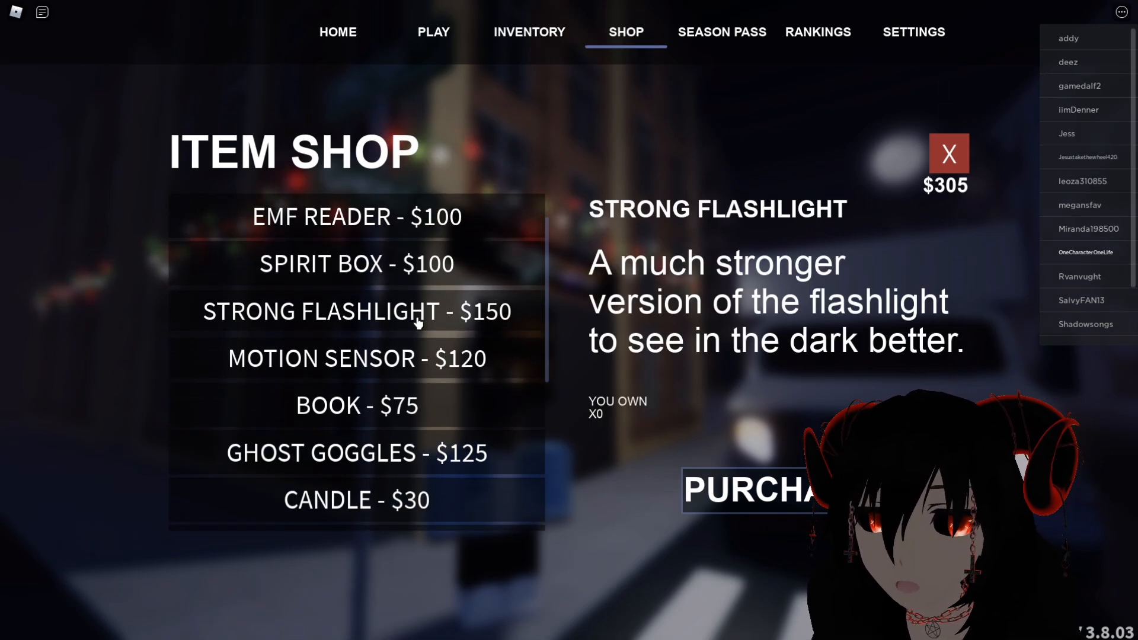
# - Scroll the shop's equipment prices, check the Crucifix description, and return to home with $305 unspent
pyautogui.scroll(-3)
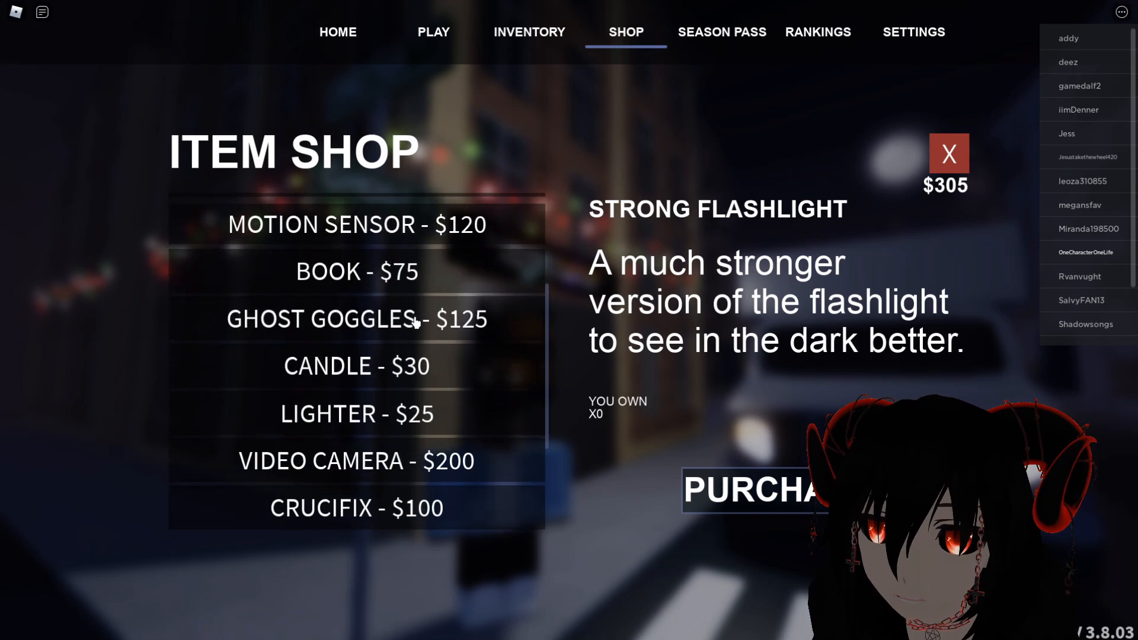
pyautogui.scroll(-3)
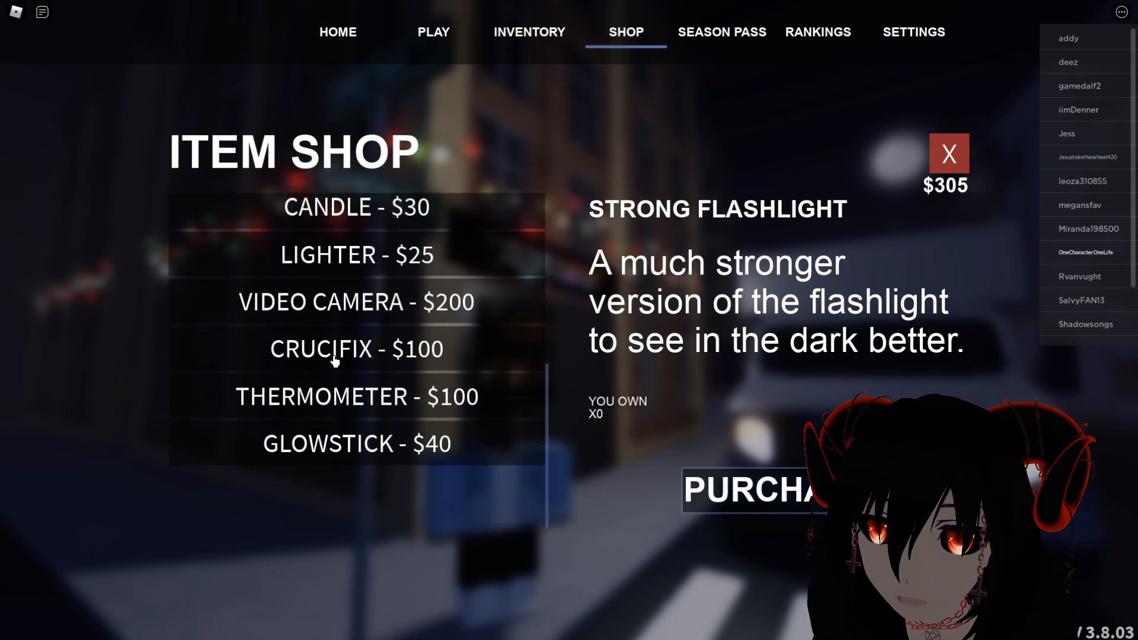
pyautogui.scroll(3)
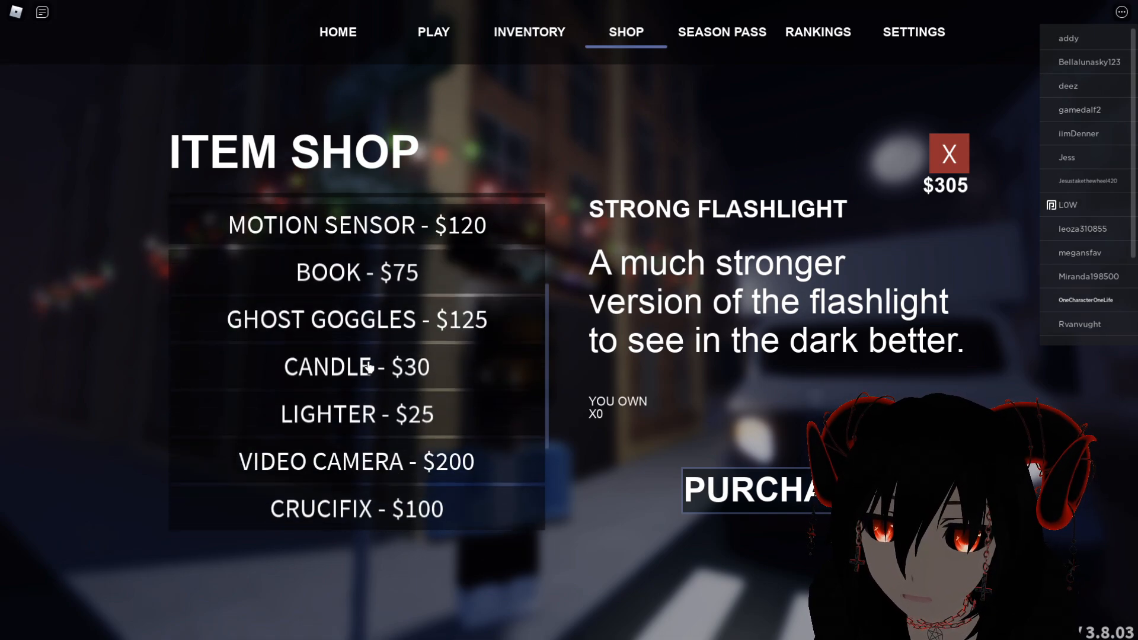
pyautogui.click(356, 509)
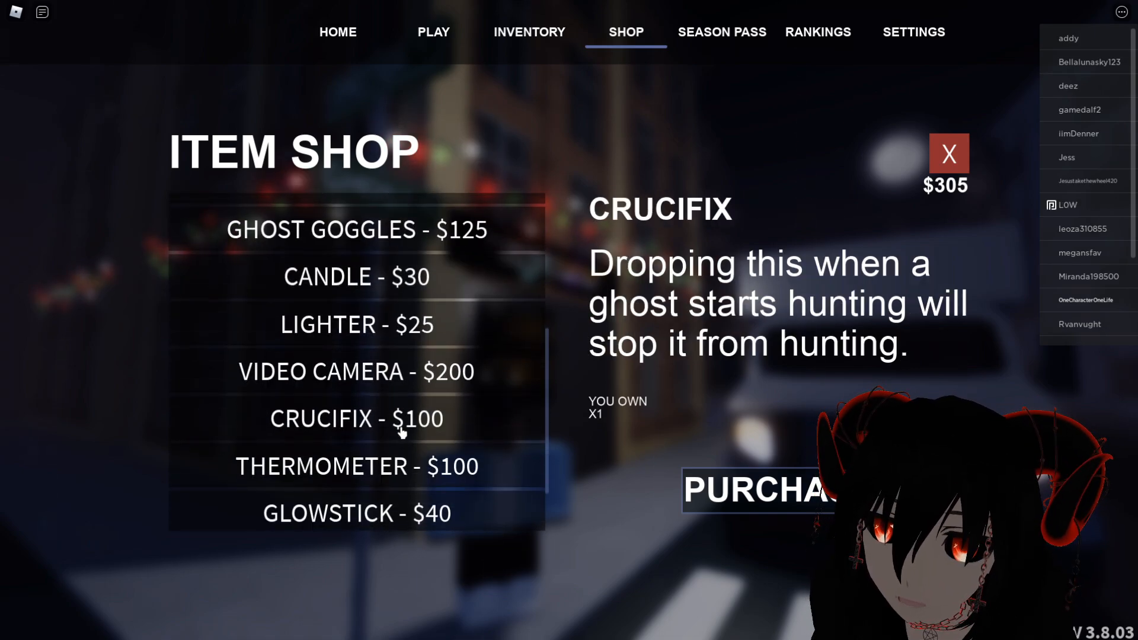
pyautogui.scroll(3)
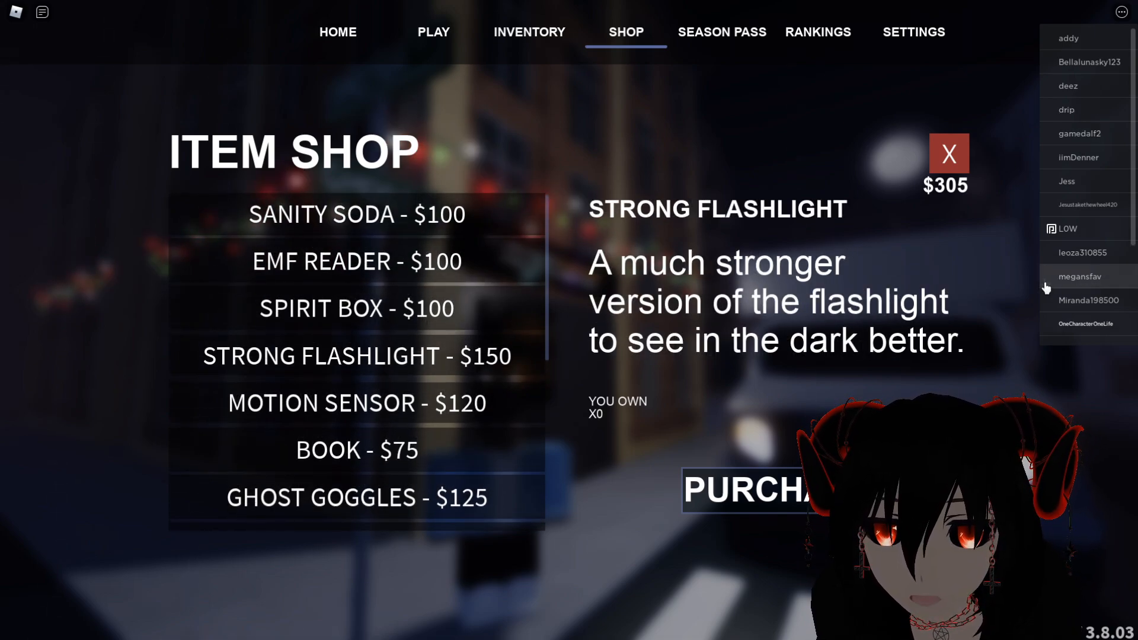
pyautogui.scroll(-3)
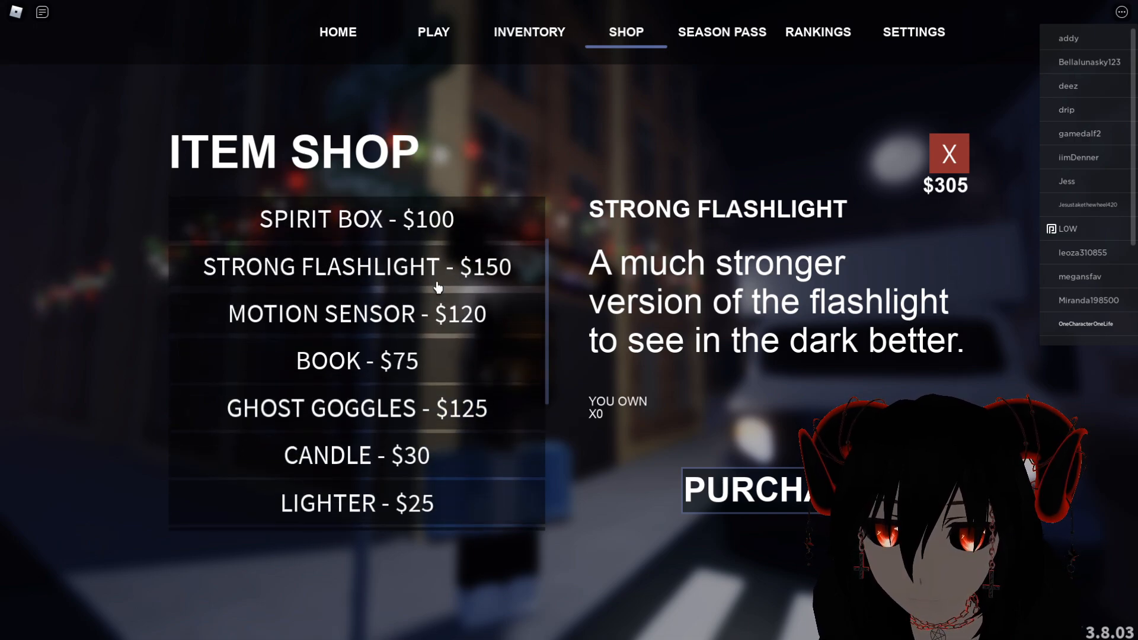
pyautogui.scroll(-3)
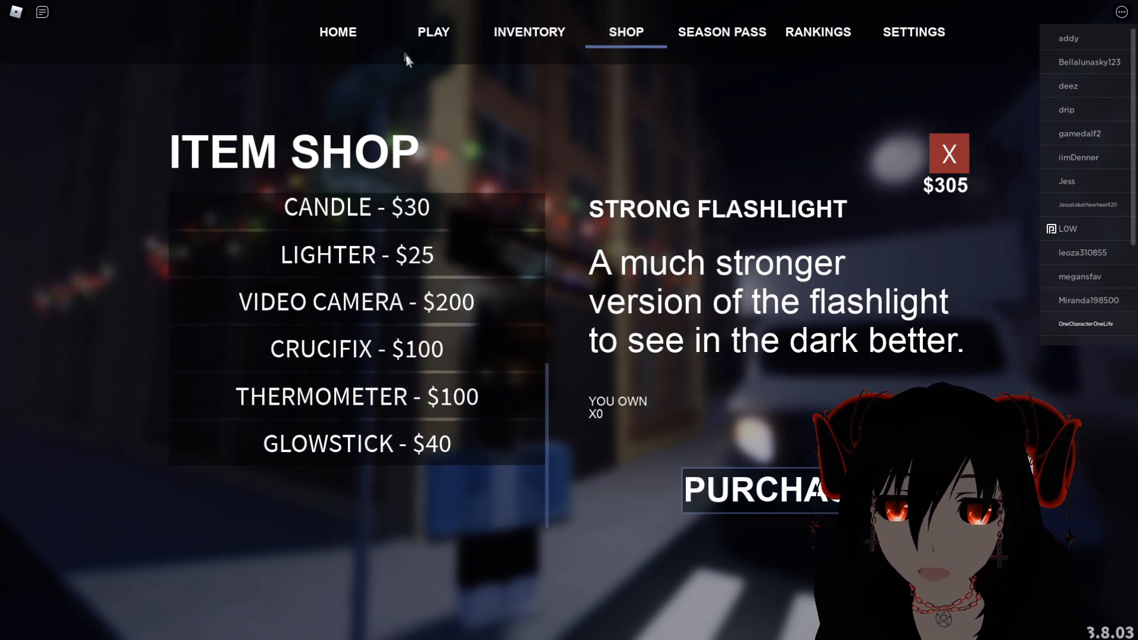
pyautogui.click(336, 32)
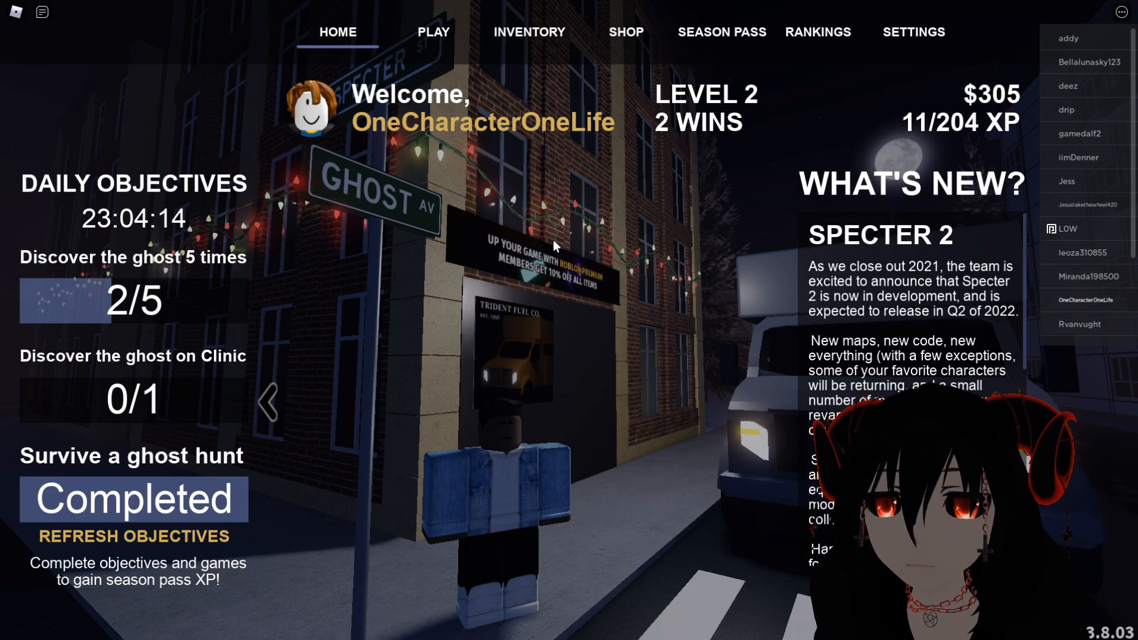
pyautogui.moveTo(724, 143)
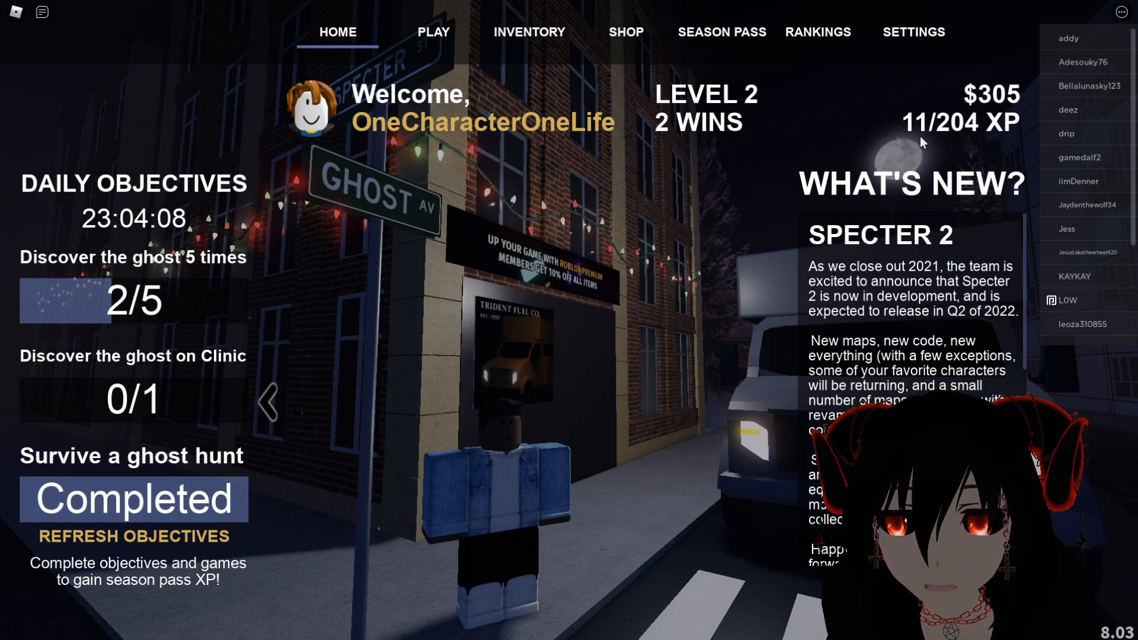
pyautogui.moveTo(551, 280)
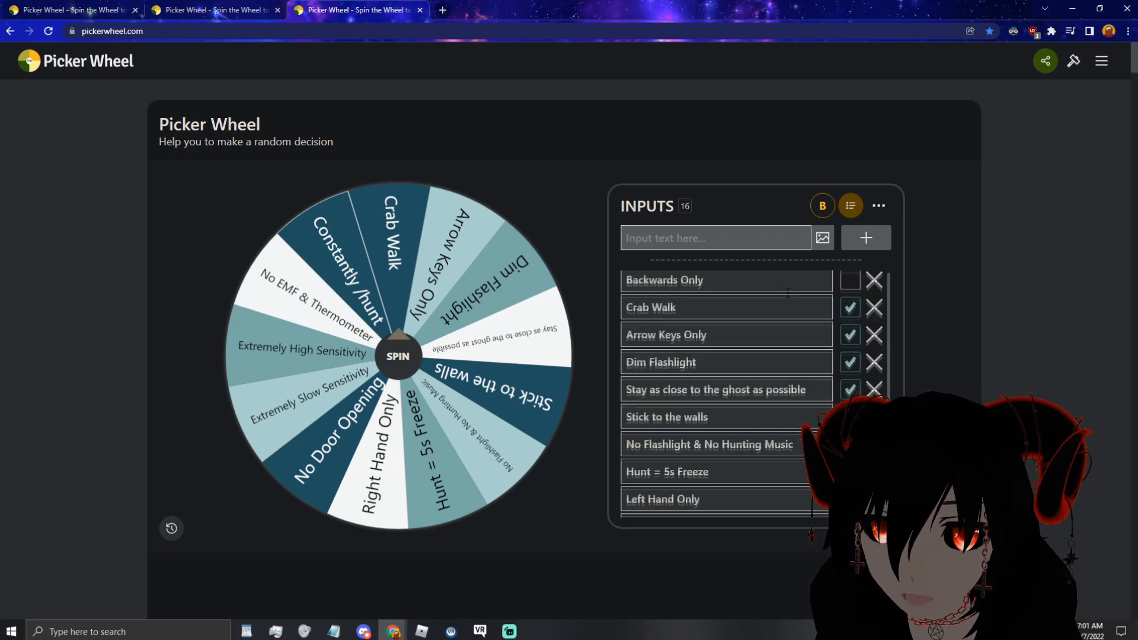
pyautogui.scroll(-3)
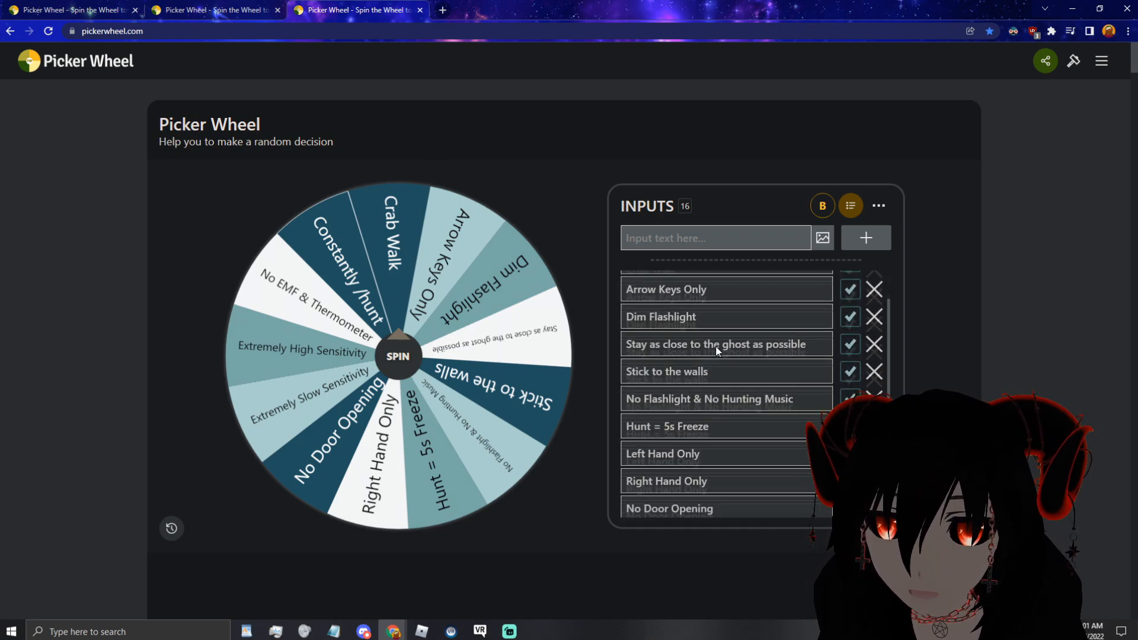
pyautogui.scroll(-3)
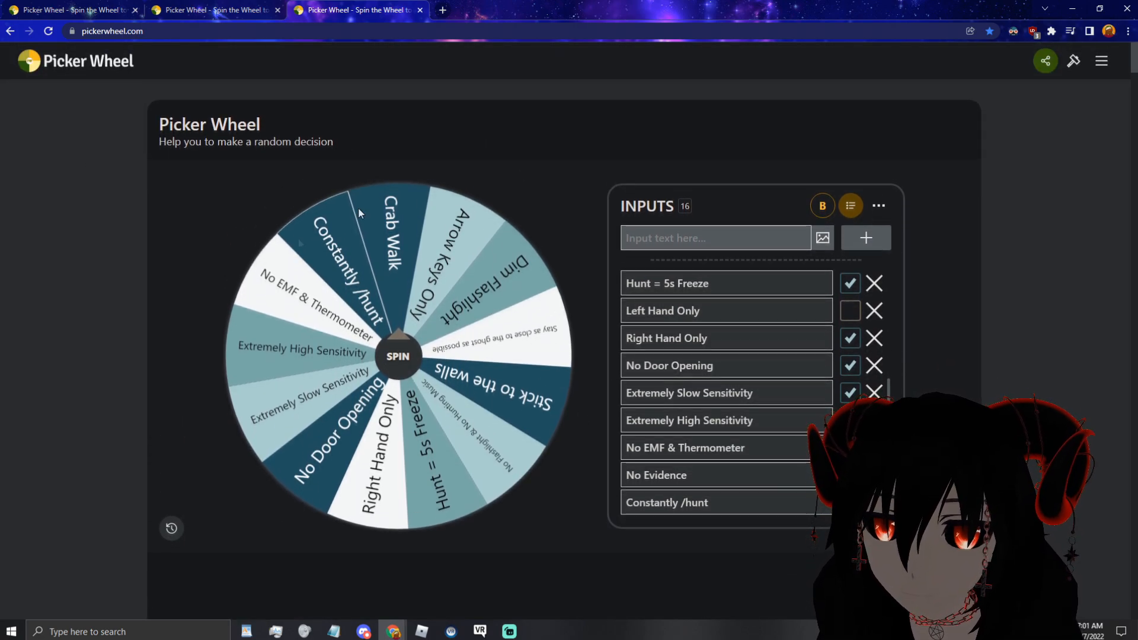
pyautogui.scroll(3)
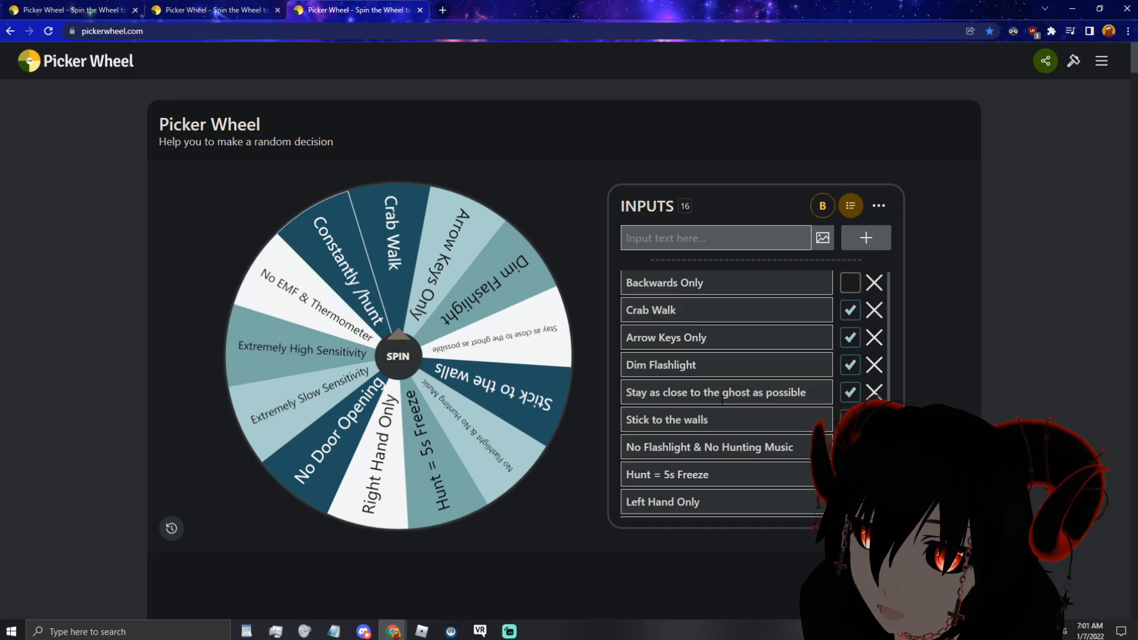
pyautogui.moveTo(468, 480)
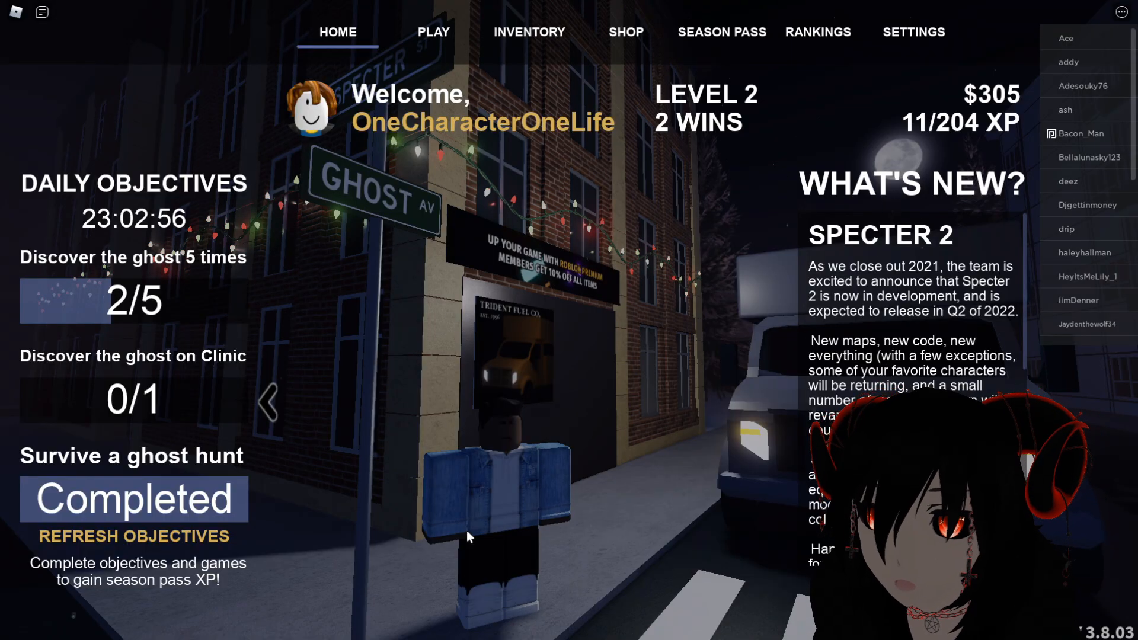
pyautogui.moveTo(592, 399)
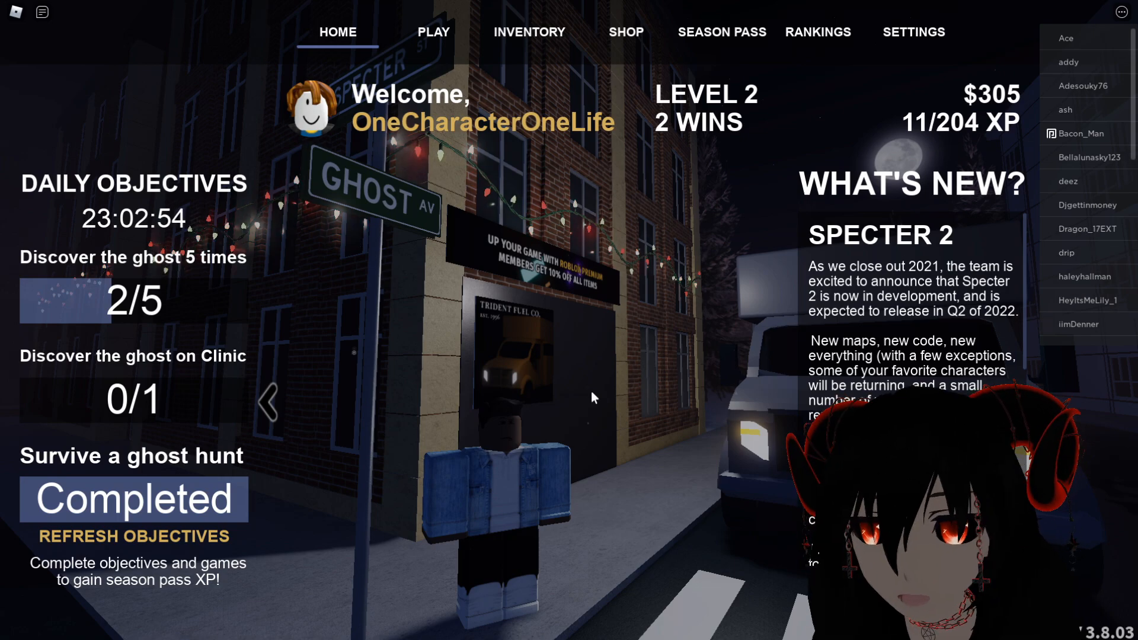
pyautogui.moveTo(606, 402)
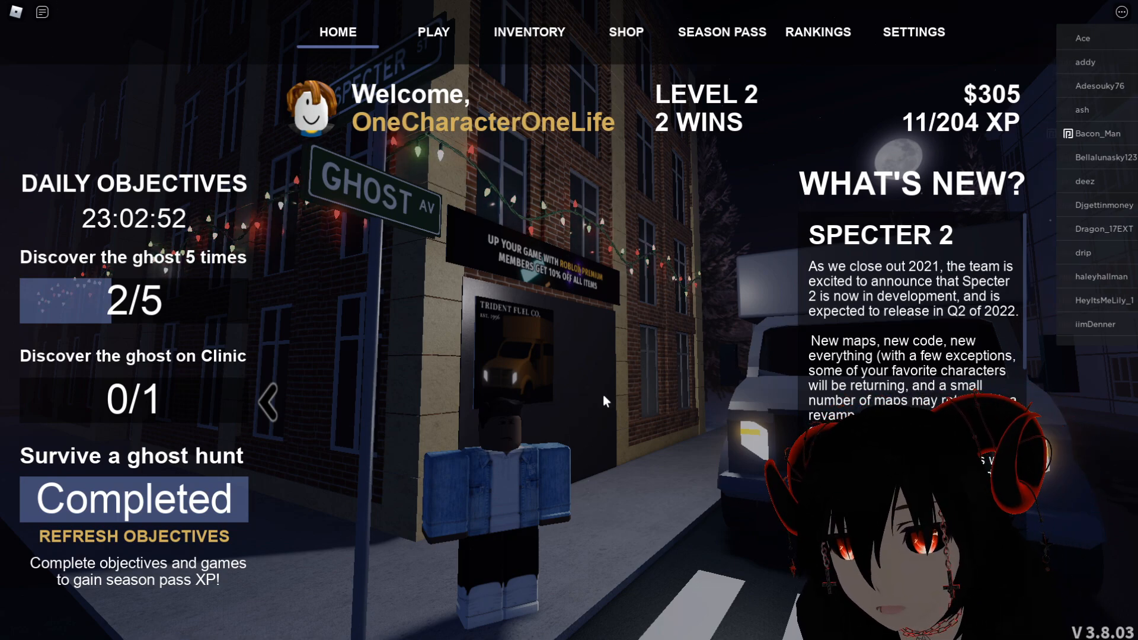